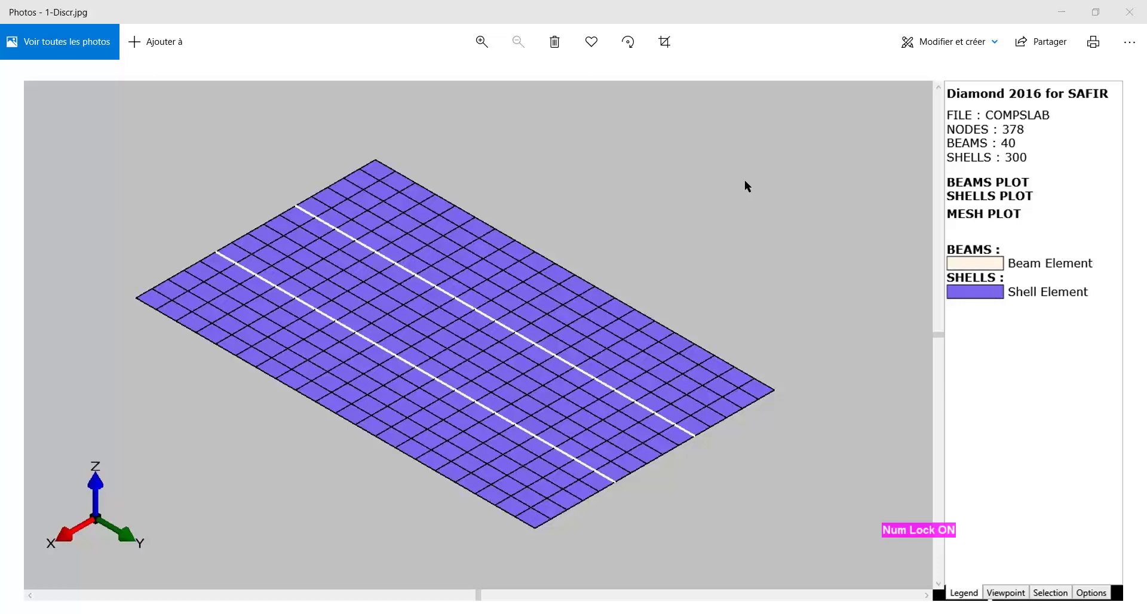
mouse_move(748, 194)
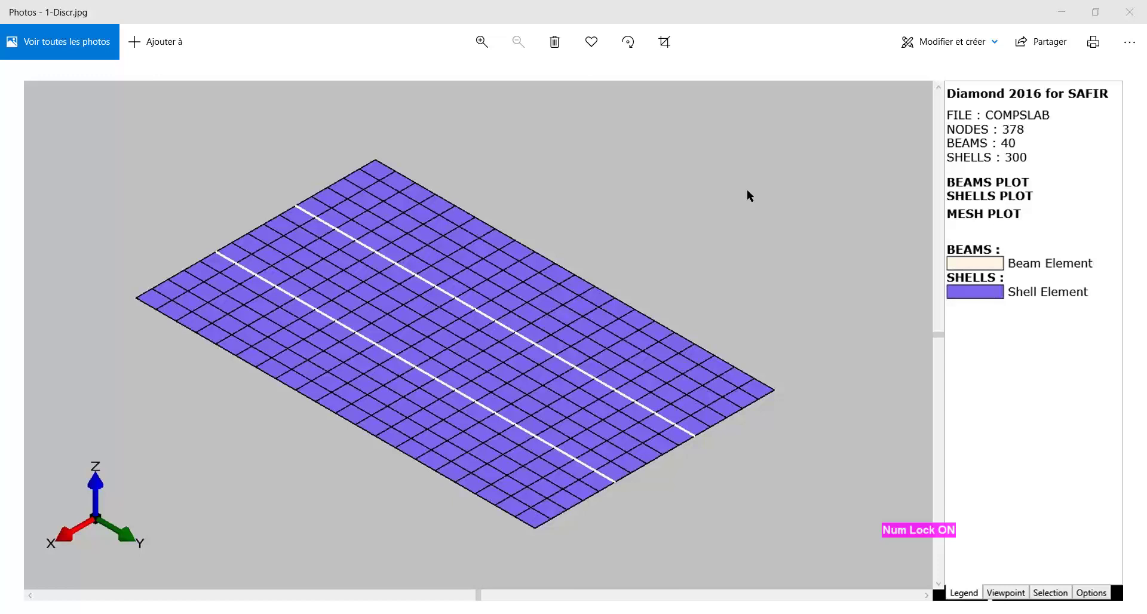
mouse_move(356, 155)
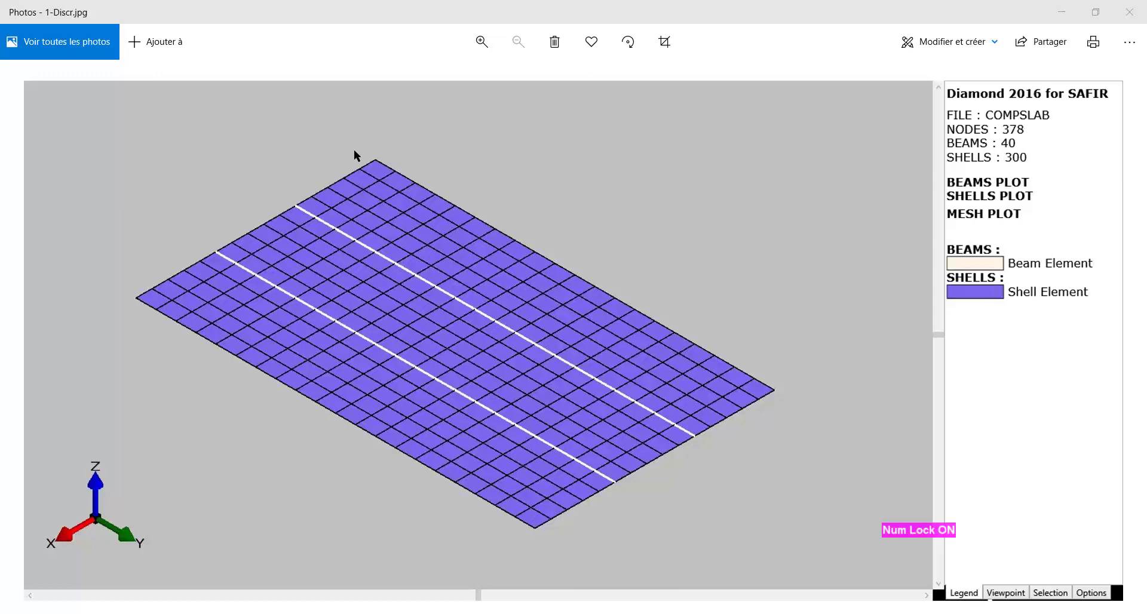
mouse_move(148, 225)
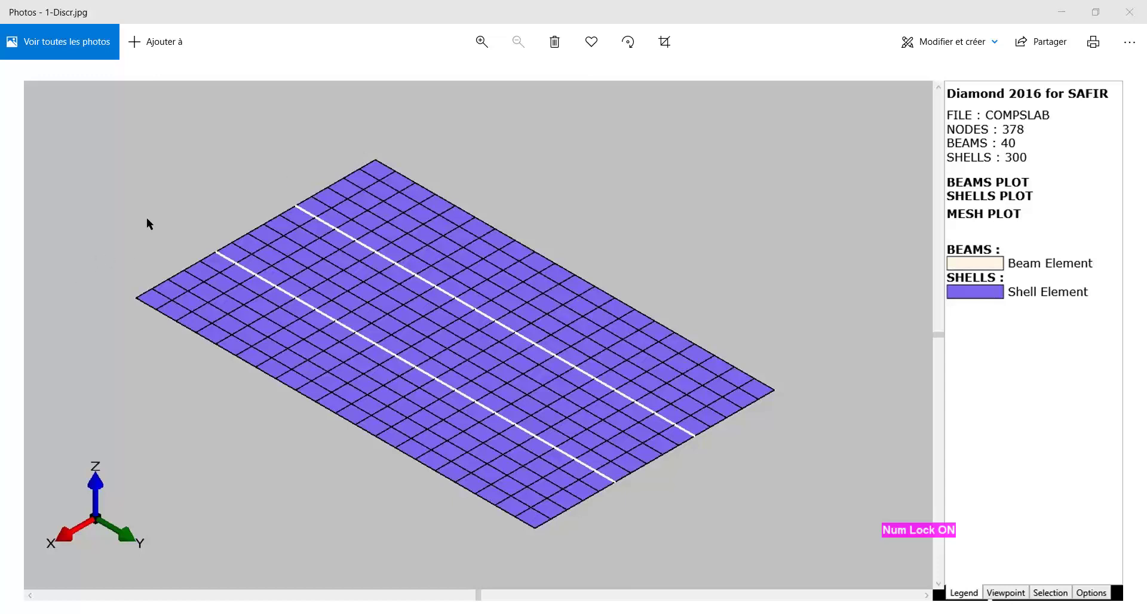
mouse_move(420, 130)
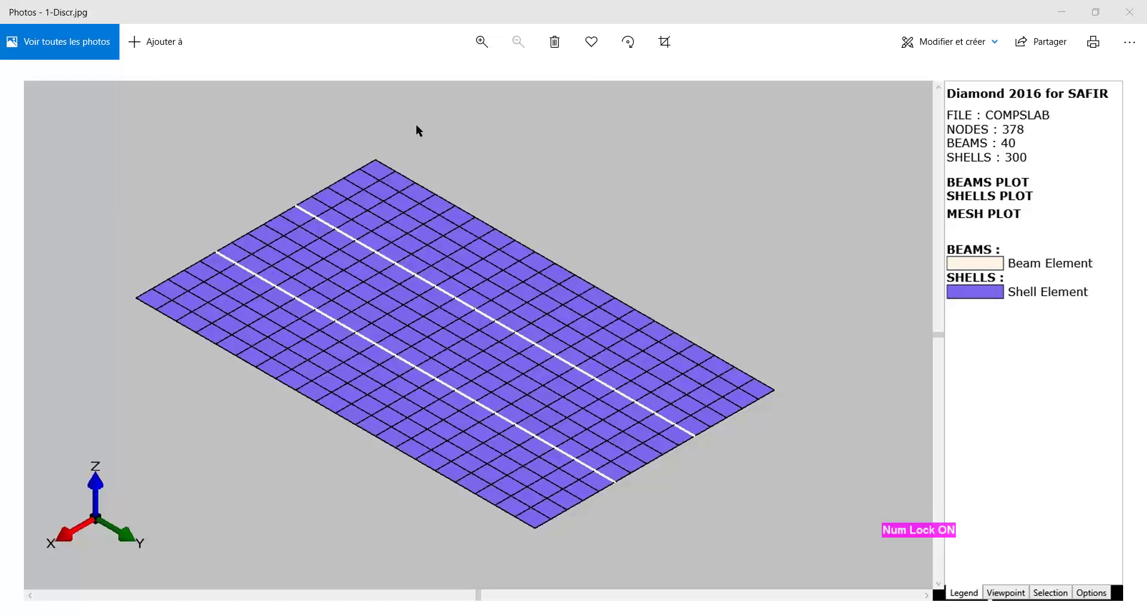
mouse_move(782, 337)
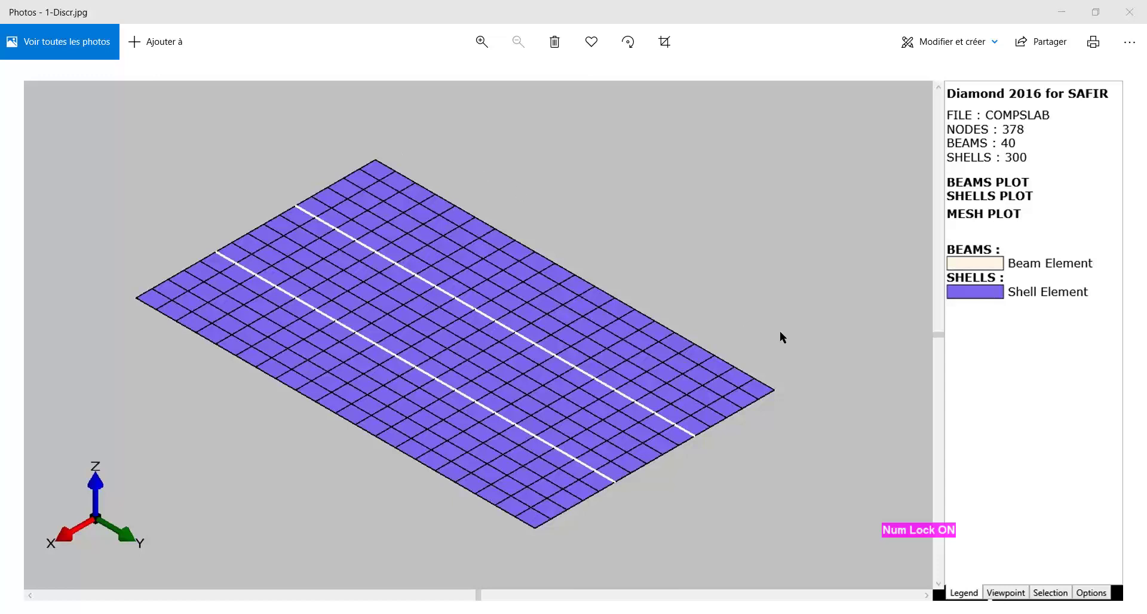
mouse_move(379, 223)
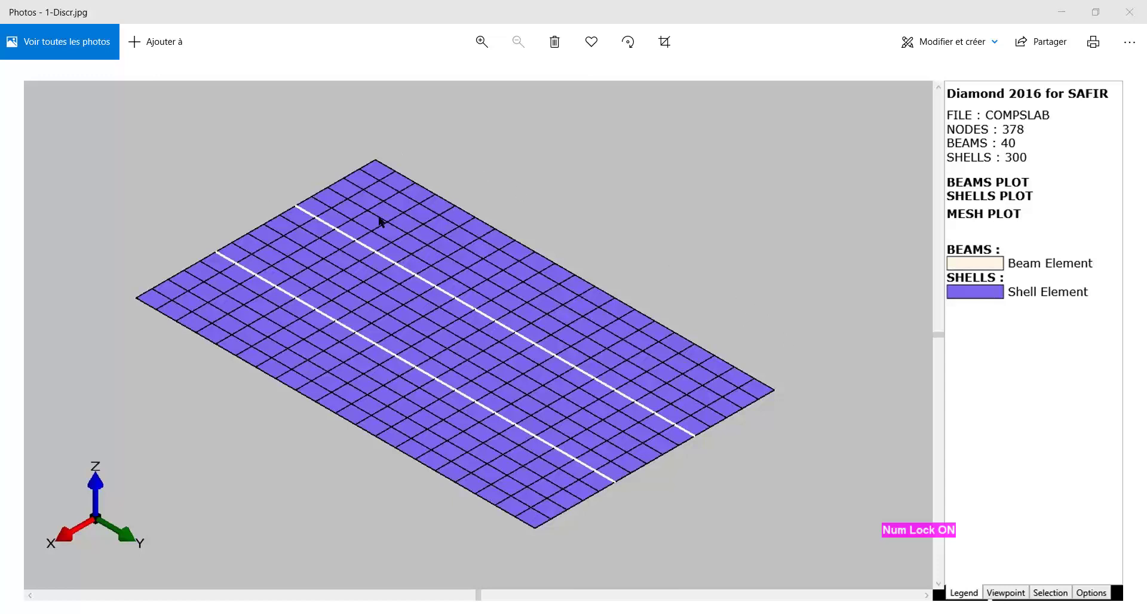
mouse_move(432, 242)
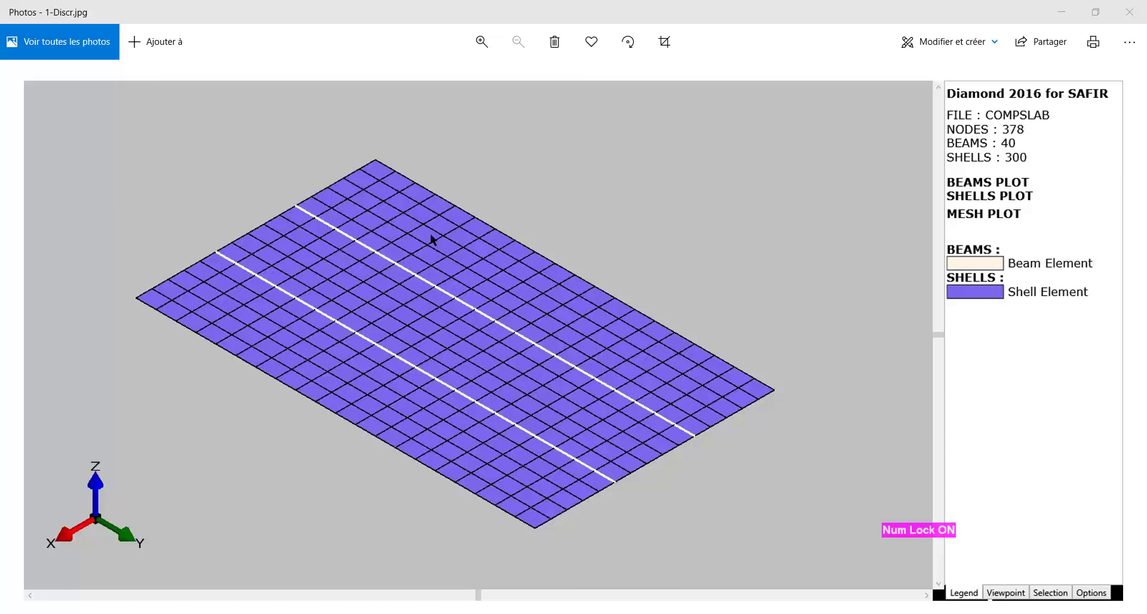
mouse_move(297, 358)
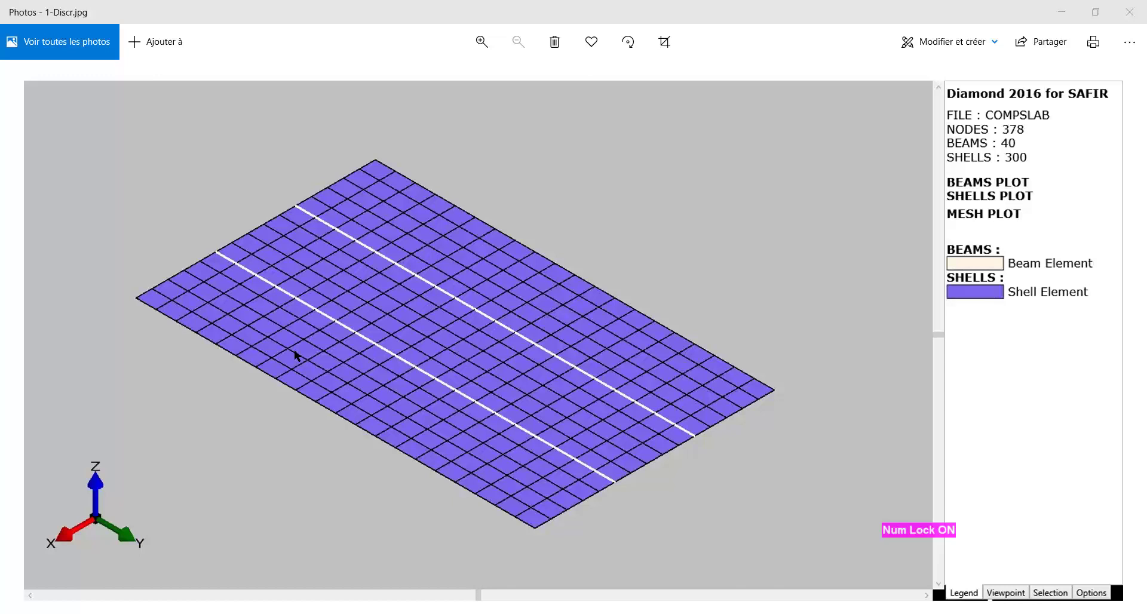
mouse_move(660, 433)
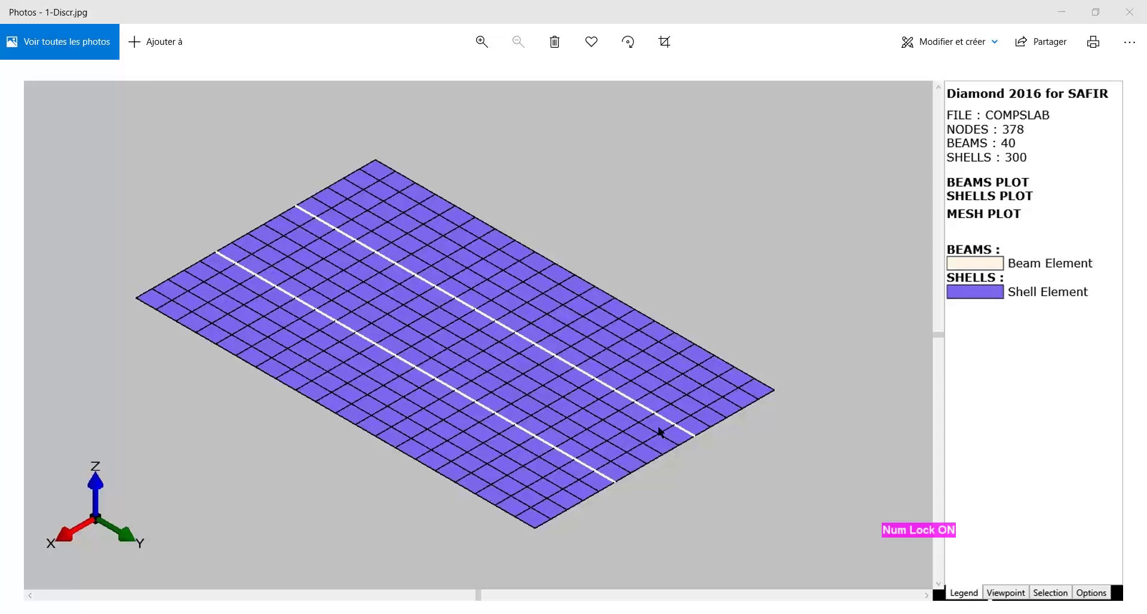
mouse_move(635, 505)
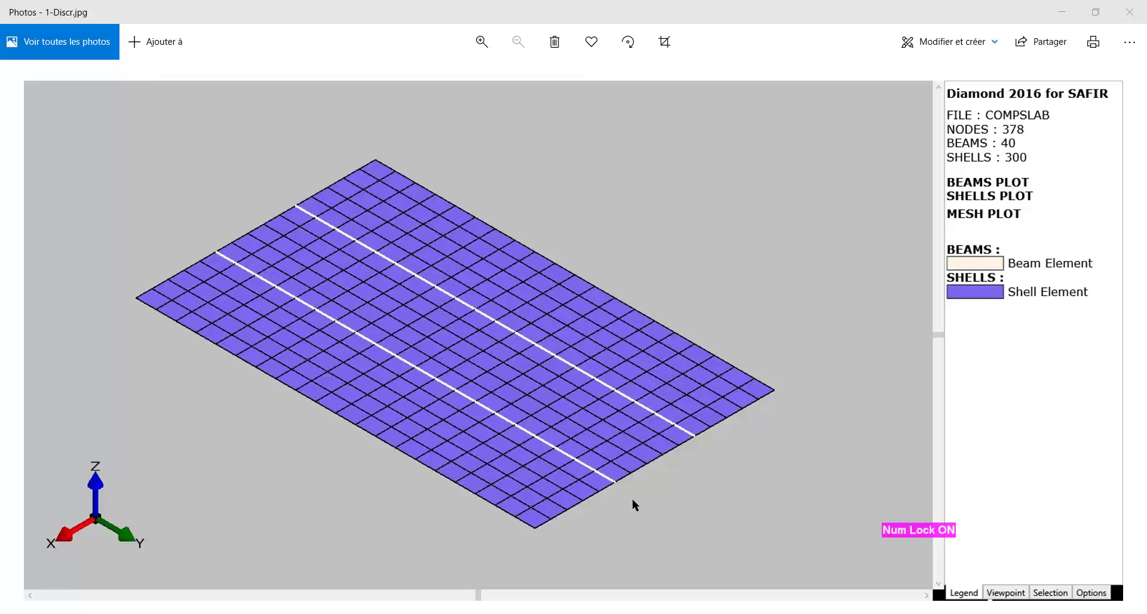
mouse_move(164, 168)
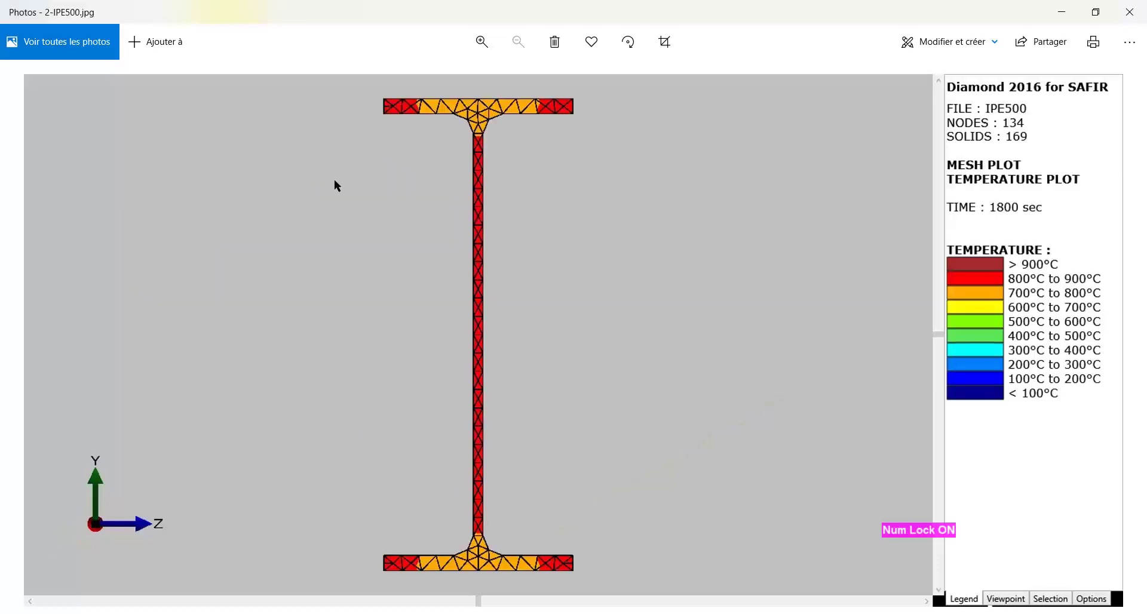
mouse_move(196, 322)
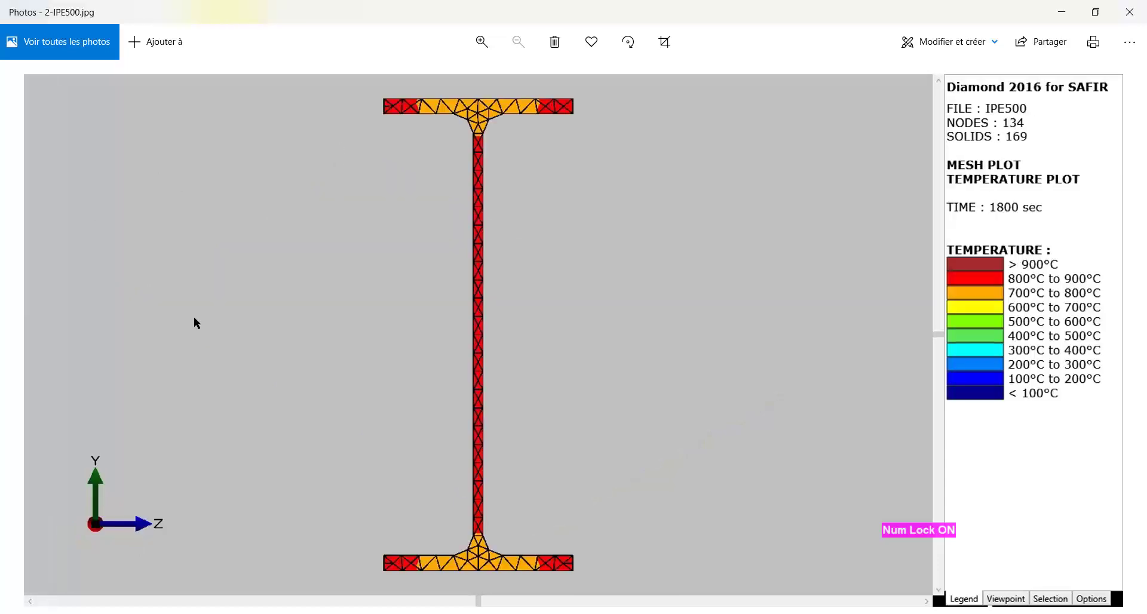
mouse_move(223, 354)
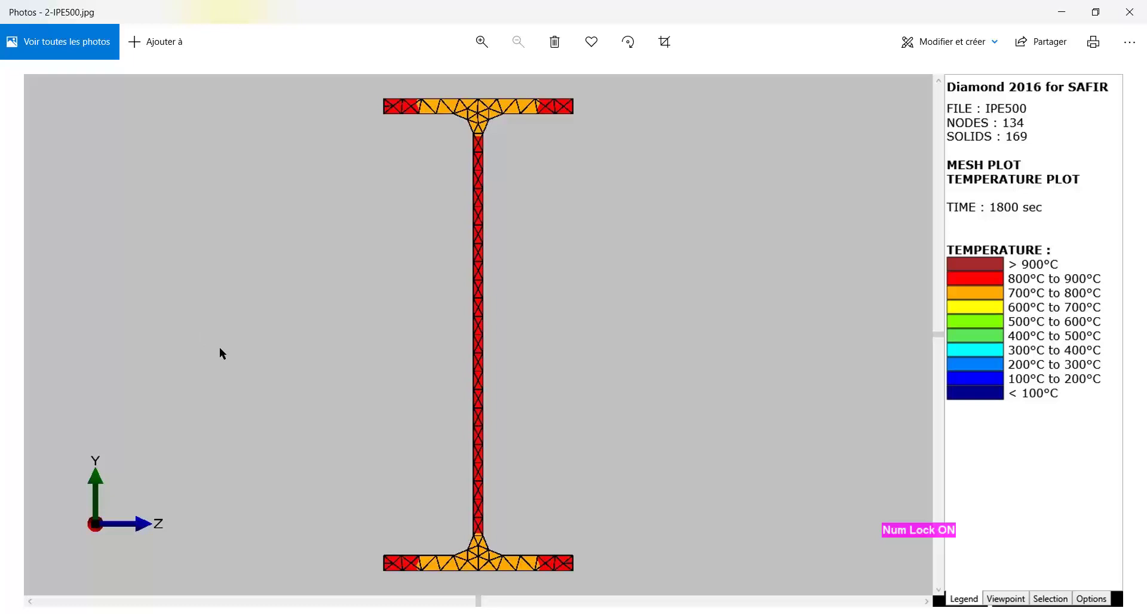
mouse_move(244, 354)
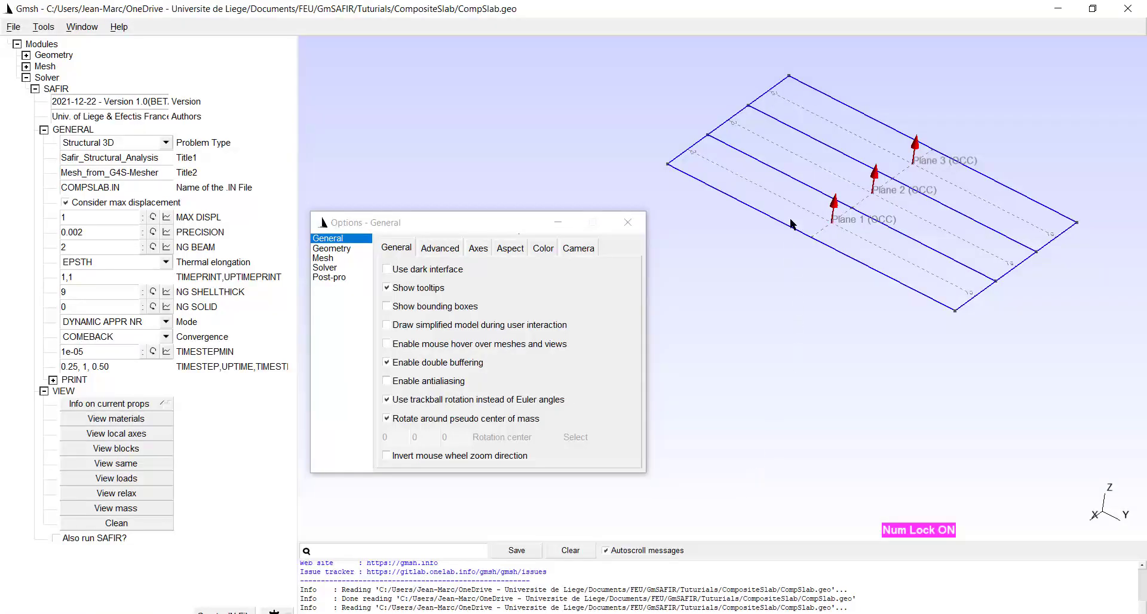
mouse_move(789, 78)
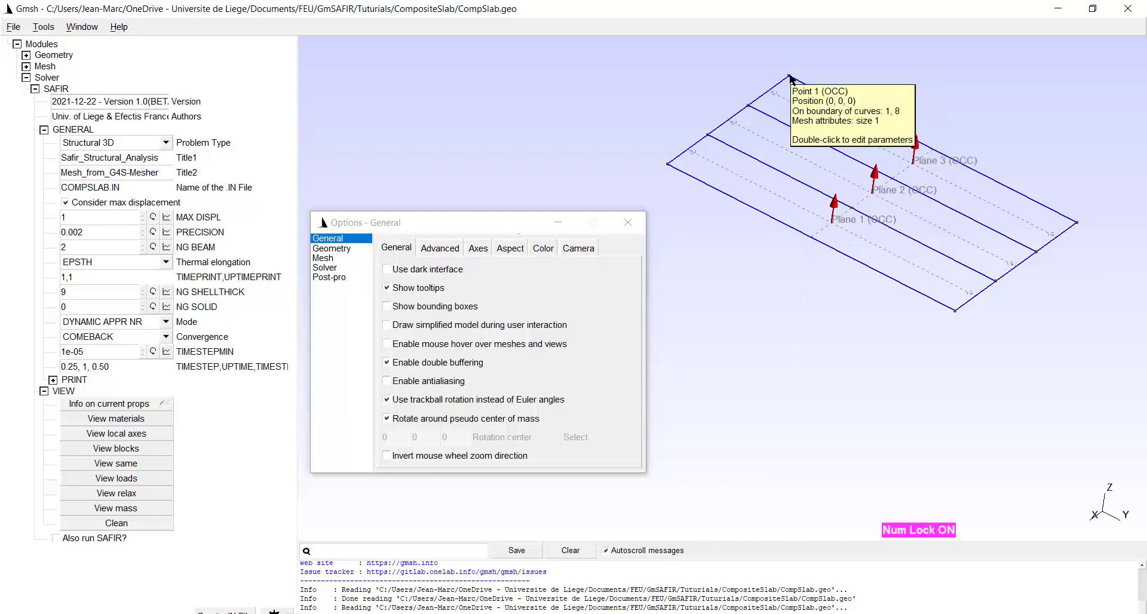
mouse_move(1003, 376)
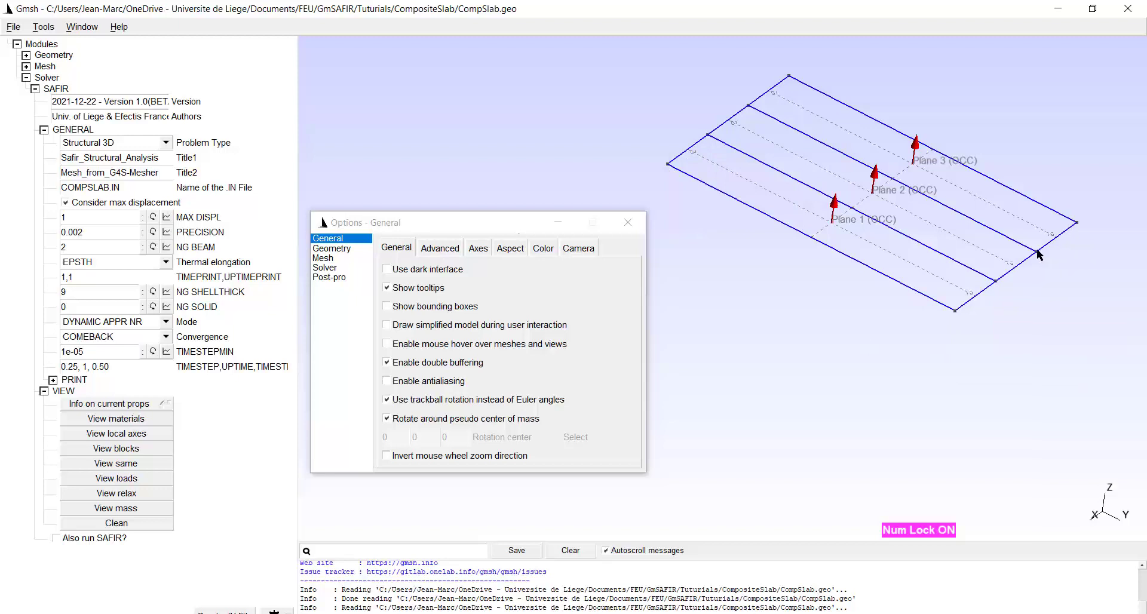
mouse_move(973, 167)
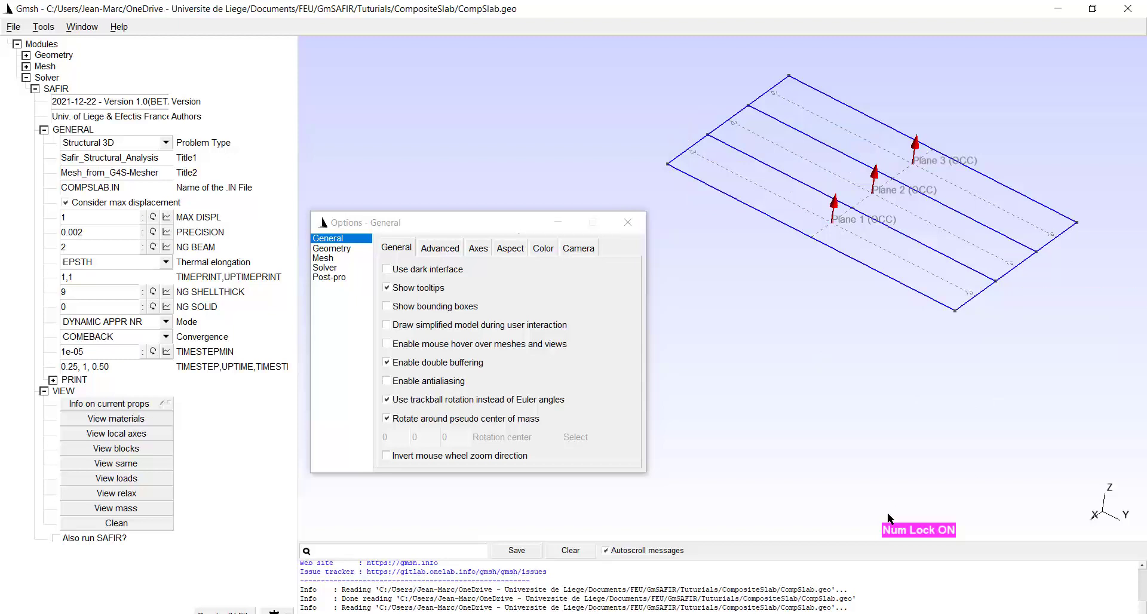
mouse_move(848, 527)
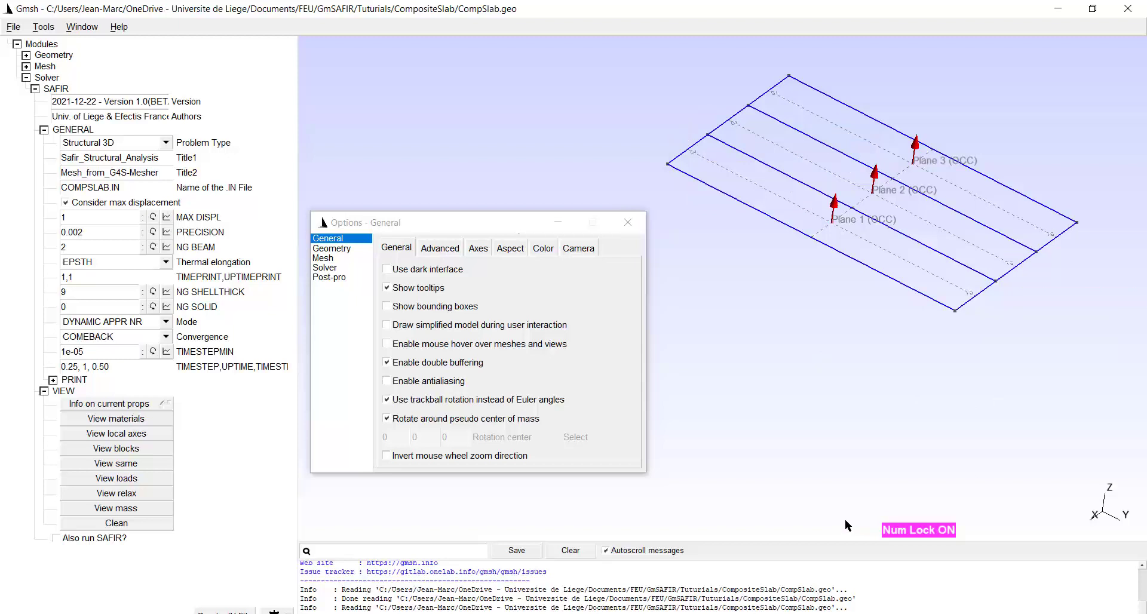
mouse_move(839, 234)
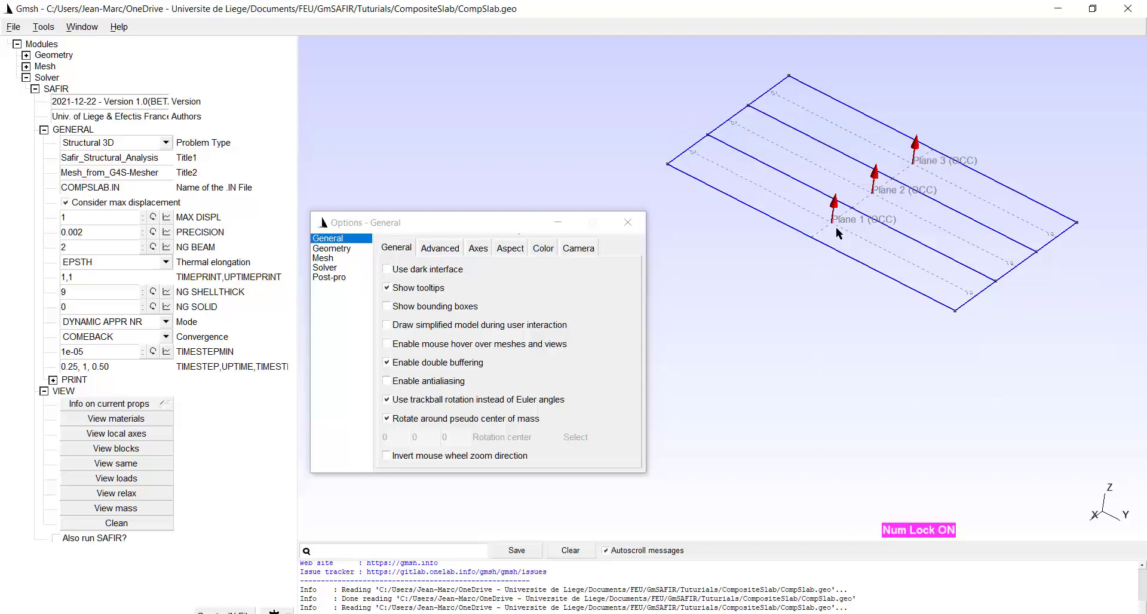
mouse_move(834, 237)
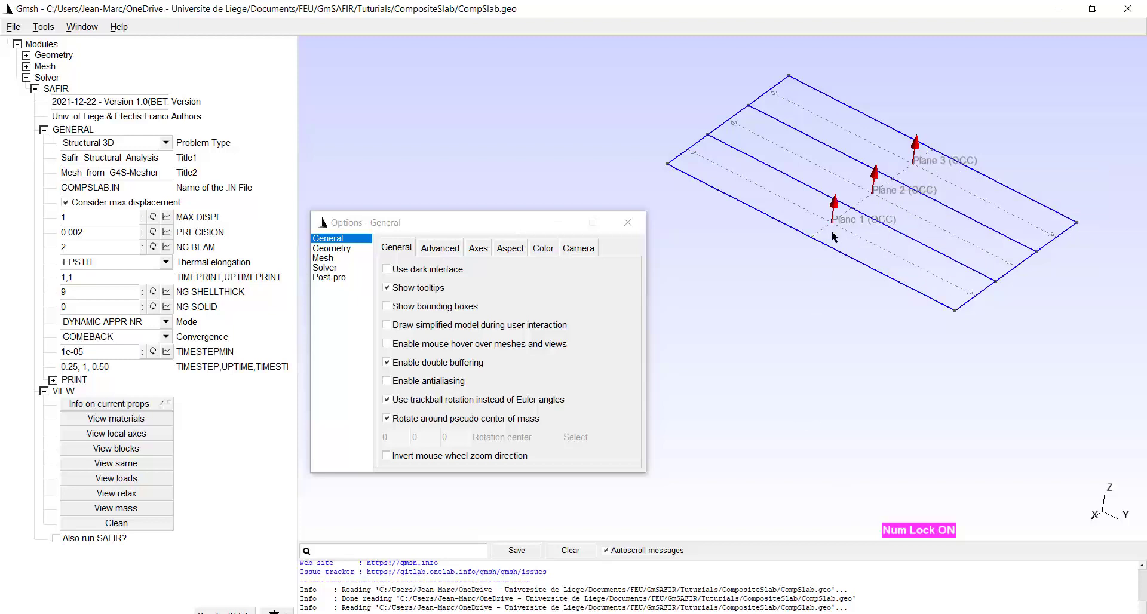
mouse_move(831, 233)
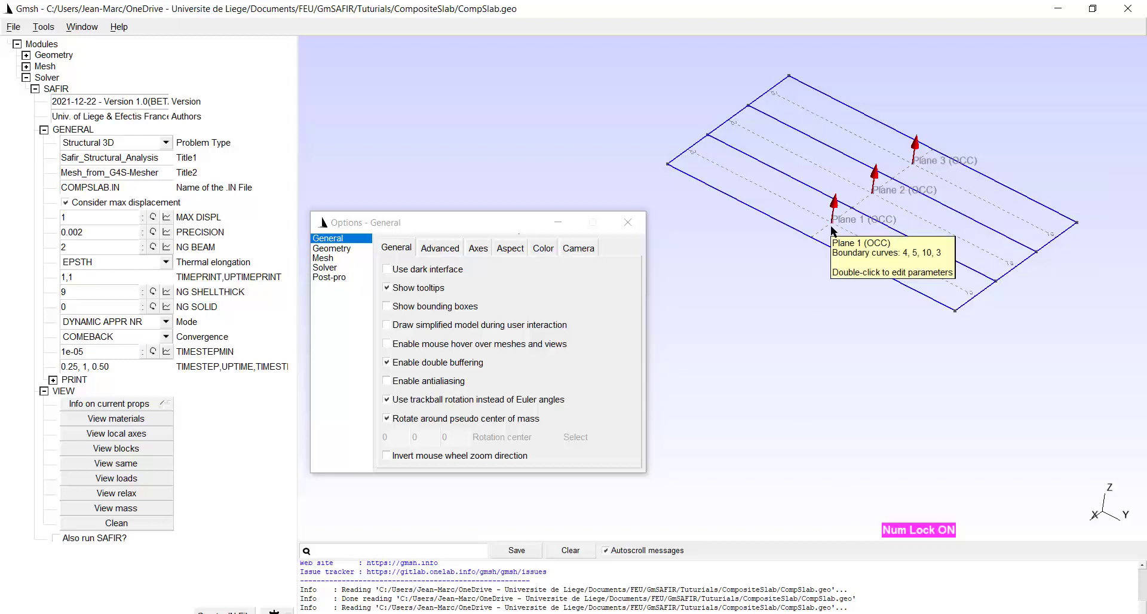
mouse_move(775, 349)
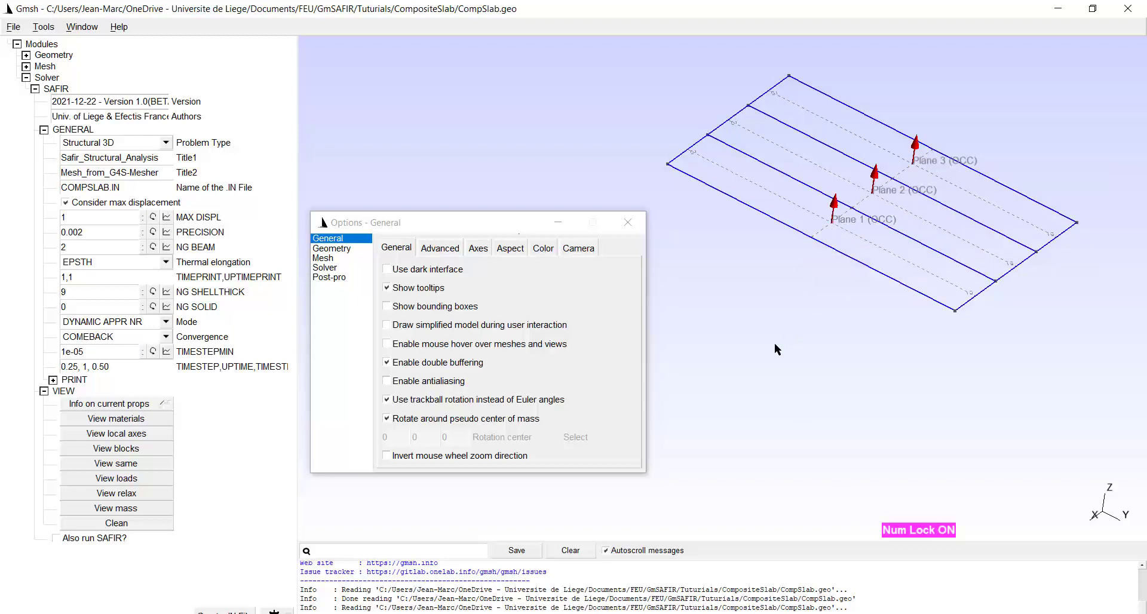
mouse_move(759, 287)
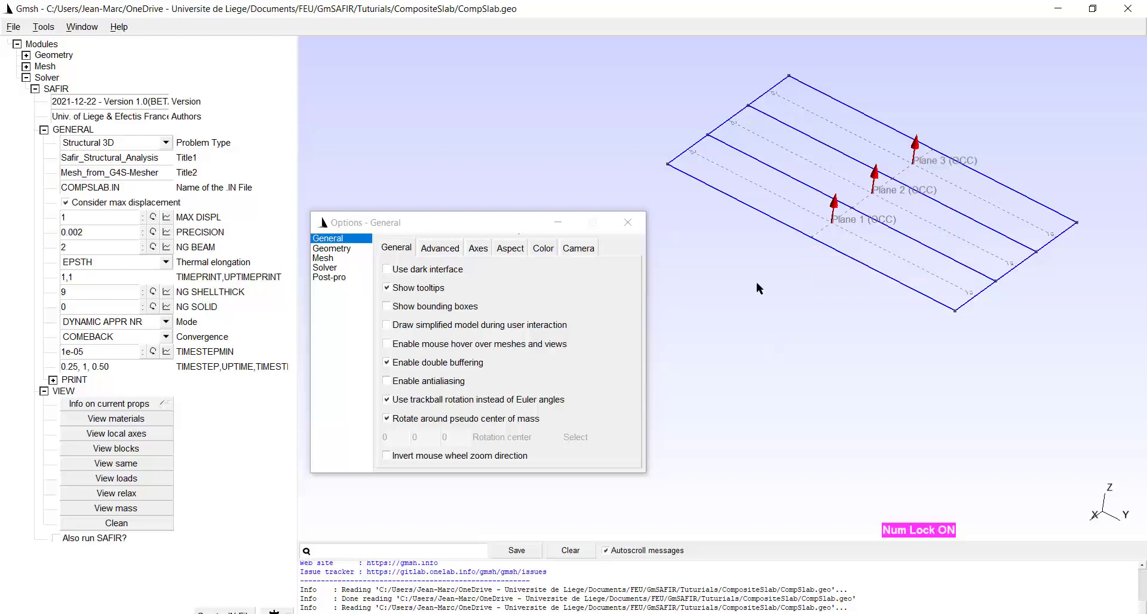
mouse_move(675, 165)
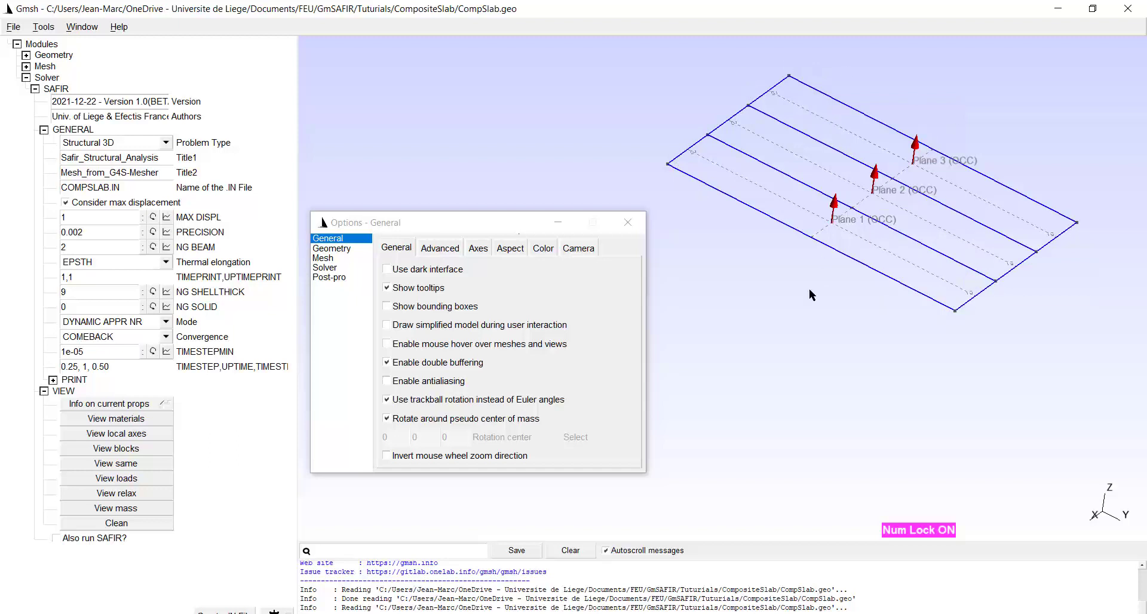
mouse_move(805, 411)
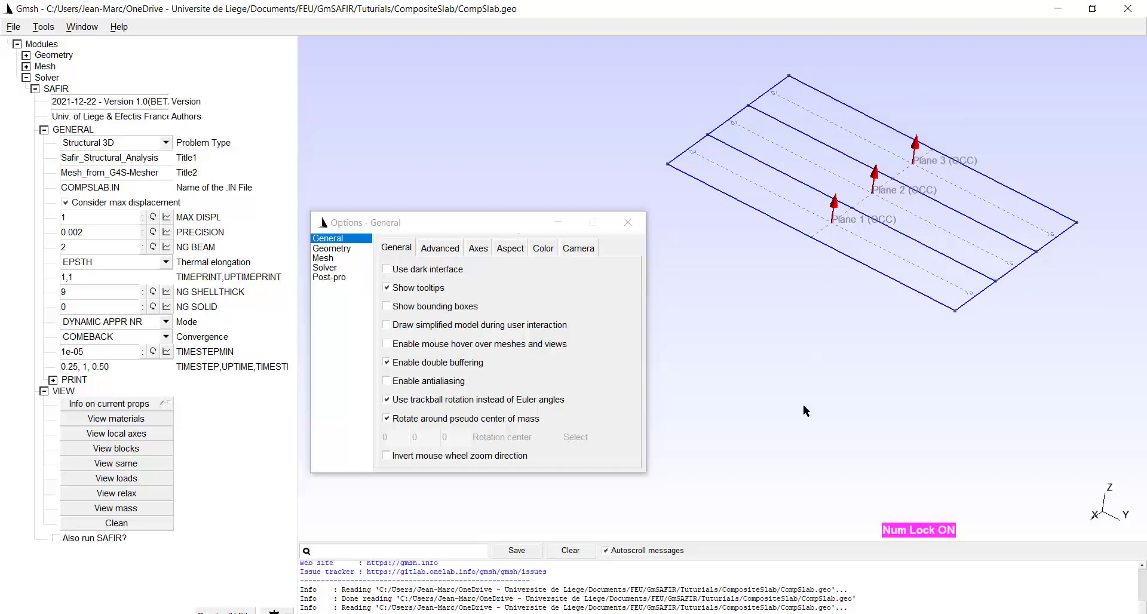
mouse_move(810, 293)
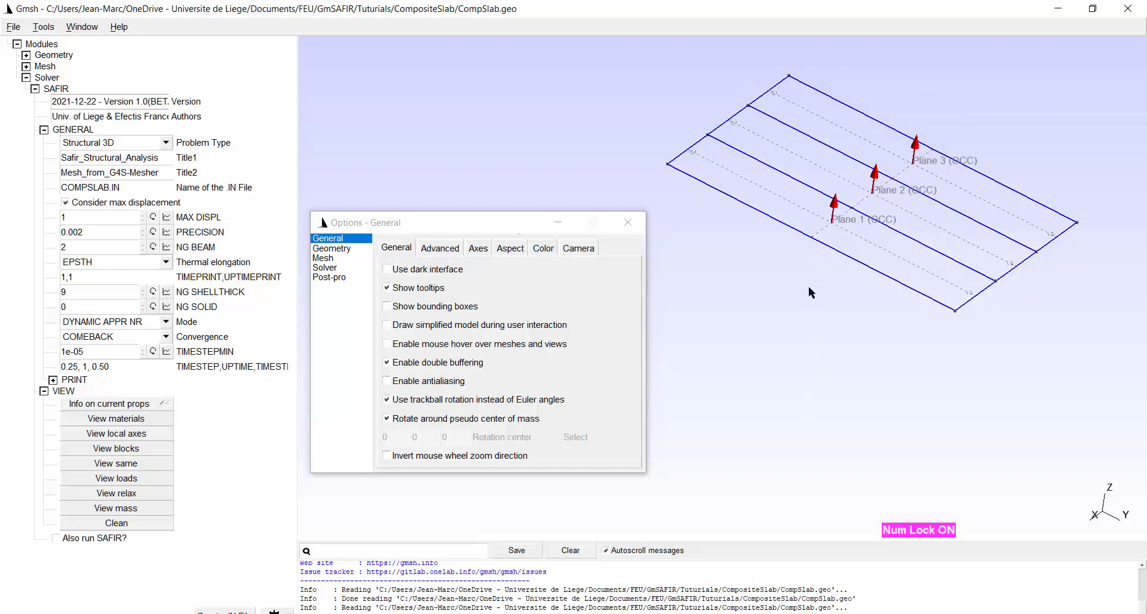
mouse_move(713, 151)
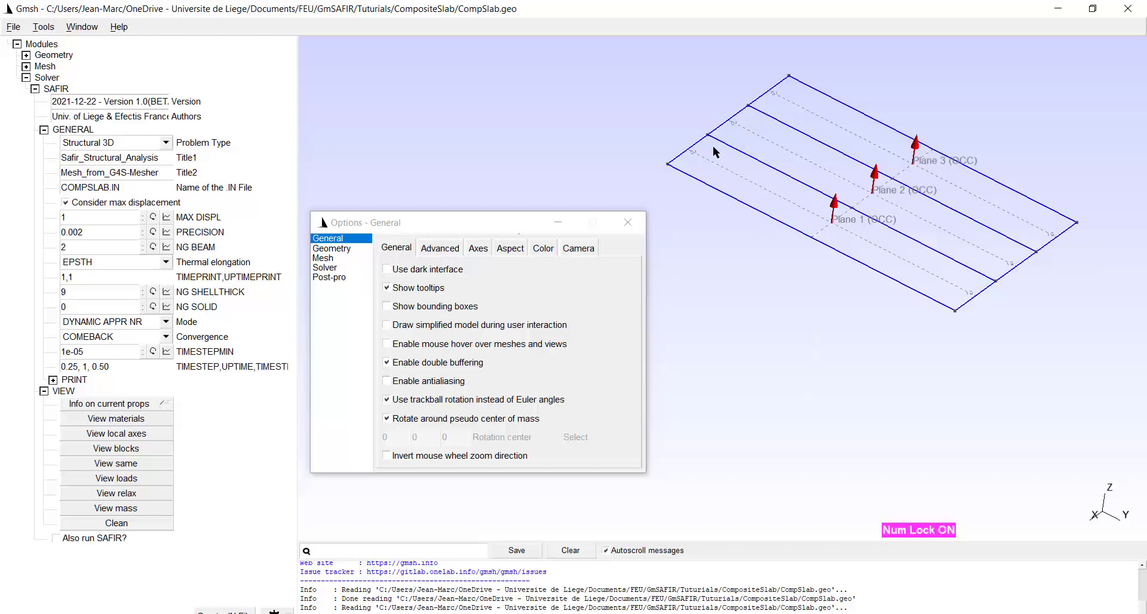
mouse_move(993, 283)
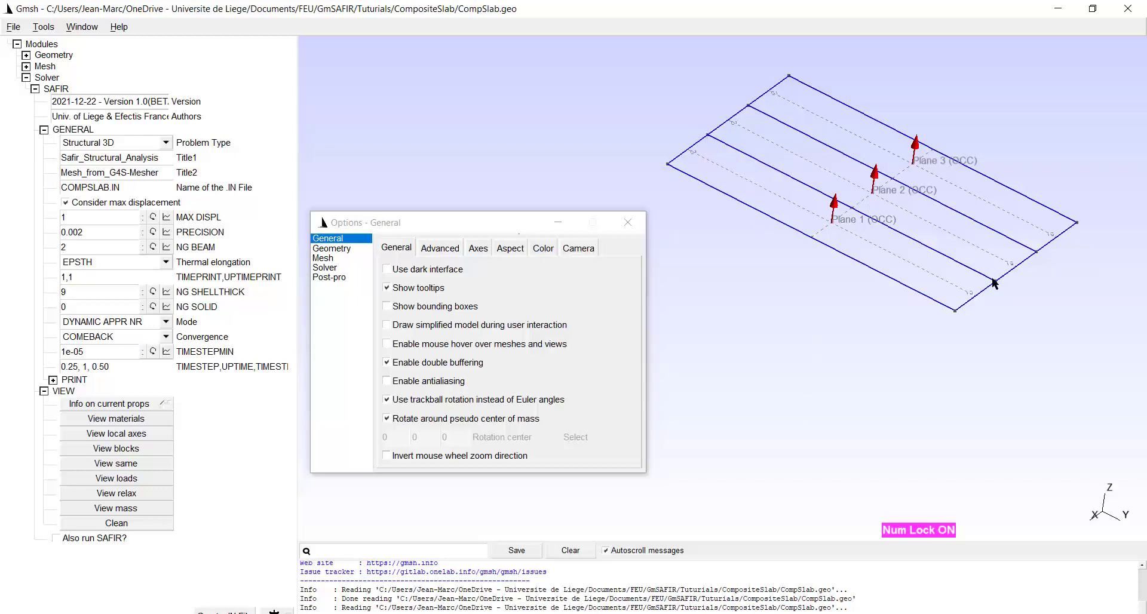
mouse_move(993, 183)
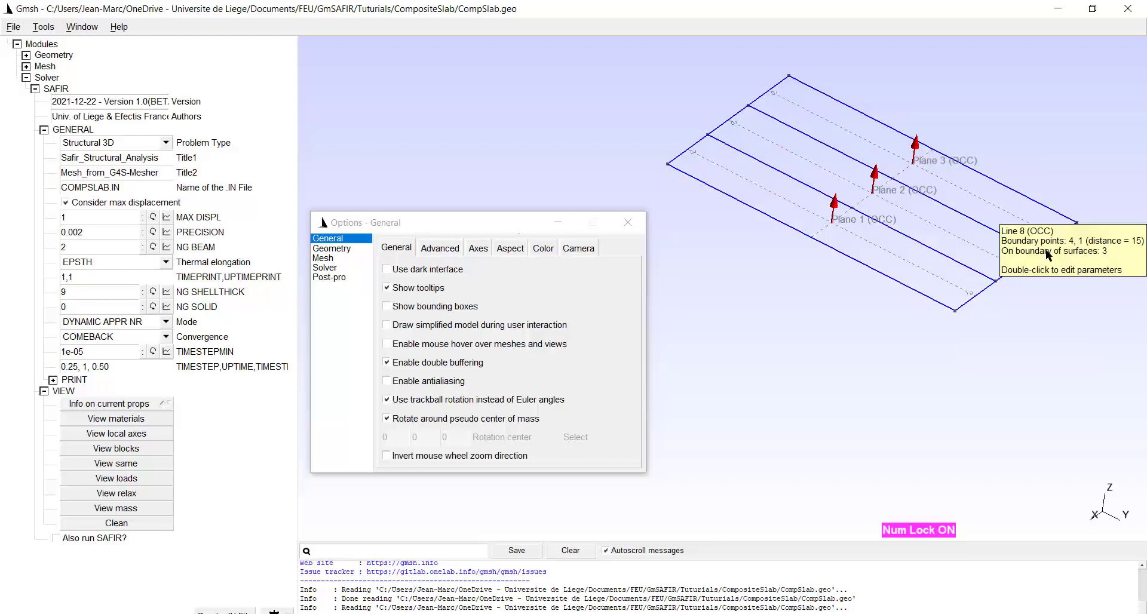
mouse_move(1021, 269)
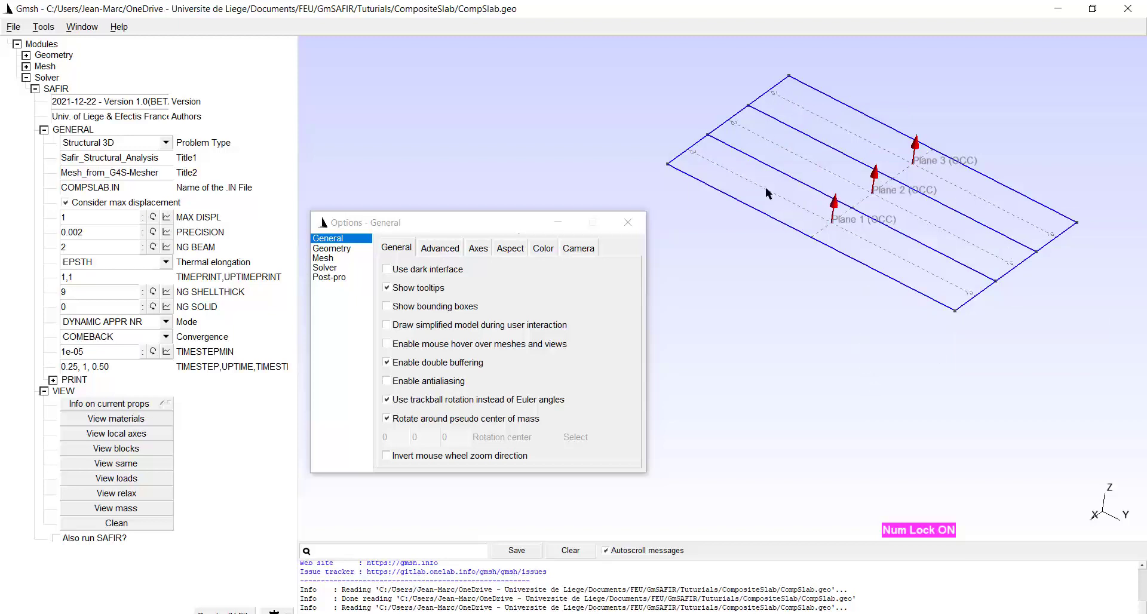
mouse_move(845, 369)
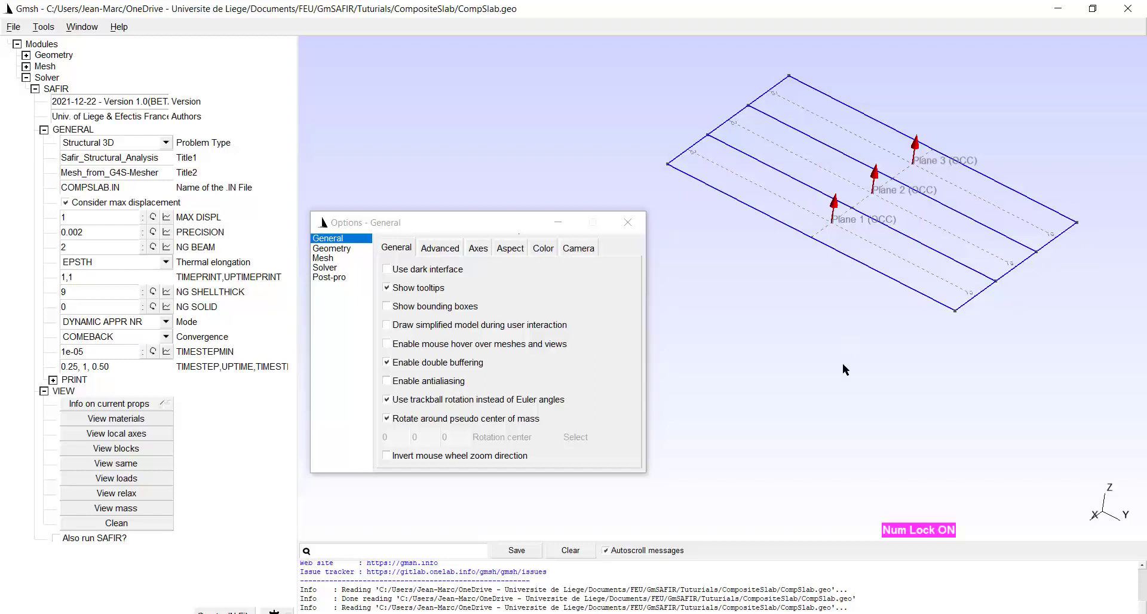
mouse_move(841, 383)
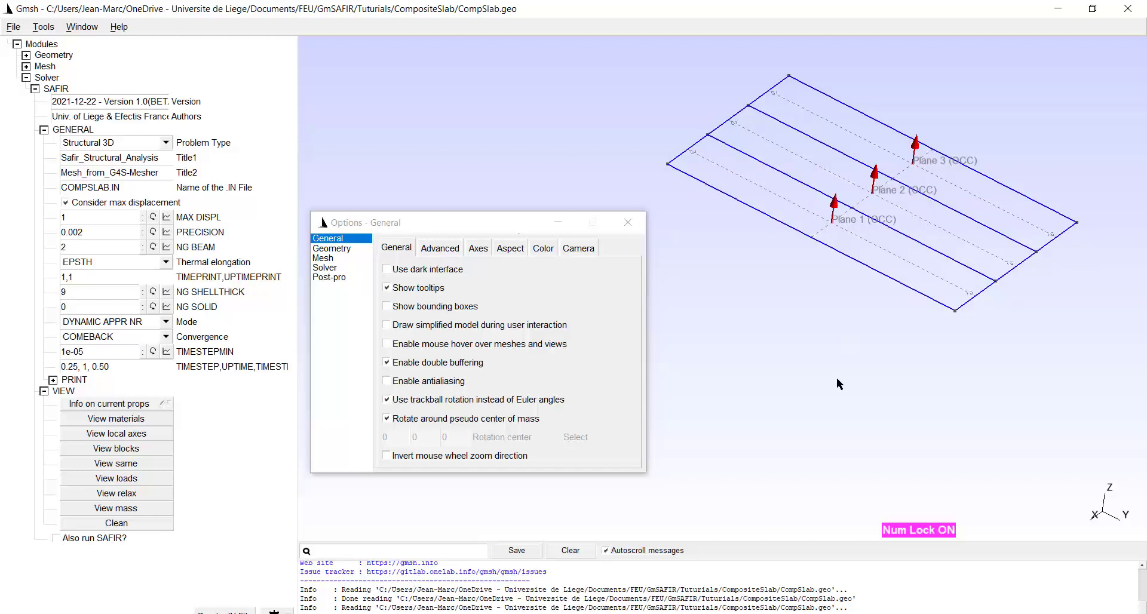
mouse_move(815, 402)
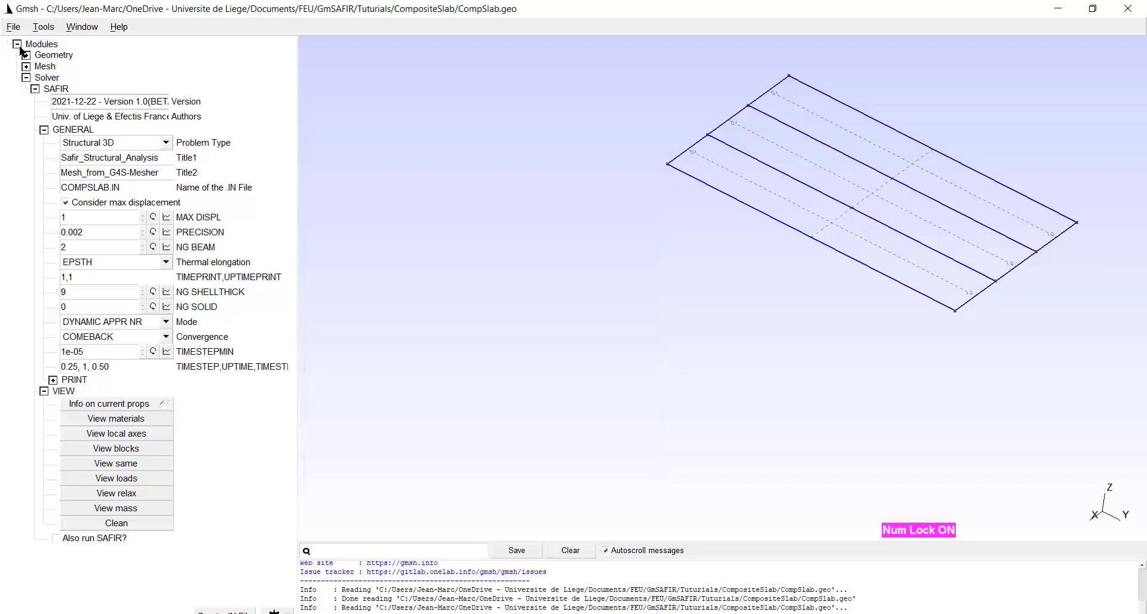
Step: Expand Geometry > Physical groups > Add to show the point, curve, surface and volume choices
click(26, 55)
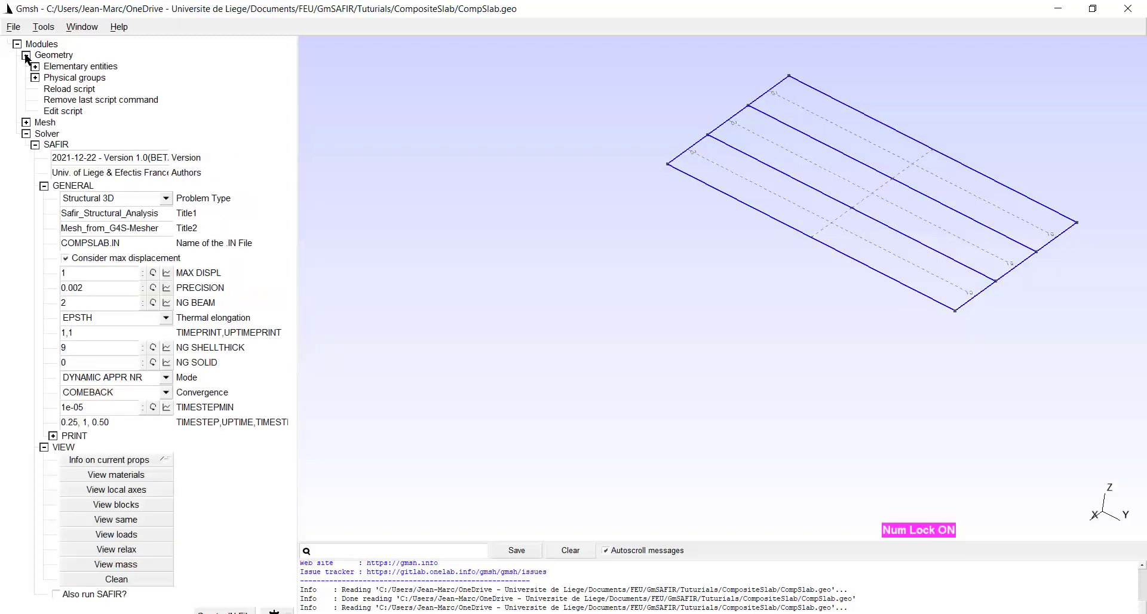
click(25, 55)
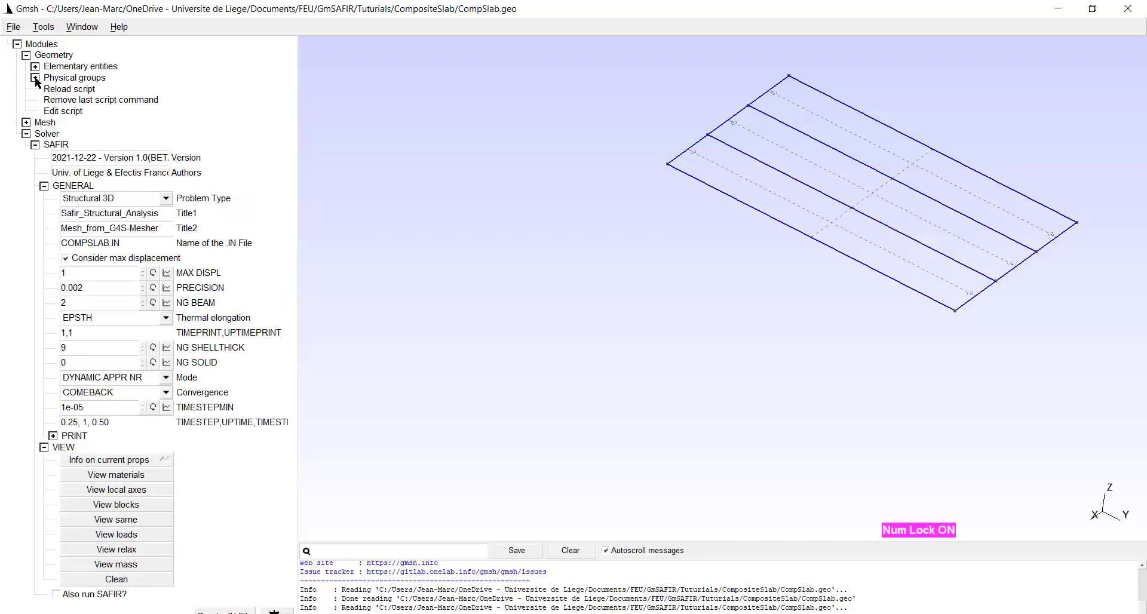
click(34, 78)
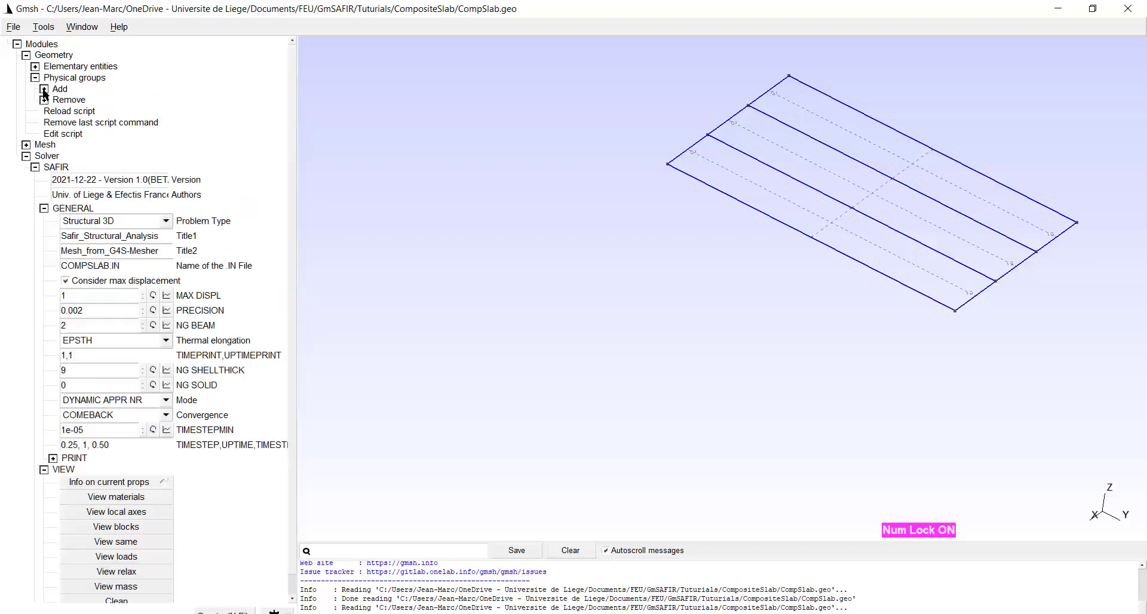
click(43, 88)
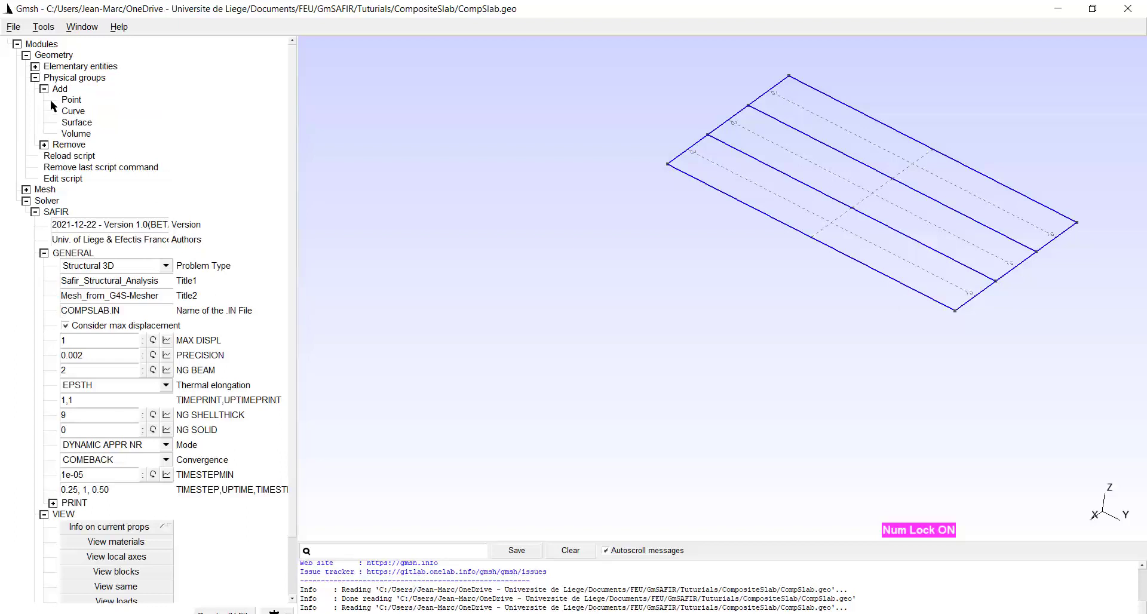
Step: Create SHORTSUPPORTS curve group on the short slab edges as a block constraint fixing Z and Theta-Y
click(73, 111)
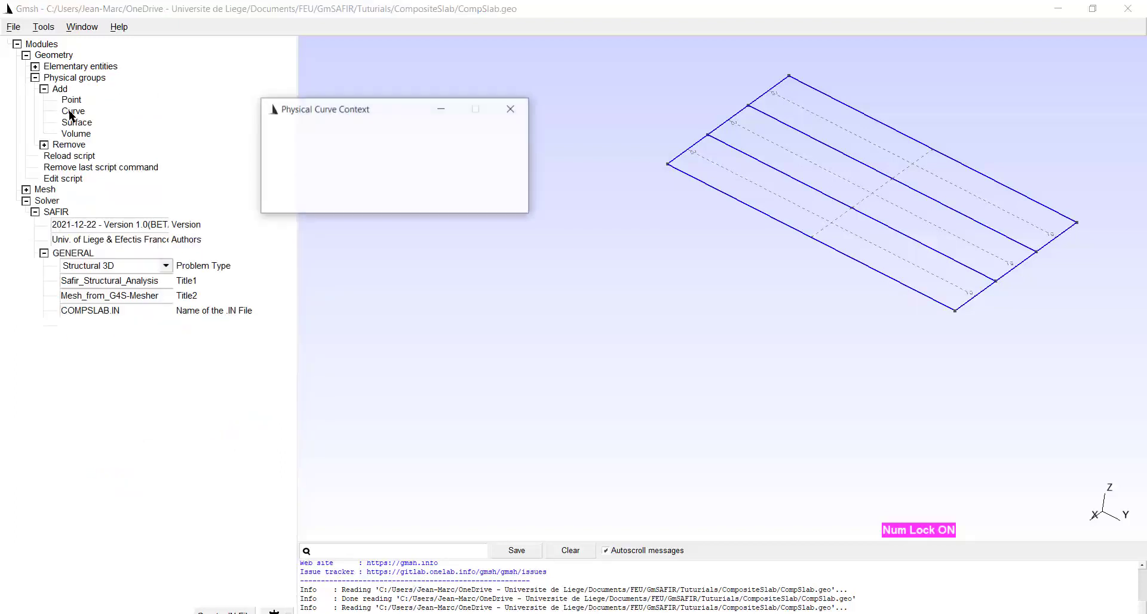
click(73, 111)
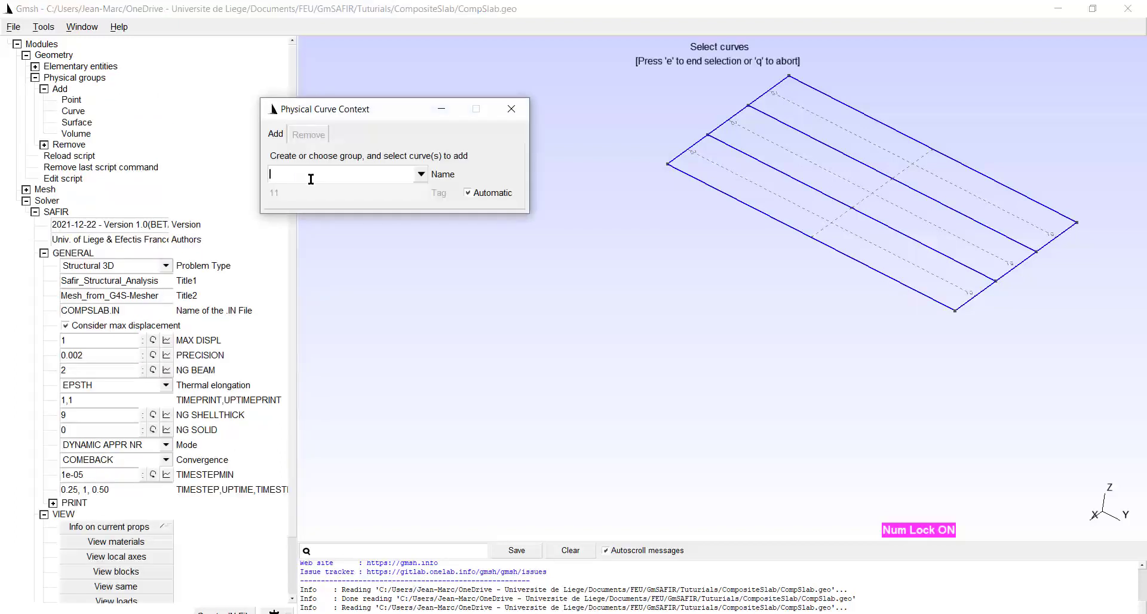
text(SHORTSUPPORT)
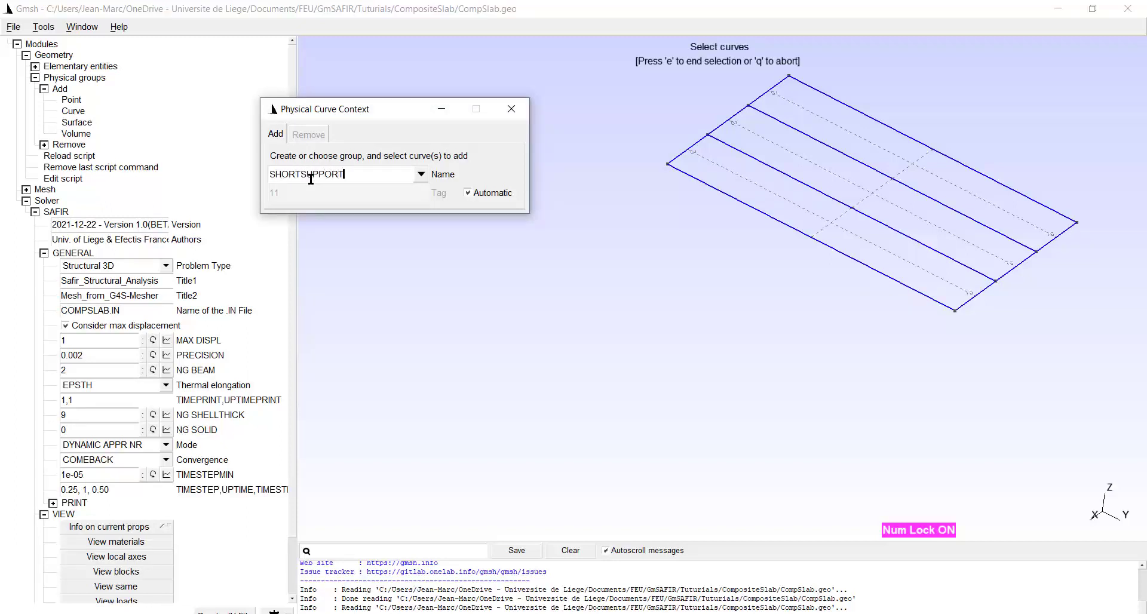
text(S)
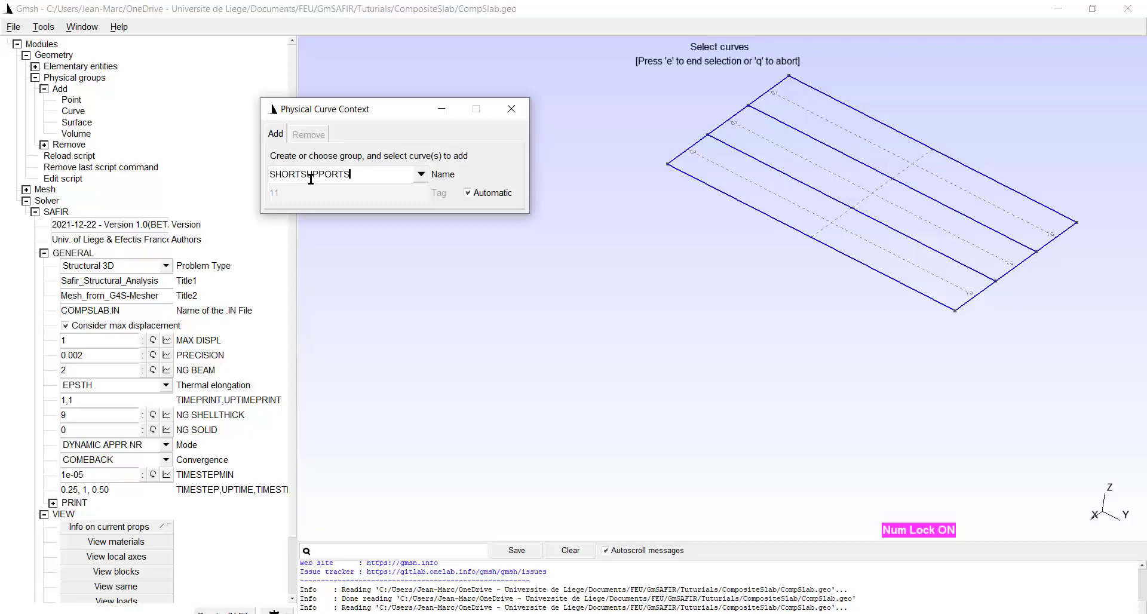
mouse_move(702, 139)
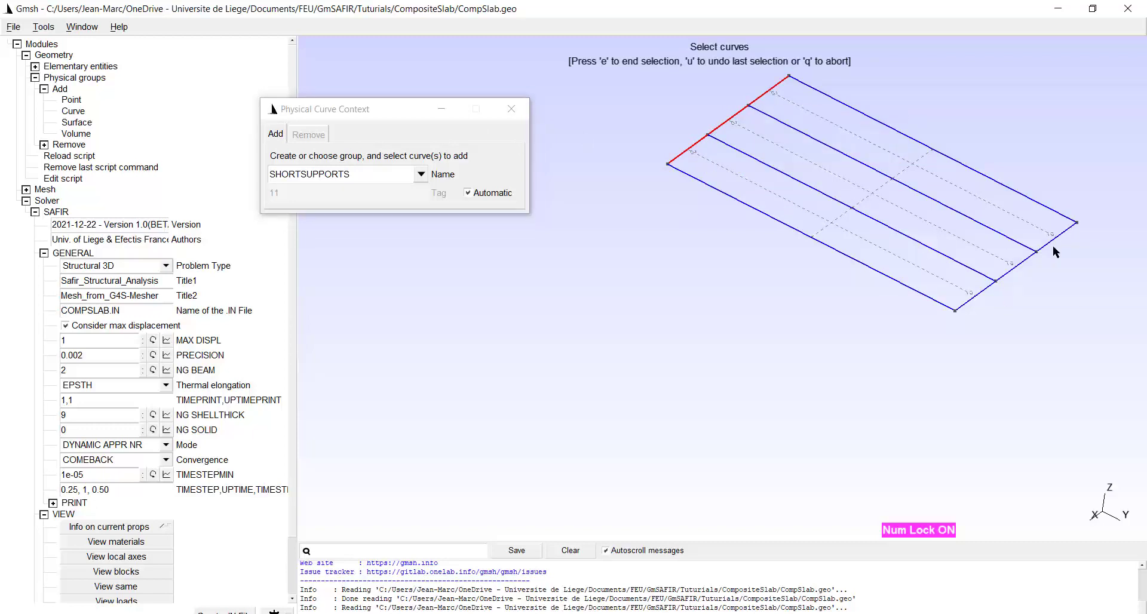
click(1024, 259)
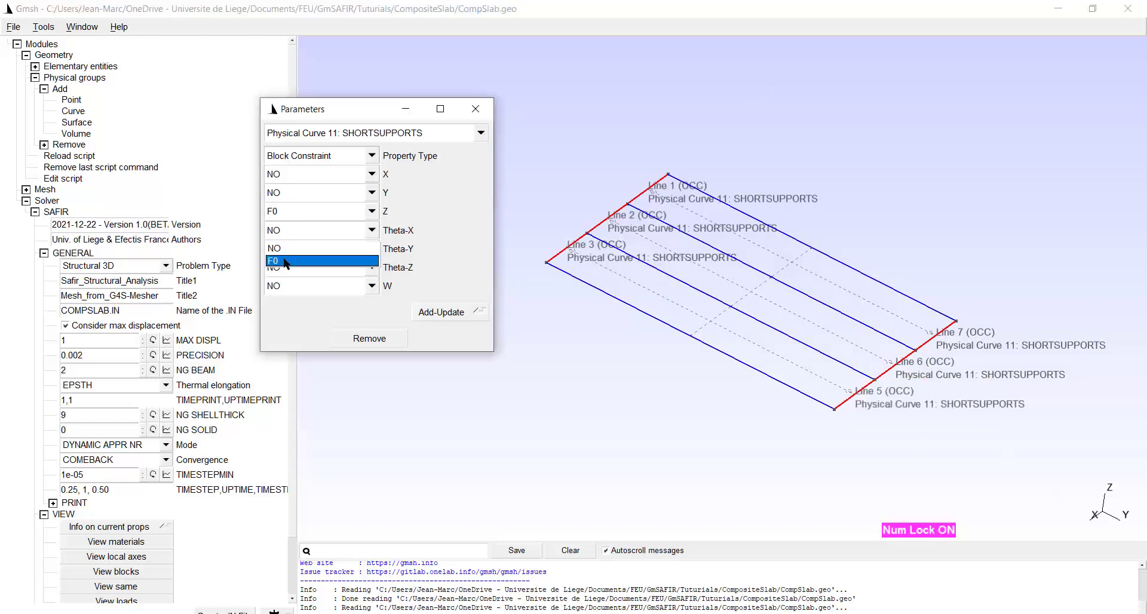
click(273, 249)
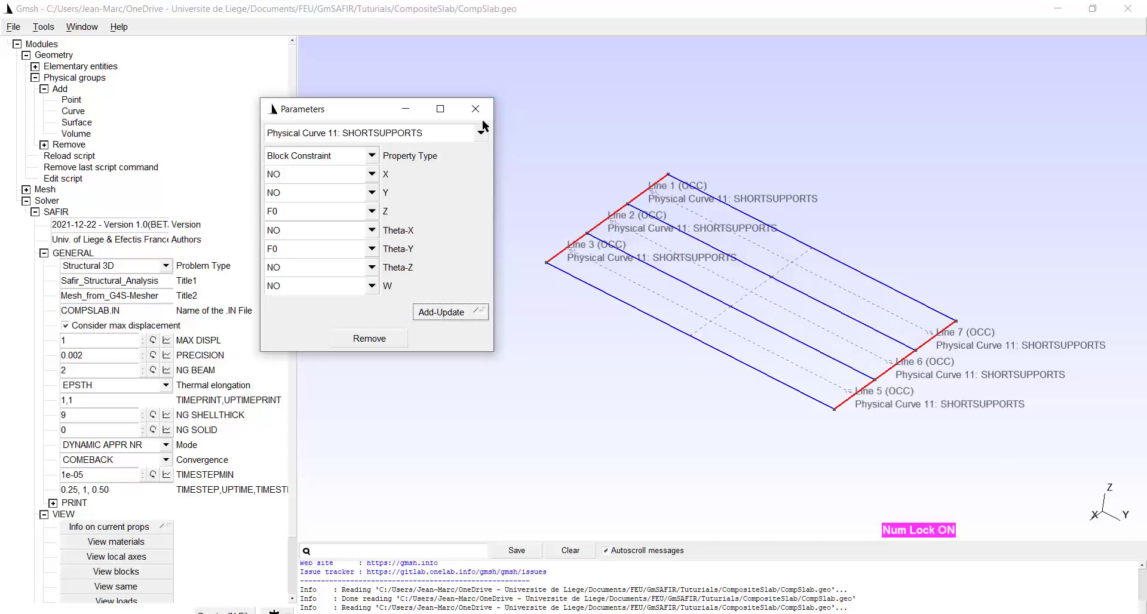
Step: Create LONGSUPPORTS curve group on lines 4 and 8 as a block constraint fixing Z and Theta-X, Theta-Y free
click(474, 109)
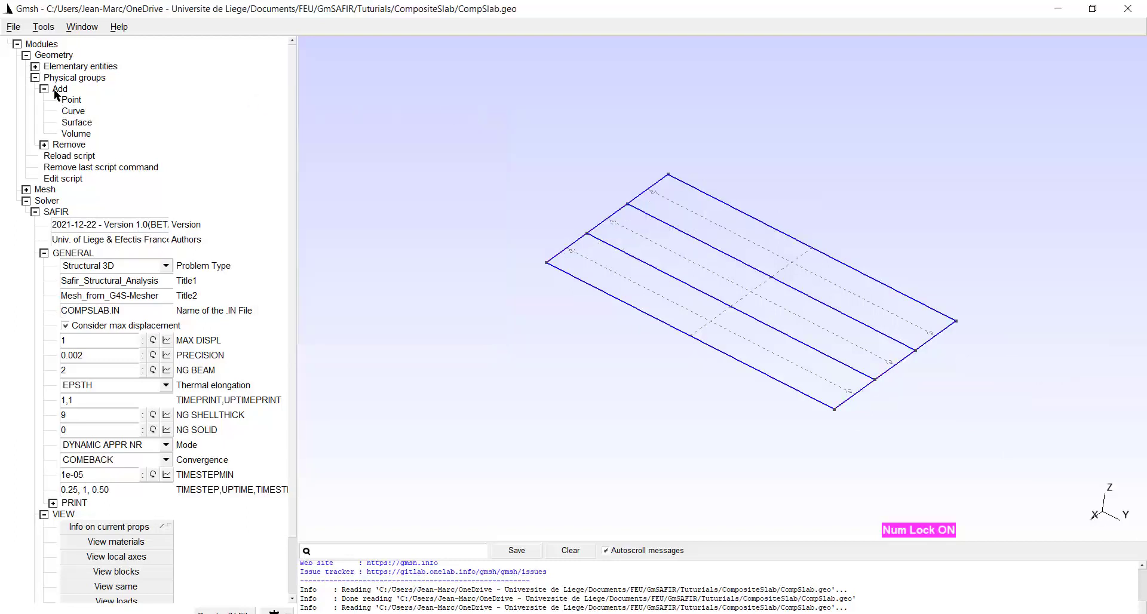
mouse_move(73, 117)
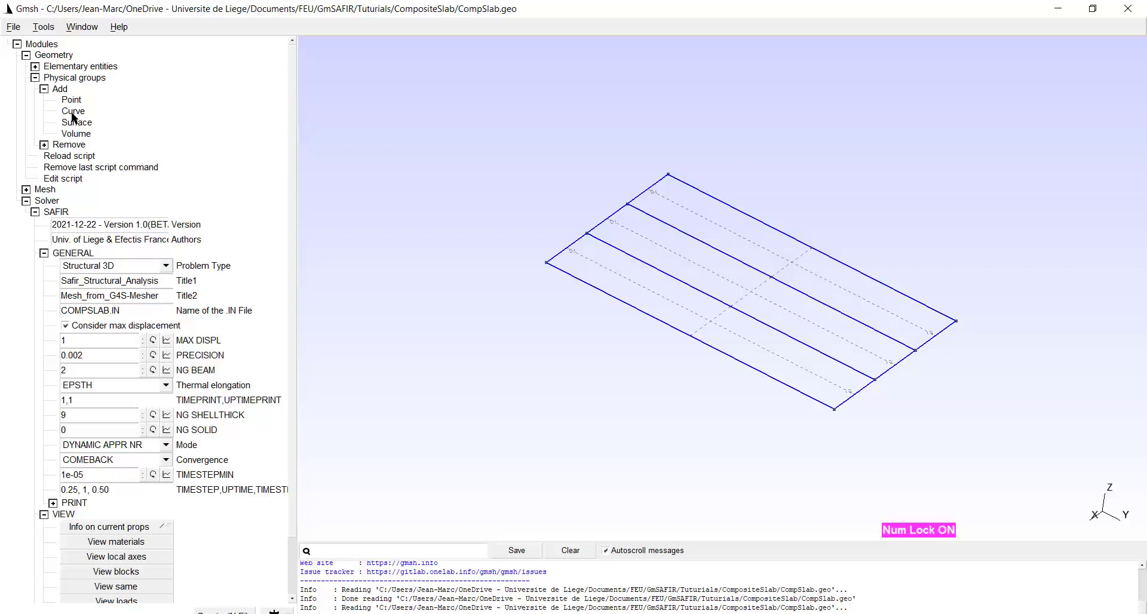
click(73, 111)
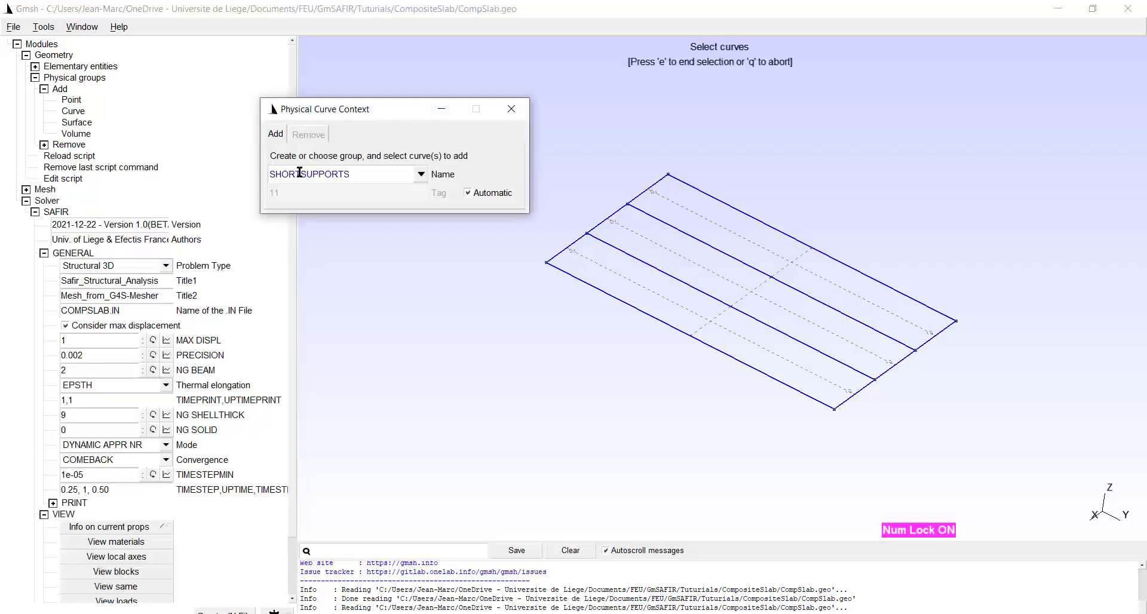
mouse_move(326, 293)
text(LONG)
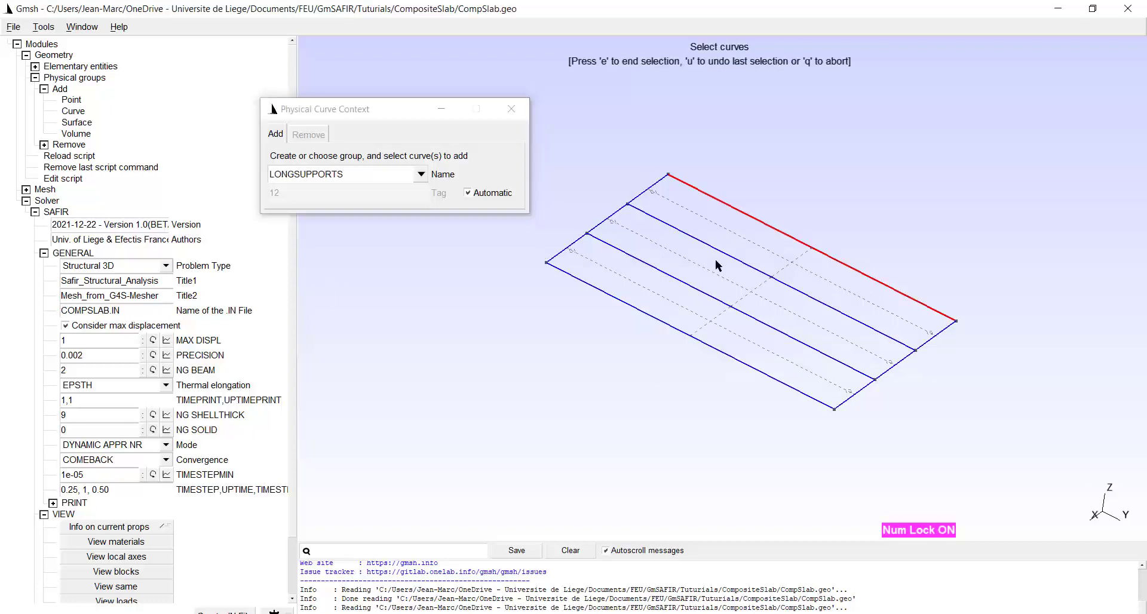
click(662, 325)
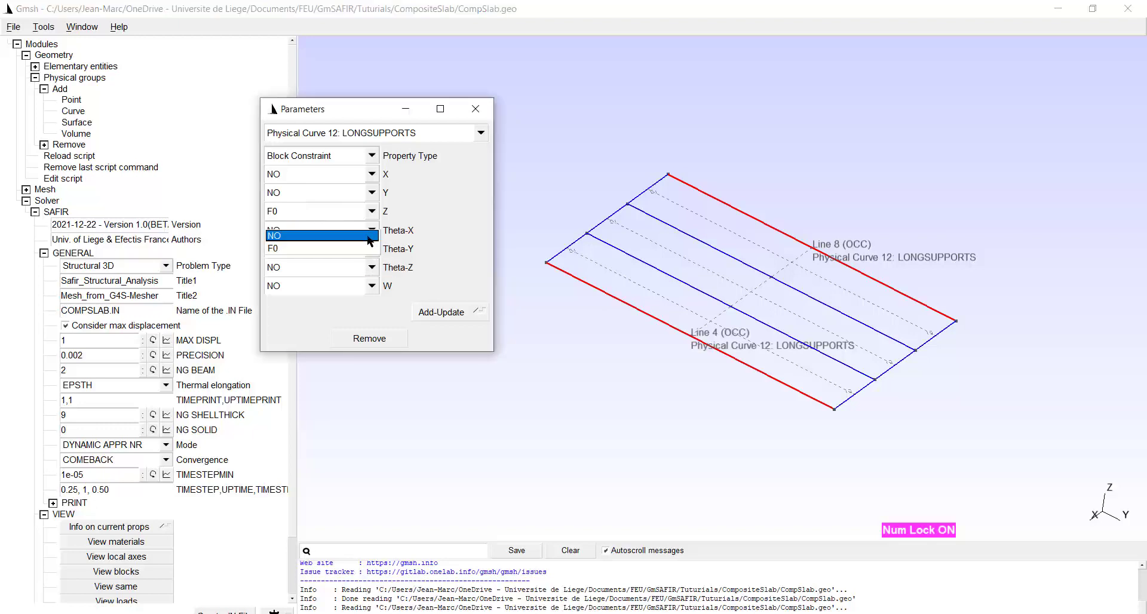
click(318, 249)
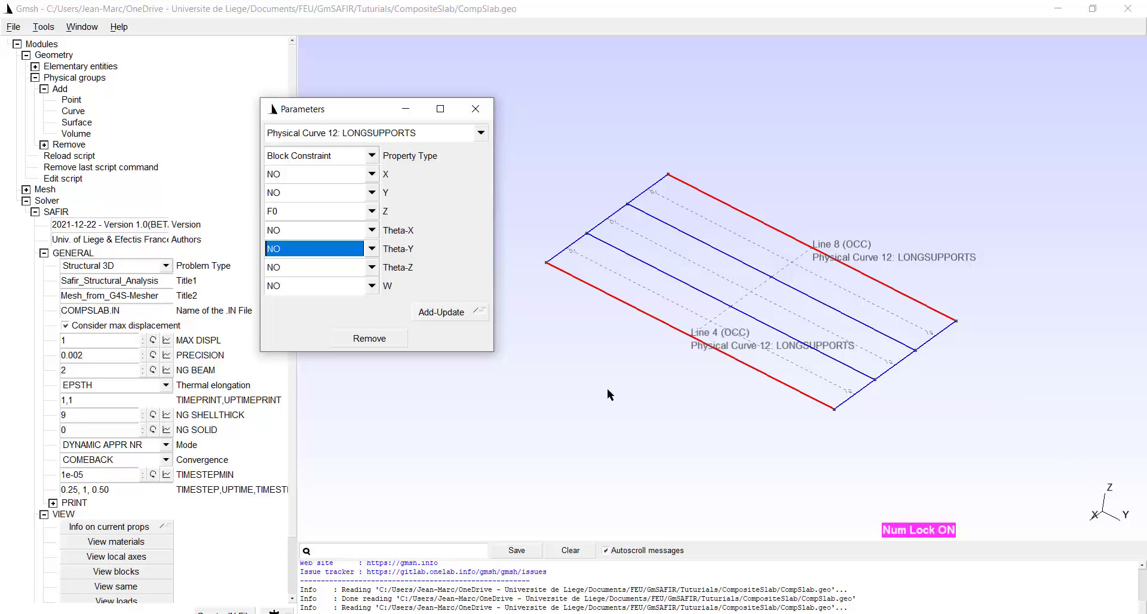
click(372, 230)
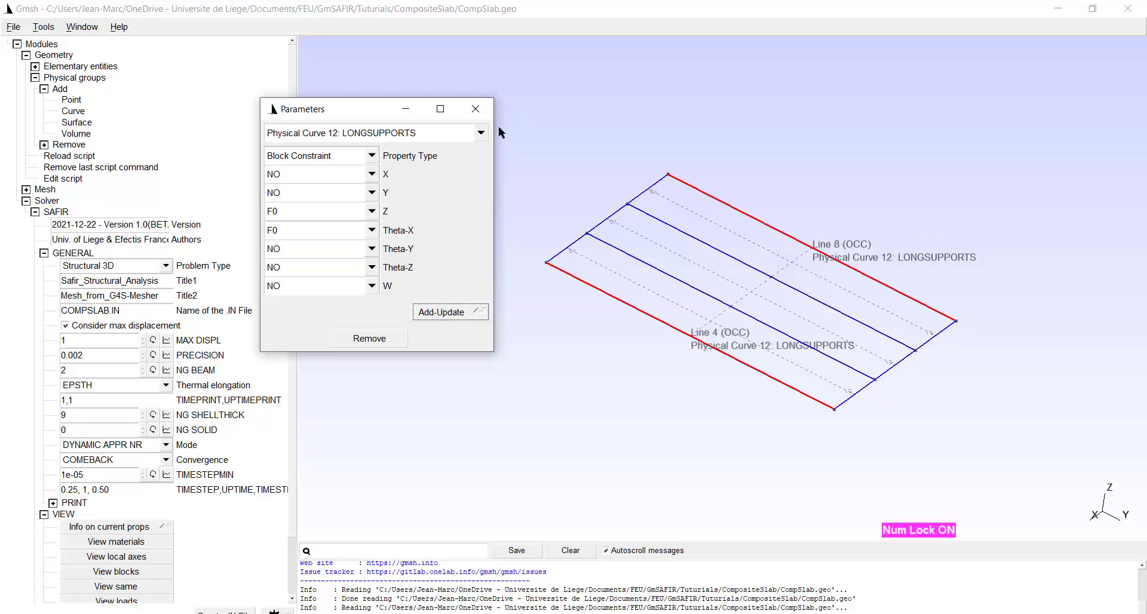
click(474, 109)
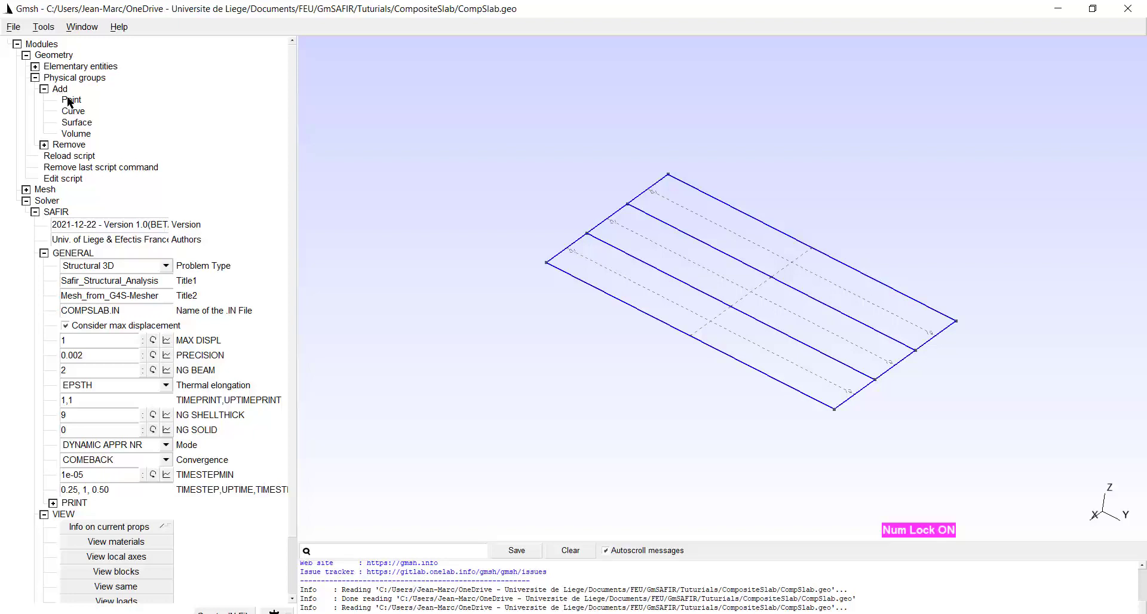
Step: Create POINTSUPPORT point group on corner point 1 as a block constraint fixing X, Y and Theta-Z
click(72, 100)
text(POINTSUPPORTS)
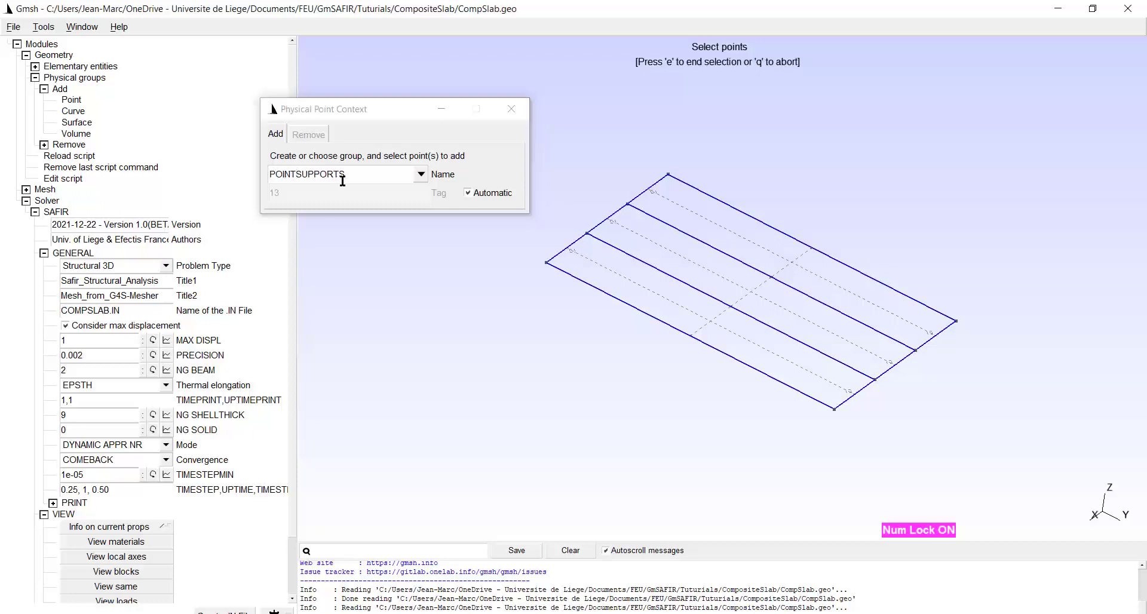
key(Backspace)
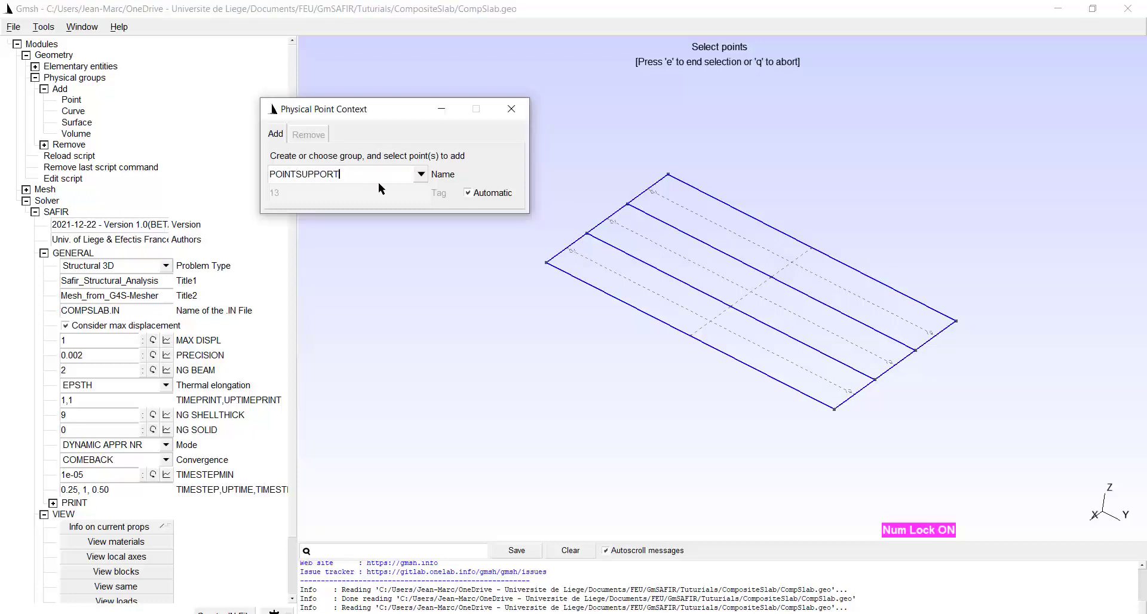
mouse_move(667, 175)
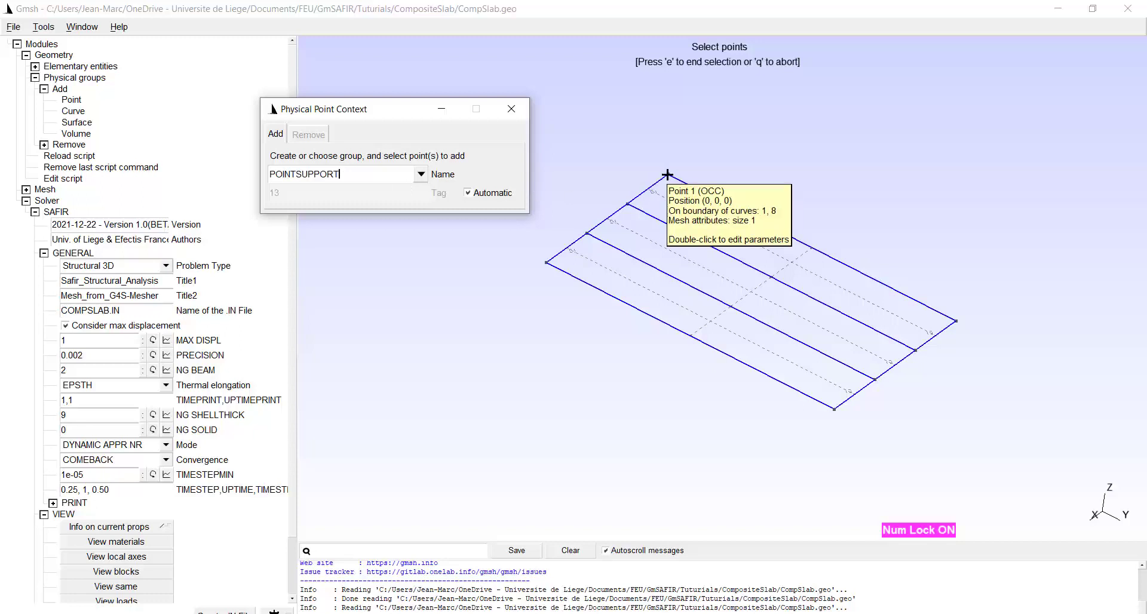
click(667, 174)
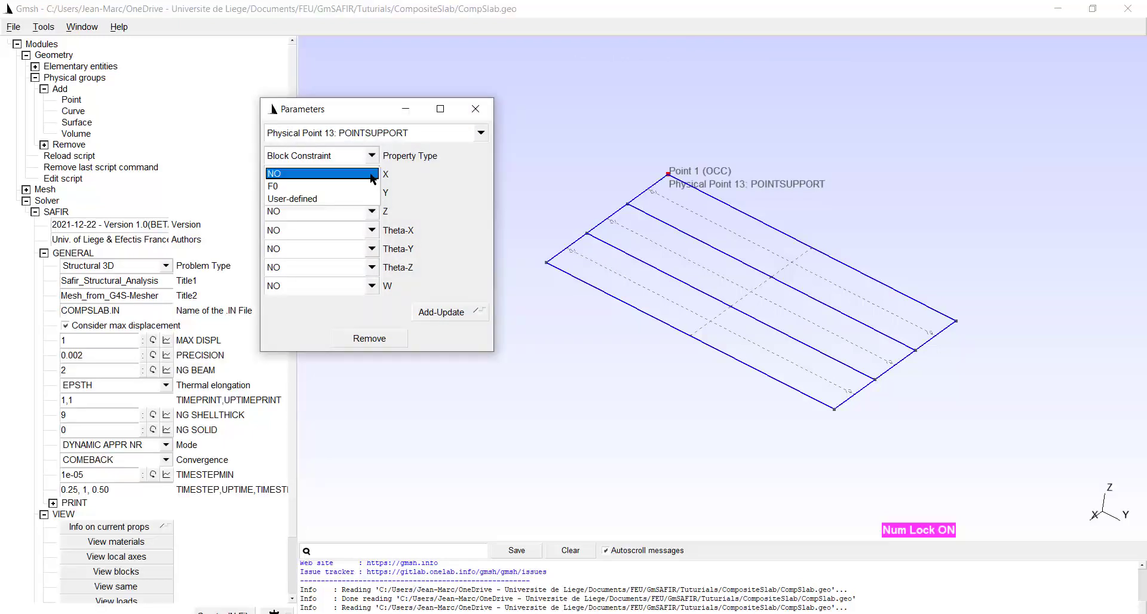
click(272, 185)
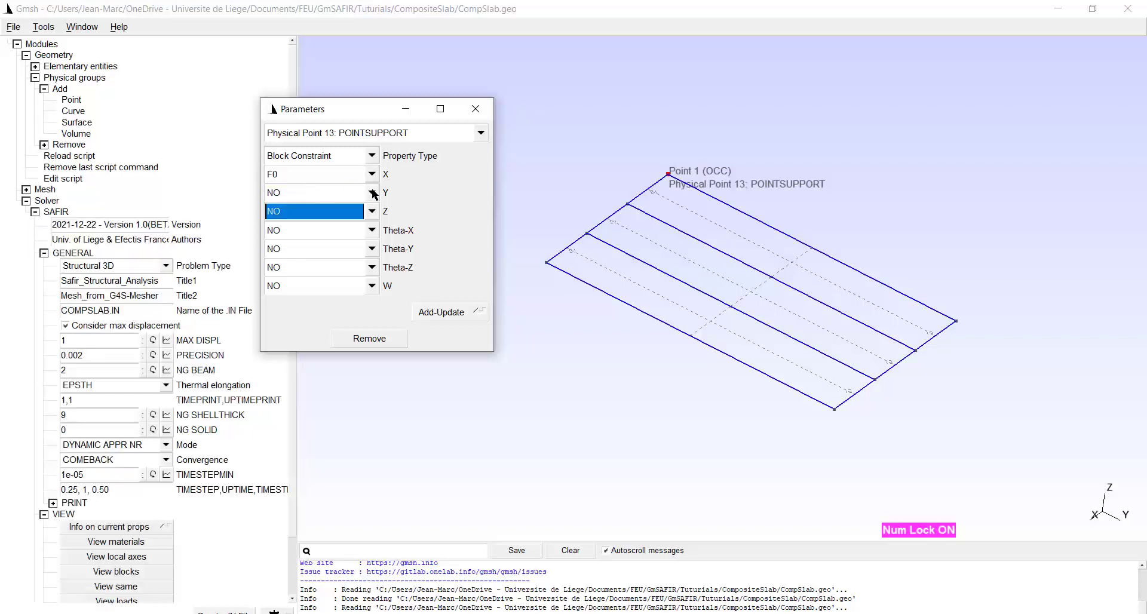
click(315, 193)
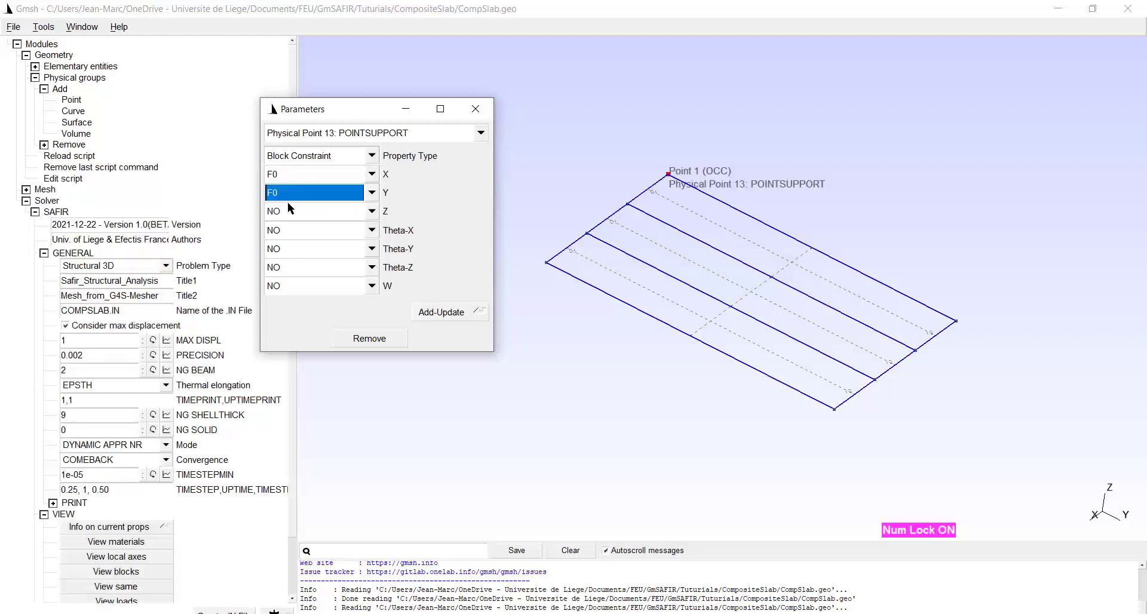
click(314, 211)
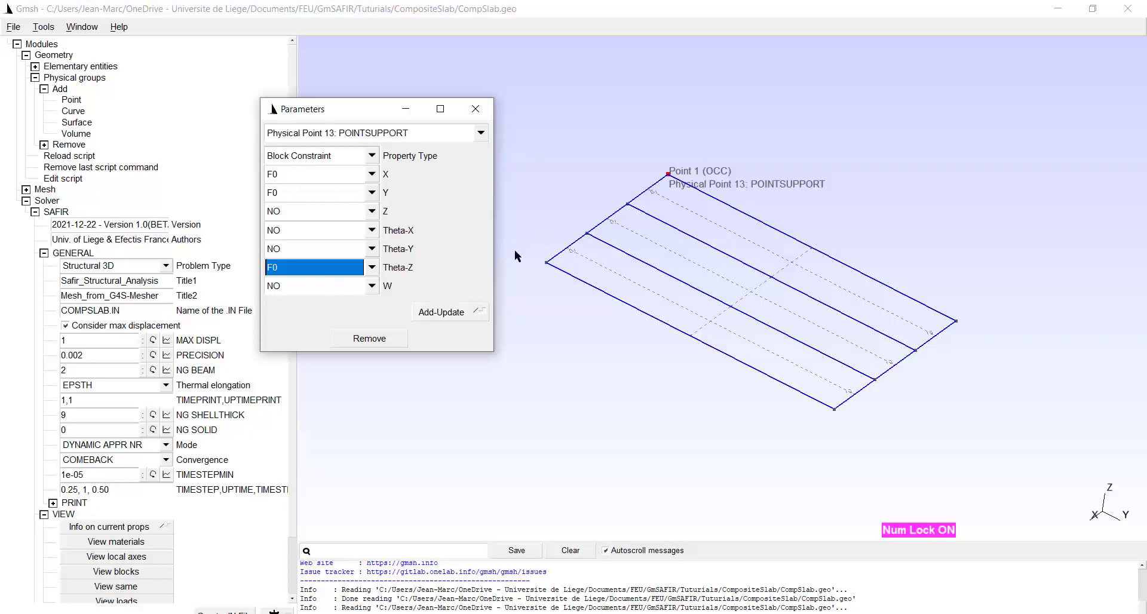
mouse_move(582, 430)
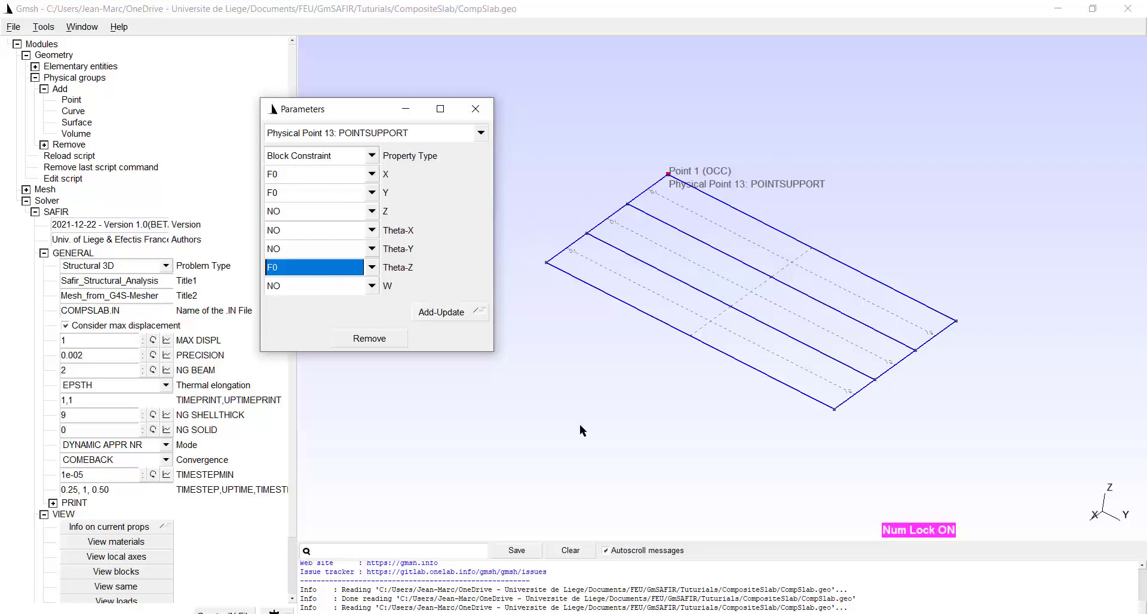
mouse_move(435, 315)
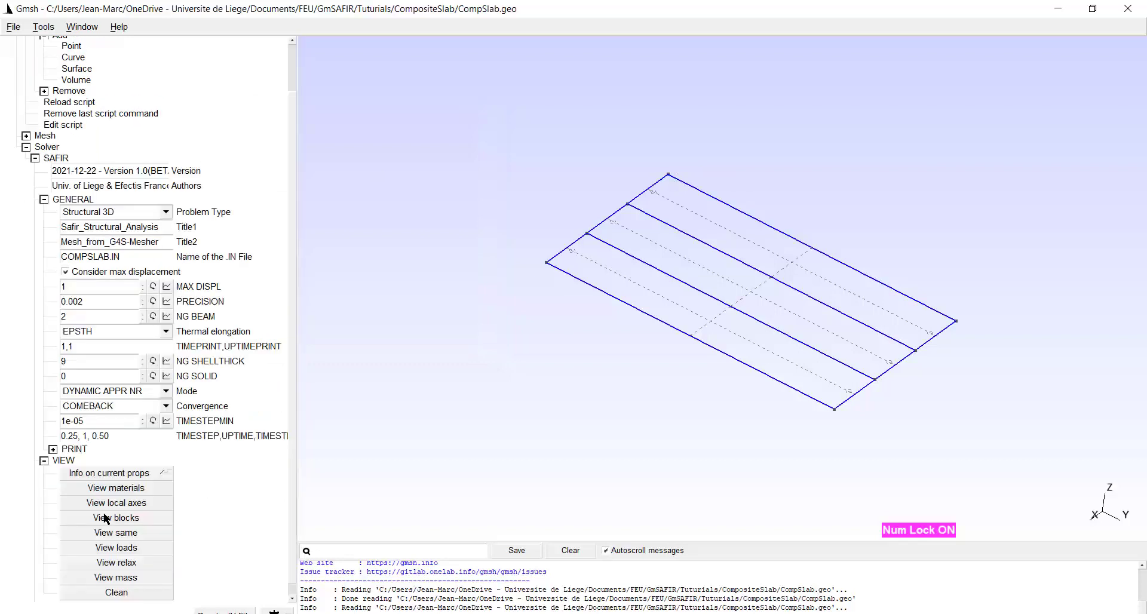
Step: Display the block constraint labels on the slab, then clean them from the view
click(116, 517)
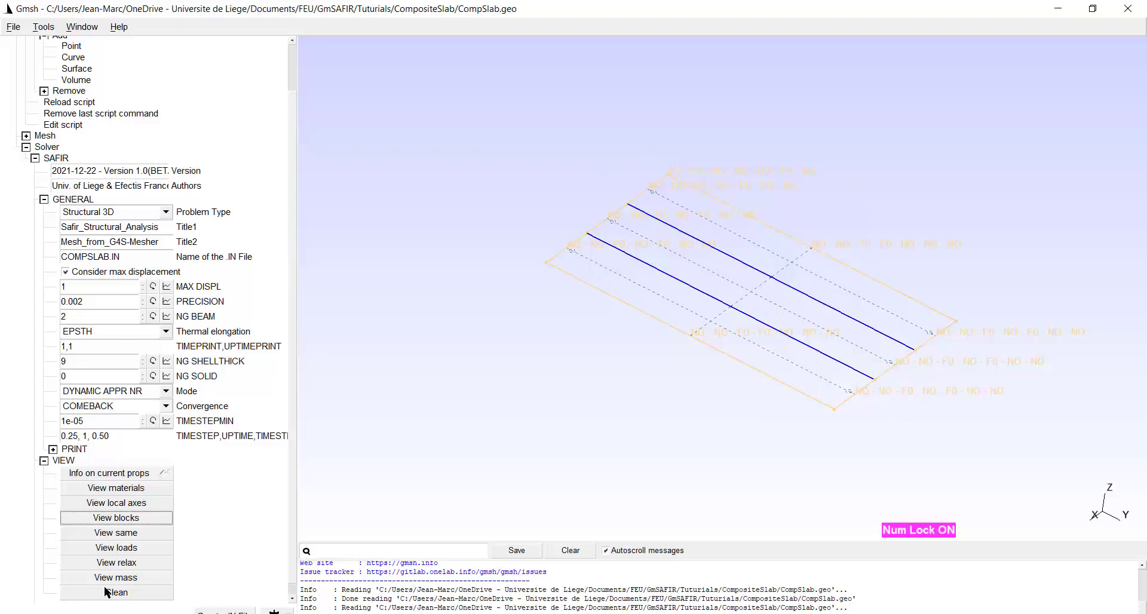
click(116, 593)
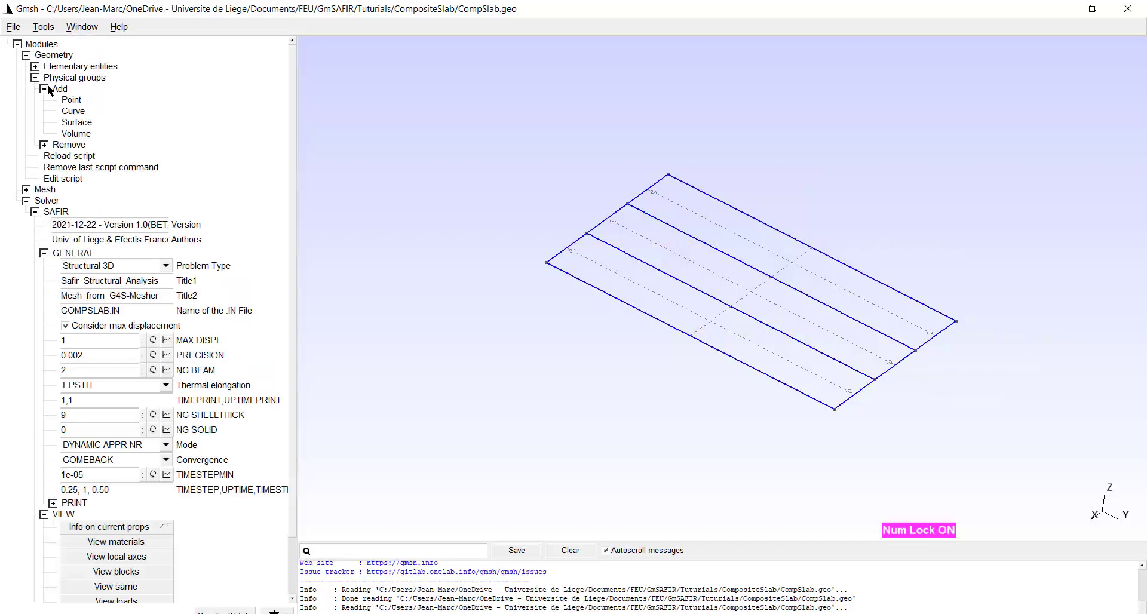
mouse_move(73, 114)
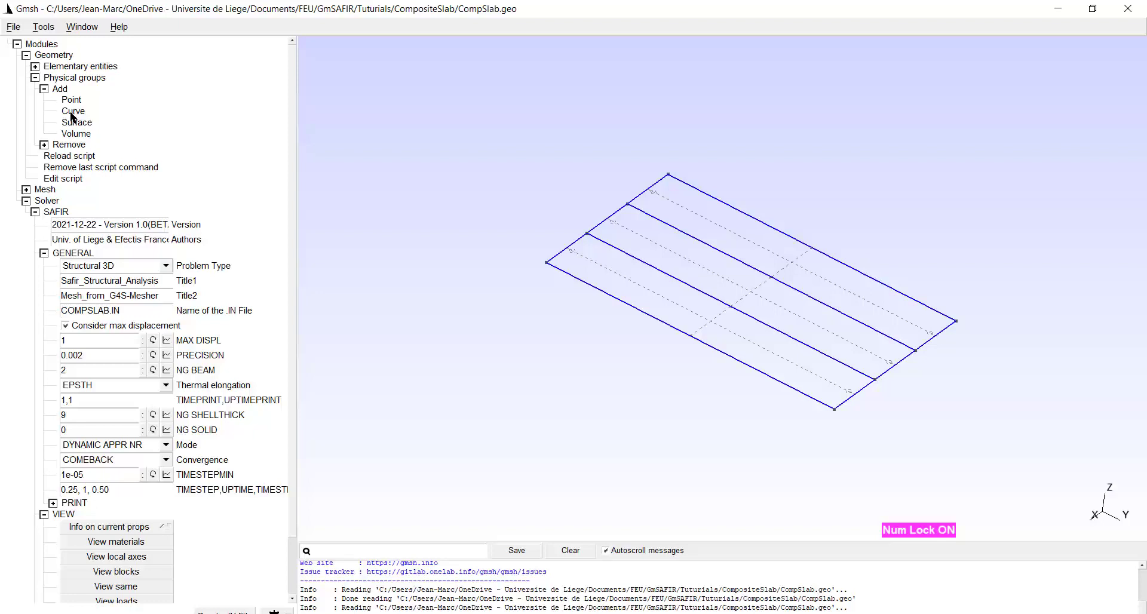
Step: Create a BEAMS physical curve group holding the two solid inner slab lines
click(73, 111)
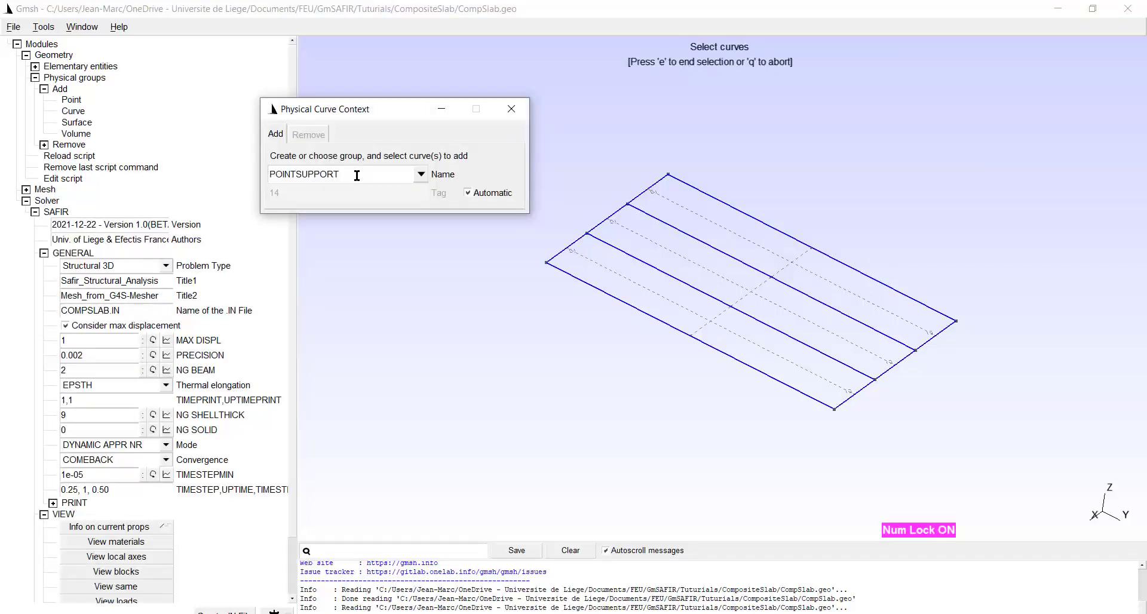
text(B)
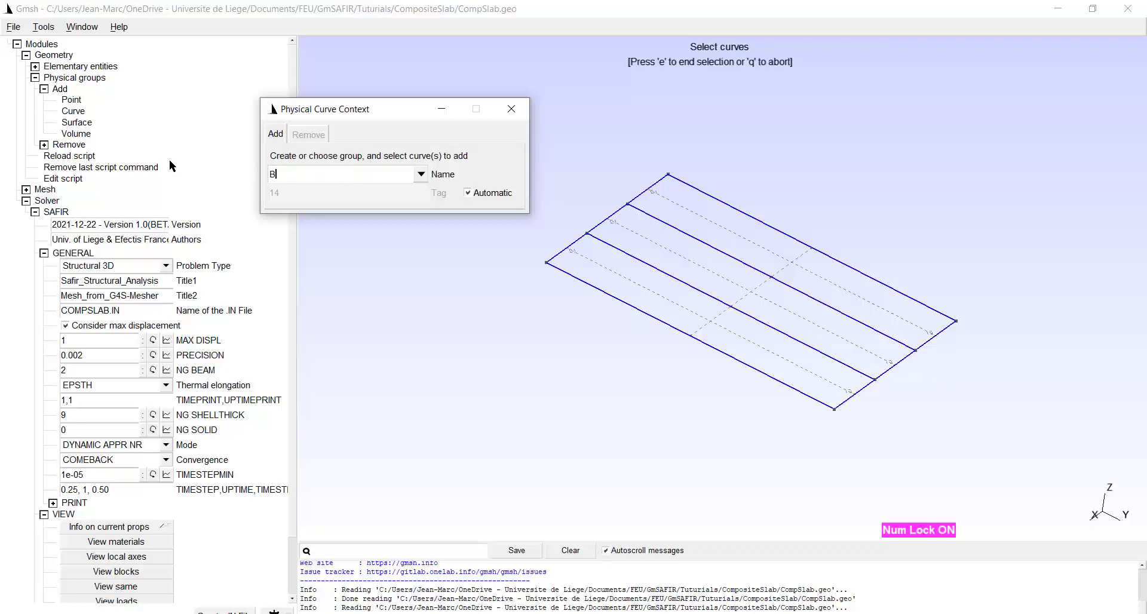
text(EAMS)
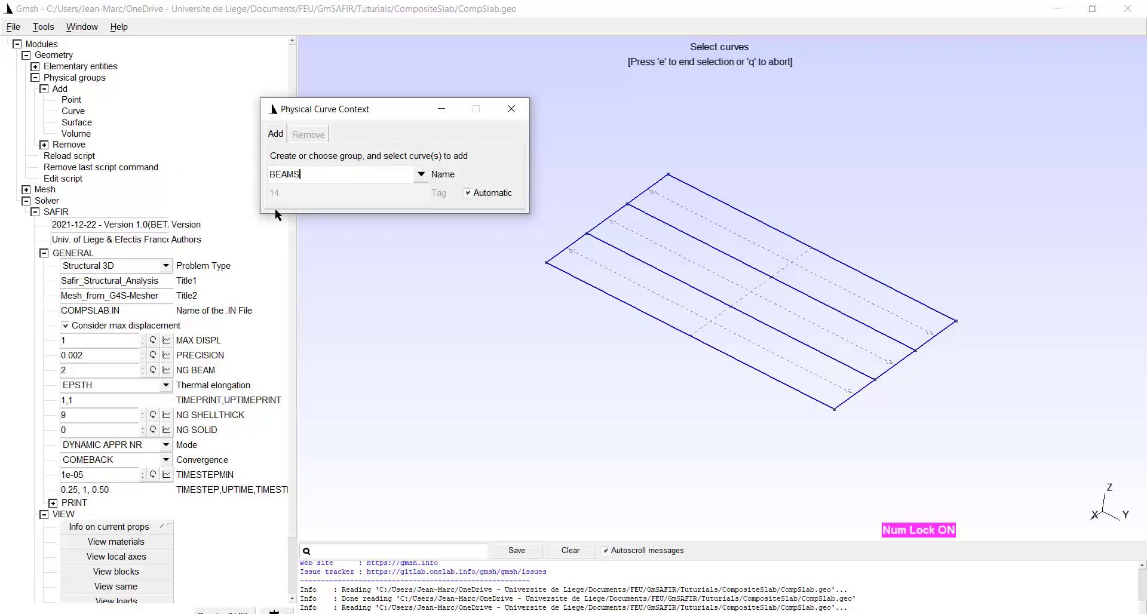
mouse_move(699, 238)
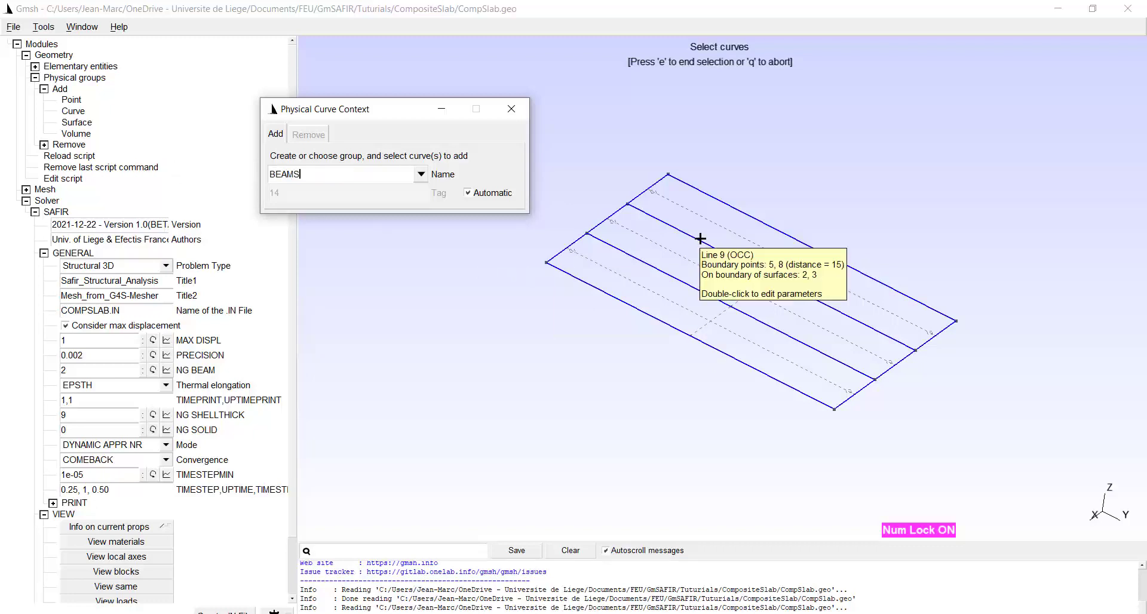
click(701, 238)
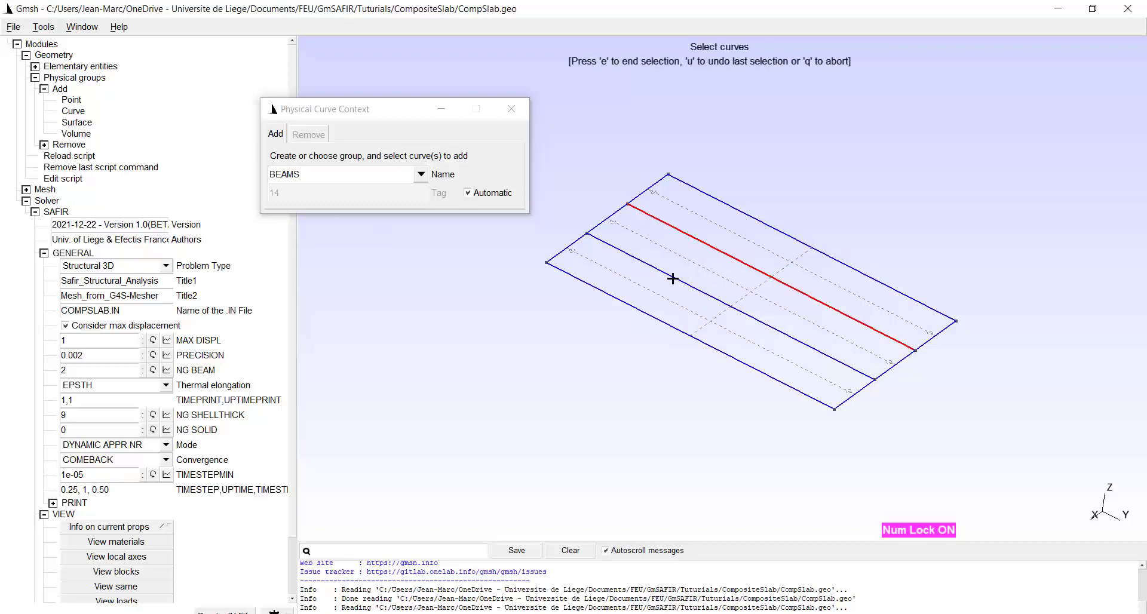
click(673, 278)
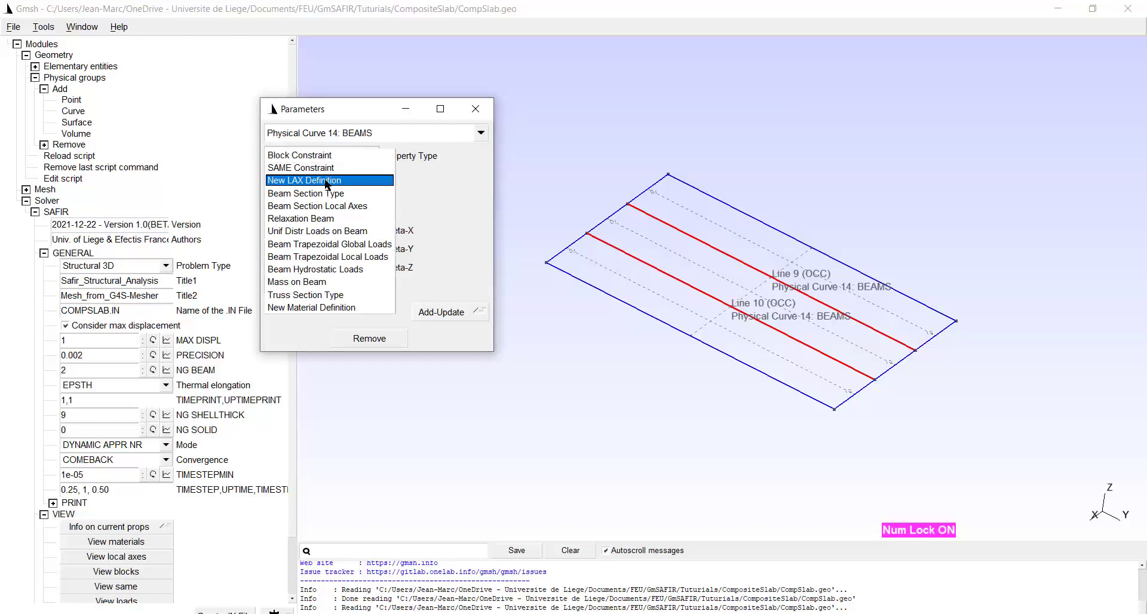
Step: Add a local axis definition named LAX with Y' vector 0,0,1 for the BEAMS curves
click(303, 180)
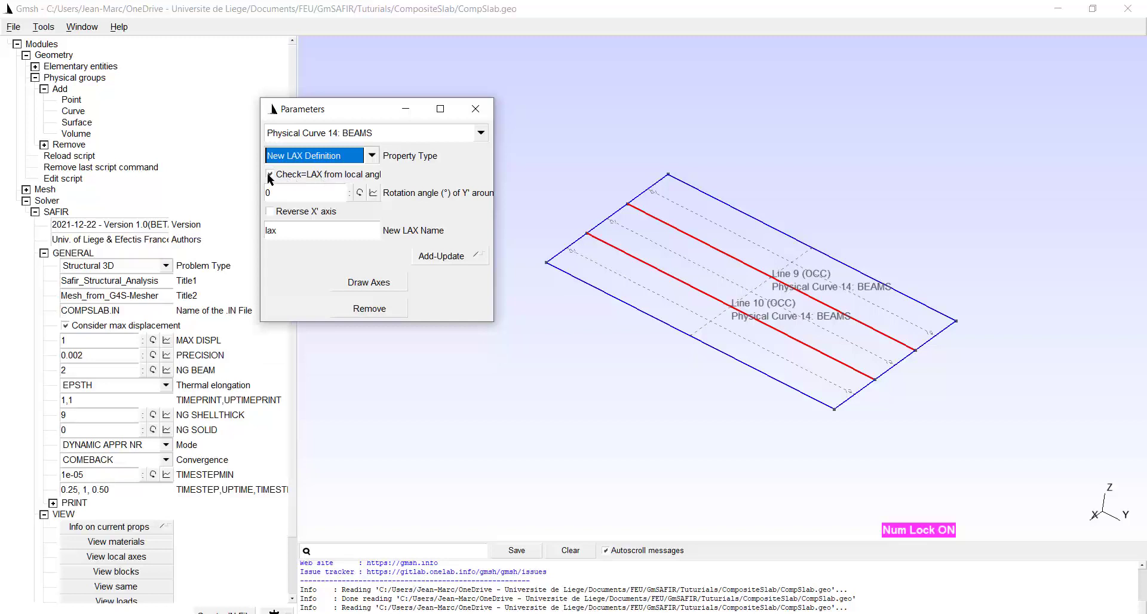
click(270, 175)
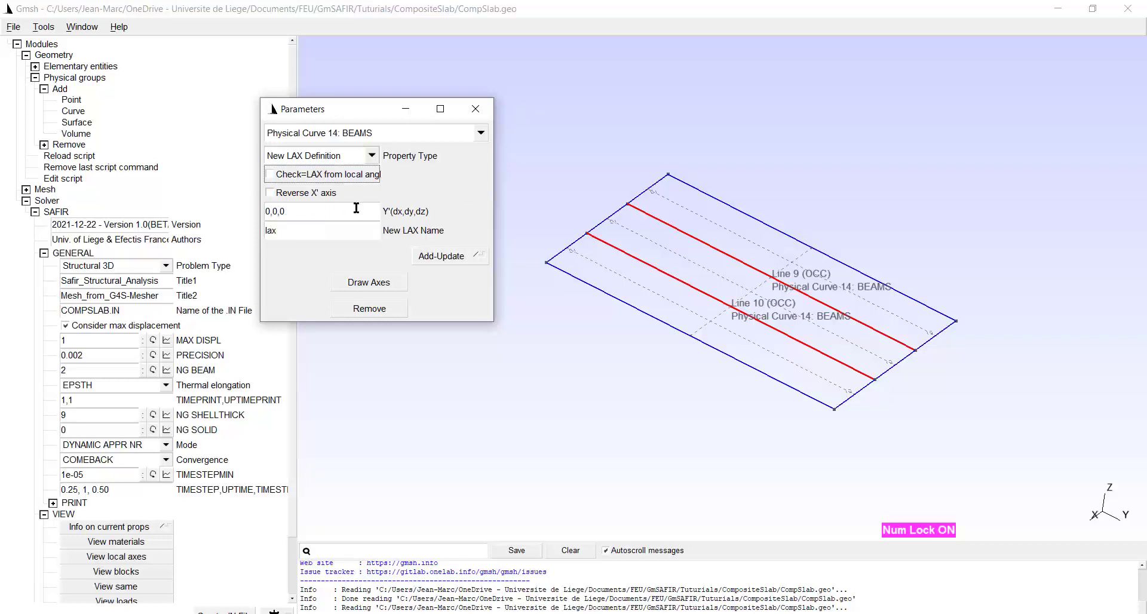
mouse_move(387, 220)
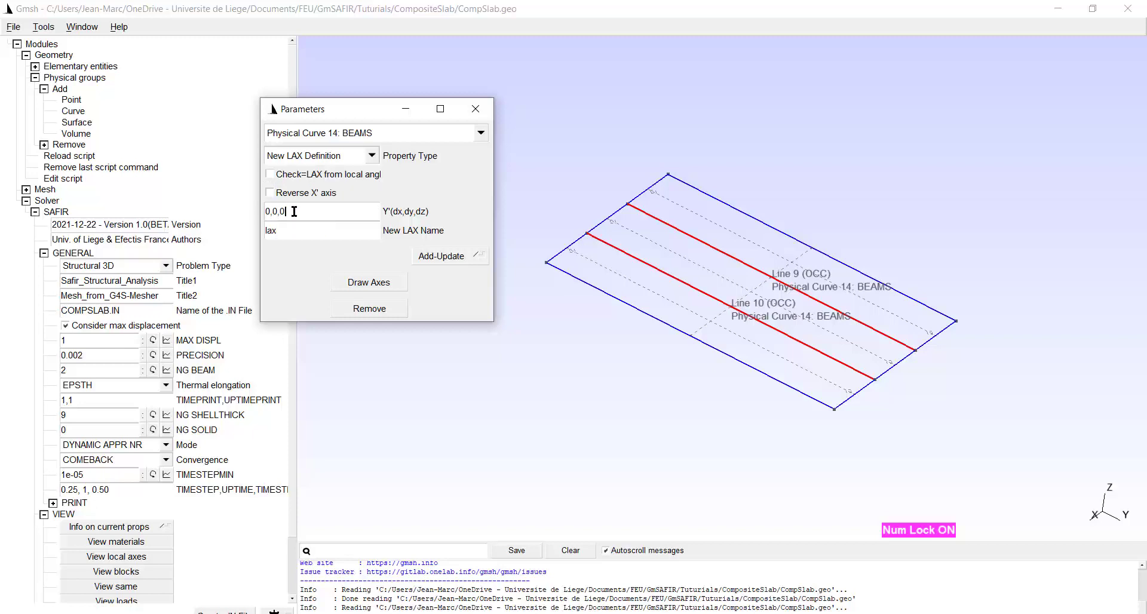
key(BackSpace)
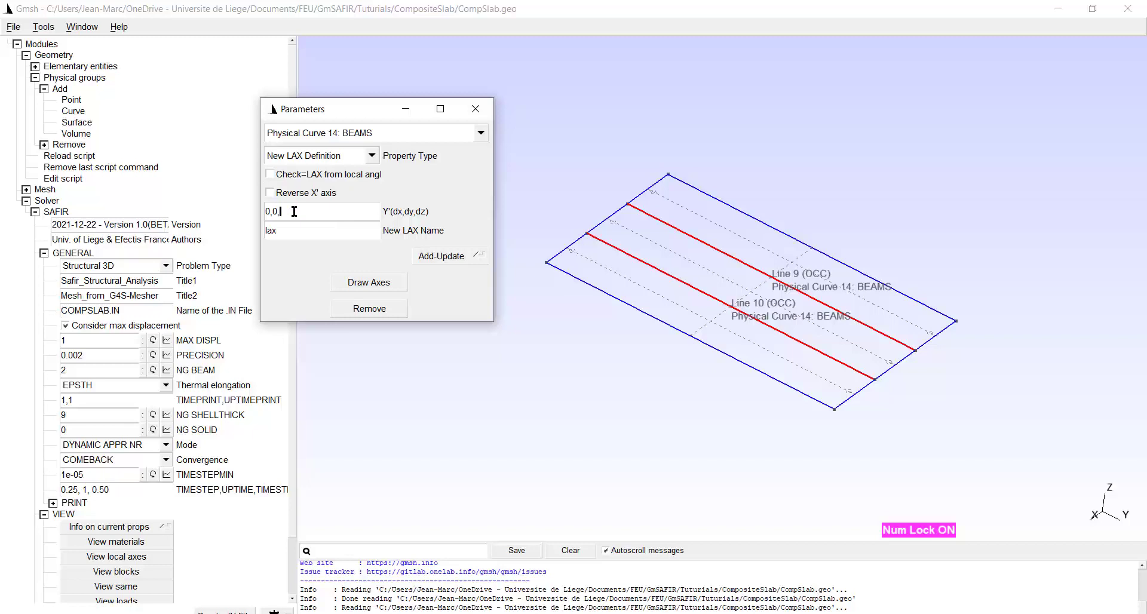
text(1)
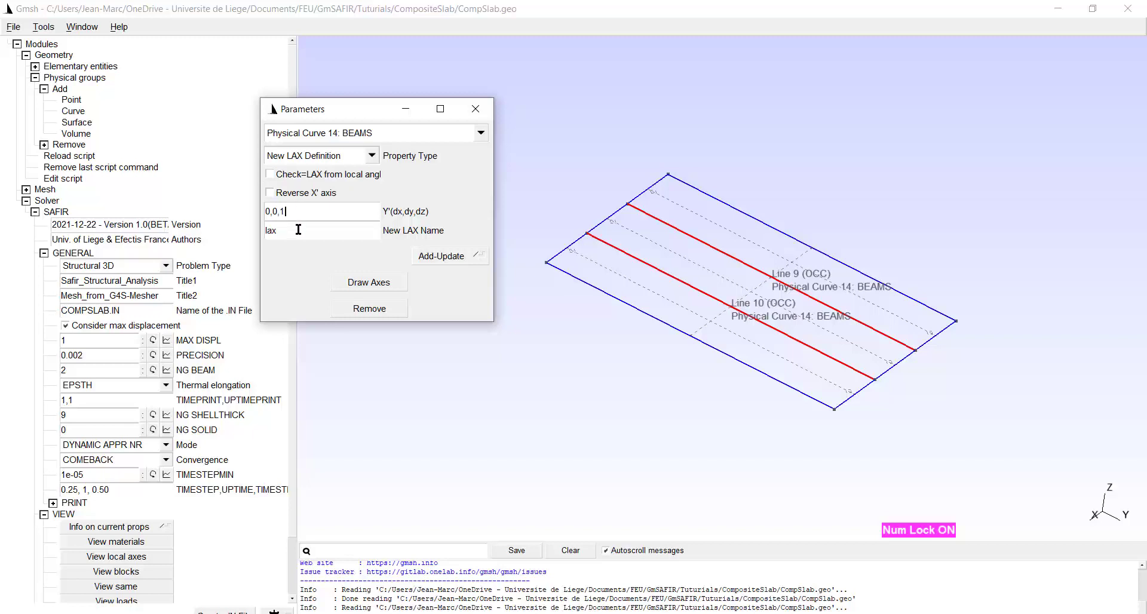
click(370, 282)
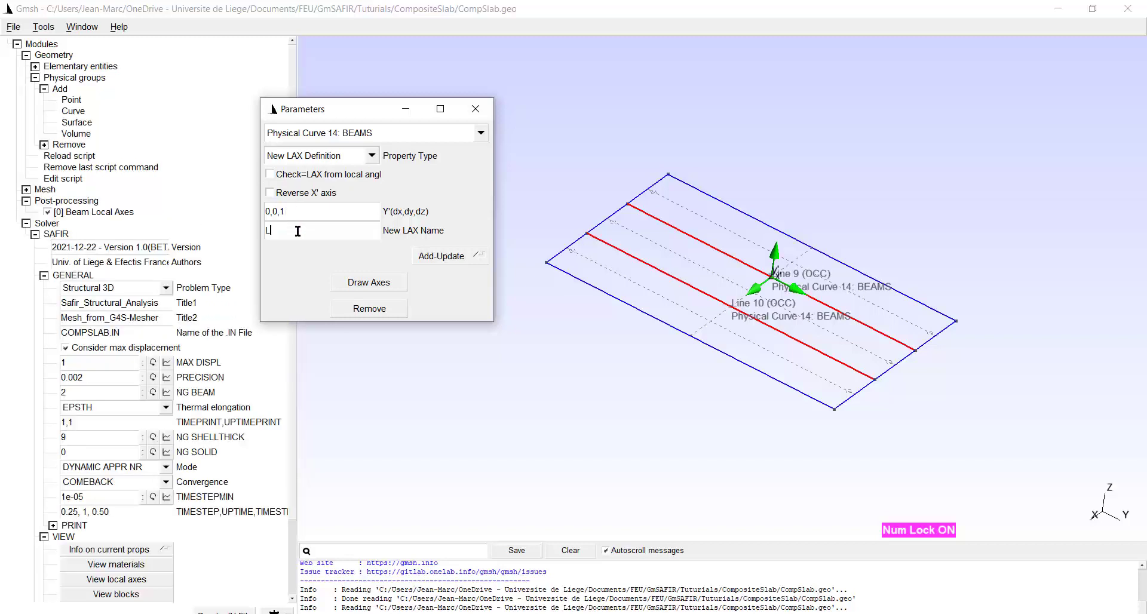
text(LAX)
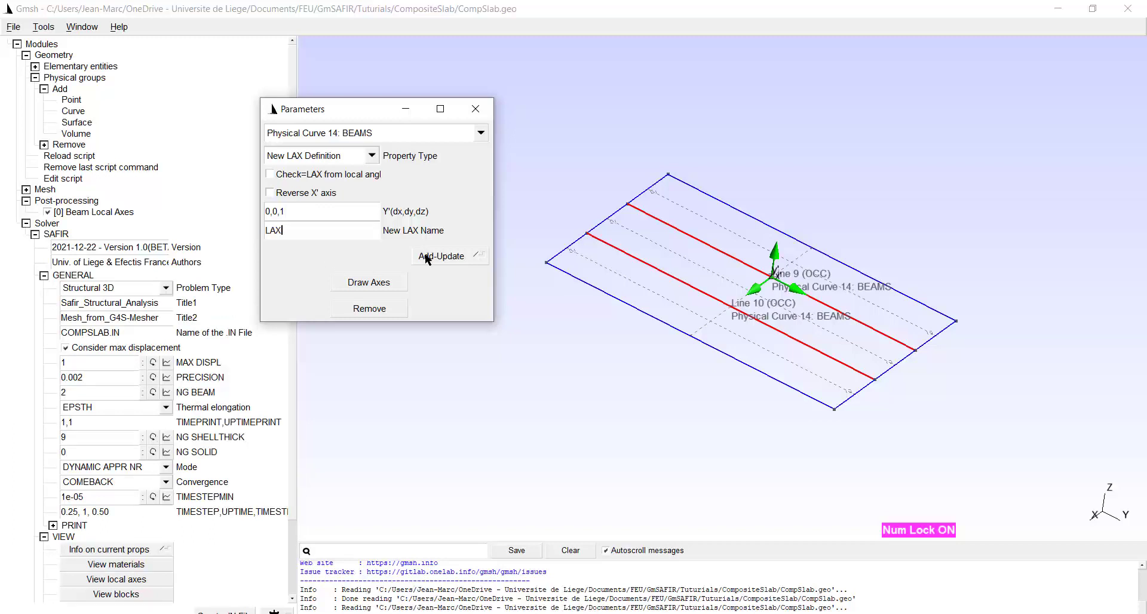
click(441, 255)
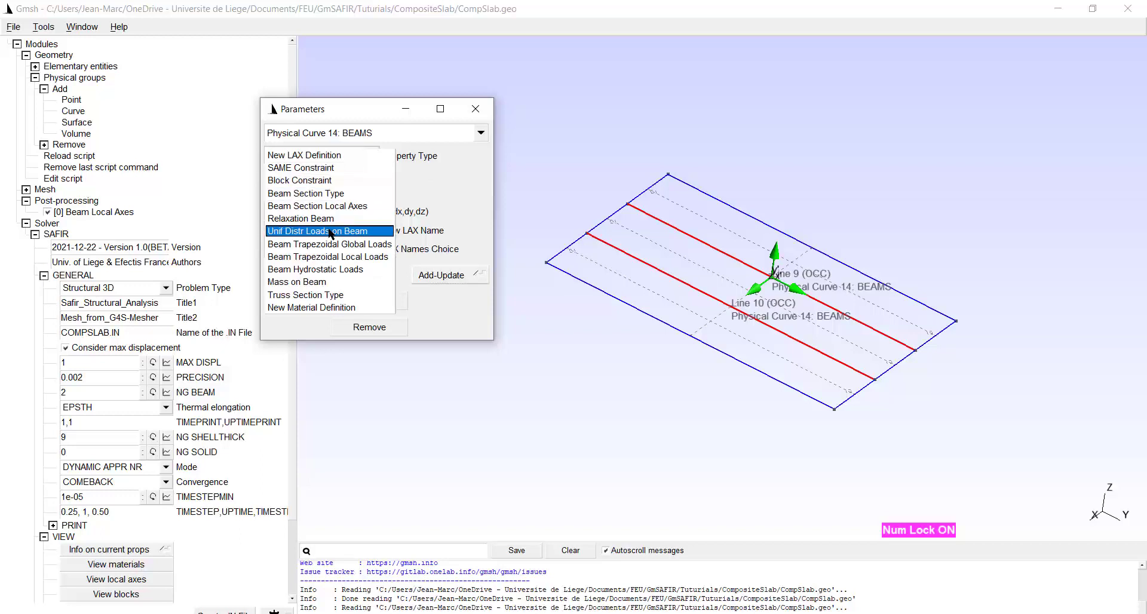
mouse_move(311, 307)
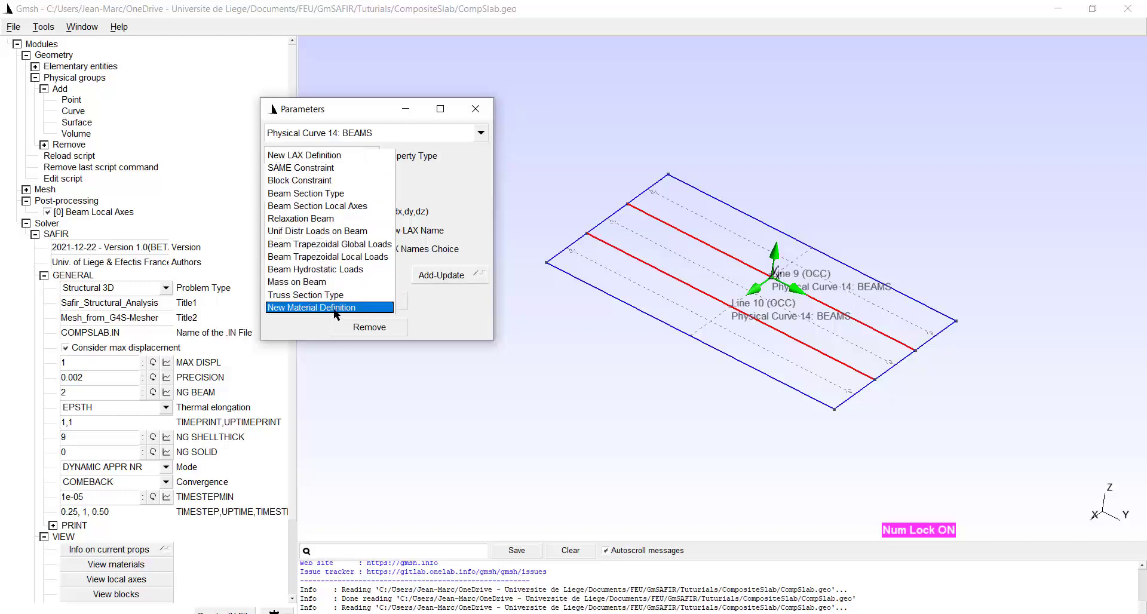
Step: Add a CARBON STEEL (STEELEC3EN) material named STEELEC3 for the BEAMS group
click(311, 307)
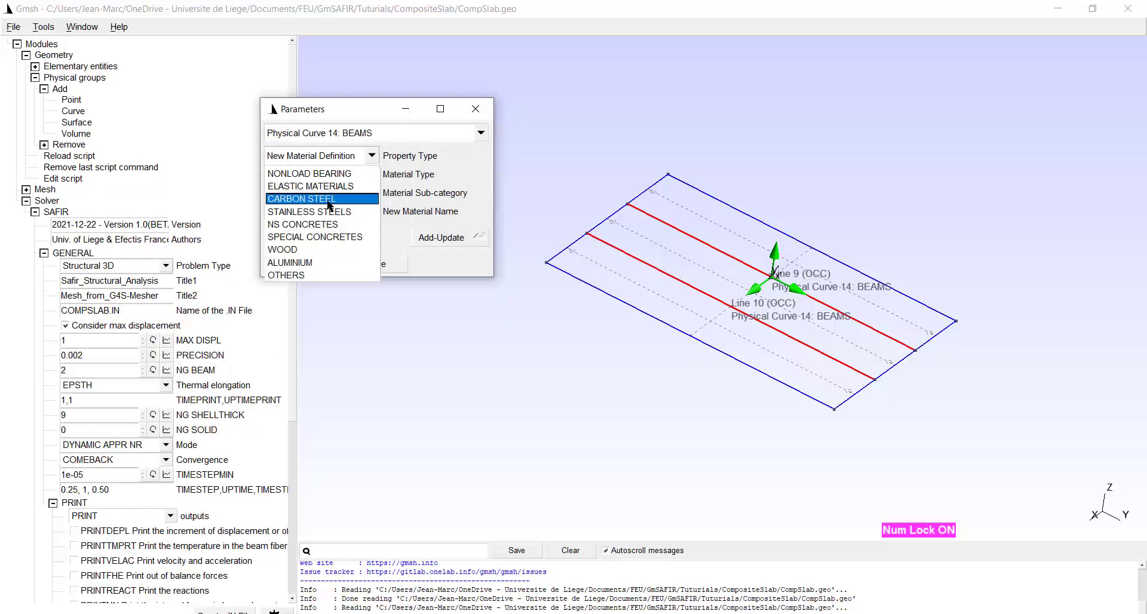
click(301, 198)
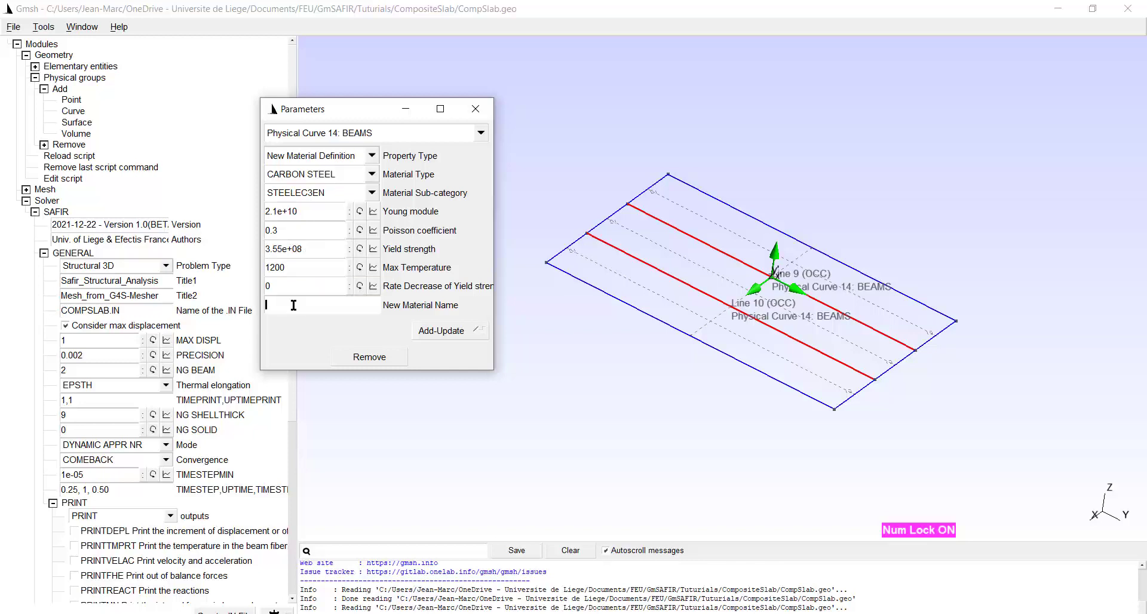
text(STEELEC3)
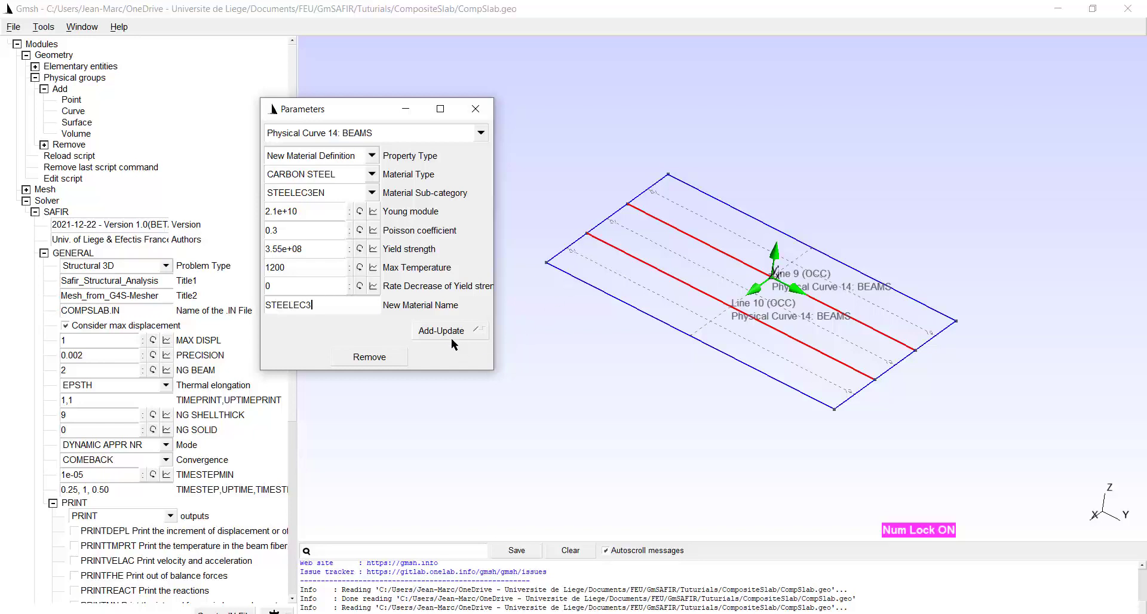
click(441, 331)
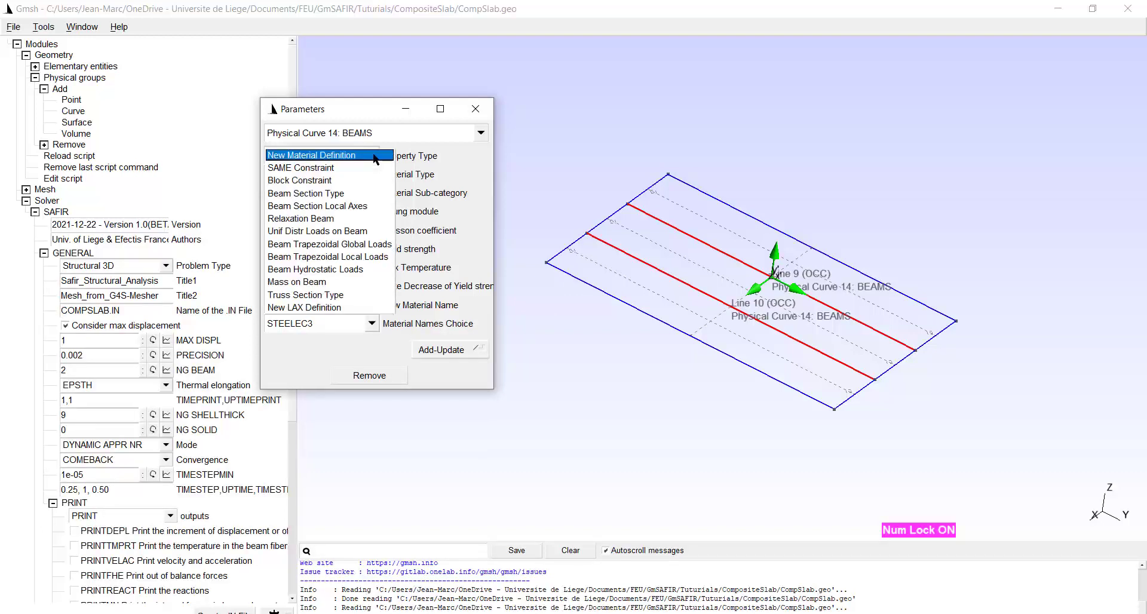
mouse_move(305, 193)
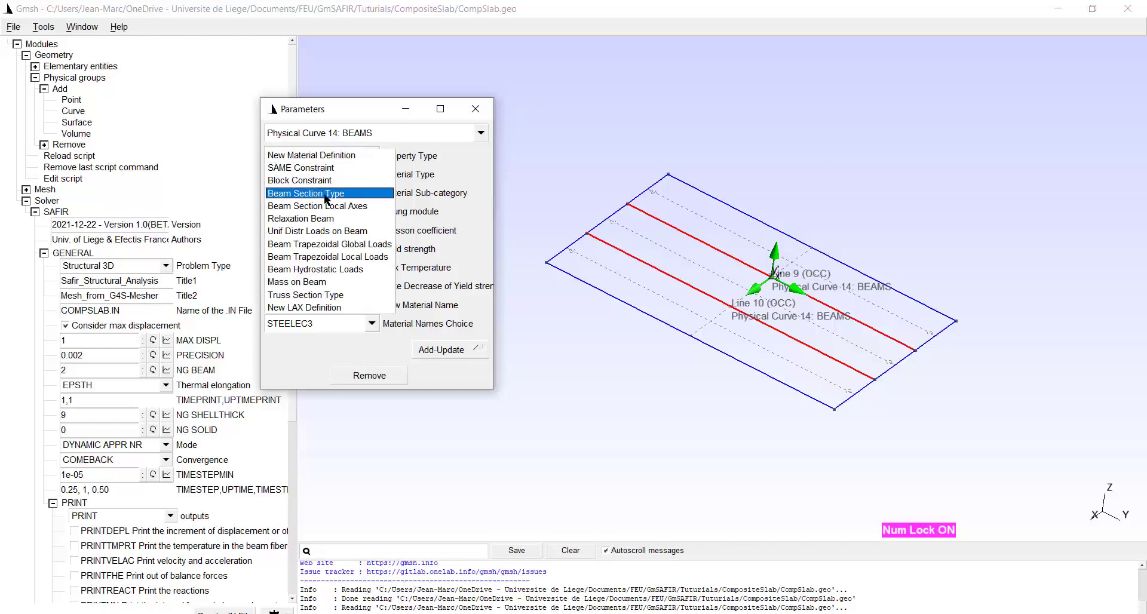
Step: Set the BEAMS beam section type to TEM file IPE500.TEM with material STEELEC3
click(305, 193)
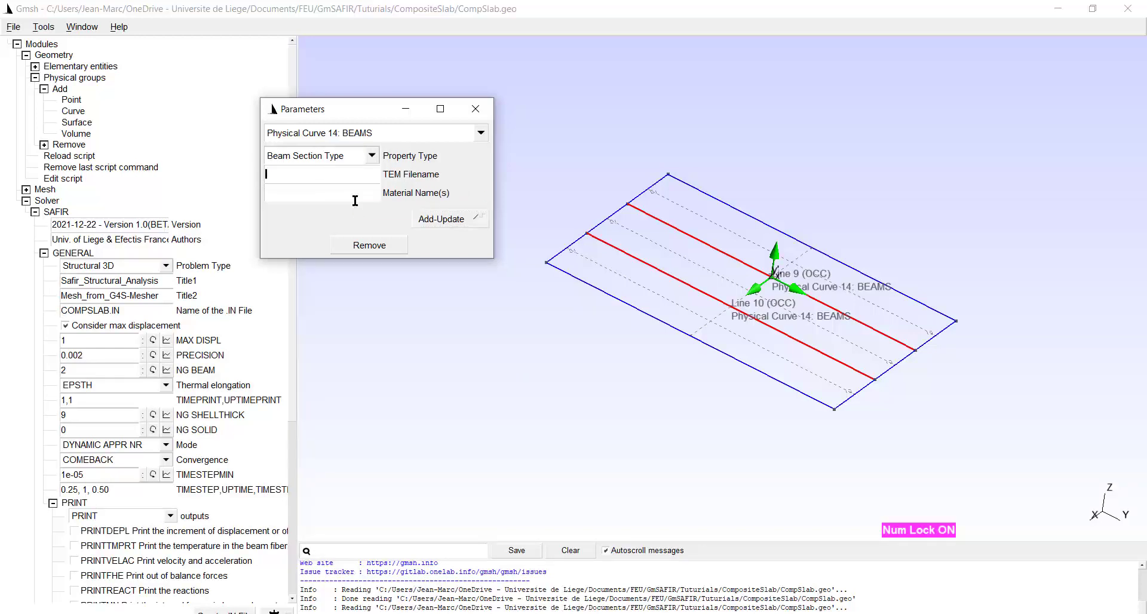
text(IPE500.)
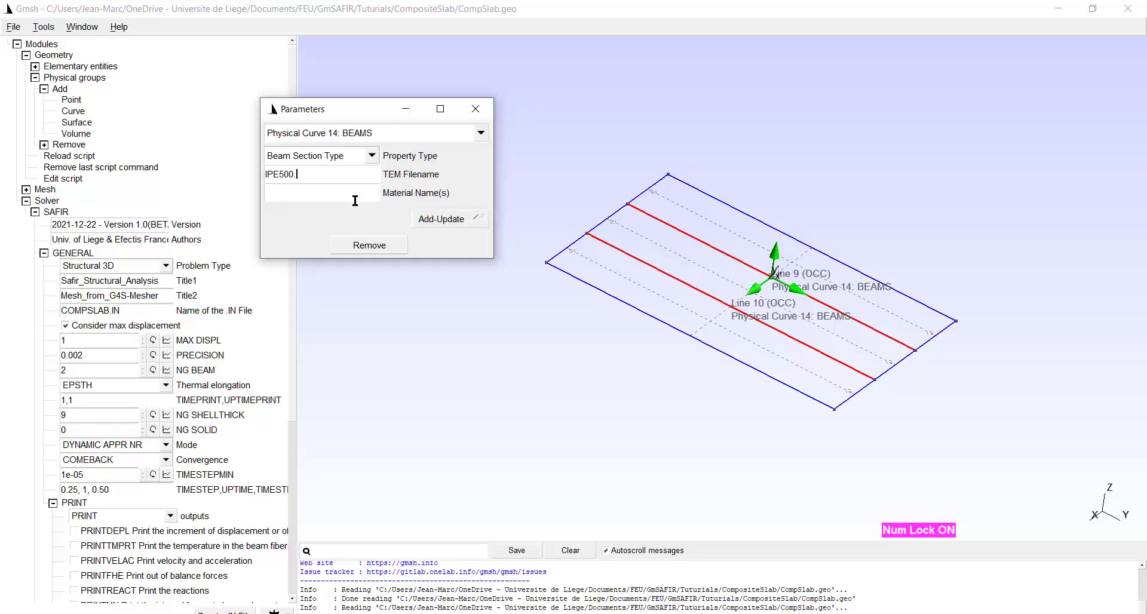
text(TEM)
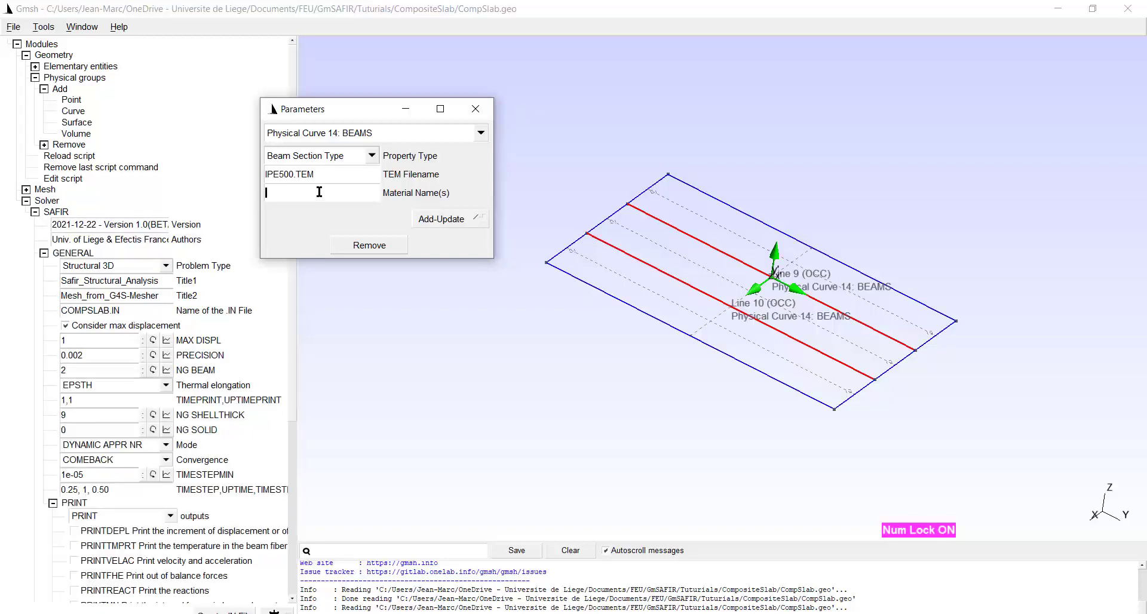
text(STEELEC)
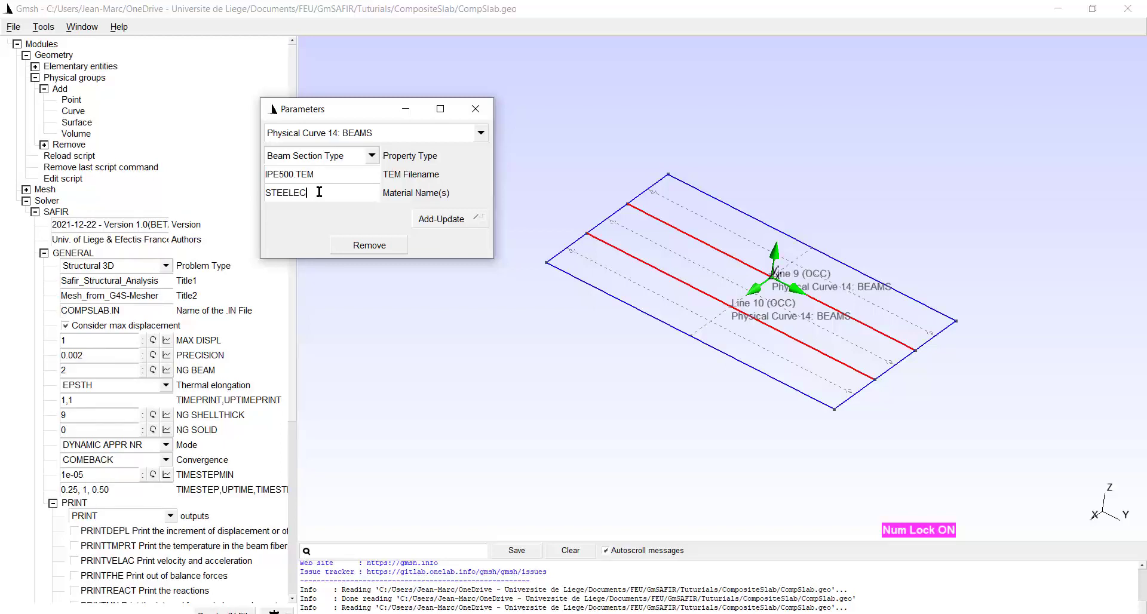
text(3)
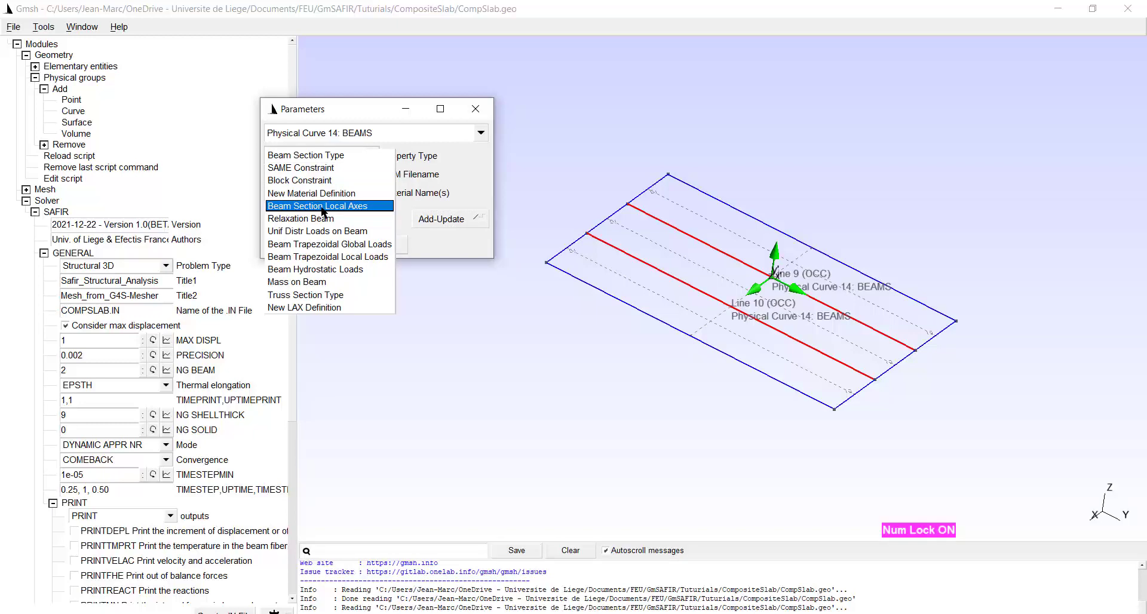
mouse_move(330, 213)
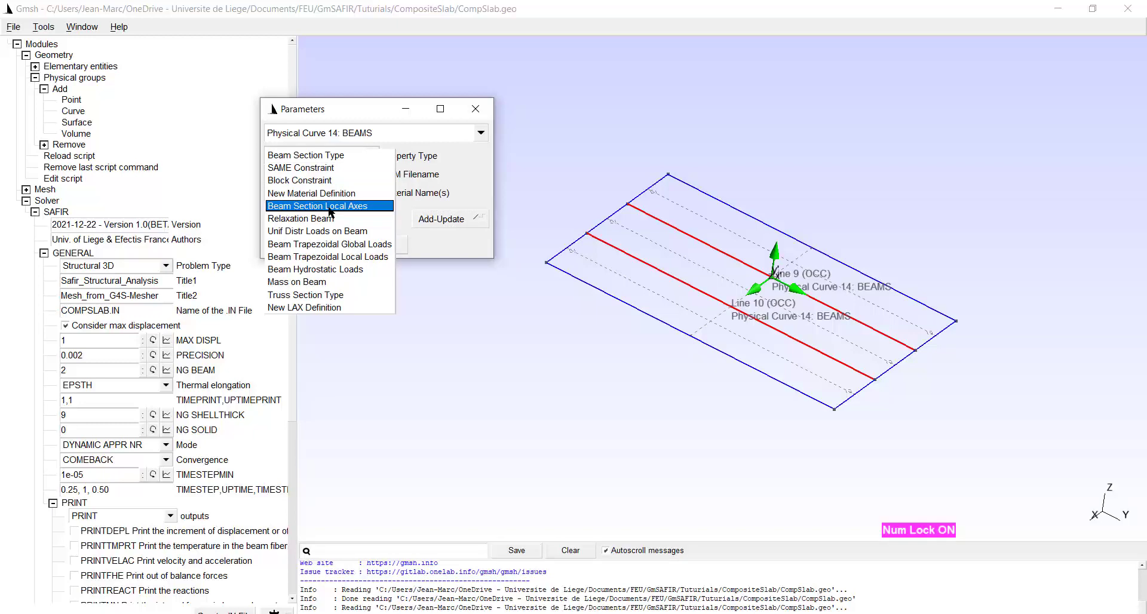
Step: Assign the beam section local axes property with LAX as the axis name
click(317, 206)
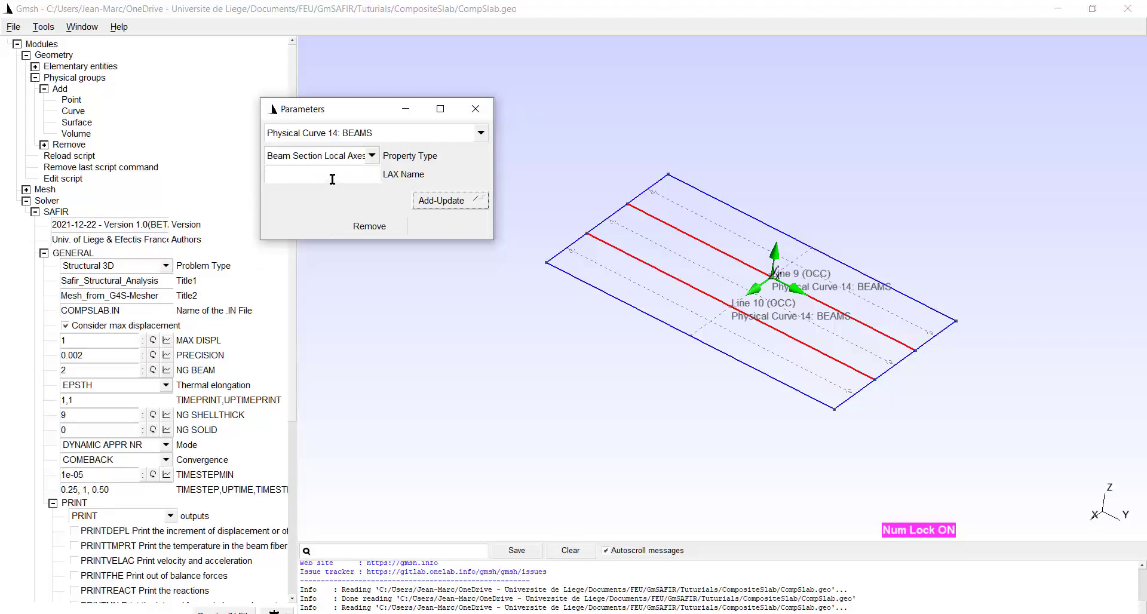
text(LA)
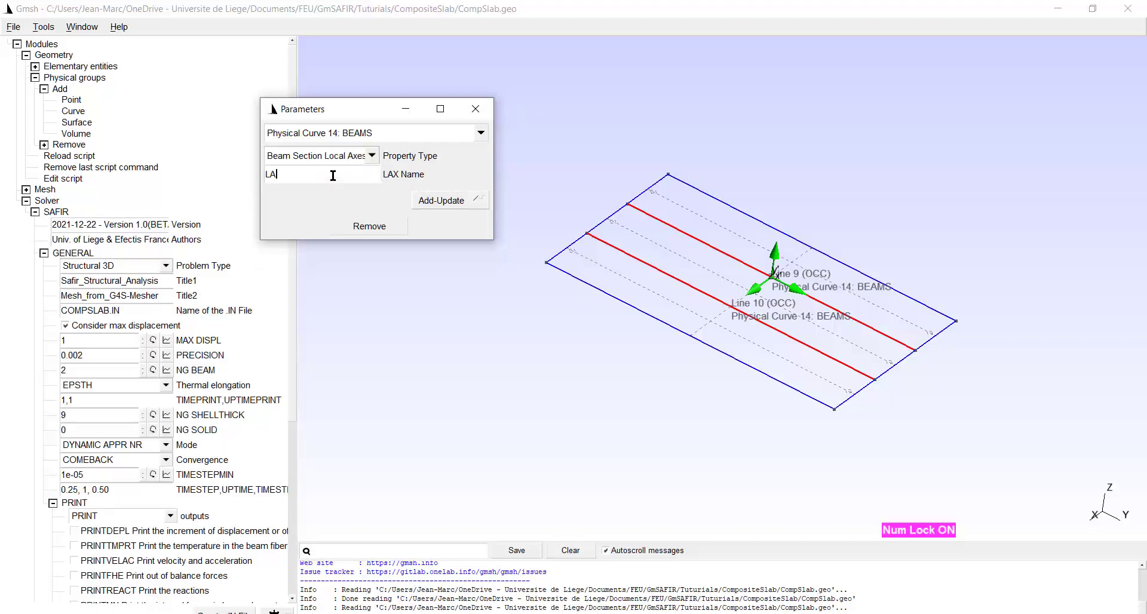
text(X)
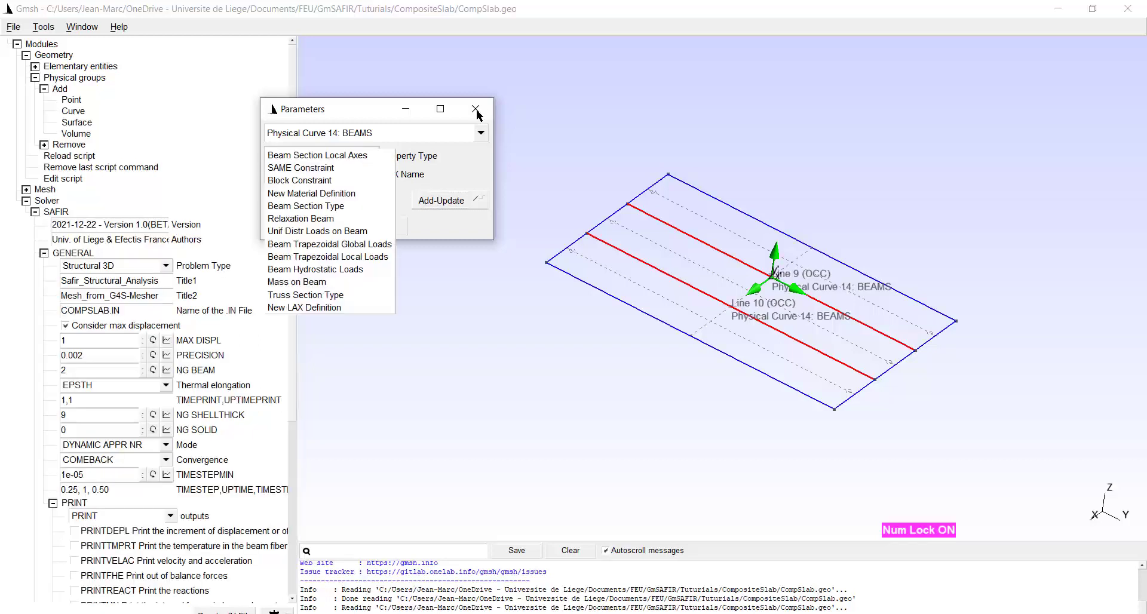
click(317, 155)
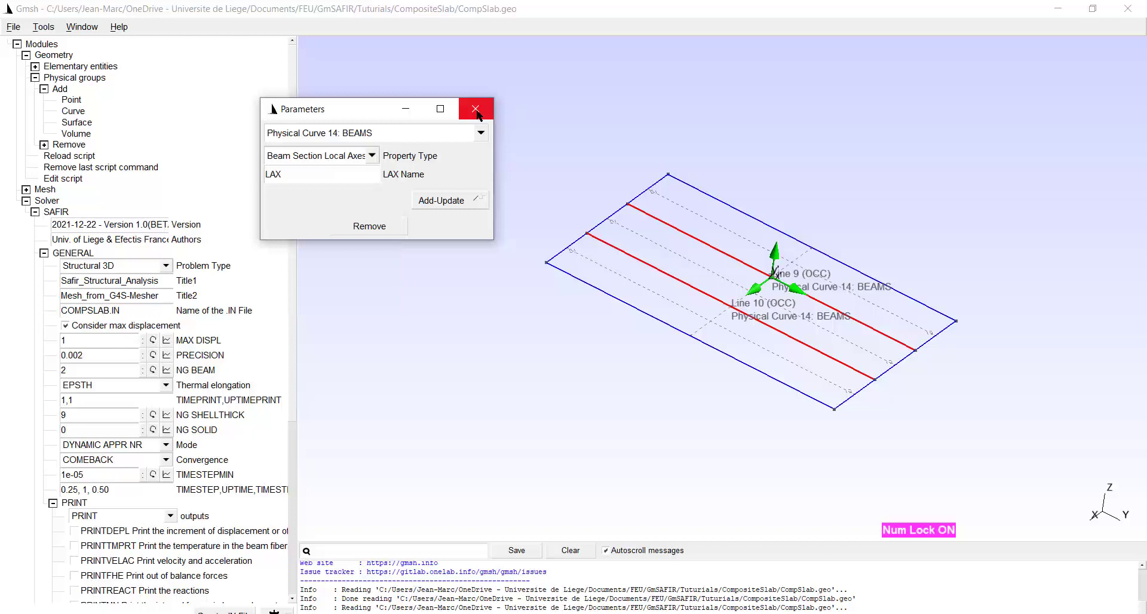
Step: Close the BEAMS parameters and show the IPE500.TEM / STEELEC3 labels on both beams
click(477, 109)
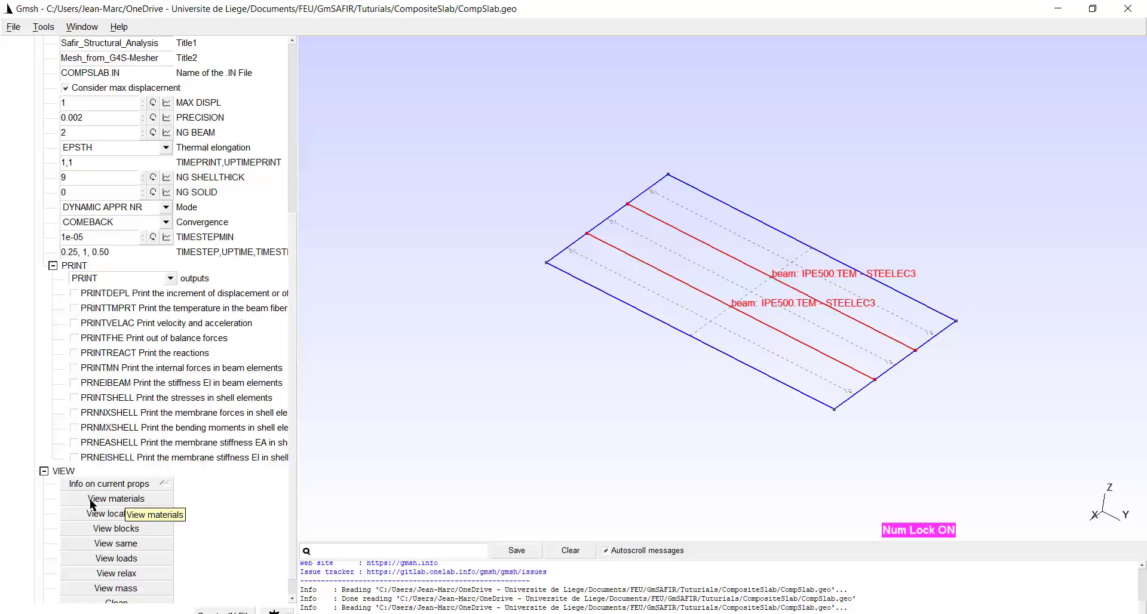
mouse_move(106, 499)
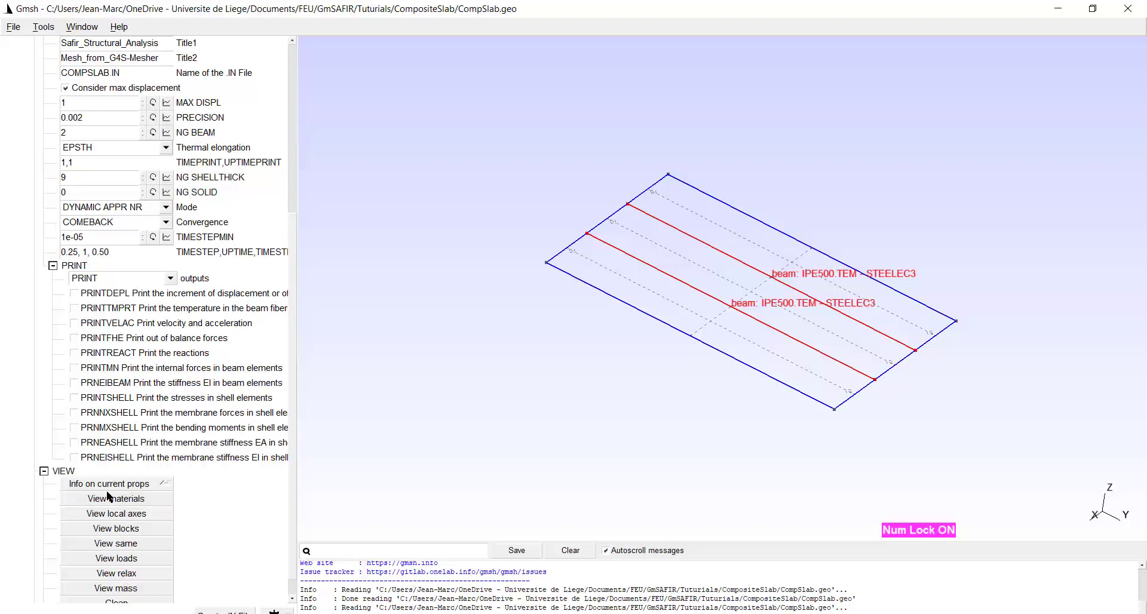
scroll(down, 3)
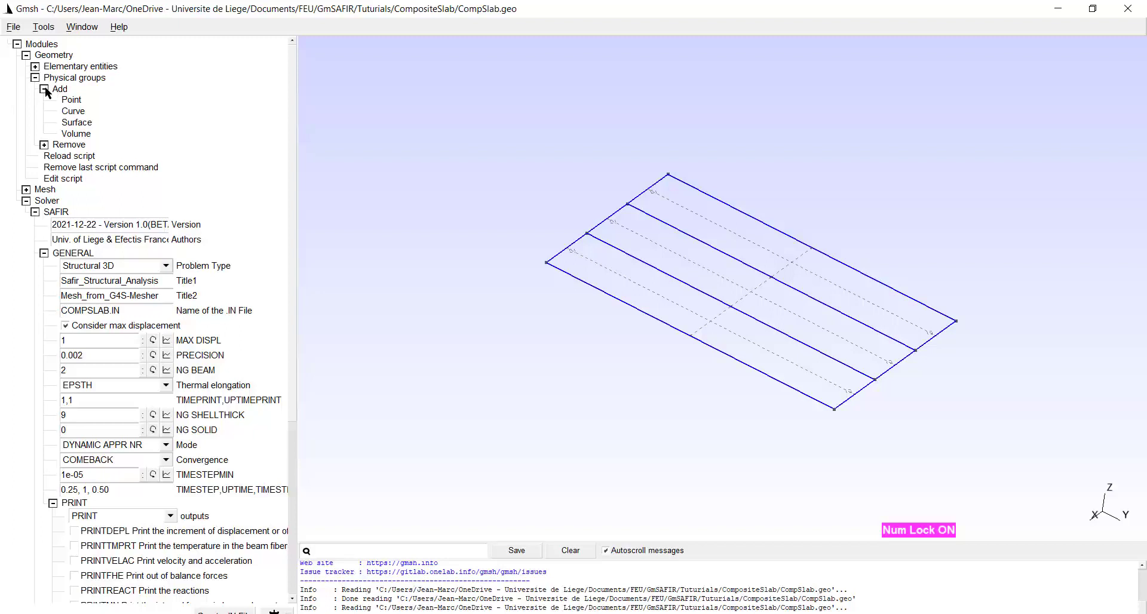
mouse_move(72, 128)
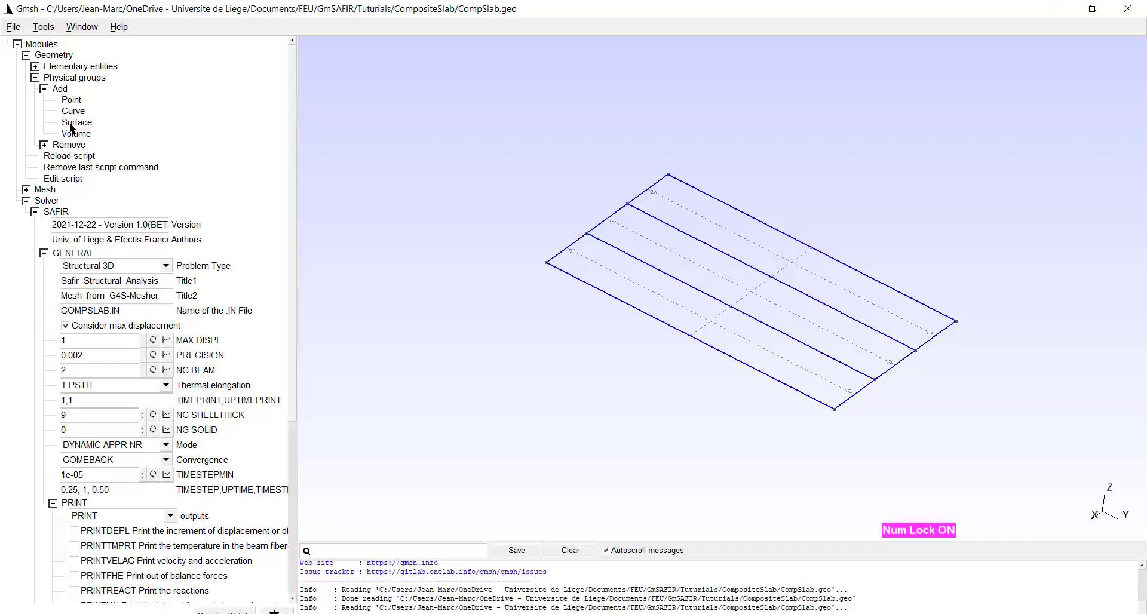
Step: Add a physical surface group named SLAB holding the three slab planes
click(76, 122)
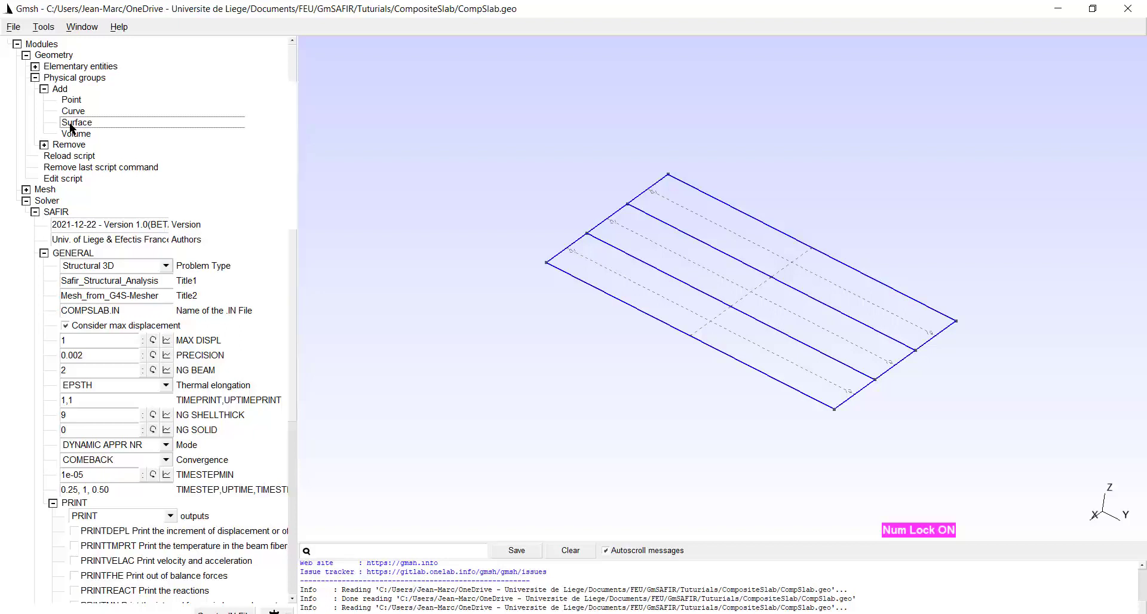
click(77, 122)
text(SL)
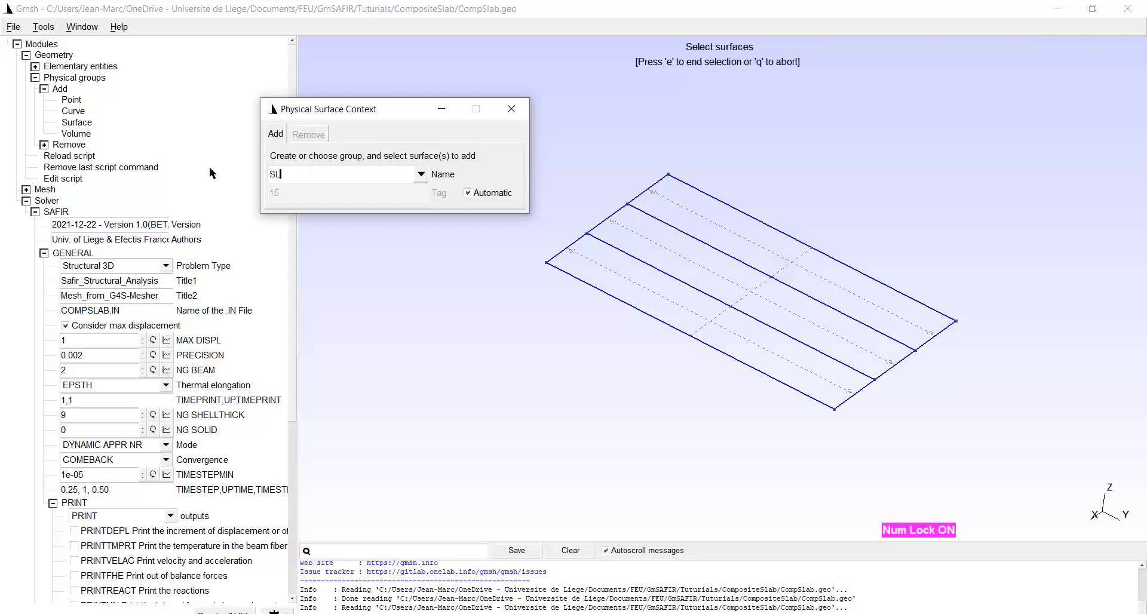
text(AB)
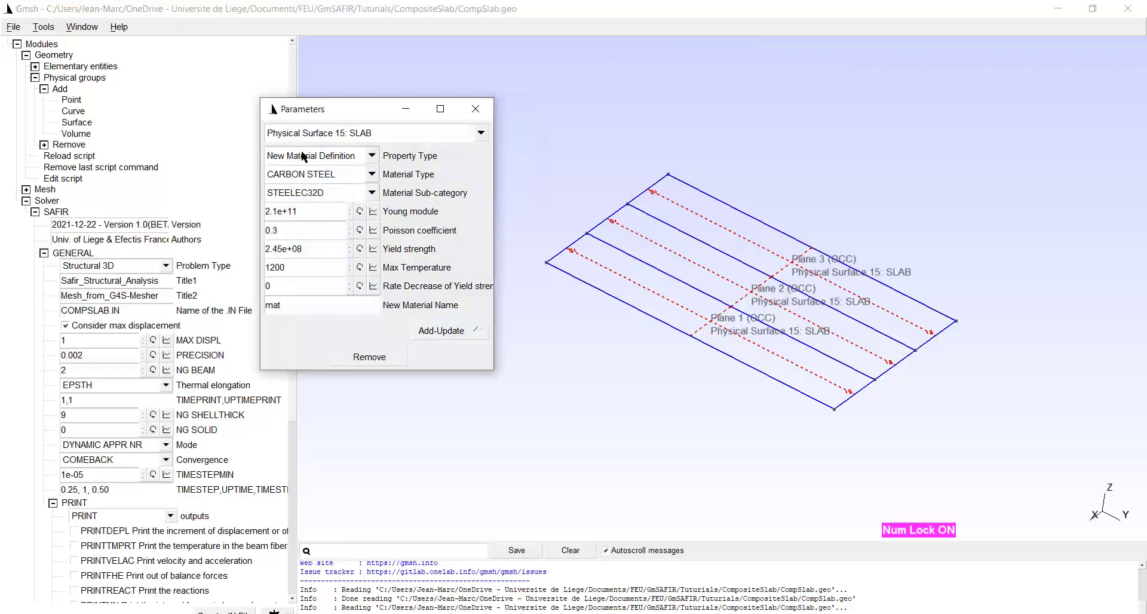
mouse_move(356, 159)
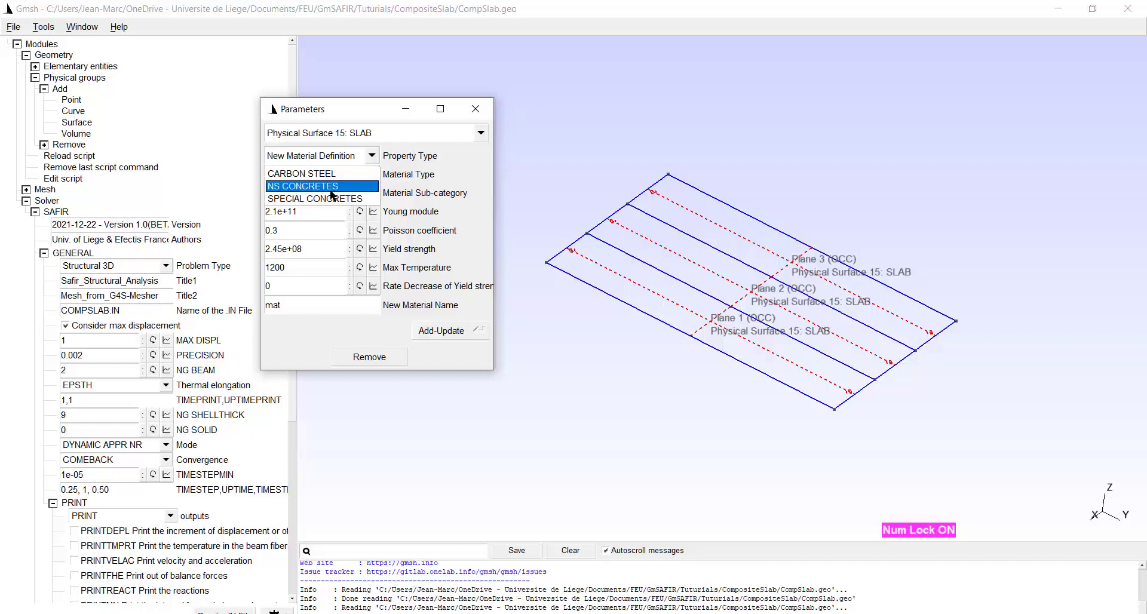
Step: Set SLAB material to NS CONCRETES, tension strength 3E+05, ductility 600, named CONCRETEM
click(303, 186)
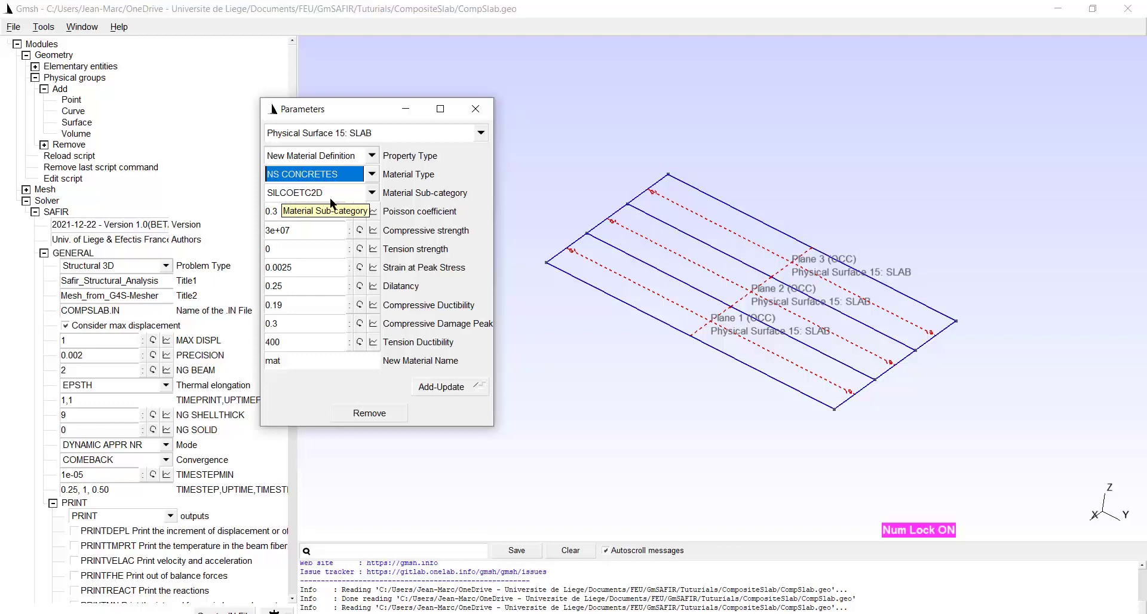
mouse_move(290, 199)
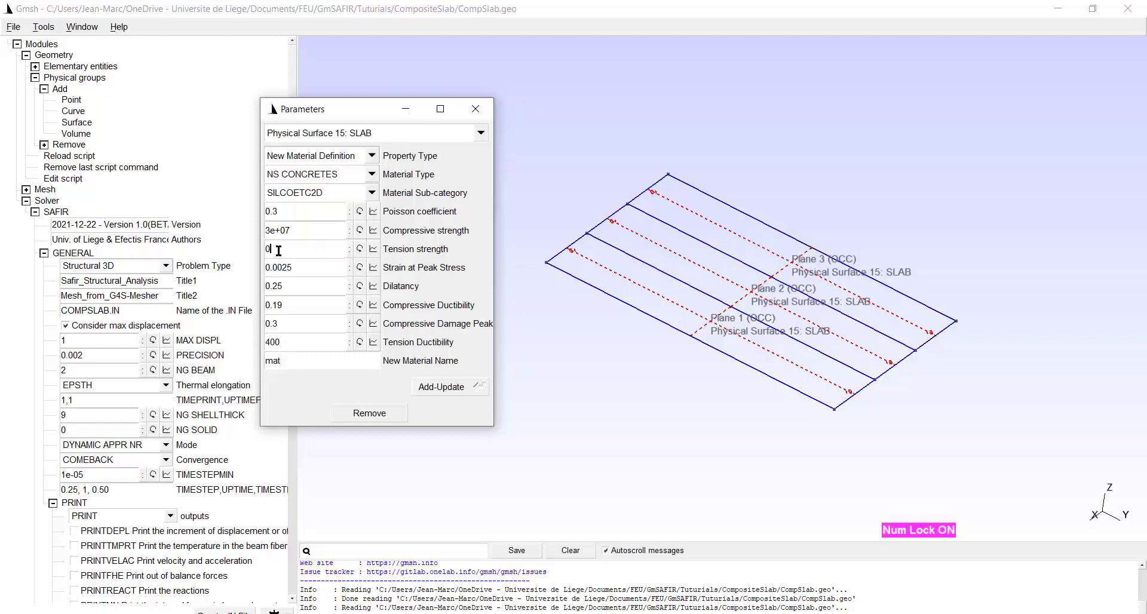
text(3E+05)
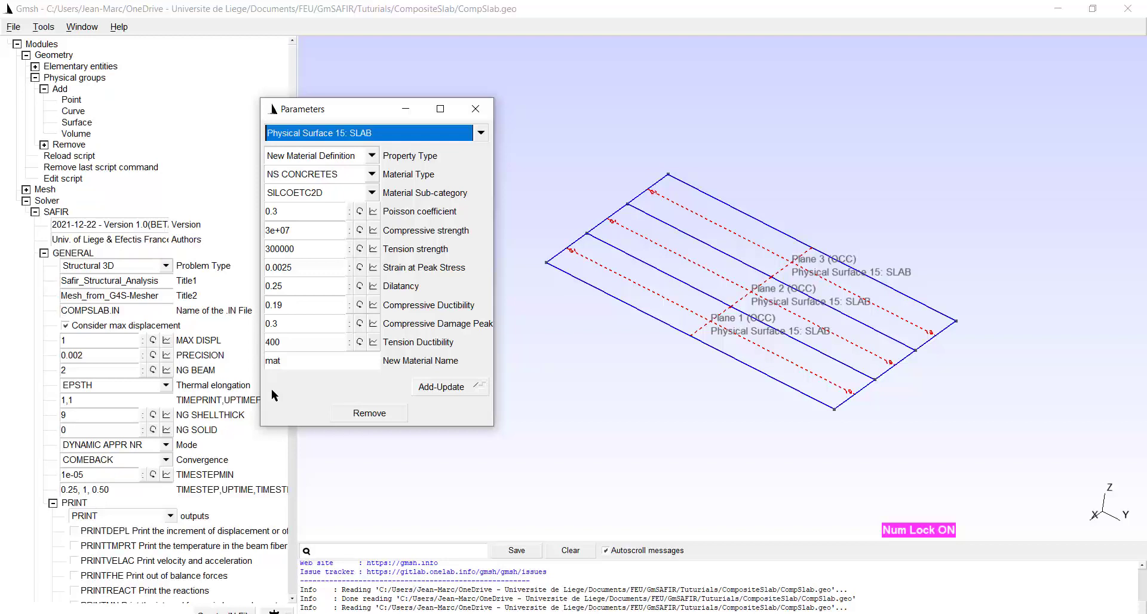
click(300, 341)
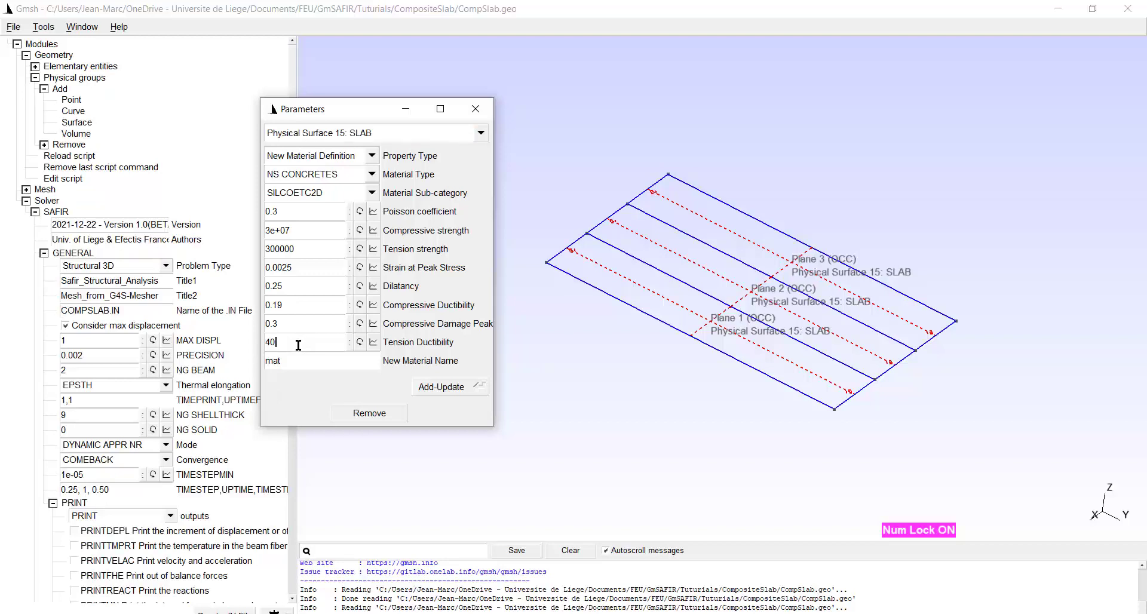
text(6)
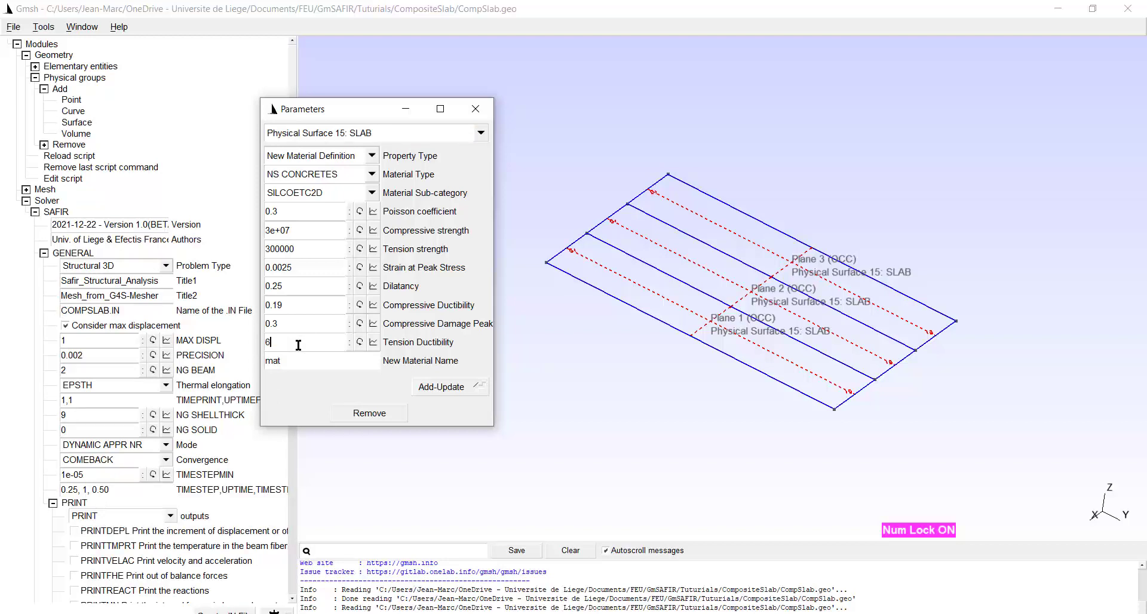
text(00)
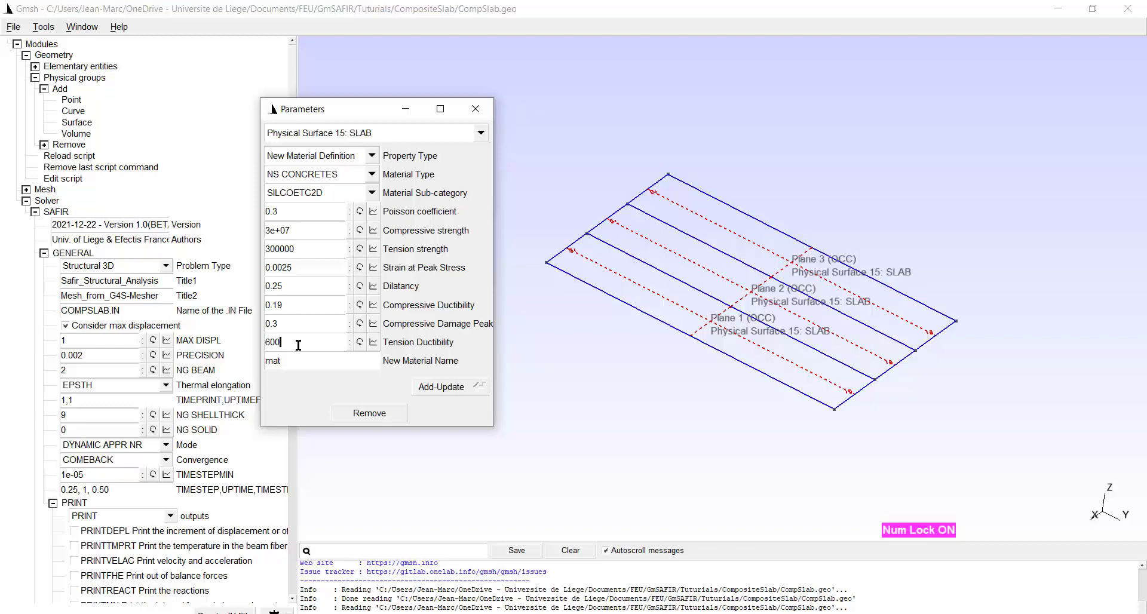
mouse_move(297, 360)
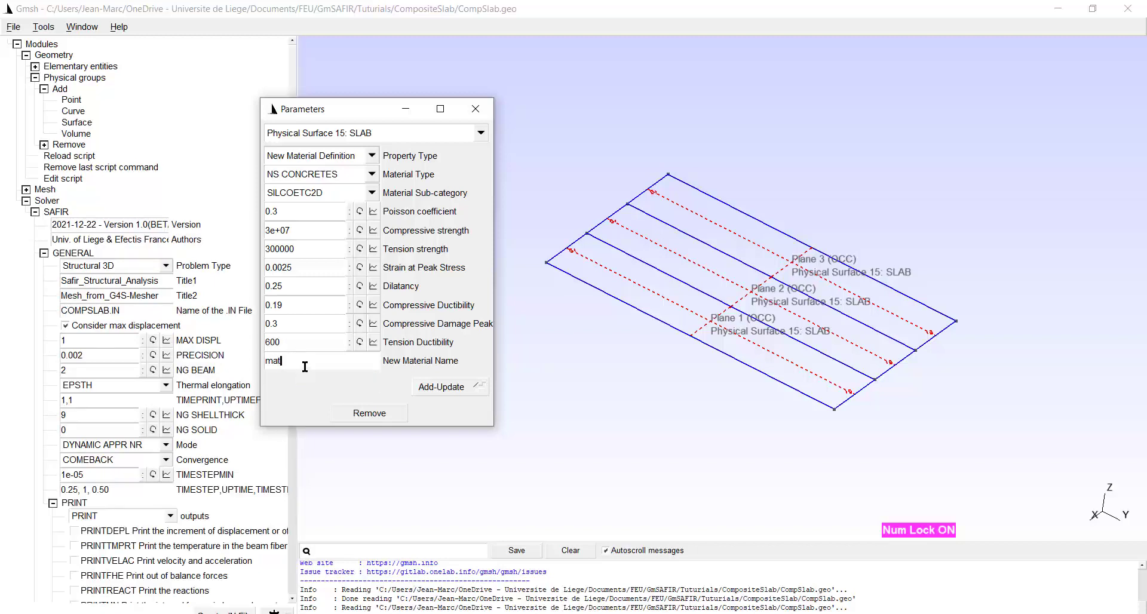
key(backspace)
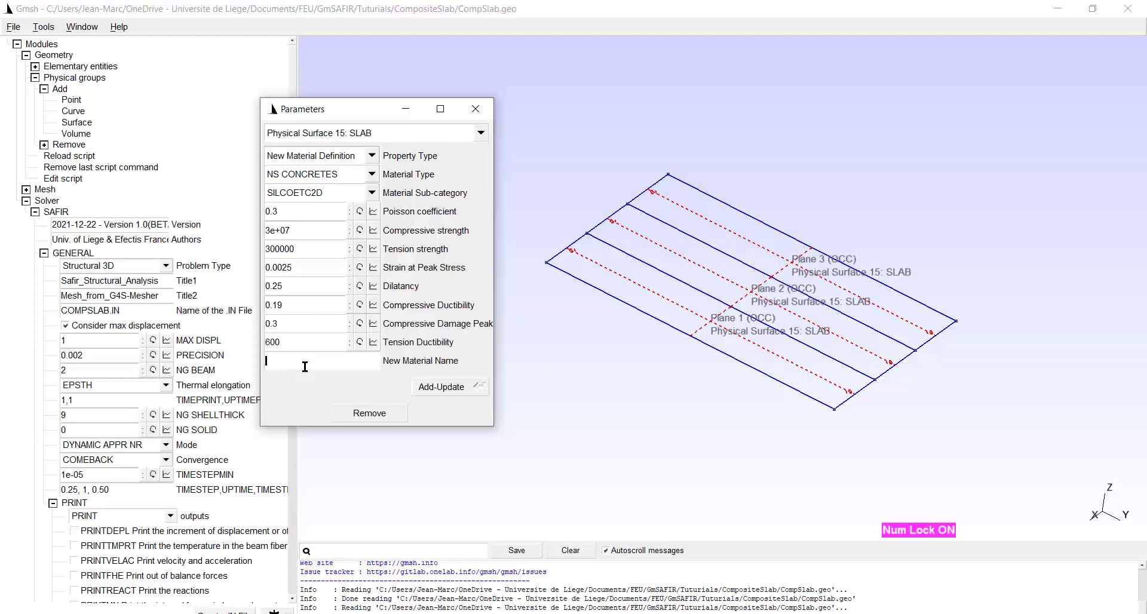
text(CONCRET)
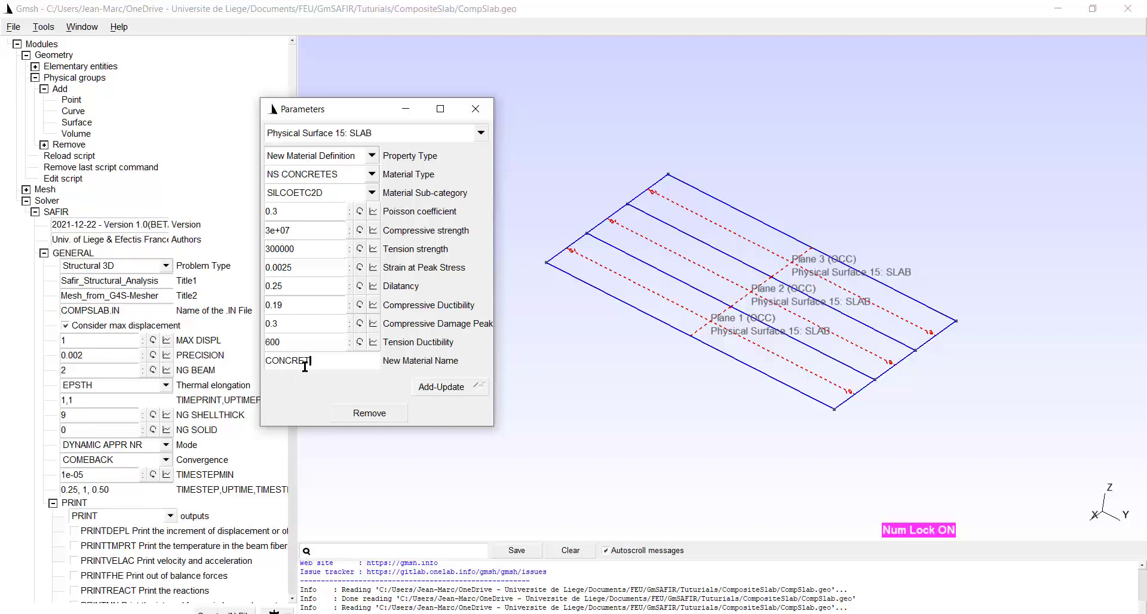
text(EM)
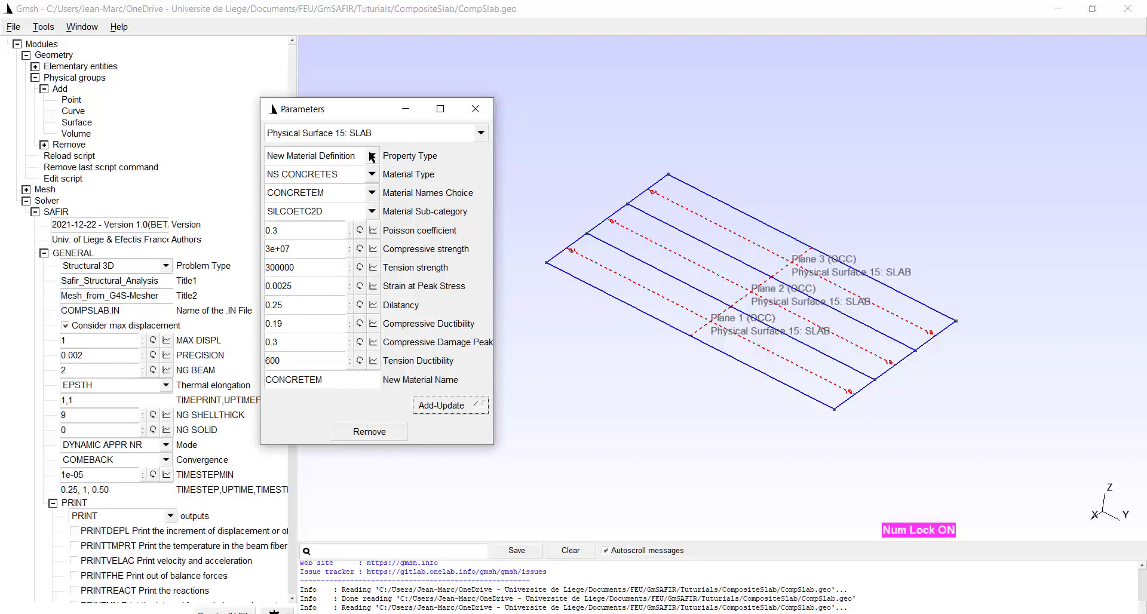
Step: Add a new STEELEC2EN rebar material named STEELEC2 to the SLAB group
click(372, 155)
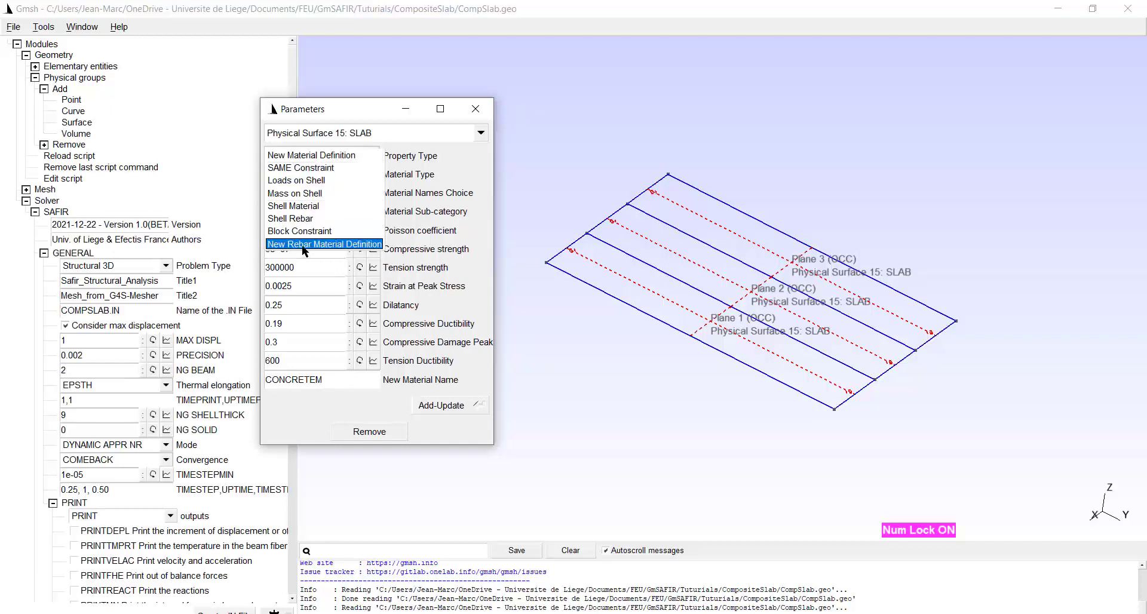
click(324, 244)
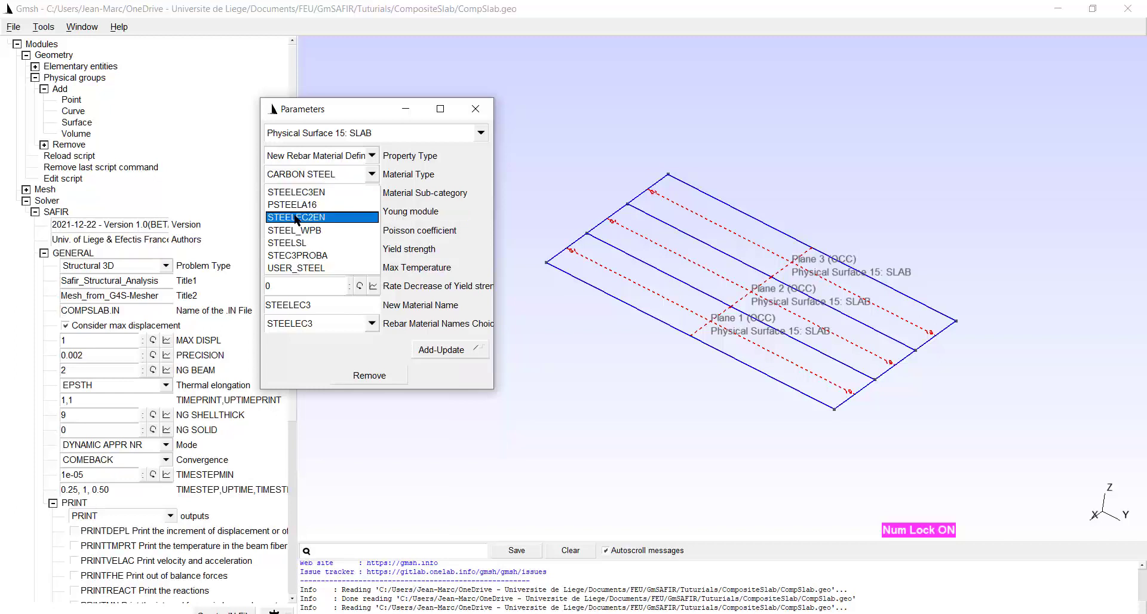
click(307, 218)
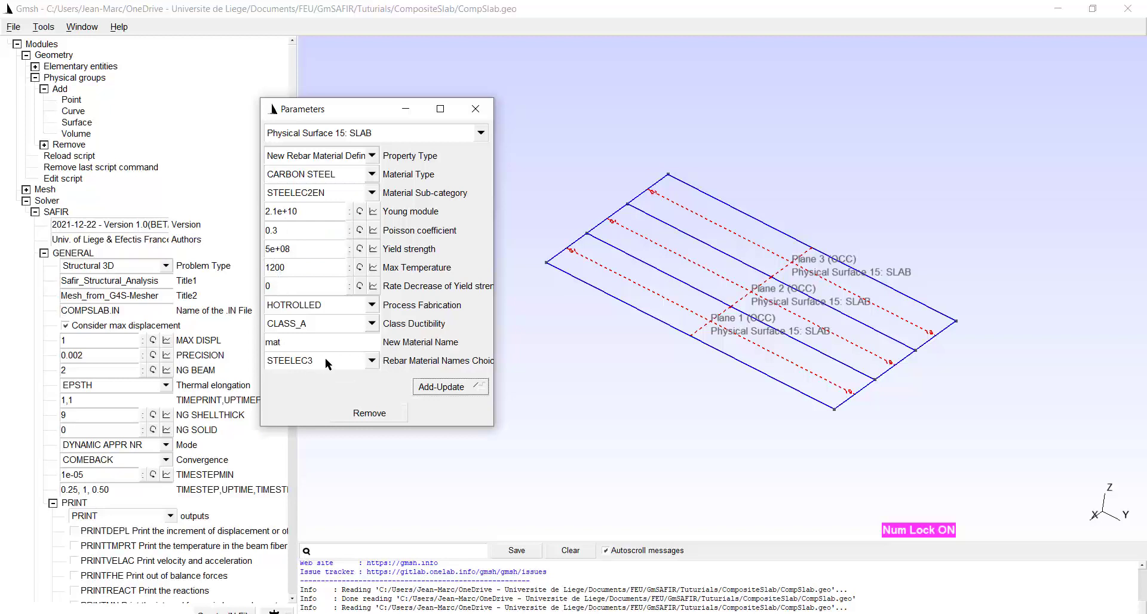
click(322, 361)
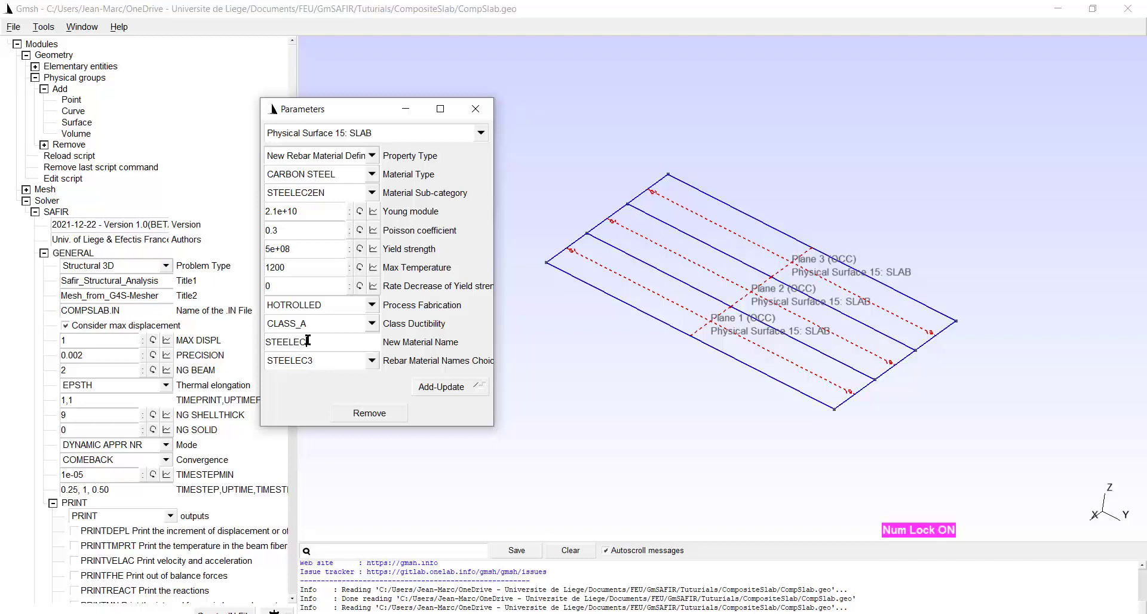
click(443, 387)
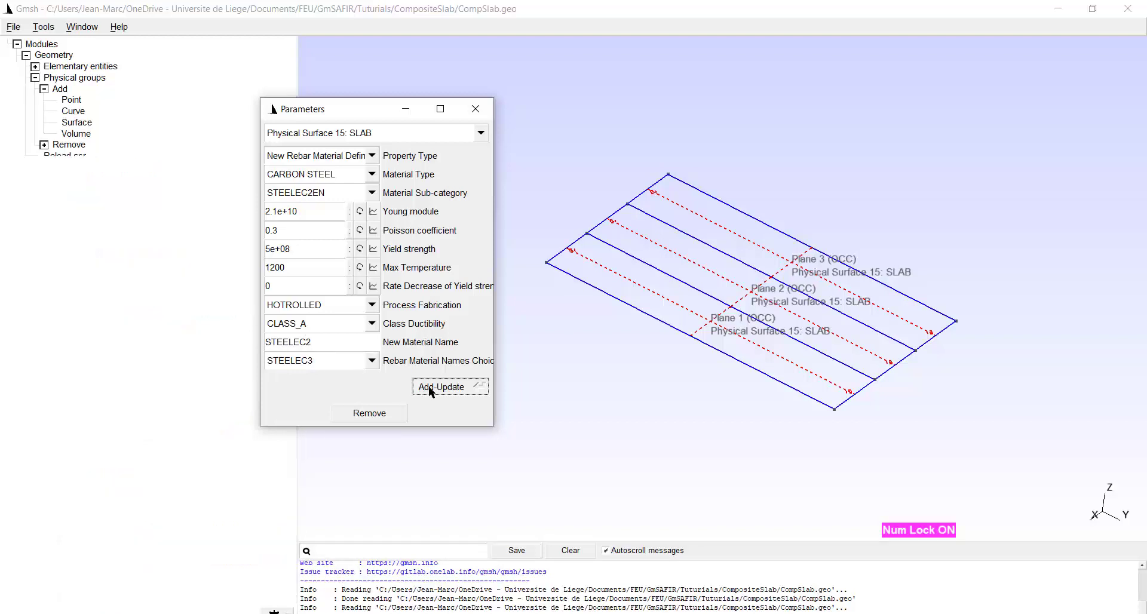
click(441, 387)
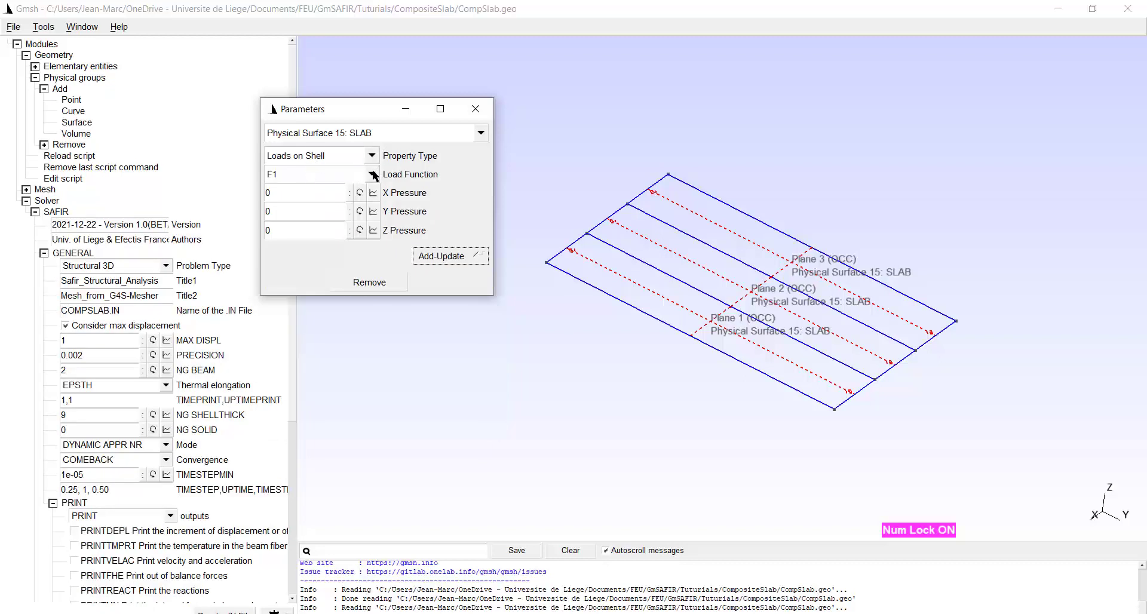
Step: Apply a shell load with function FLOAD and Z pressure -6575 to SLAB
text(FLOAD)
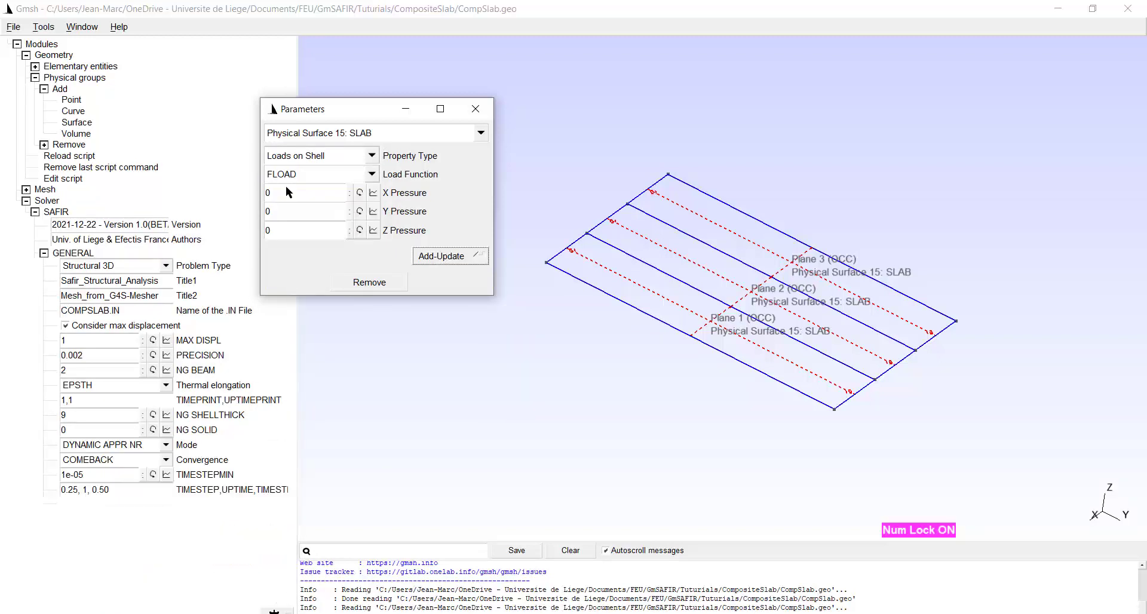
click(305, 229)
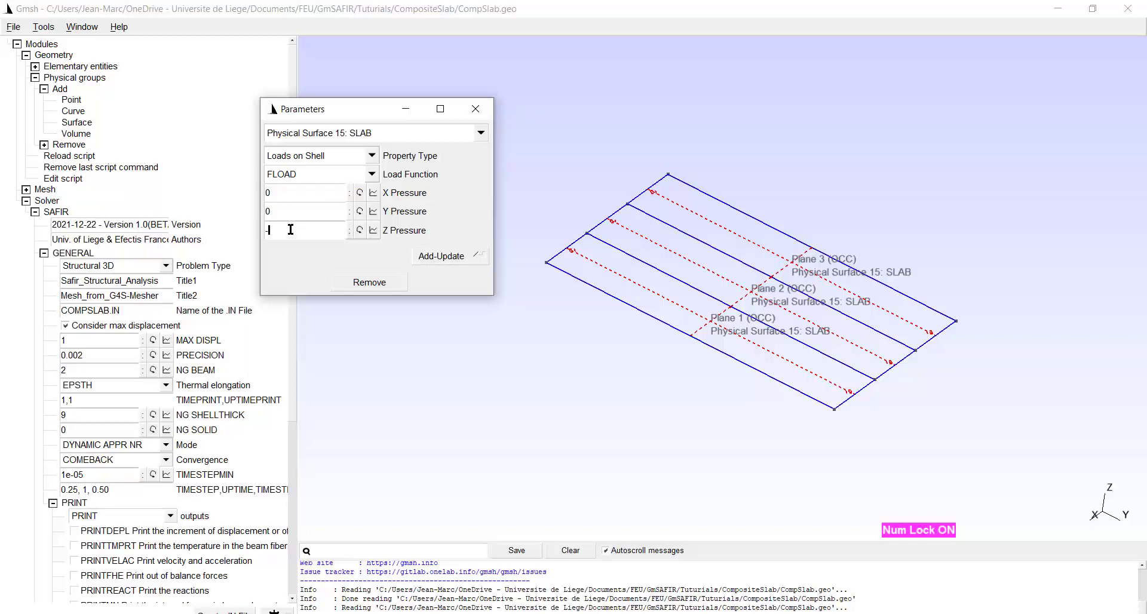
text(-6575)
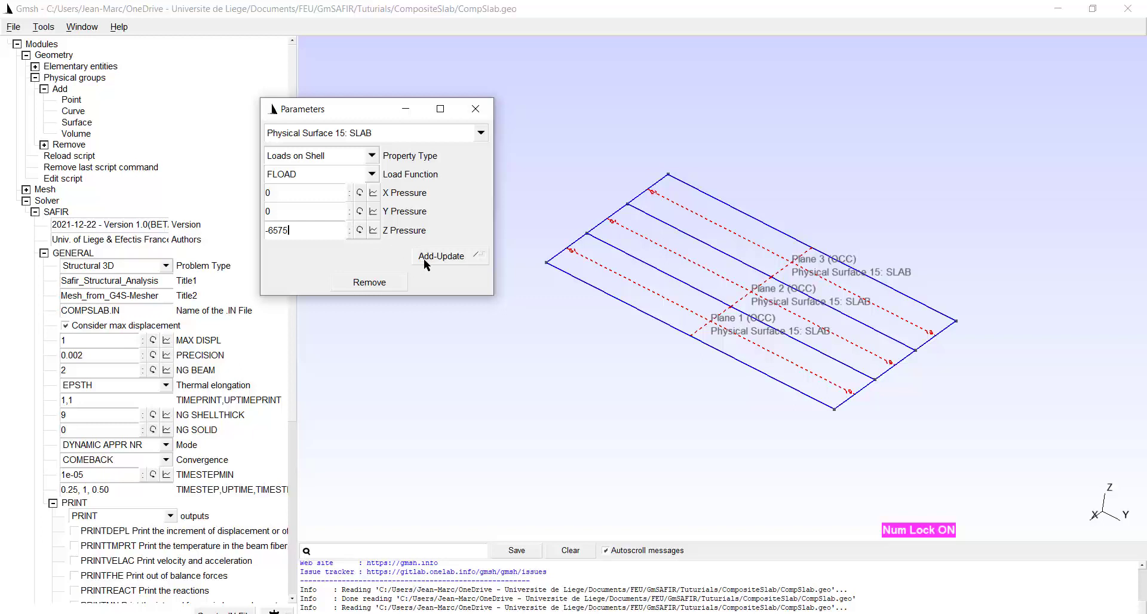
click(441, 256)
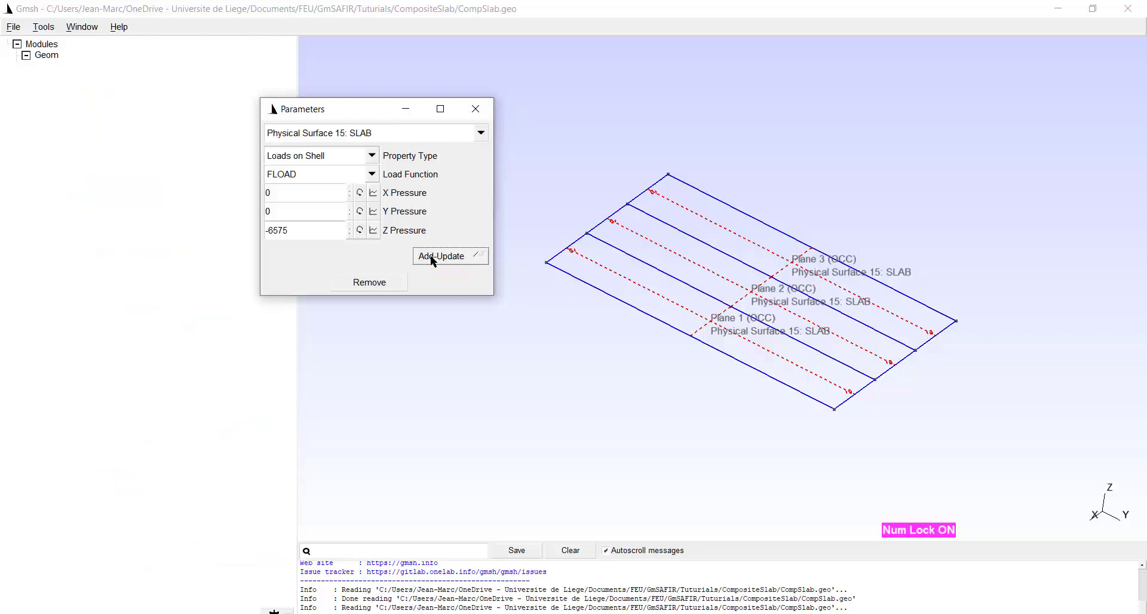
click(321, 156)
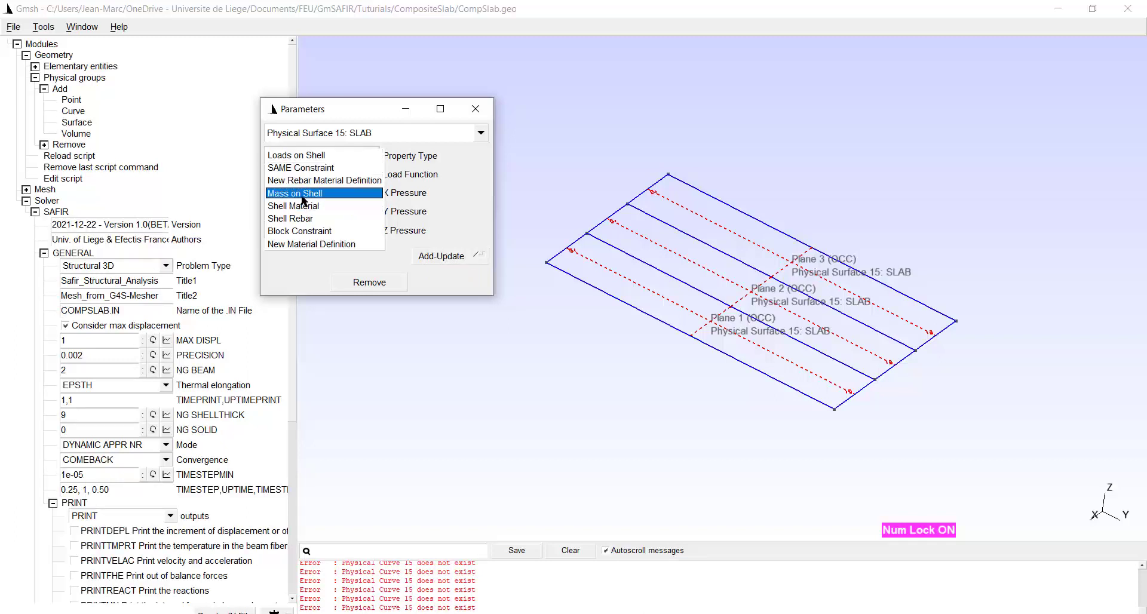
Step: Enter a distributed shell mass of 658 for the SLAB surface
click(294, 192)
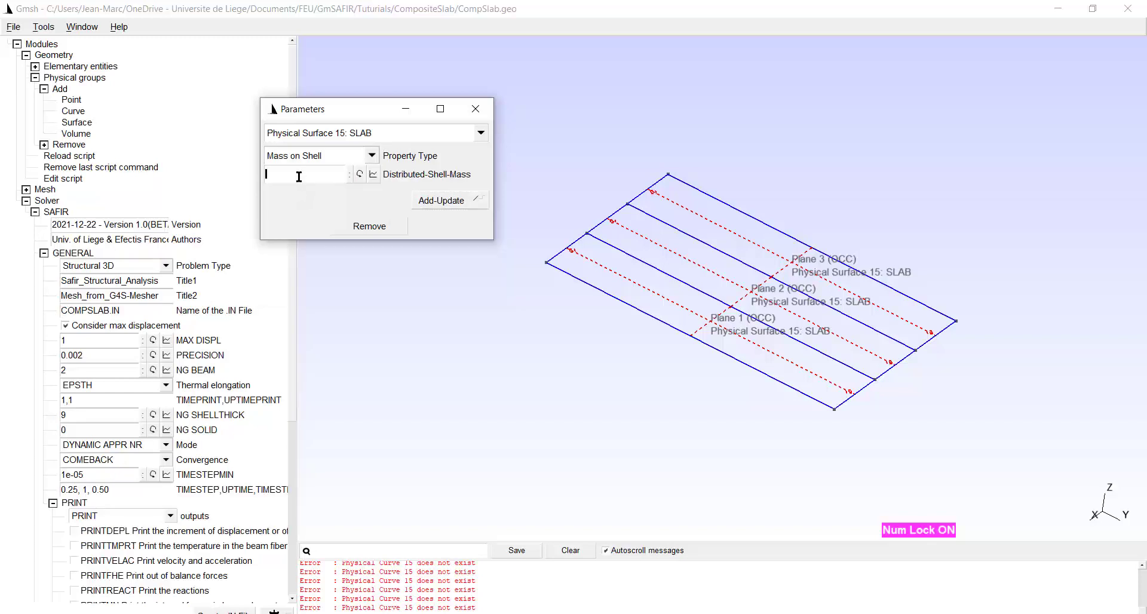
text(6)
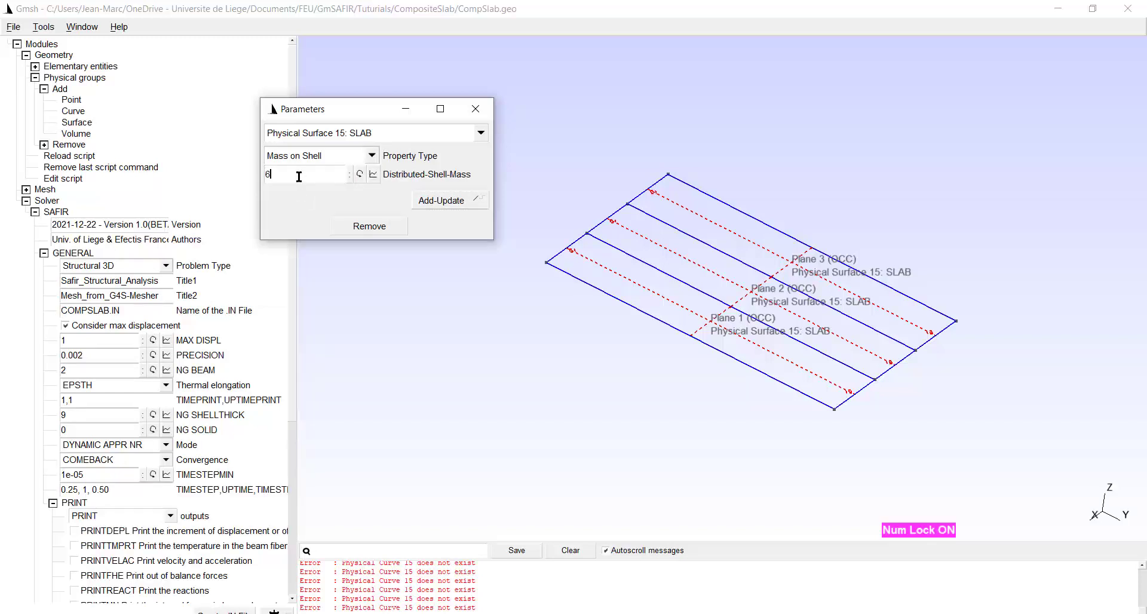
text(58)
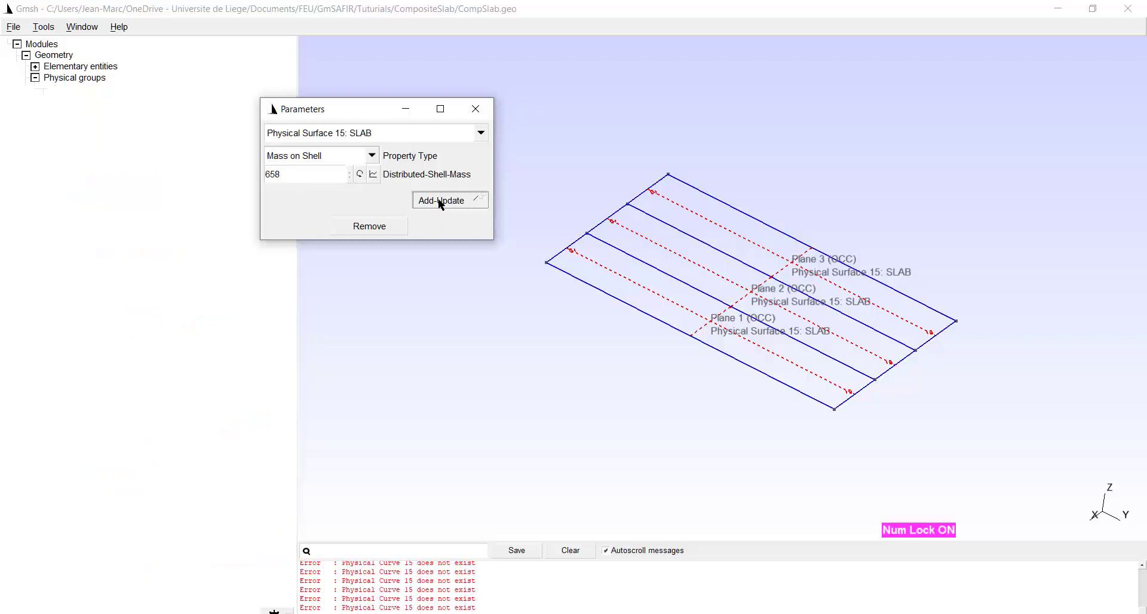
Step: Define shell material CONCRETEM with section file COFRA60.TSH and thickness 0.090
click(370, 156)
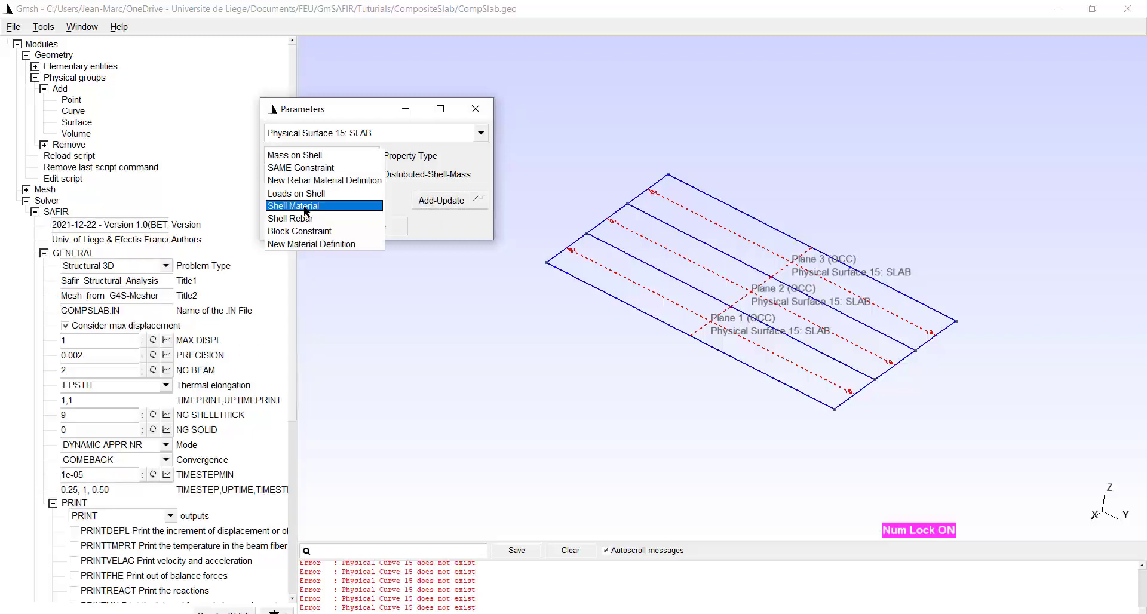
click(295, 206)
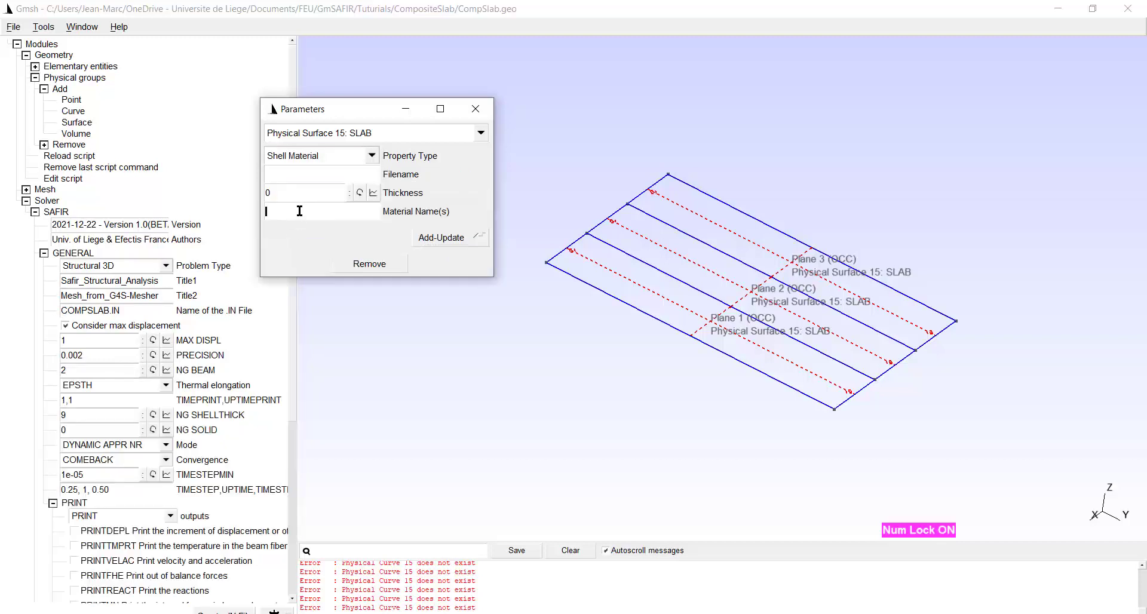
text(CONCRETE)
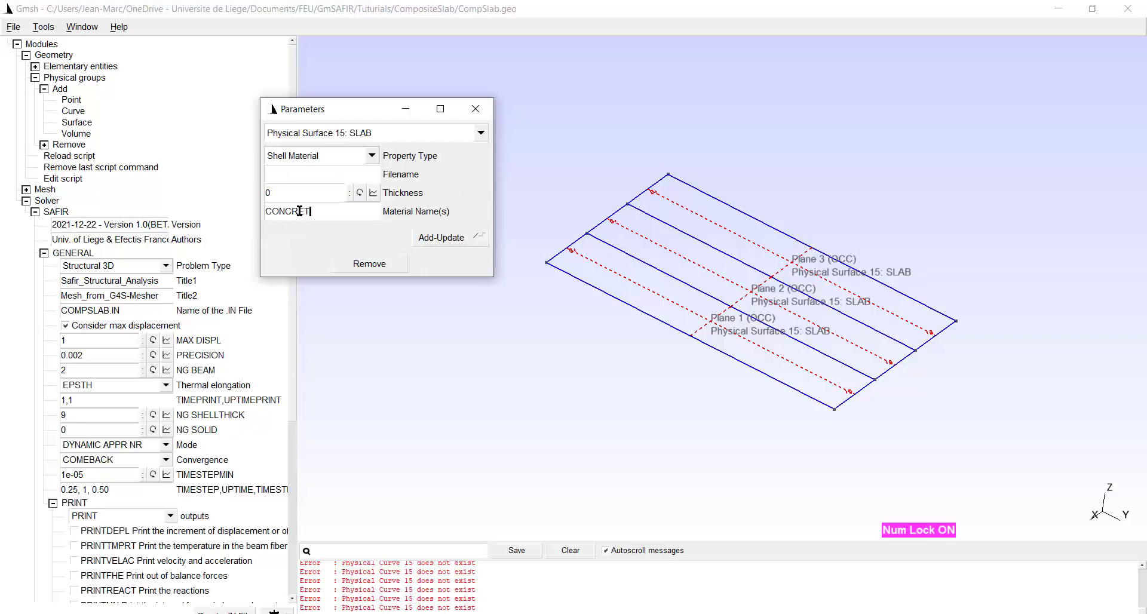
text(EM)
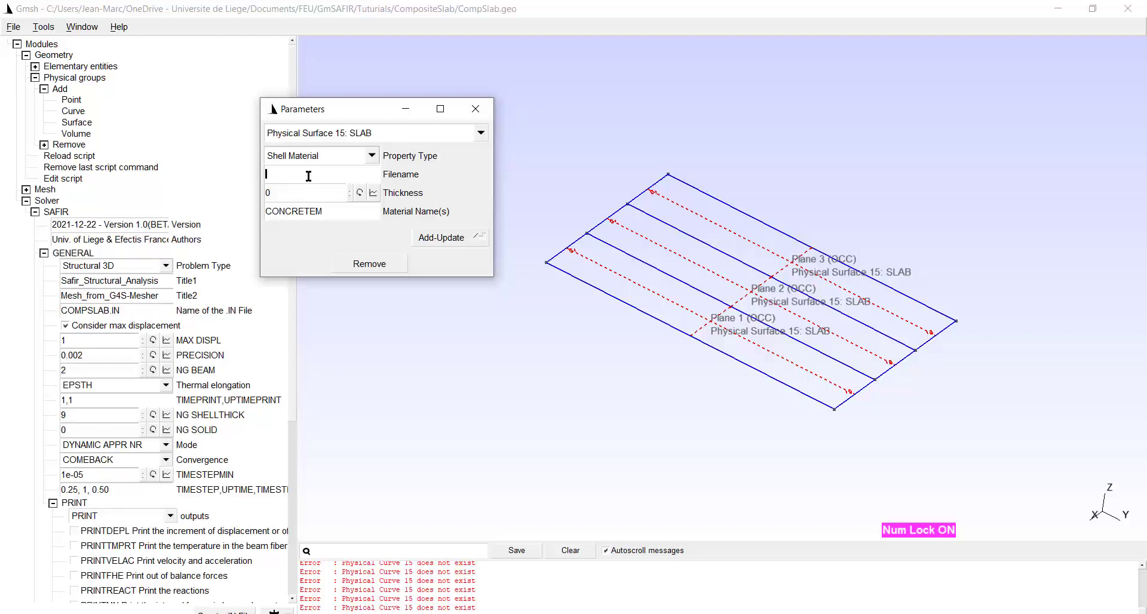
text(COl)
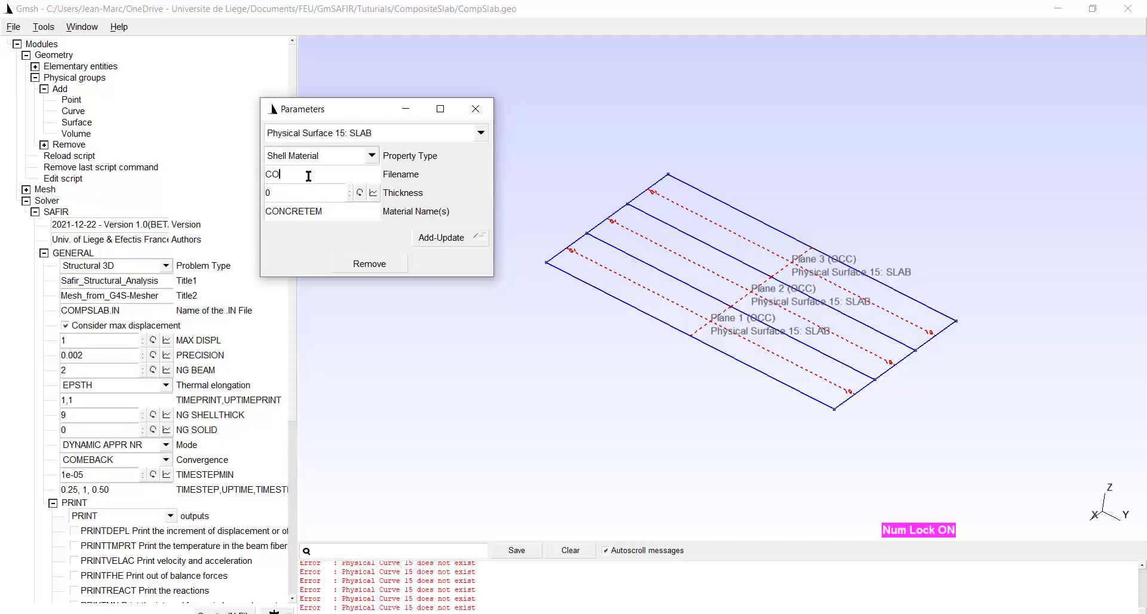
text(FRA6)
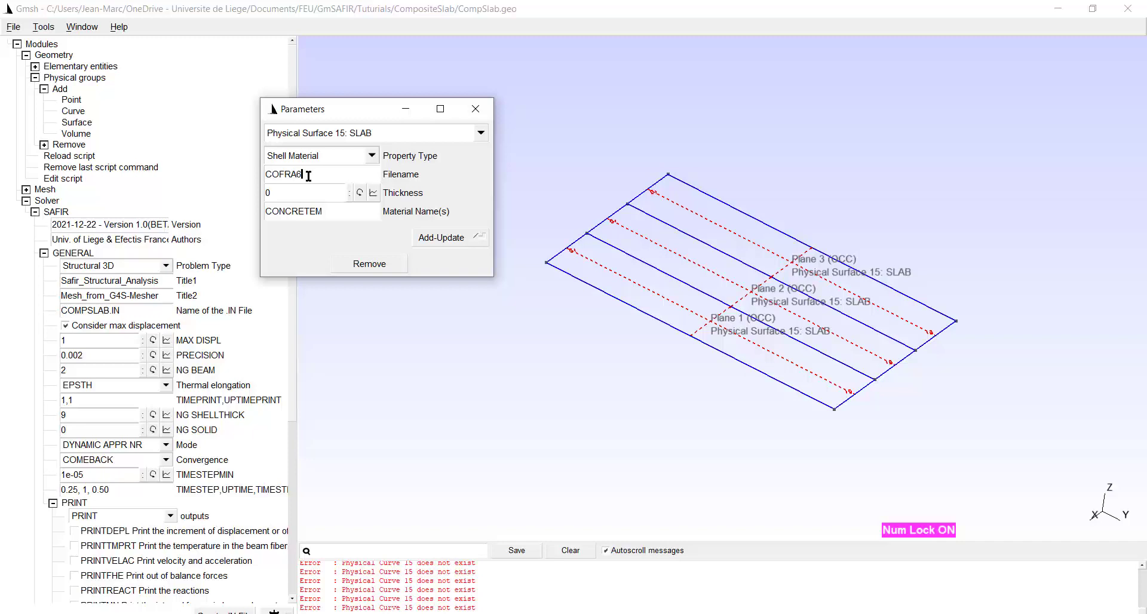
text(0T)
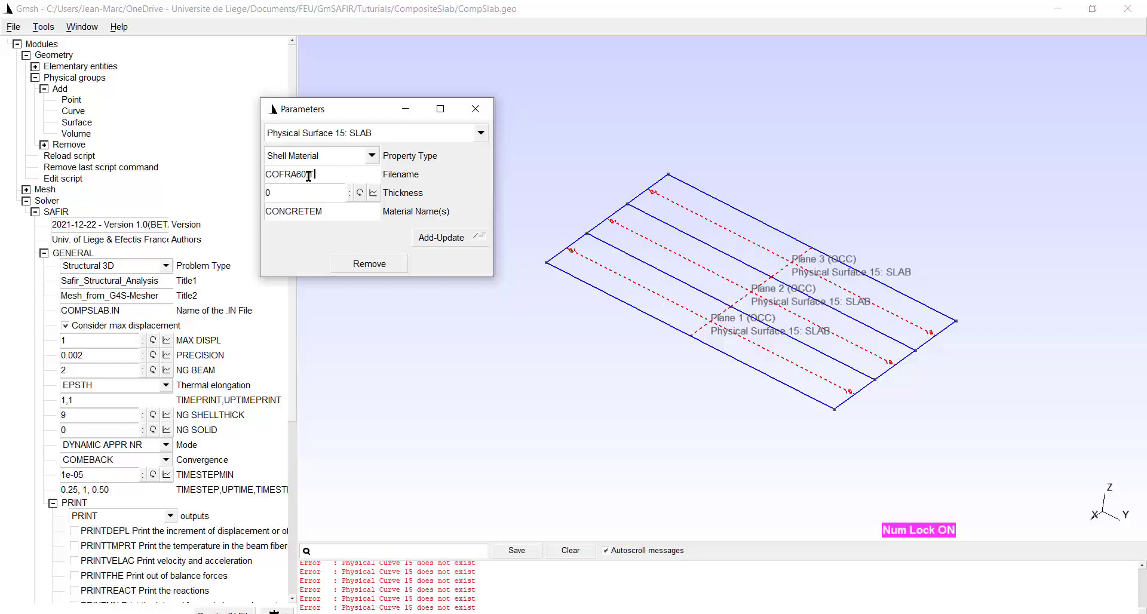
text(.TSH)
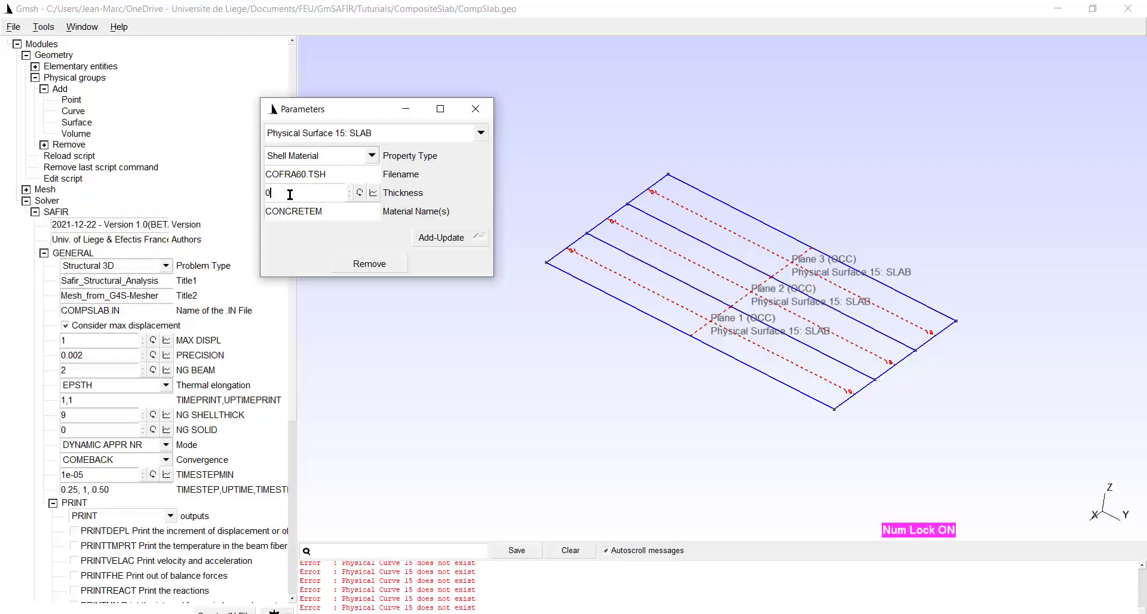
text(0.090)
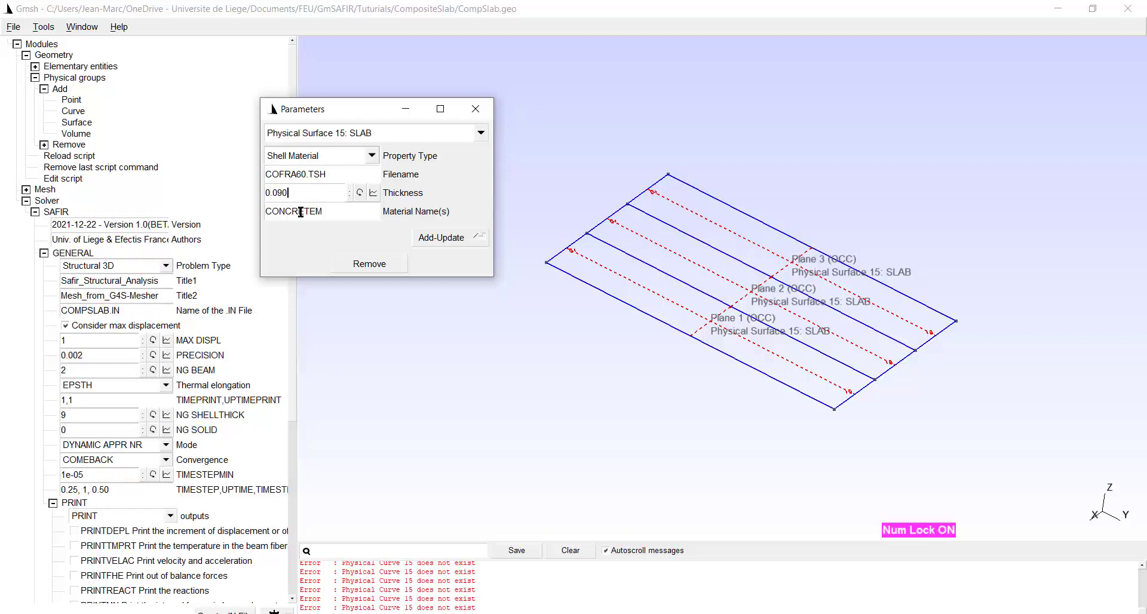
mouse_move(433, 243)
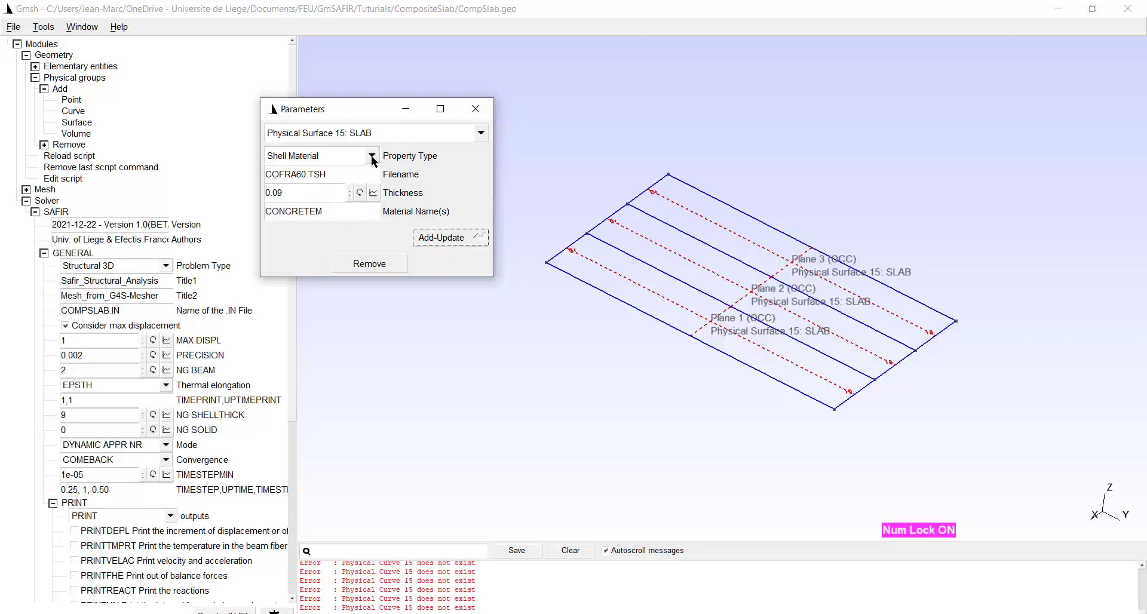
Step: Switch to Shell Rebar and enter STEELEC2 layers, section 0.000400, level 0, Normal-X 1
click(371, 155)
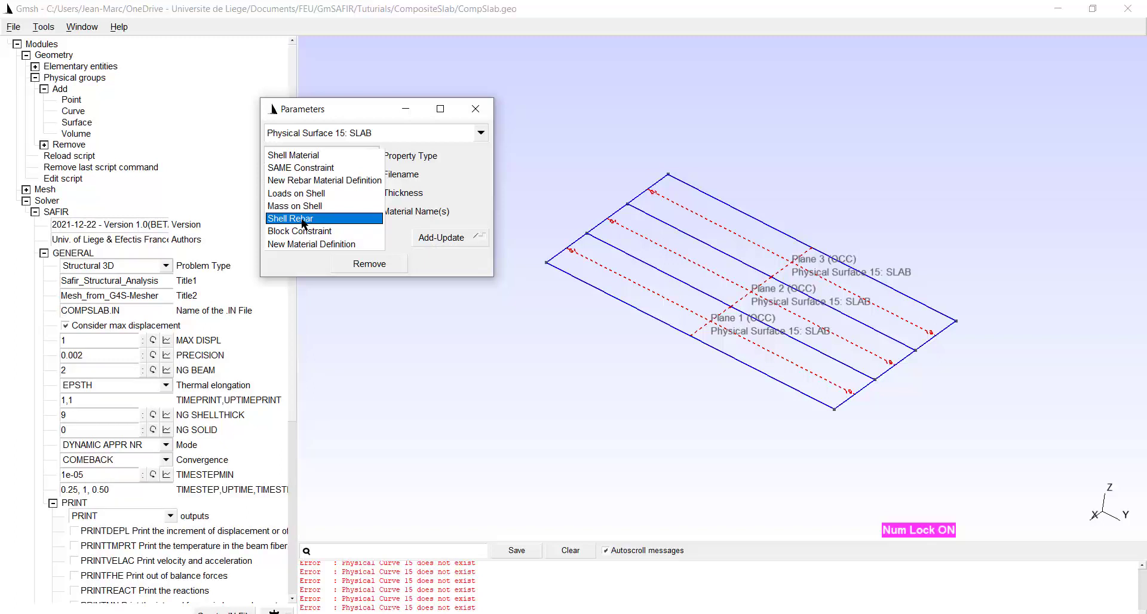
click(292, 218)
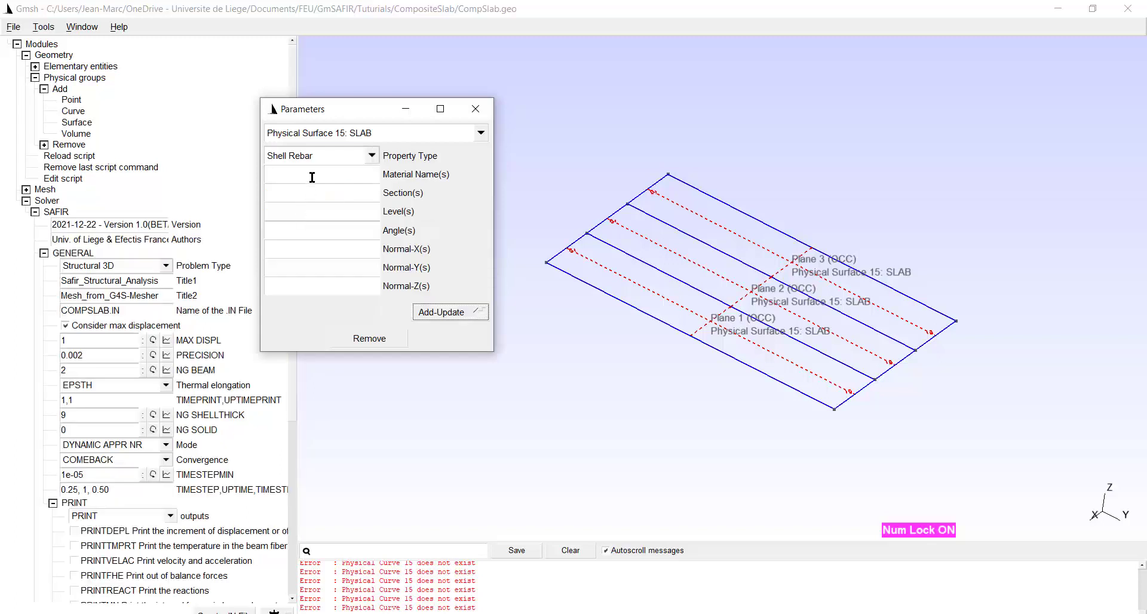
text(STE)
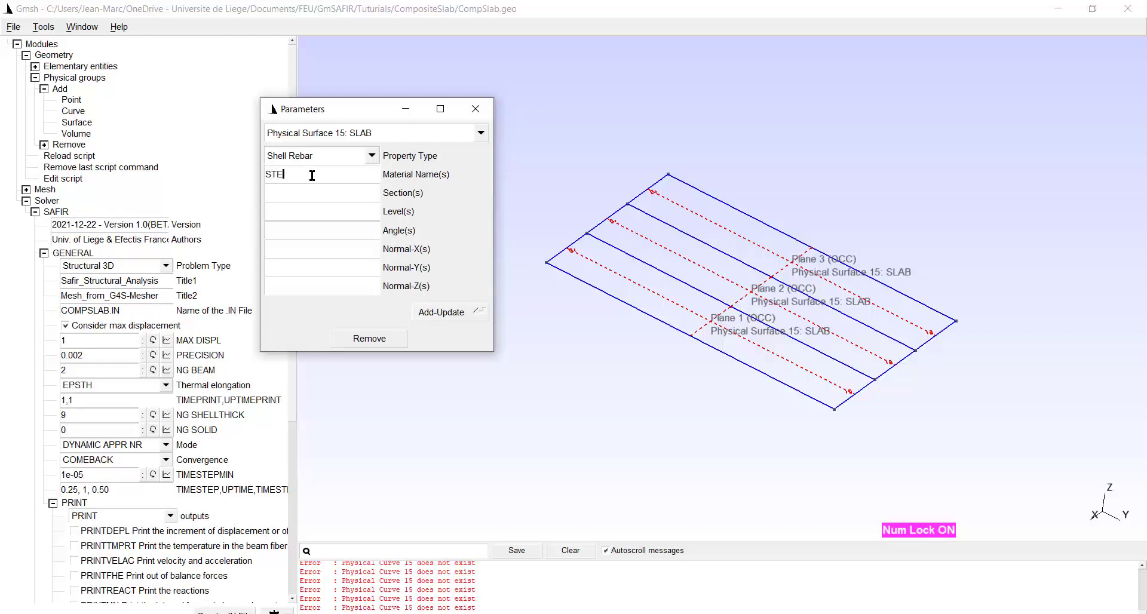
text(ELEC2)
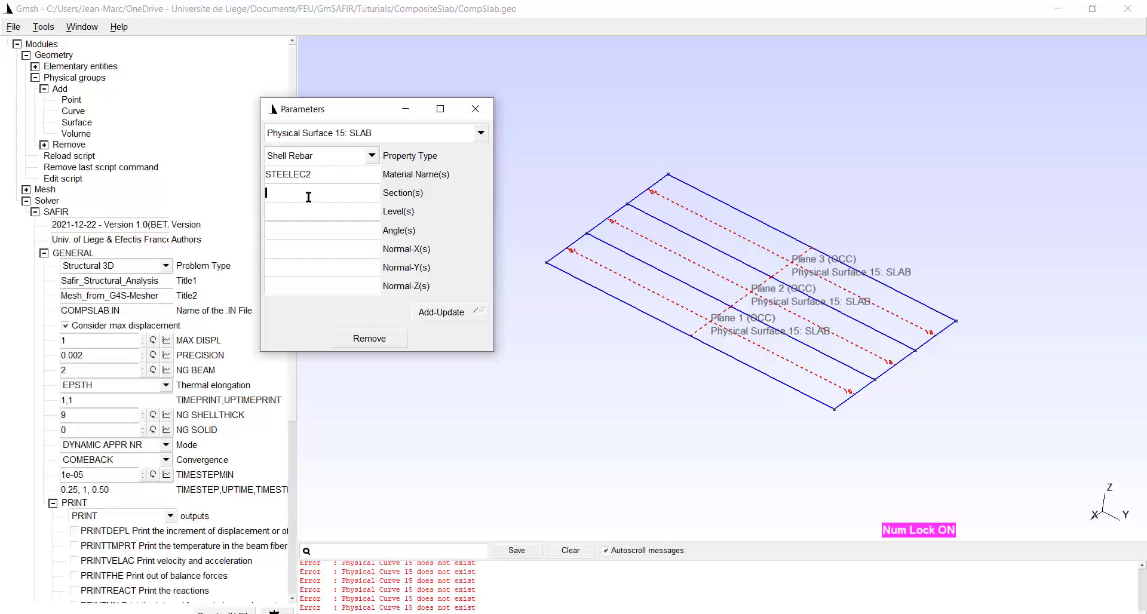
text(0.00040)
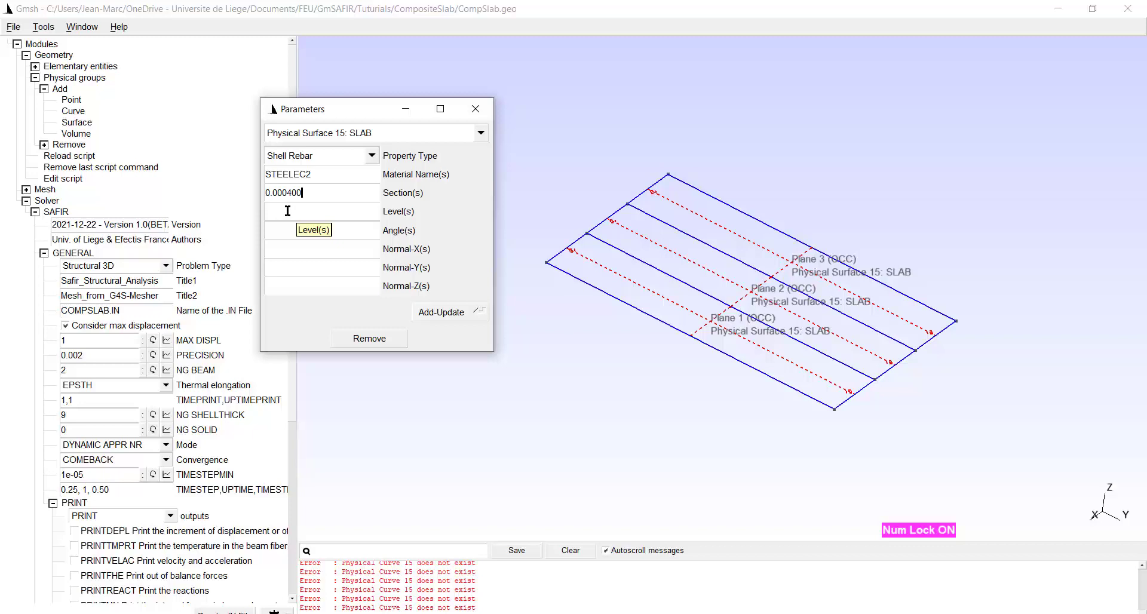
text(0)
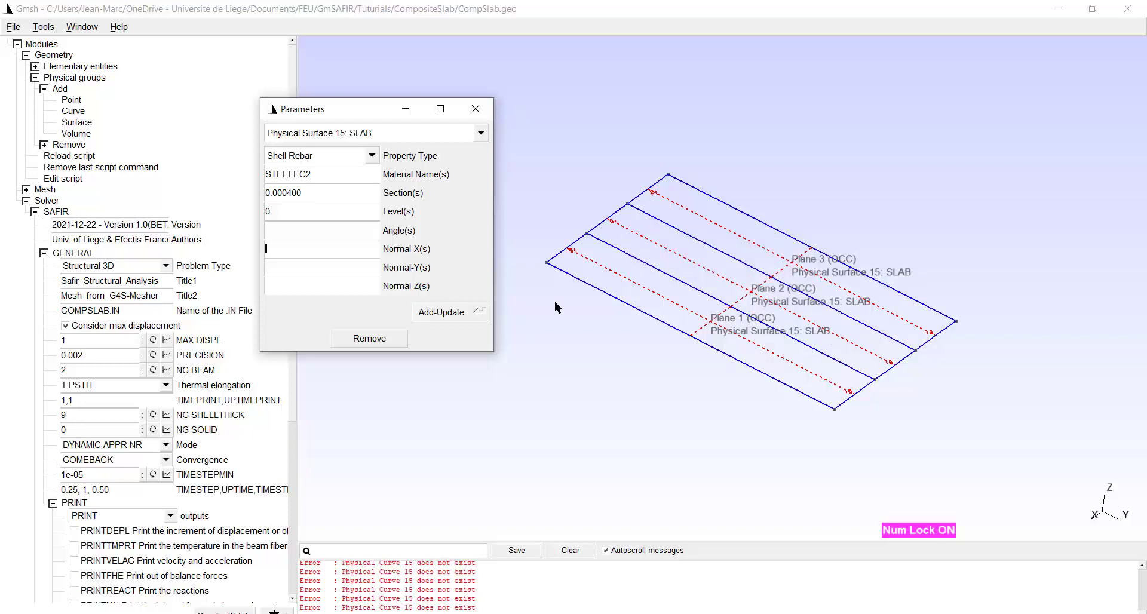
mouse_move(611, 469)
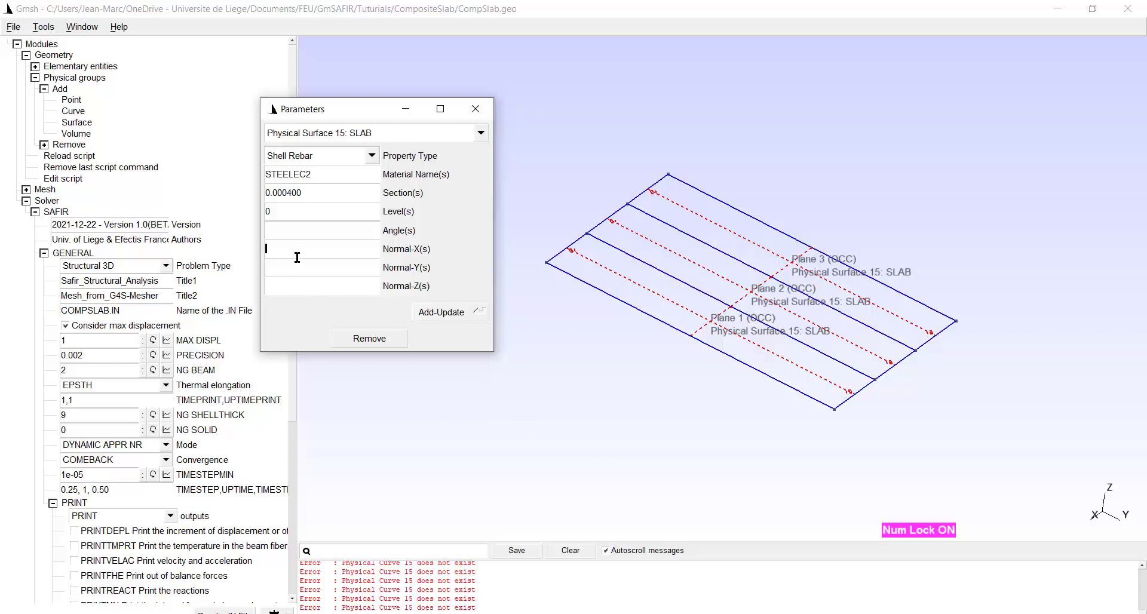
text(1)
click(322, 286)
text(0)
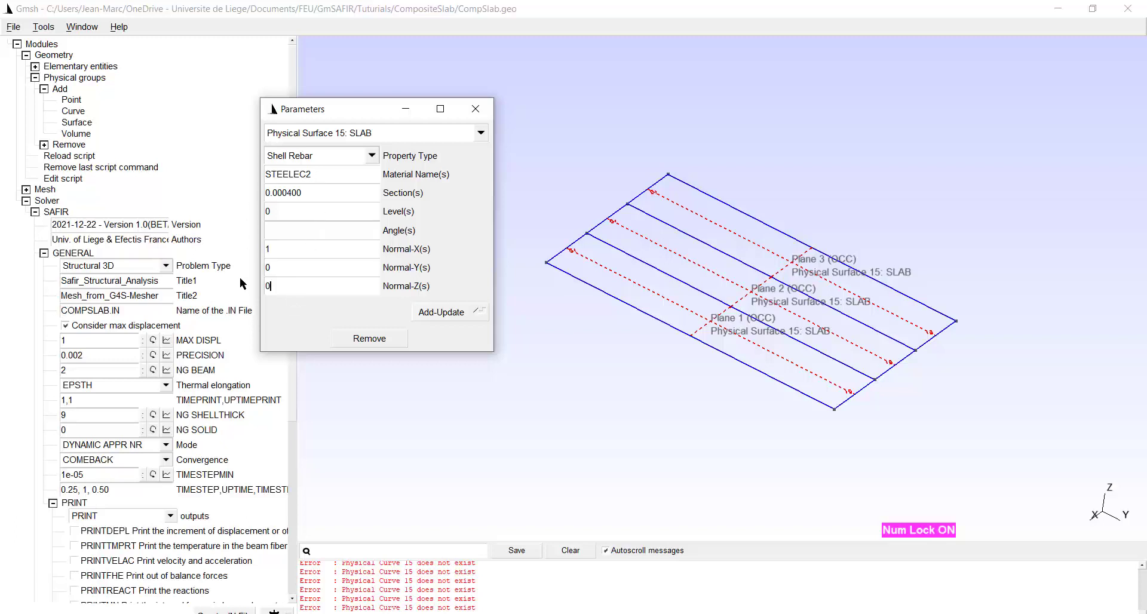
mouse_move(273, 320)
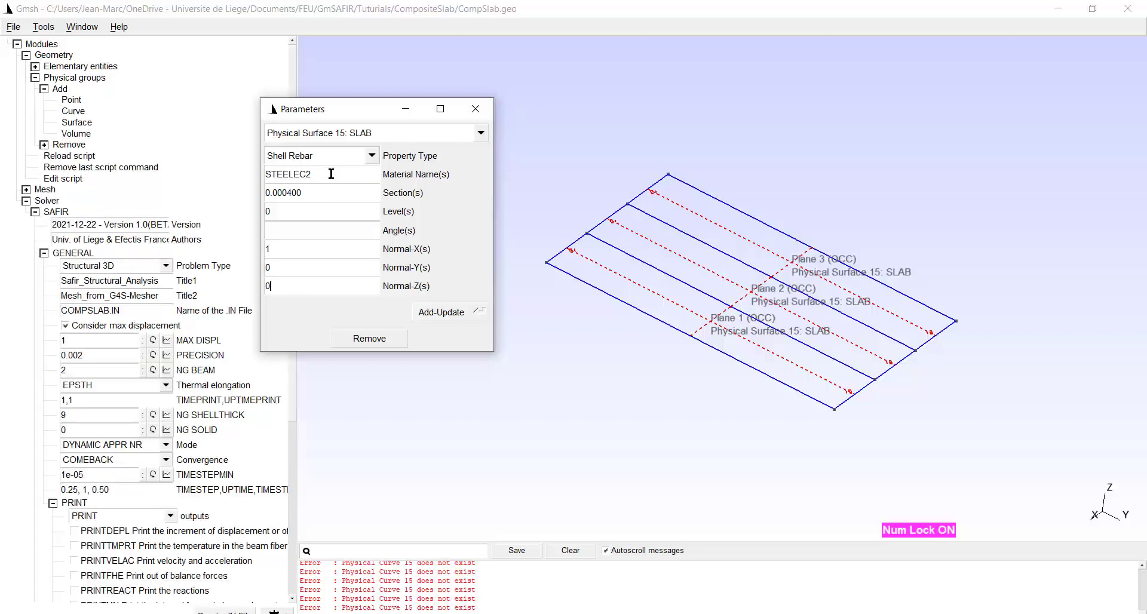
mouse_move(326, 306)
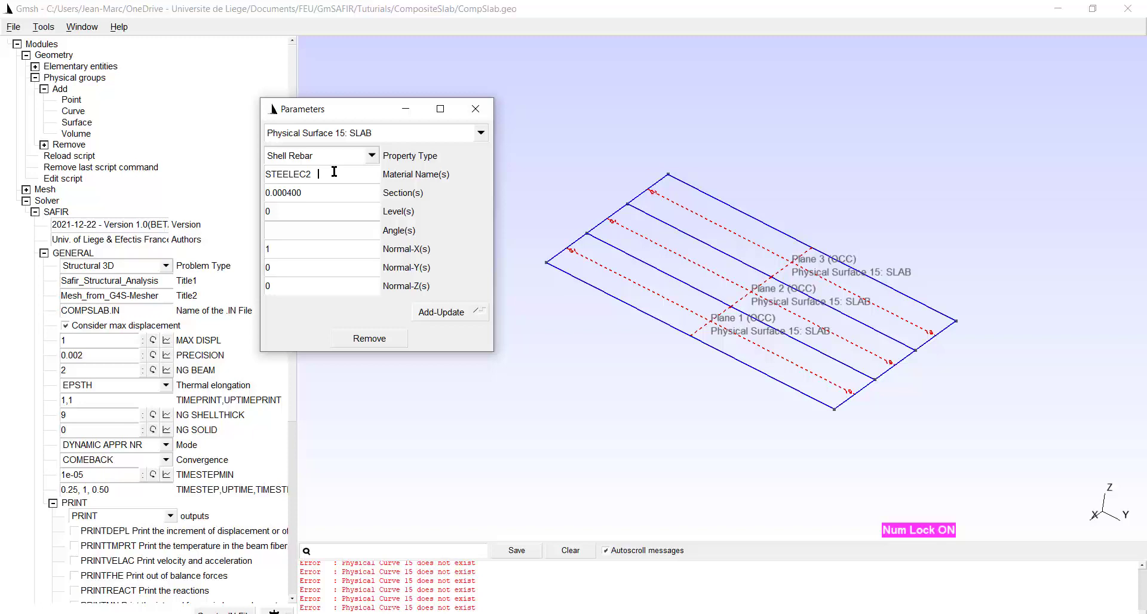
Step: Complete the second rebar layer with STEELEC2, section 0.000400 and level 0
text(STEELEC2)
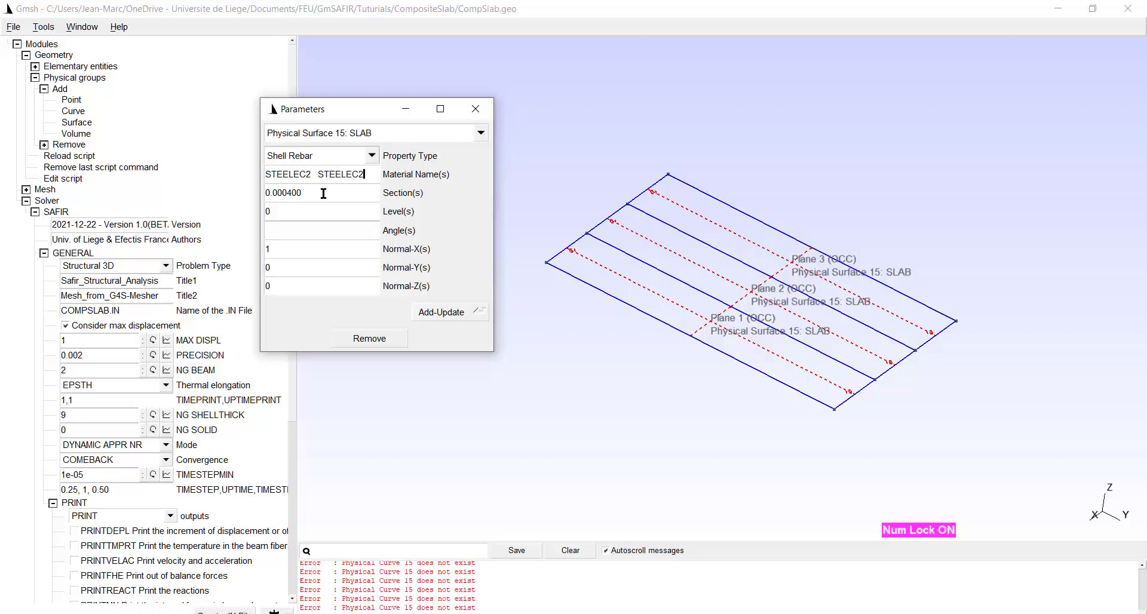
text(0)
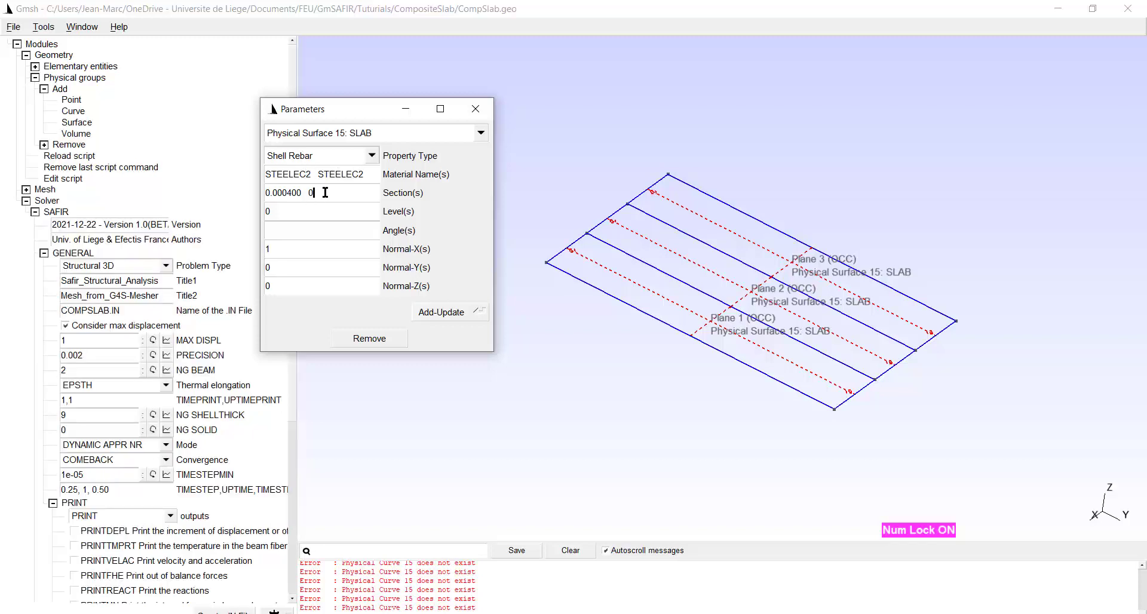
text(0.000400)
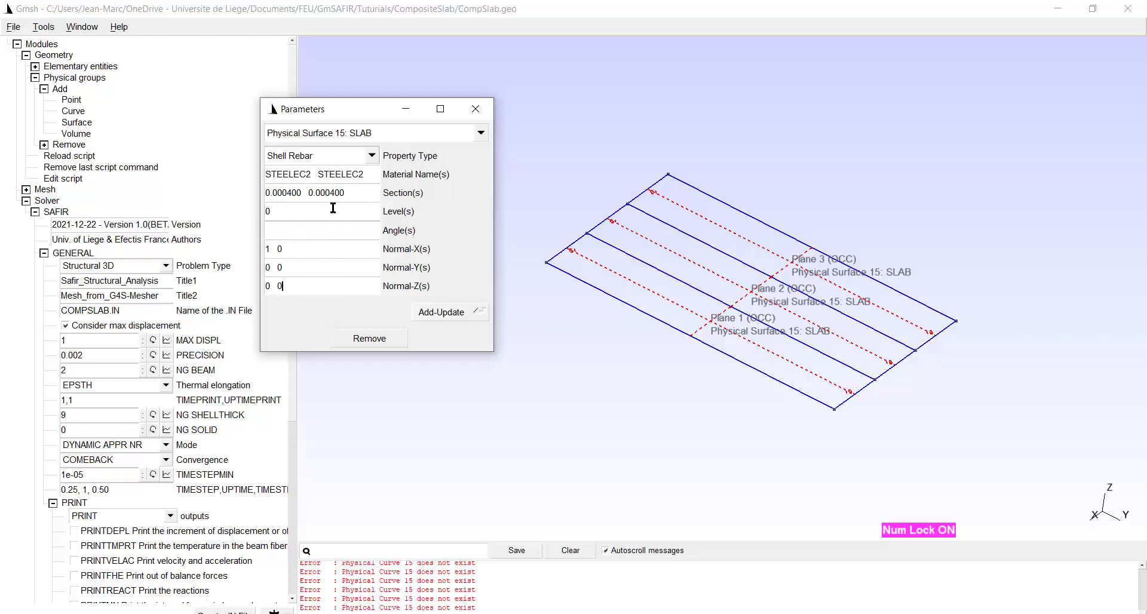
click(314, 211)
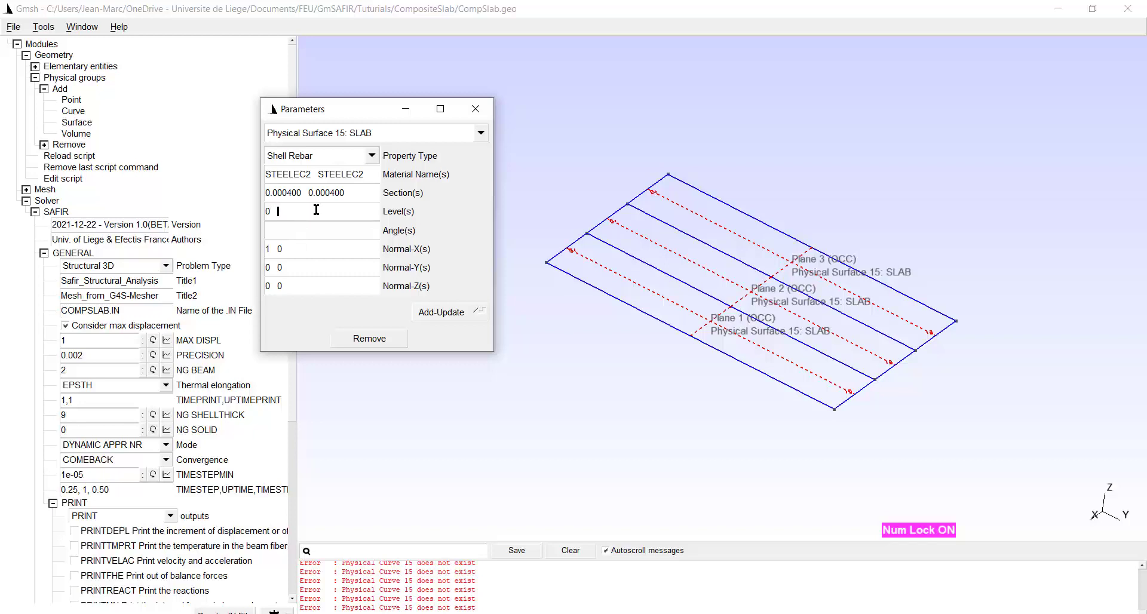
text(0)
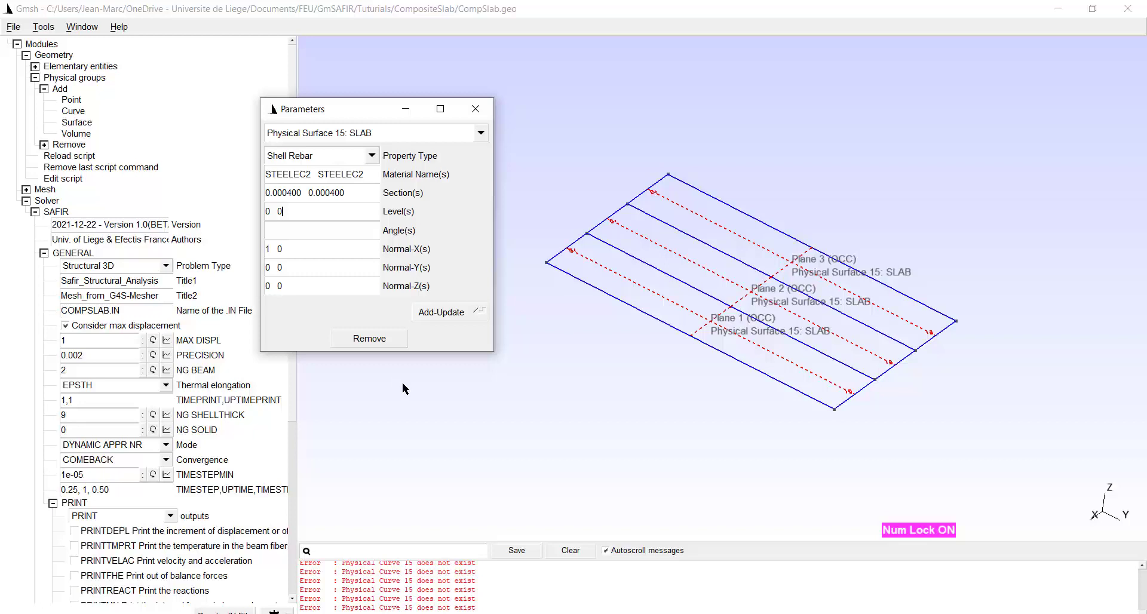
mouse_move(413, 349)
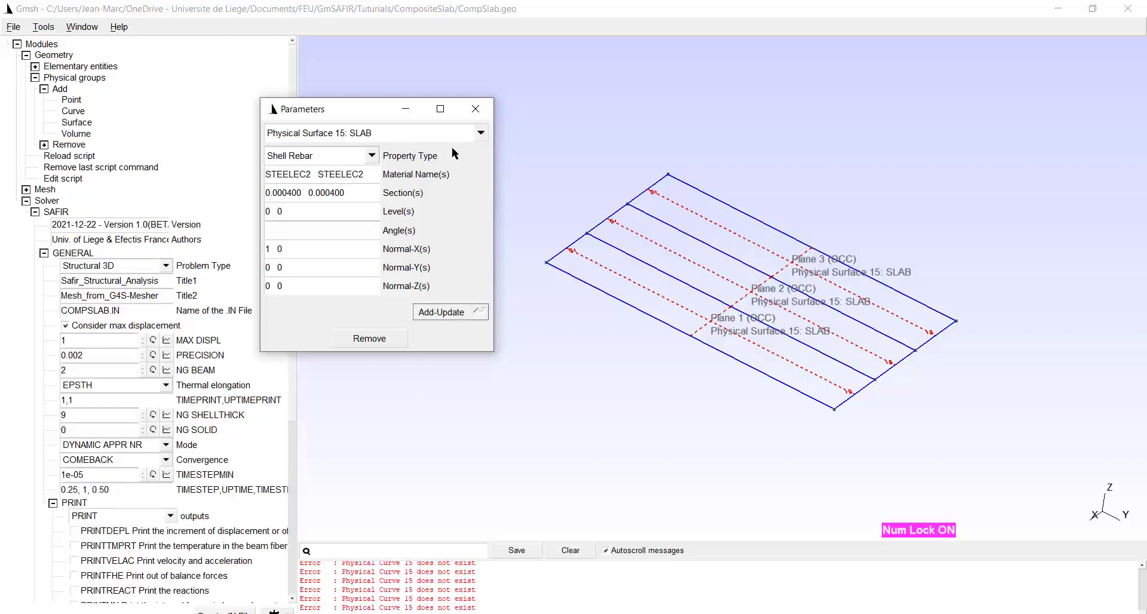
Step: Apply the rebar layers, display material and load labels, then clean them from the view
click(475, 109)
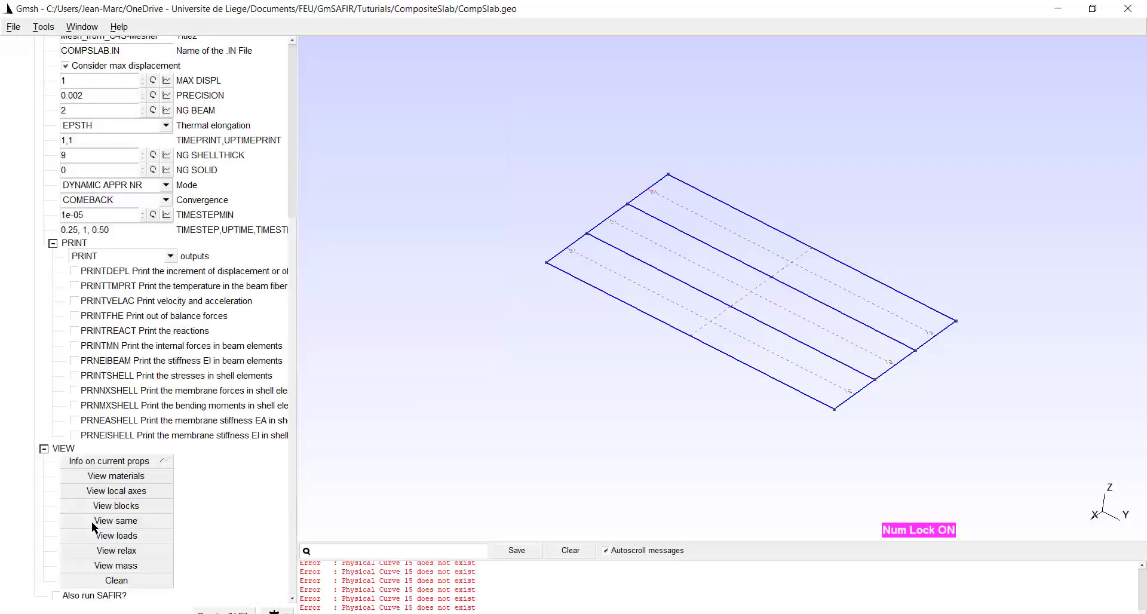
click(116, 476)
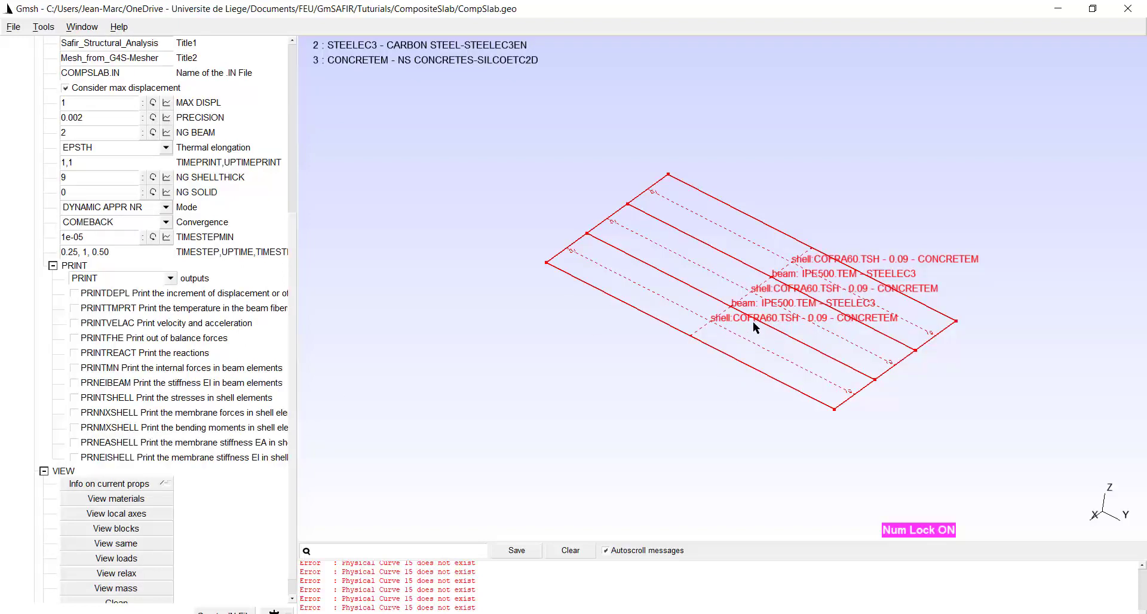
mouse_move(816, 329)
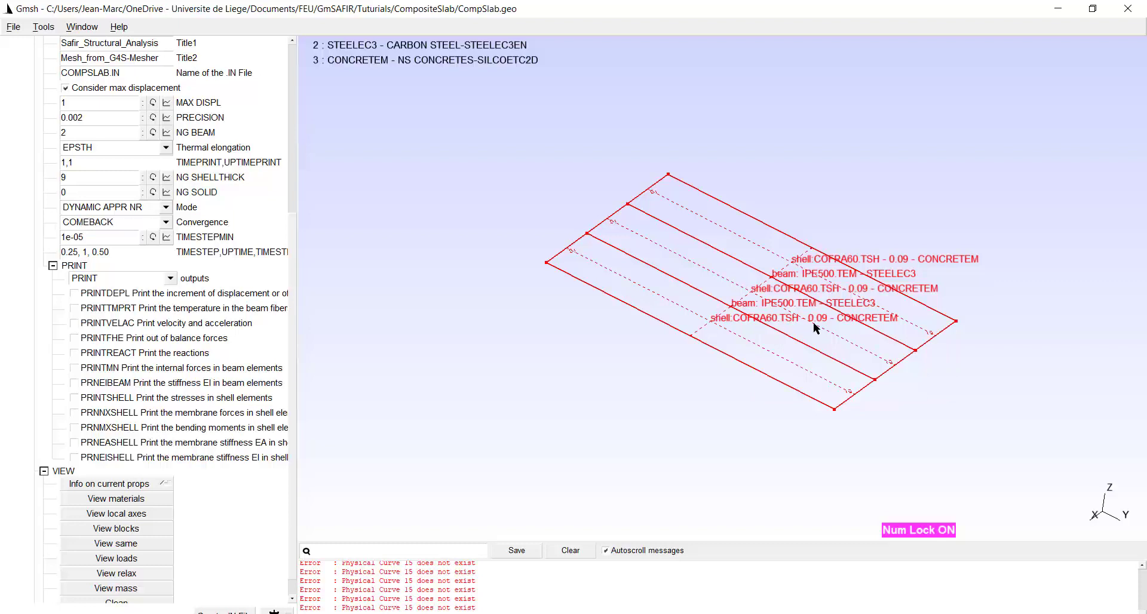
mouse_move(903, 313)
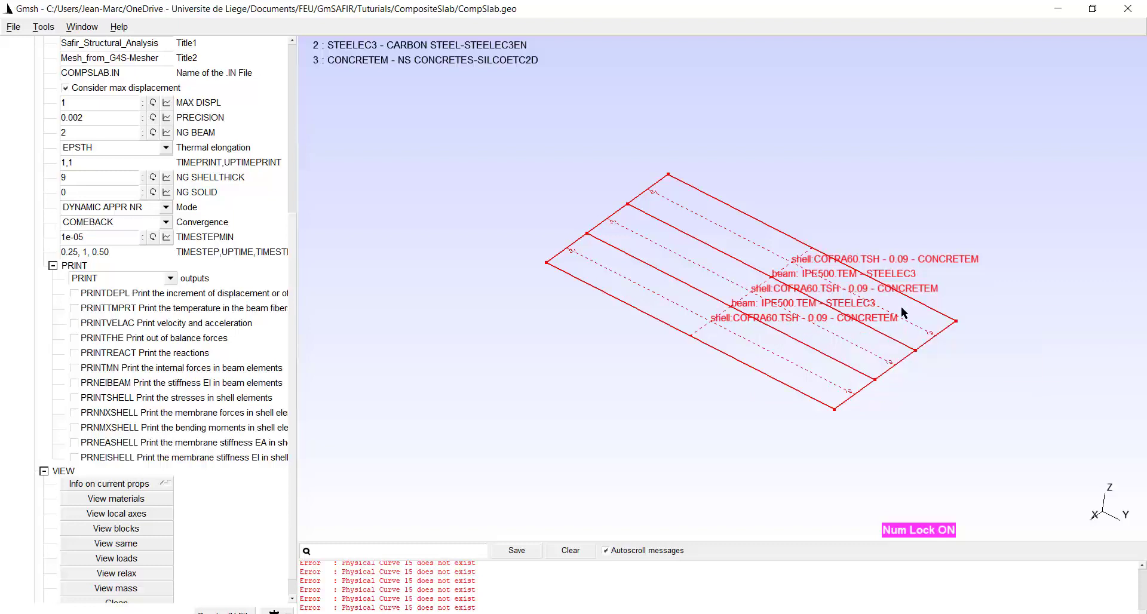
mouse_move(122, 525)
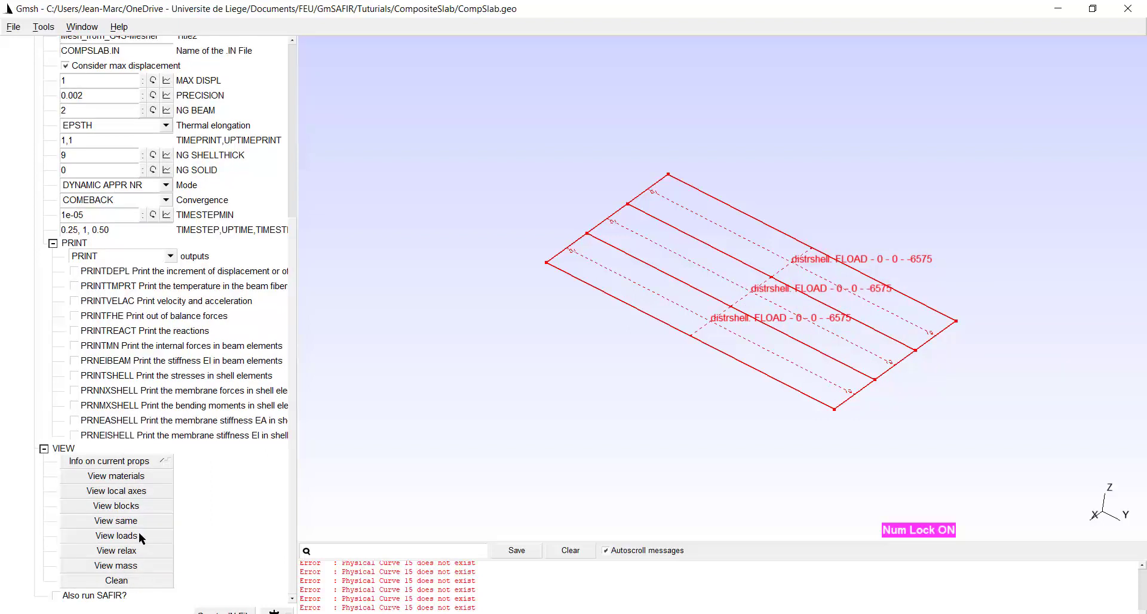
click(116, 566)
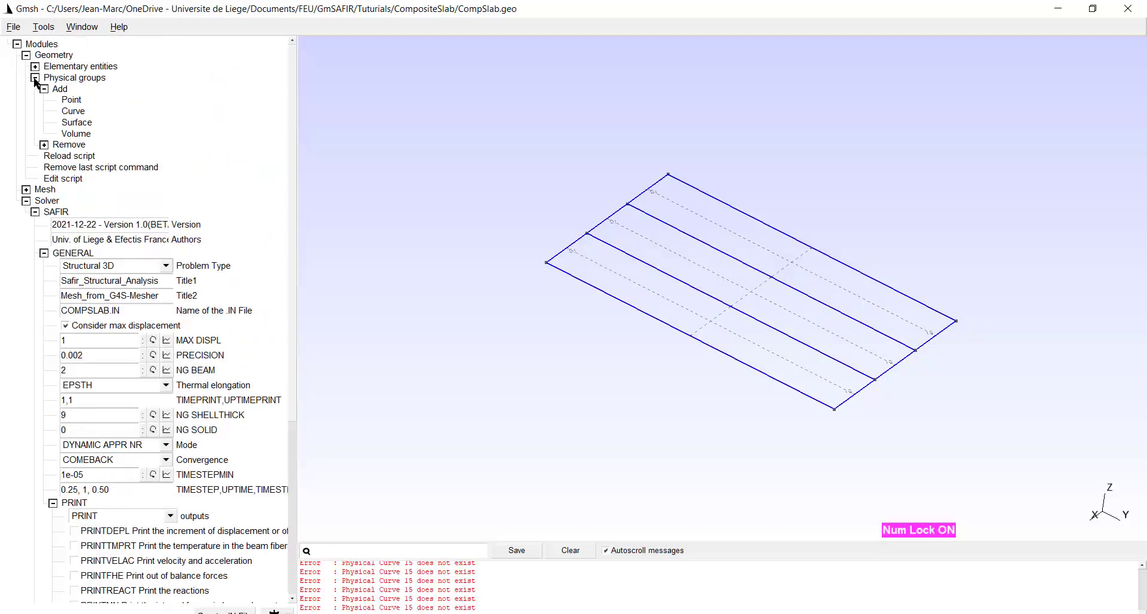
Step: Expand Mesh > Define > Transfinite and start defining transfinite curves with 10 points
click(35, 78)
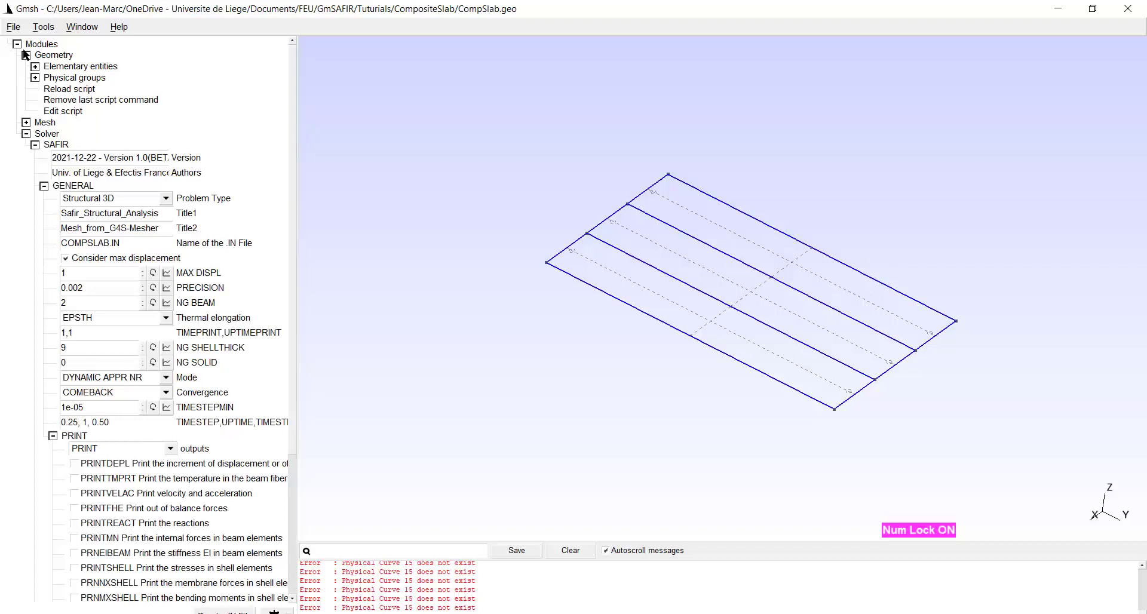
click(26, 66)
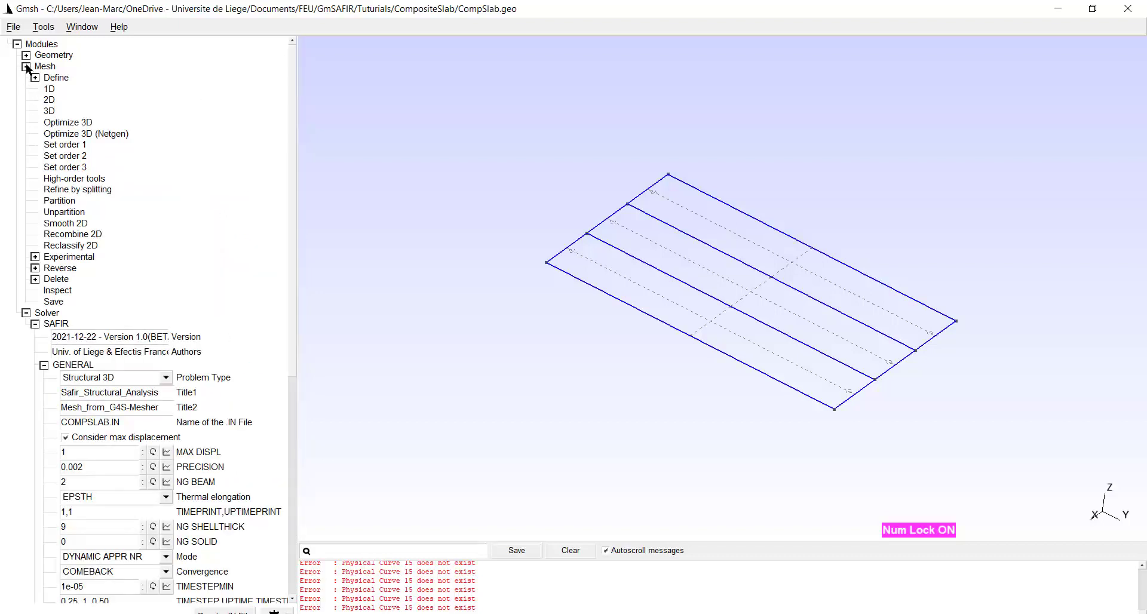
click(35, 77)
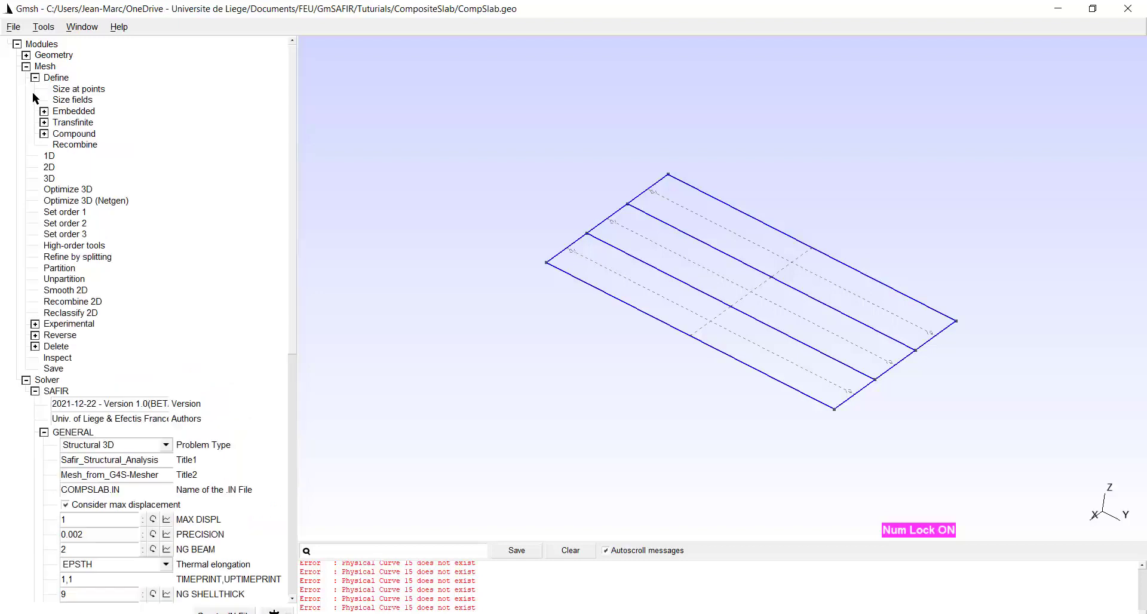
click(43, 122)
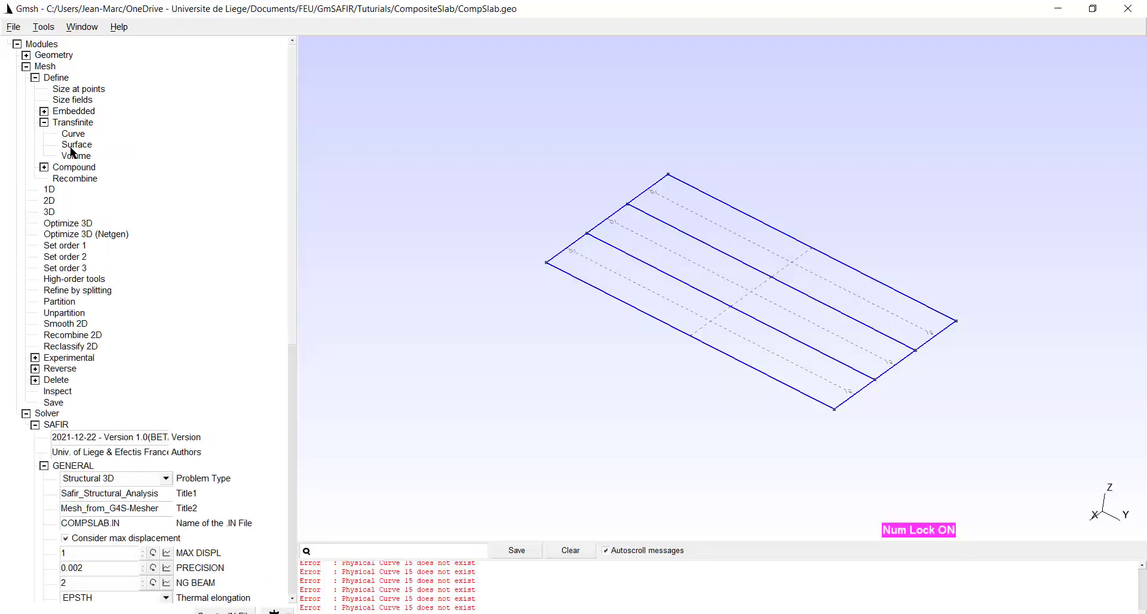
click(72, 134)
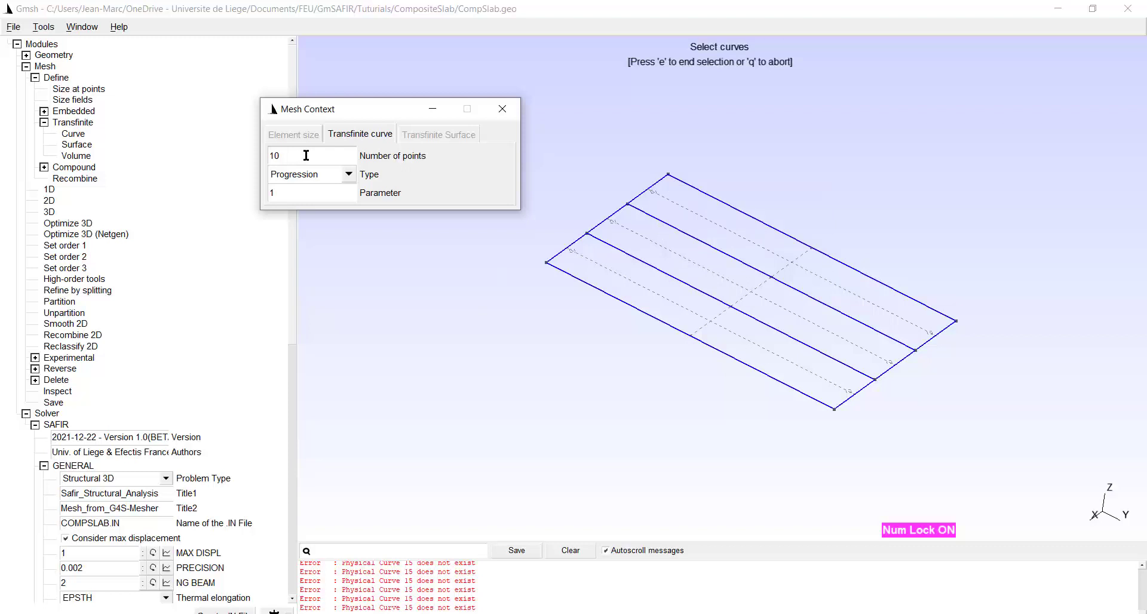
mouse_move(298, 135)
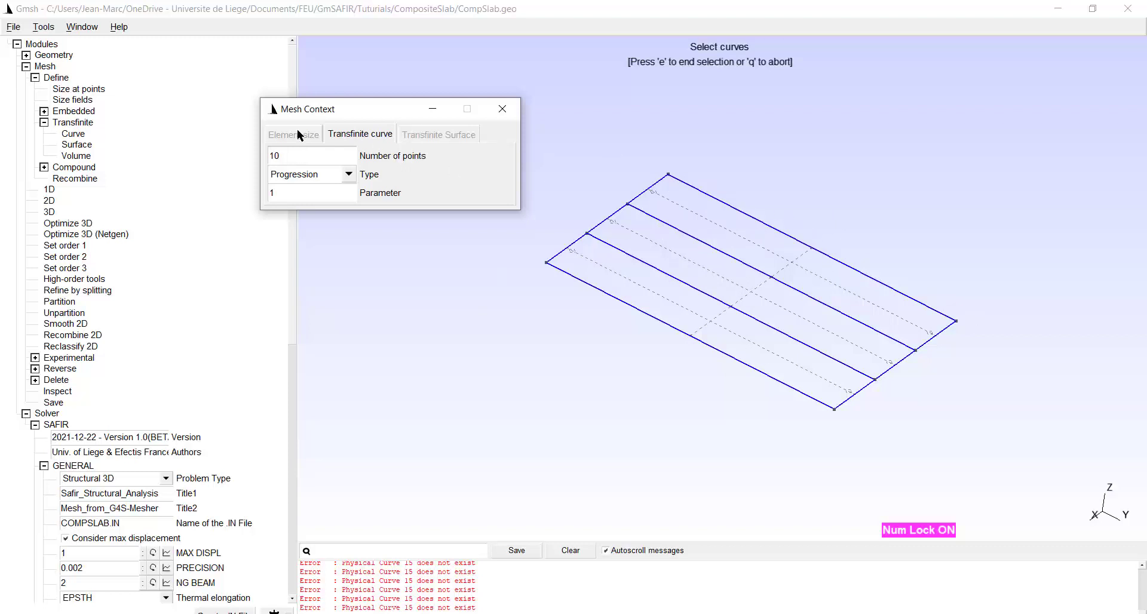
Step: Make the slab's long edges transfinite curves with 21 points
click(308, 156)
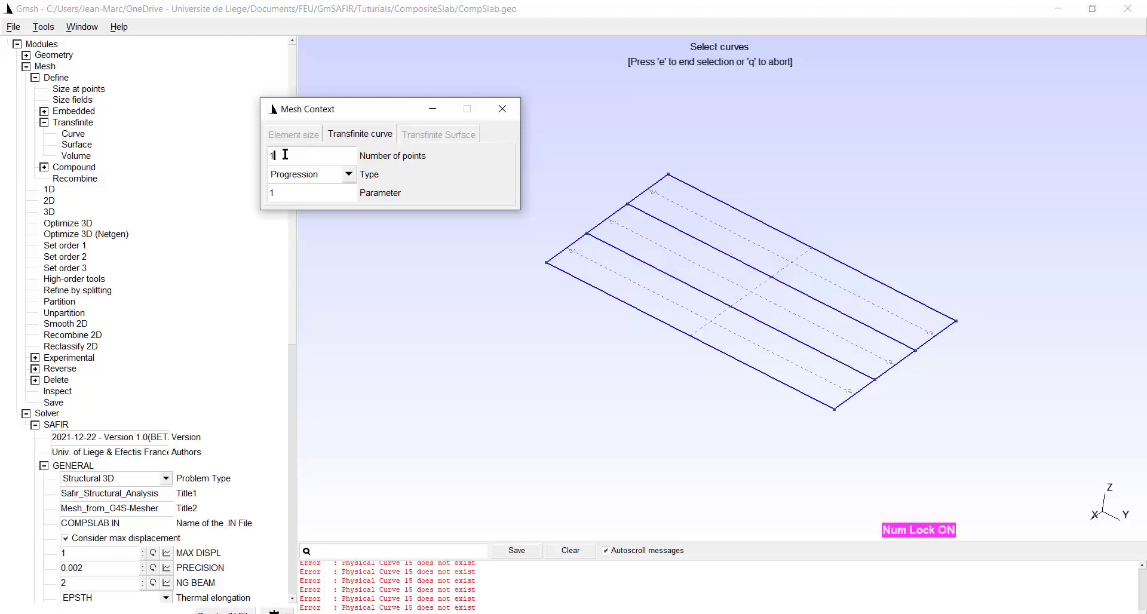
text(2)
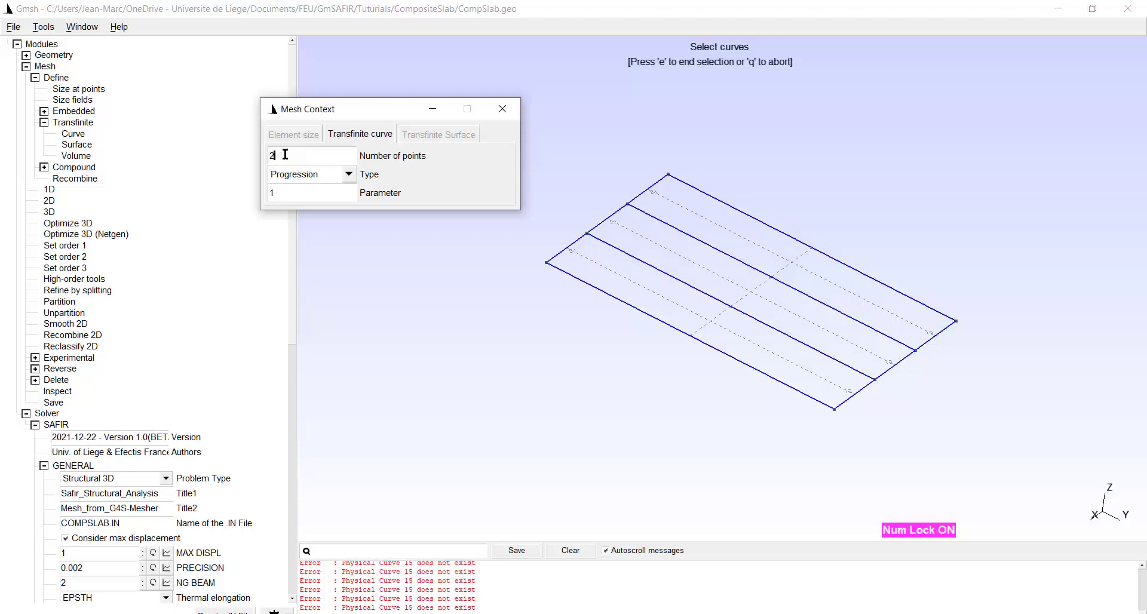
text(1)
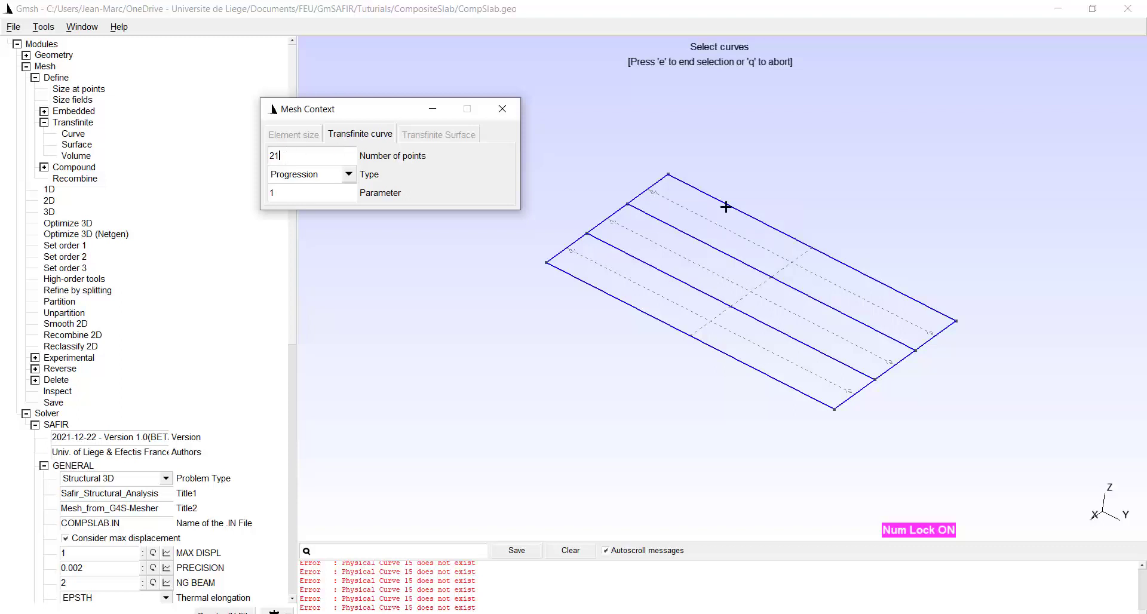
click(726, 206)
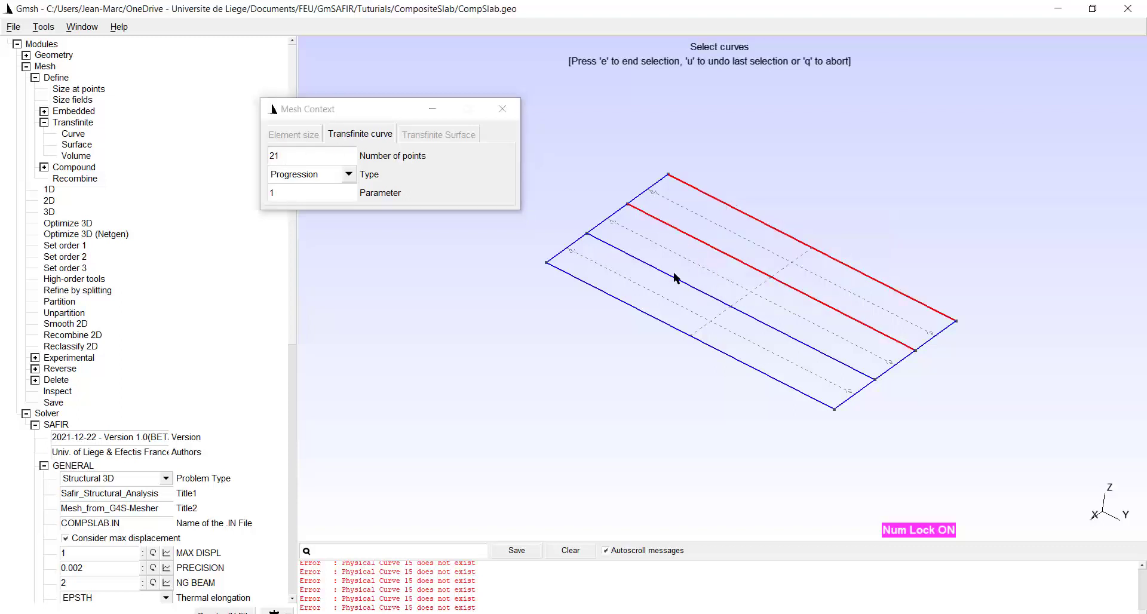
mouse_move(643, 313)
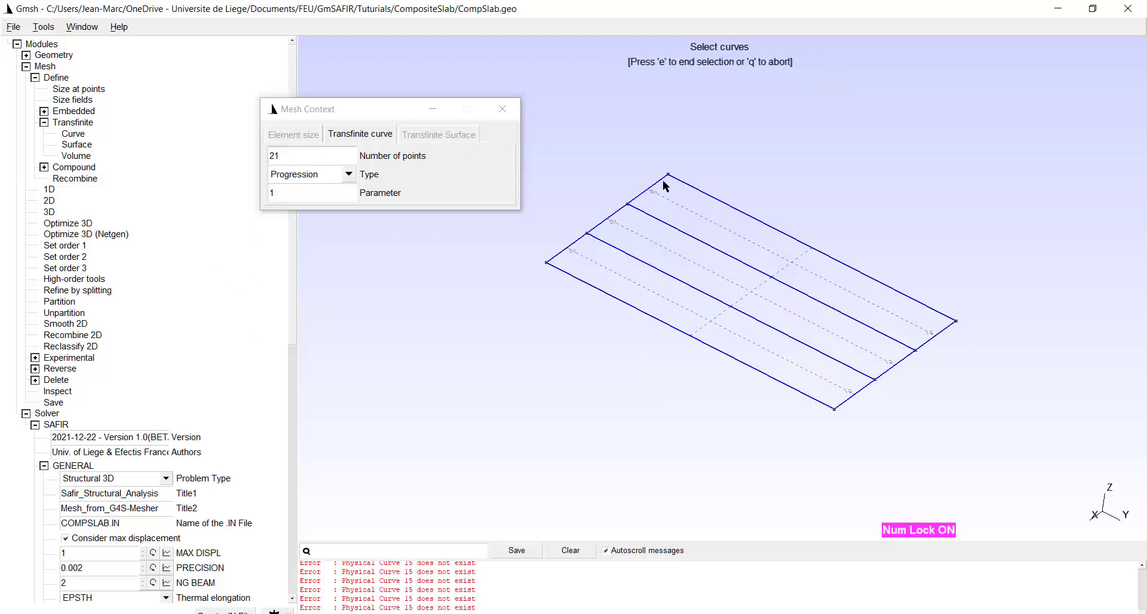
mouse_move(641, 194)
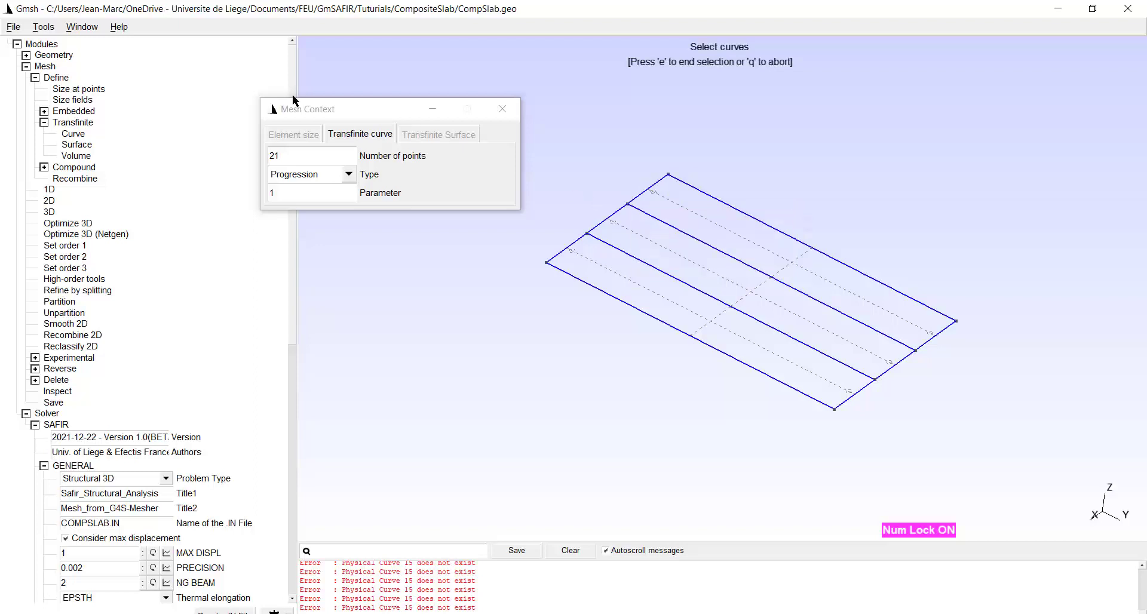
Step: Make the slab's short edges transfinite curves with 6 points
click(311, 156)
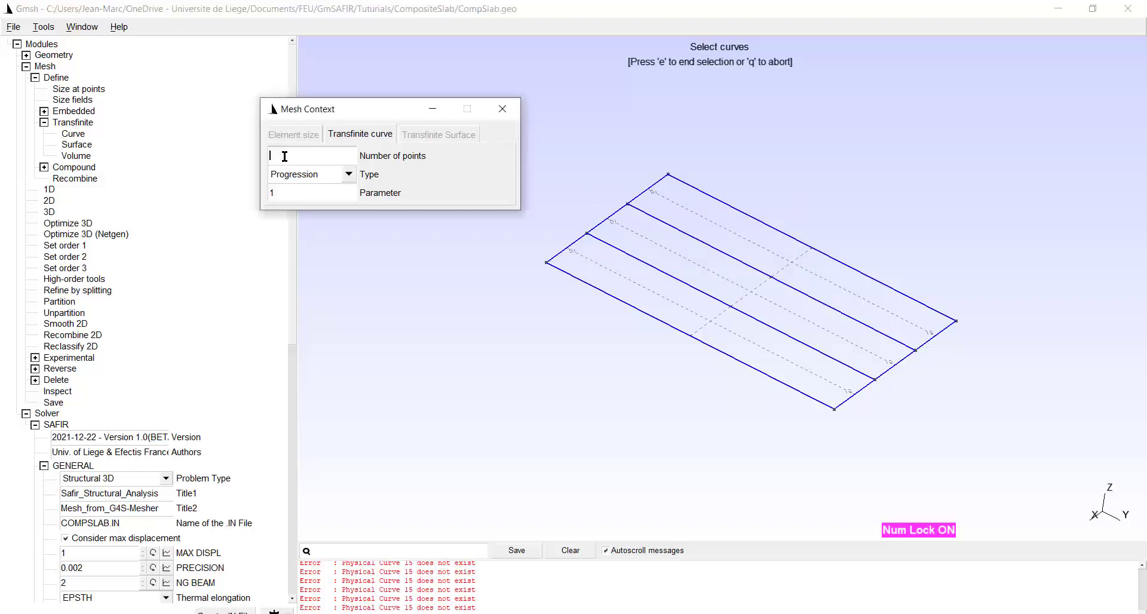
text(6)
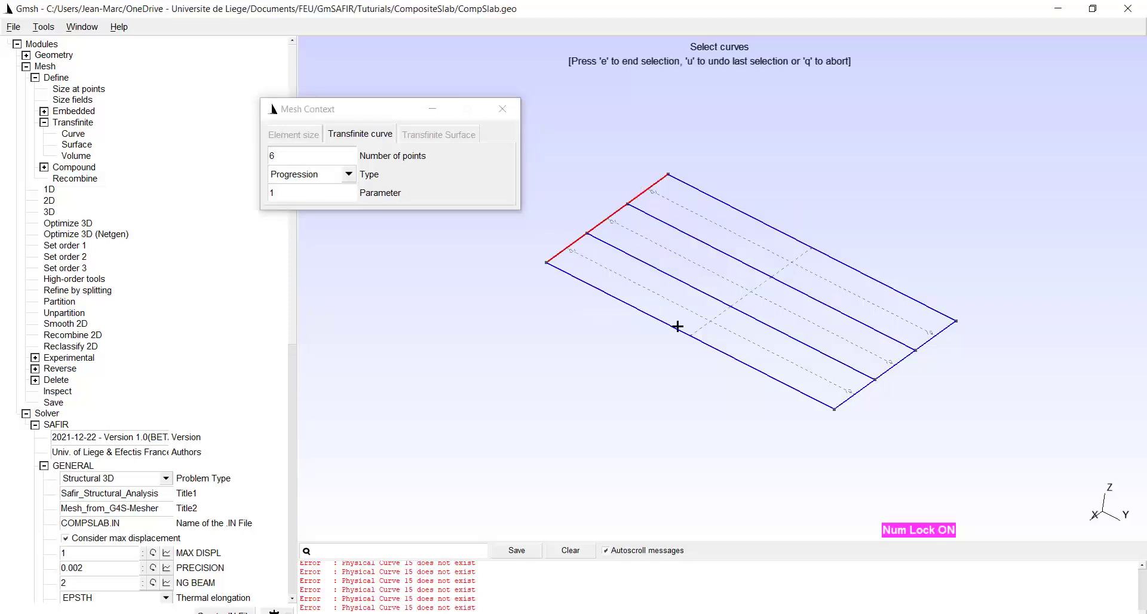
mouse_move(845, 404)
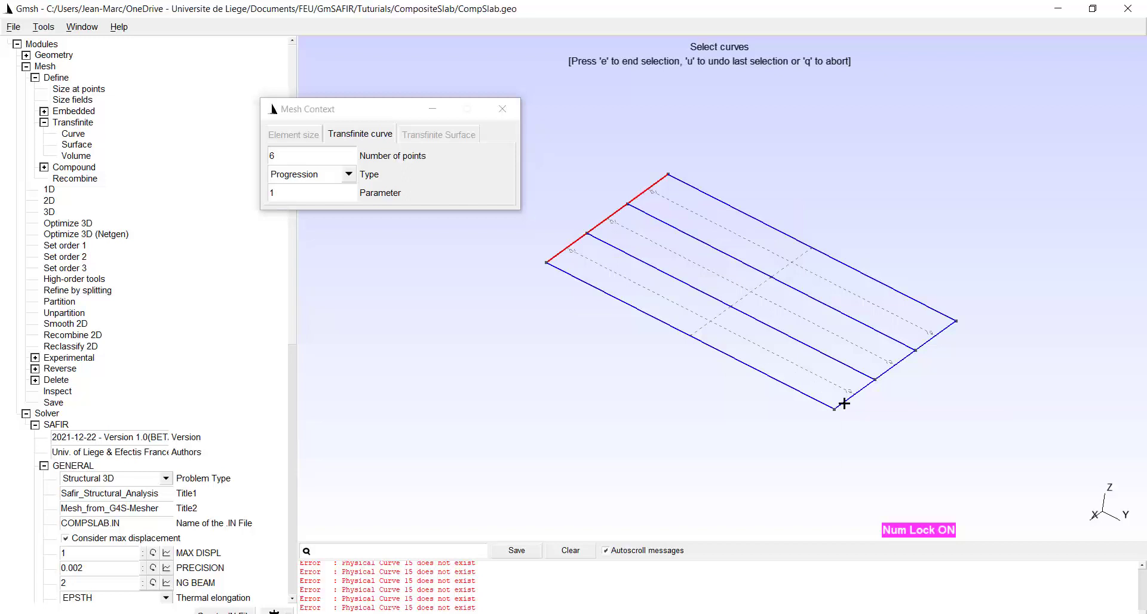
click(933, 338)
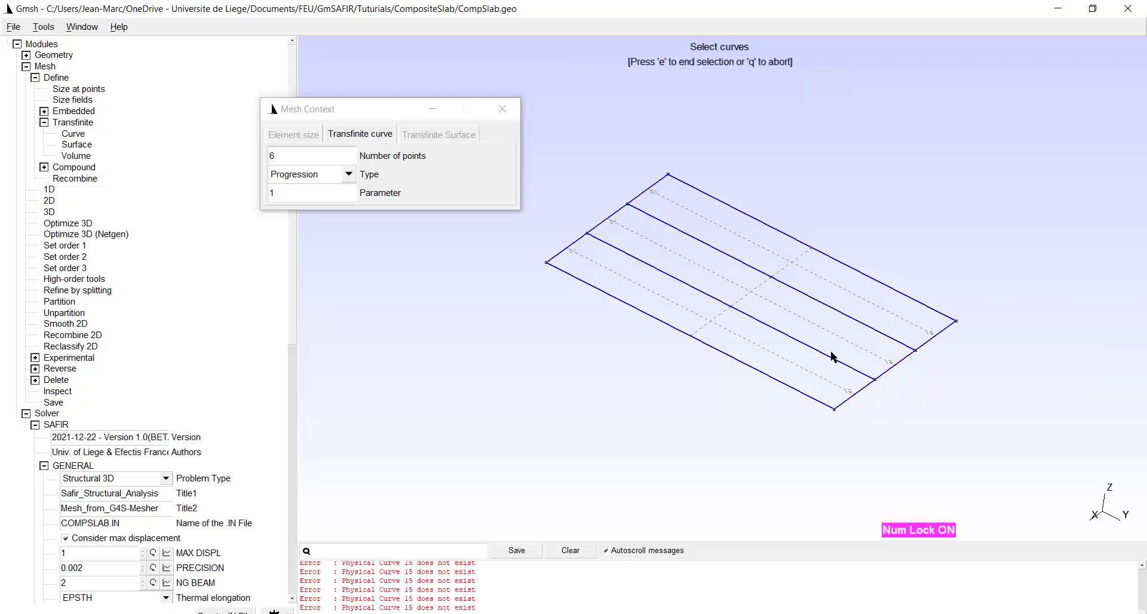
mouse_move(585, 222)
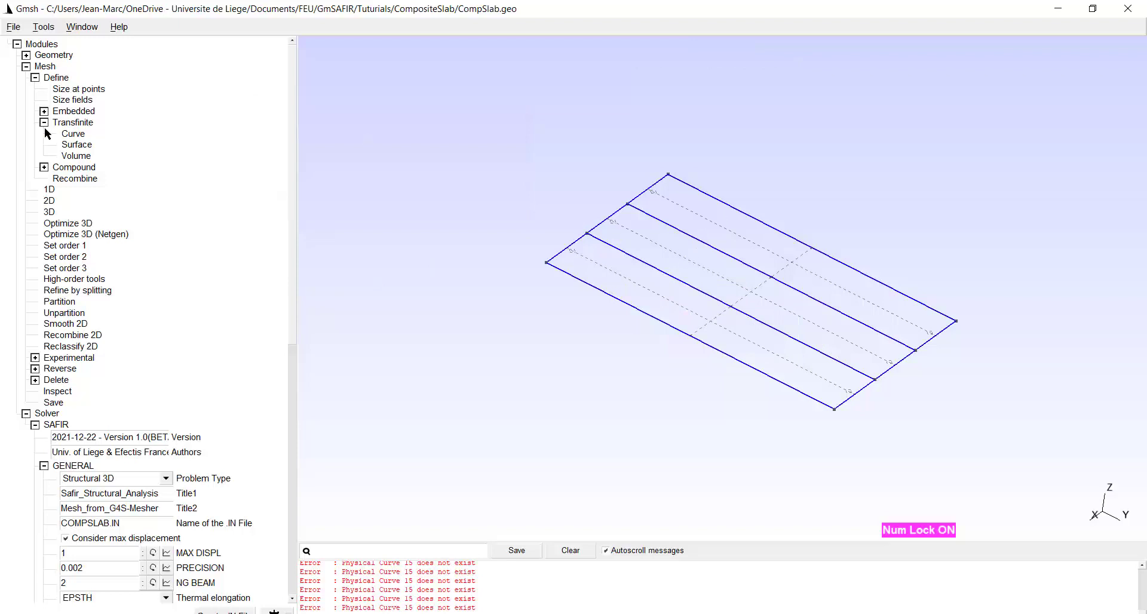
mouse_move(64, 148)
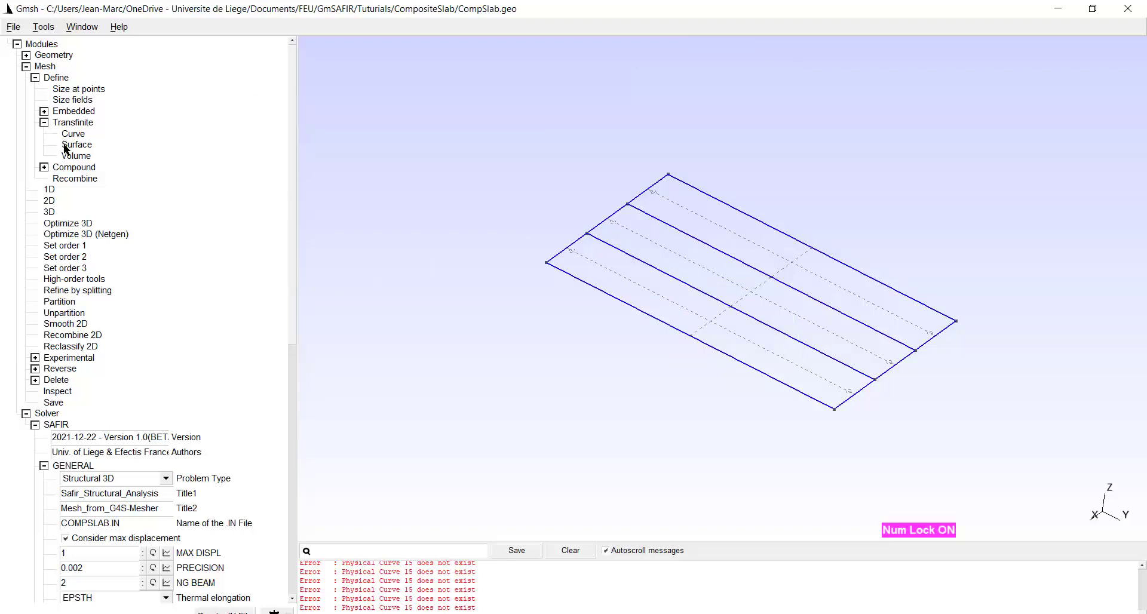
Step: Define the lowest and middle slab strips as transfinite surfaces and finish the definition
click(76, 144)
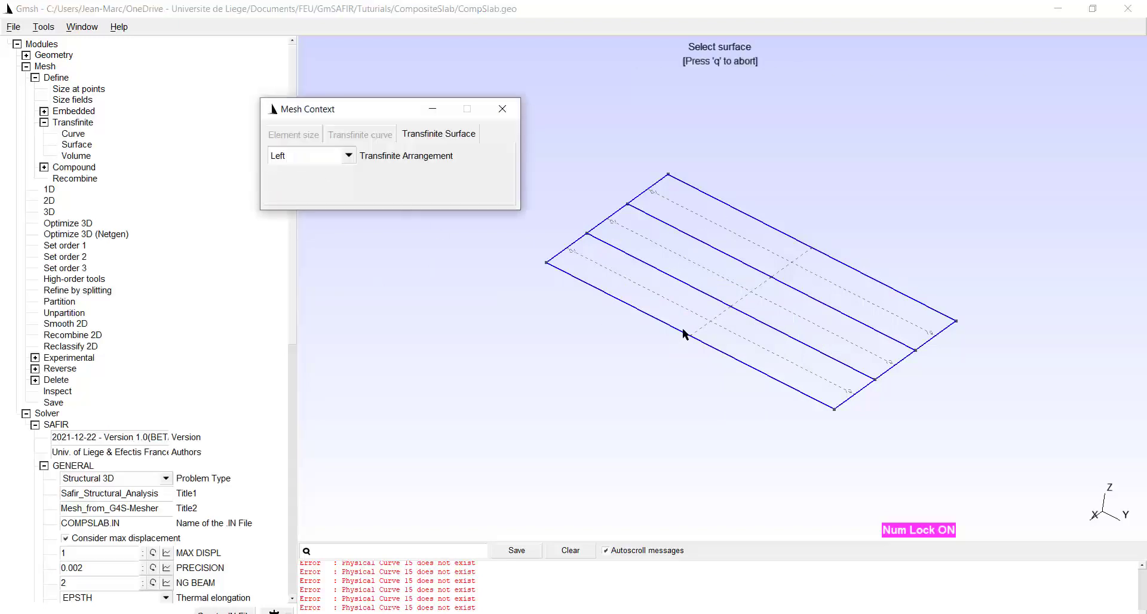
click(593, 249)
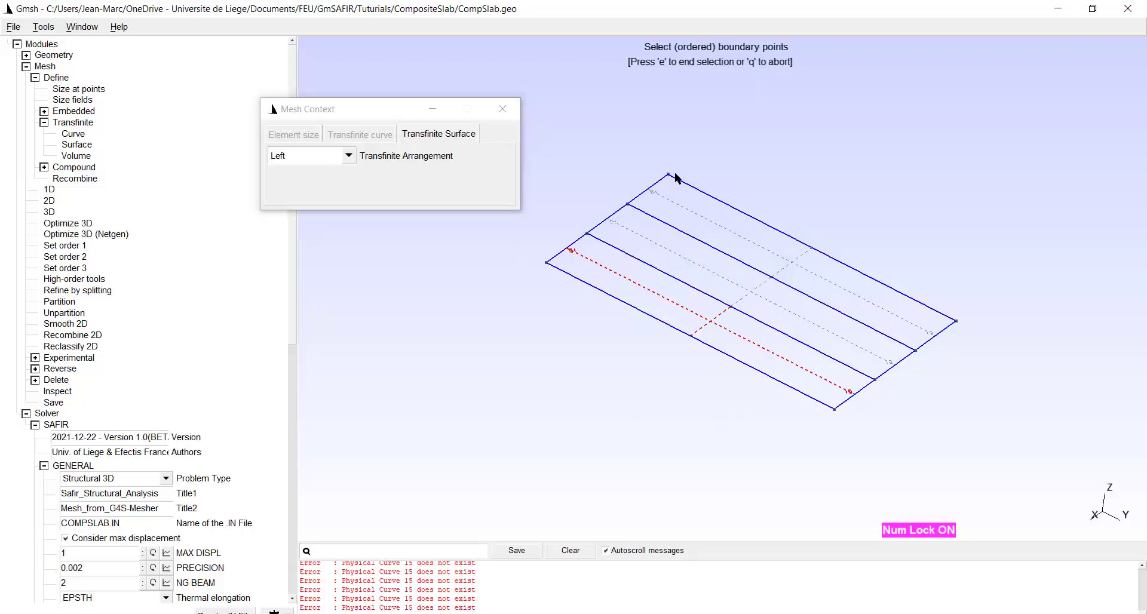
mouse_move(469, 203)
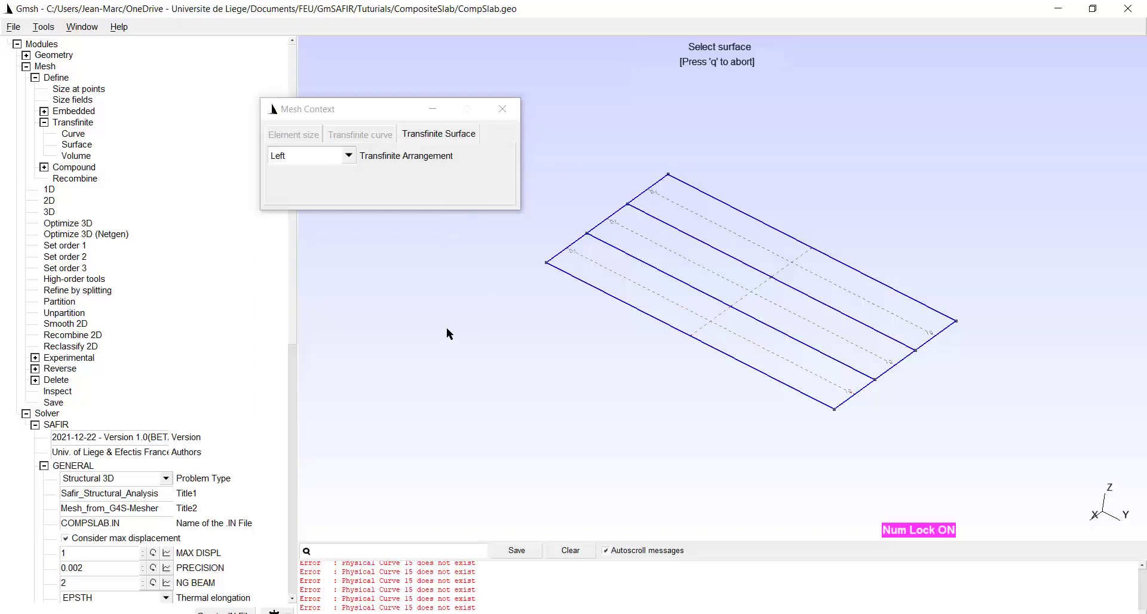
mouse_move(617, 223)
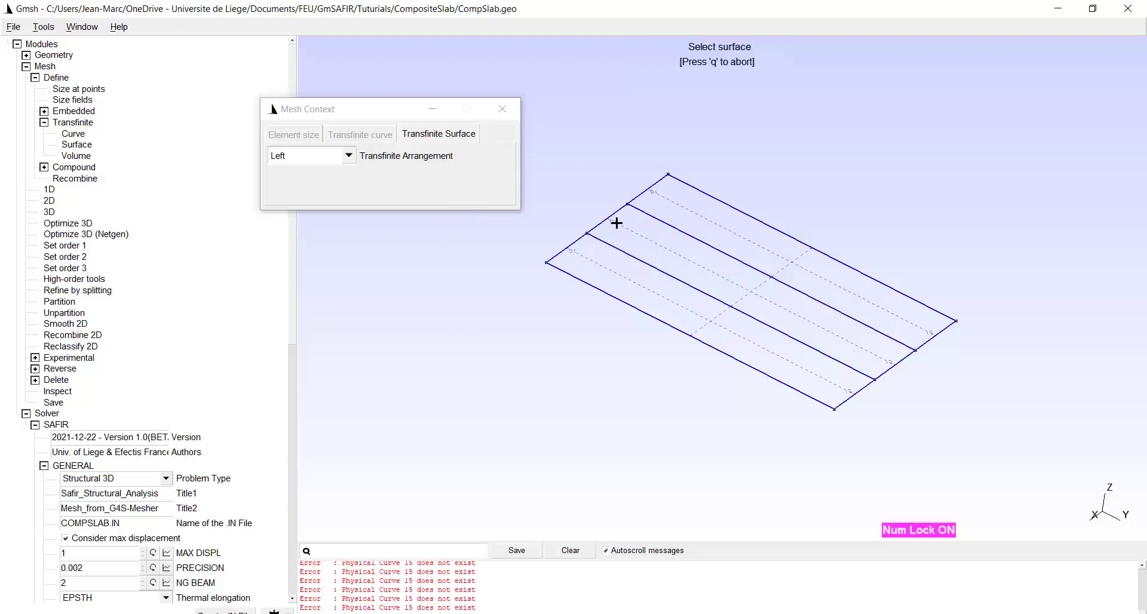
click(615, 224)
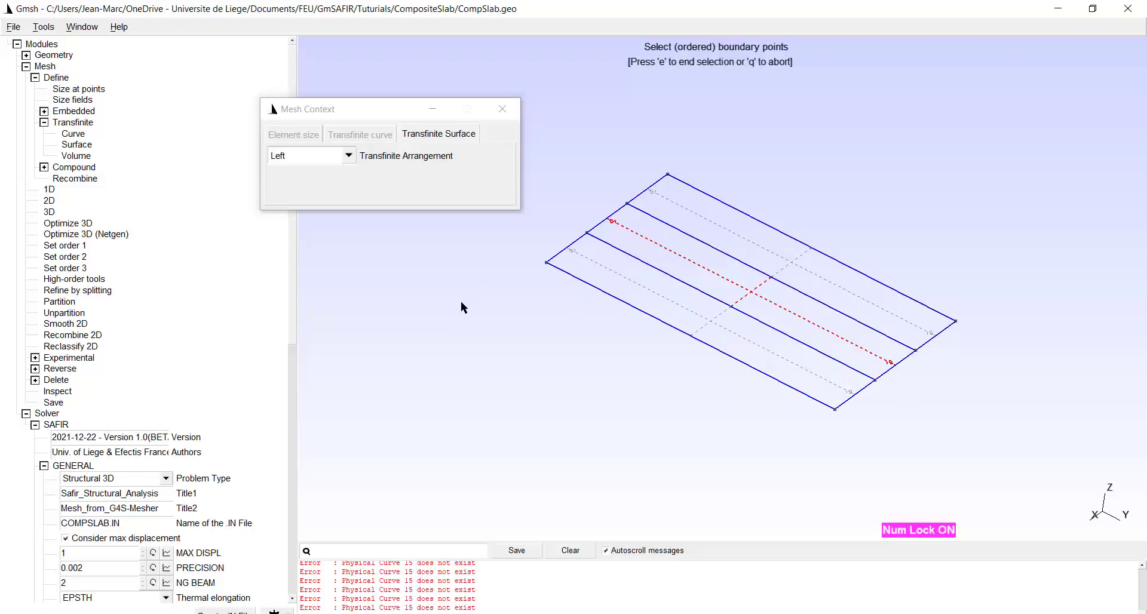
key(e)
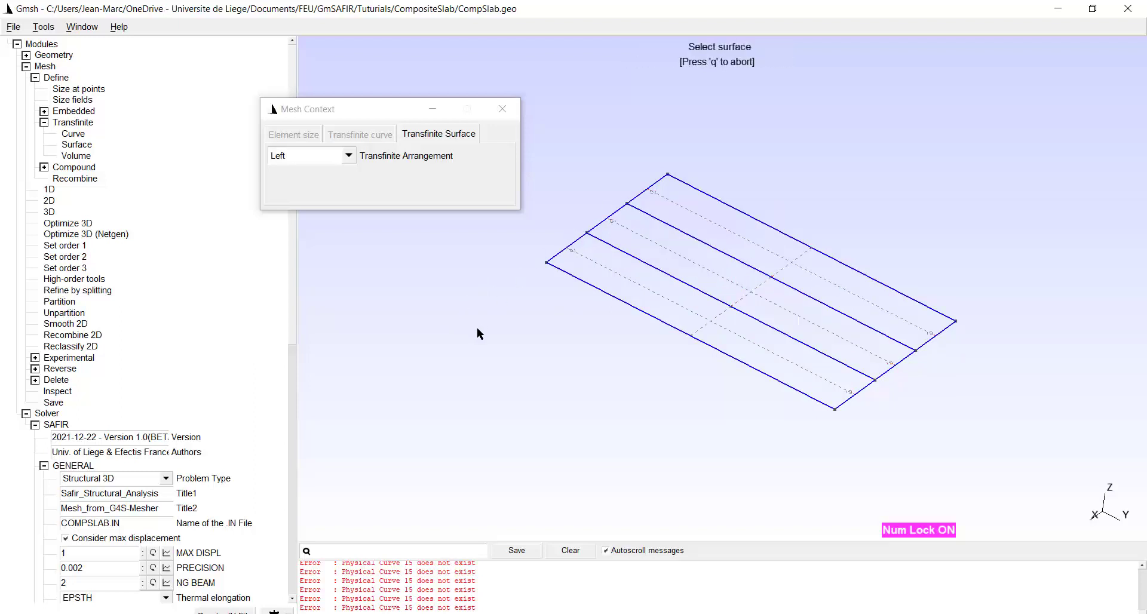
click(502, 108)
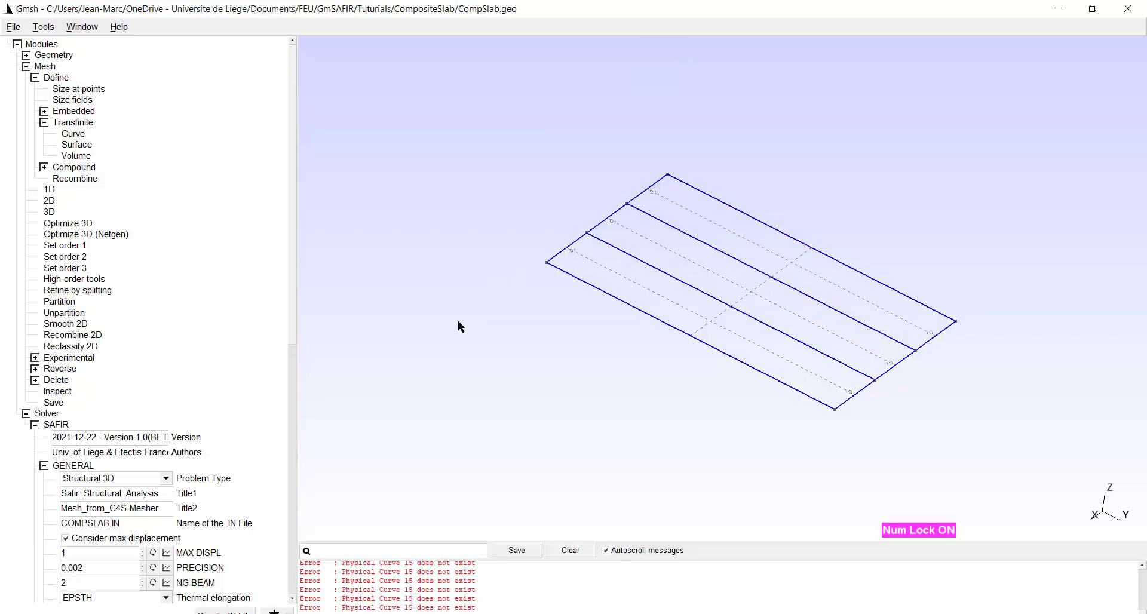
mouse_move(159, 246)
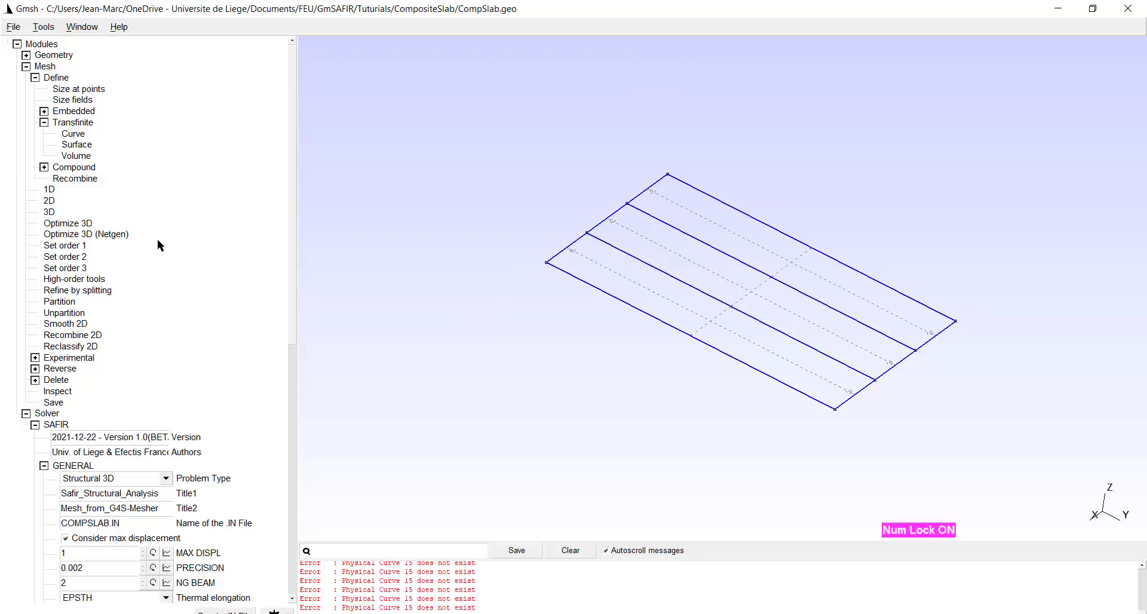
mouse_move(43, 142)
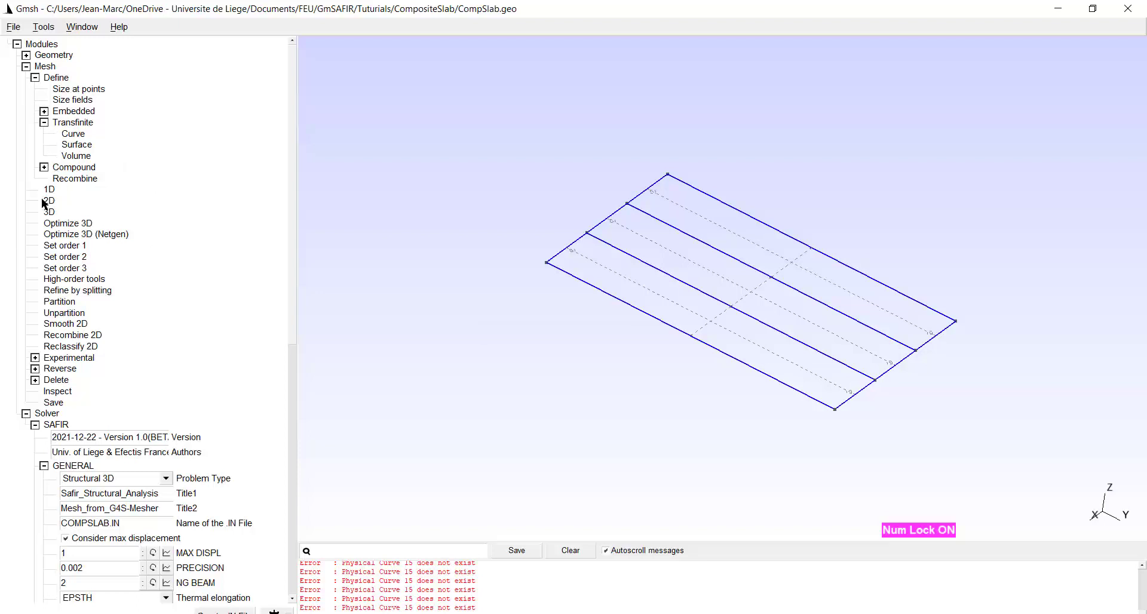
mouse_move(642, 296)
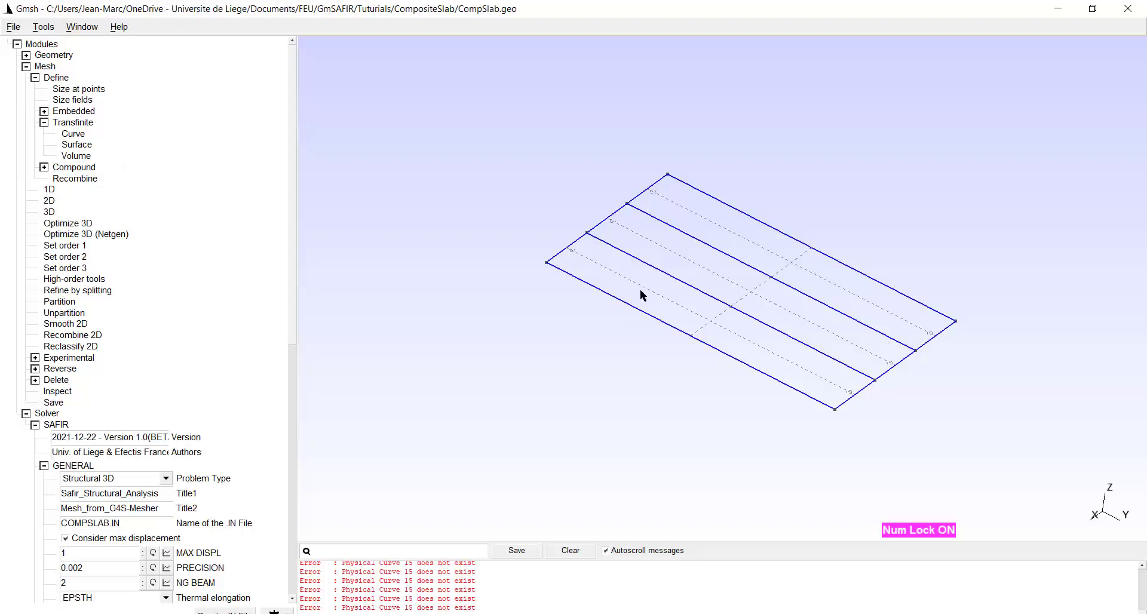
mouse_move(673, 216)
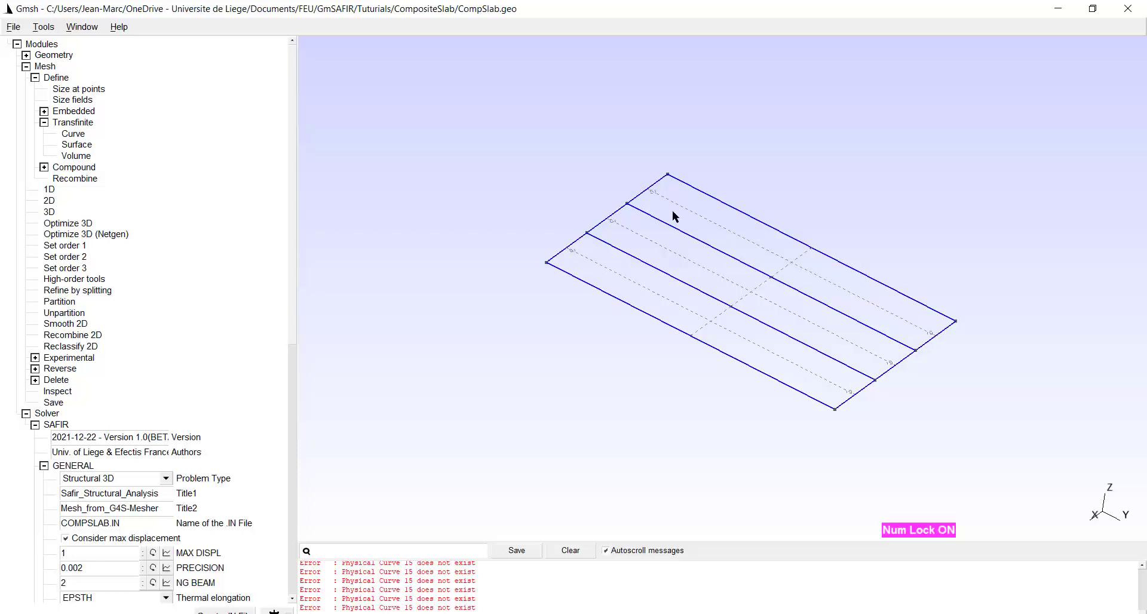
mouse_move(96, 243)
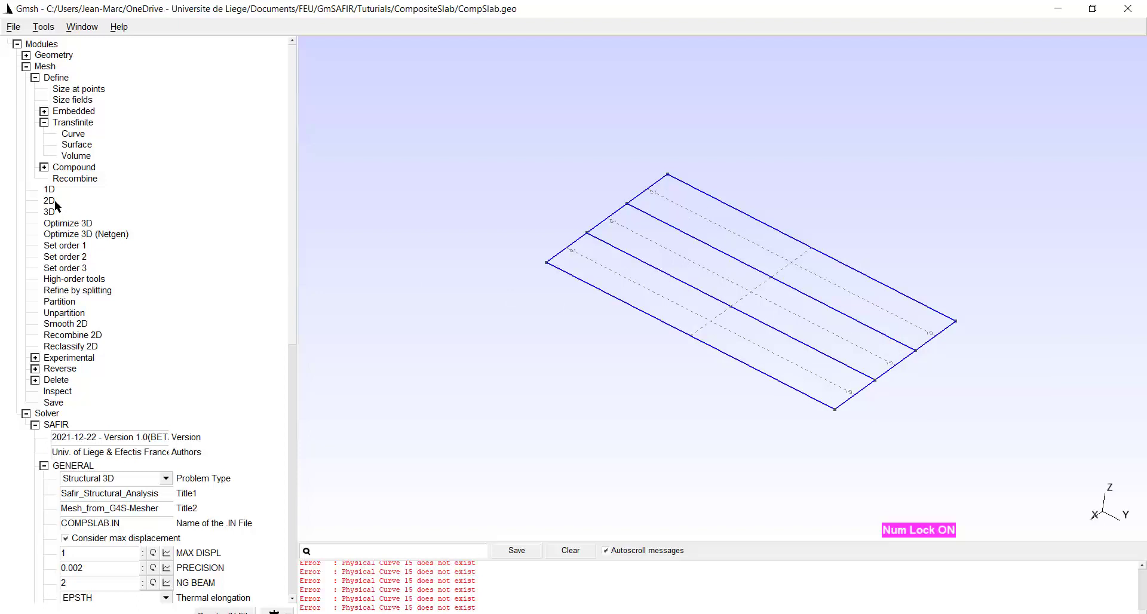
mouse_move(50, 207)
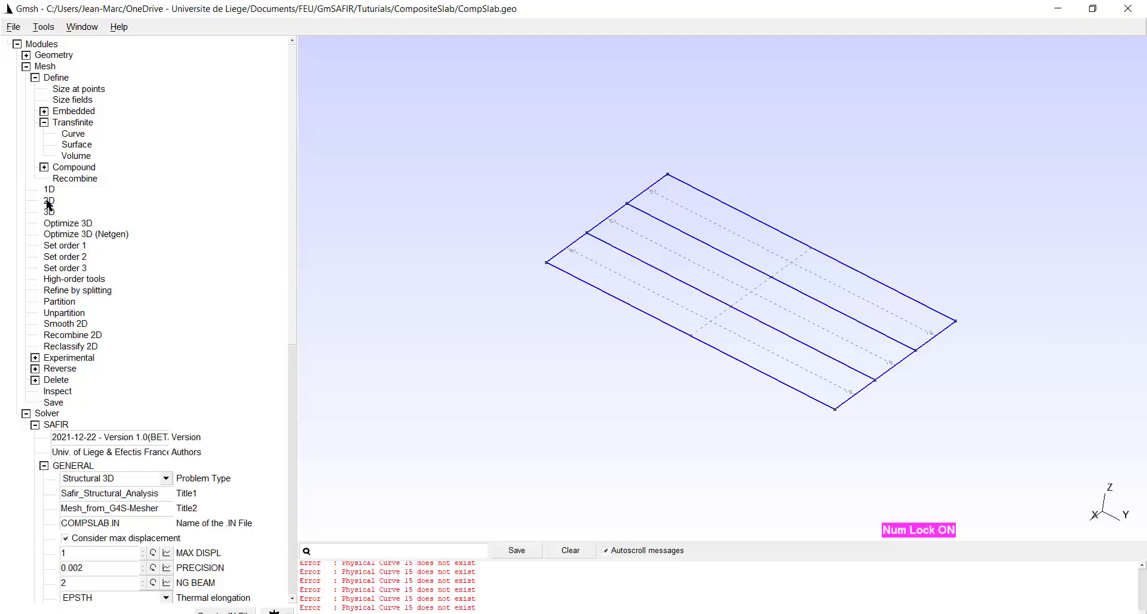
Step: Mesh the three slab strips in 2D as transfinite triangle grids
click(49, 201)
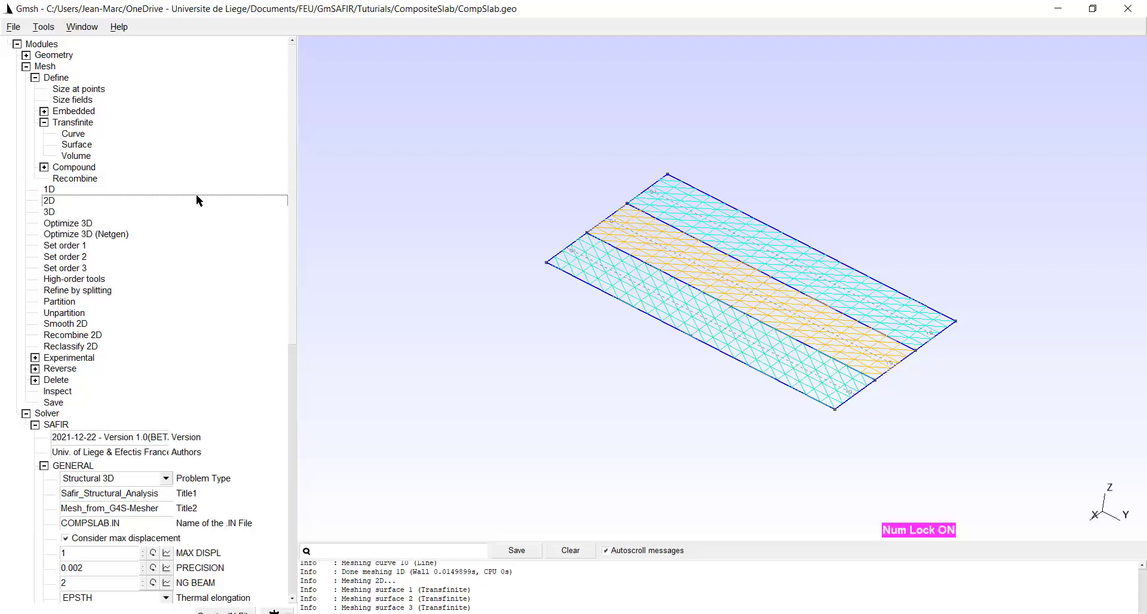
mouse_move(144, 250)
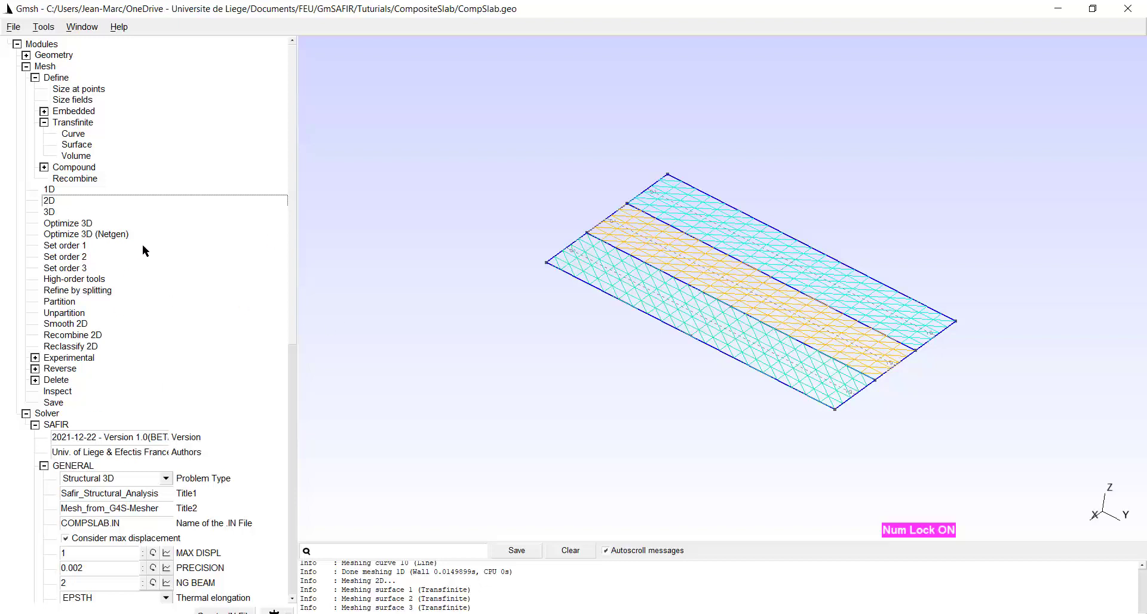
mouse_move(214, 205)
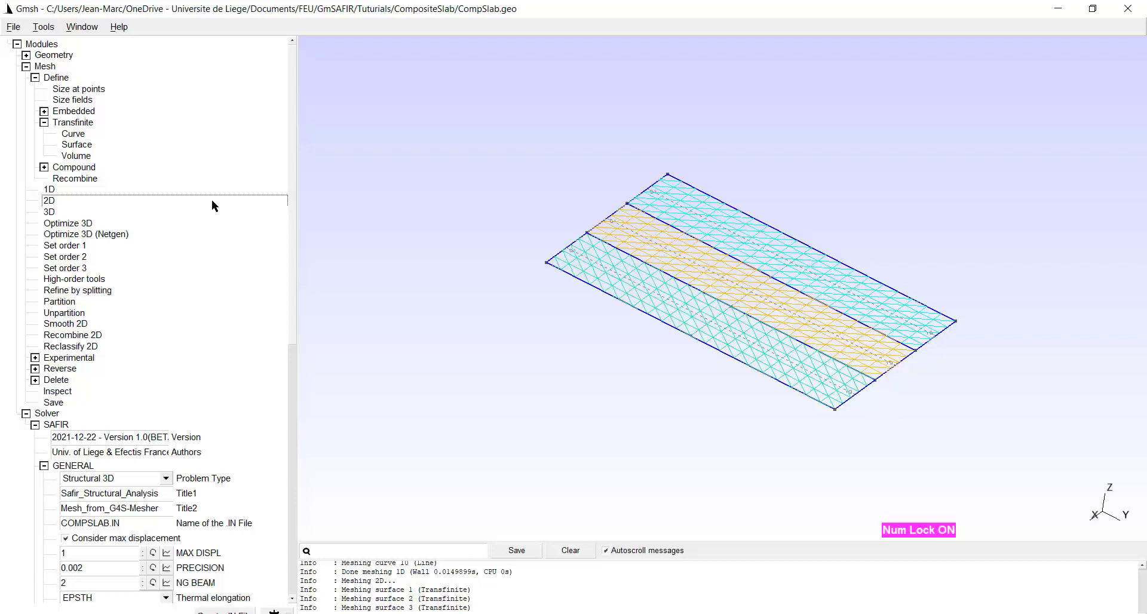
mouse_move(70, 358)
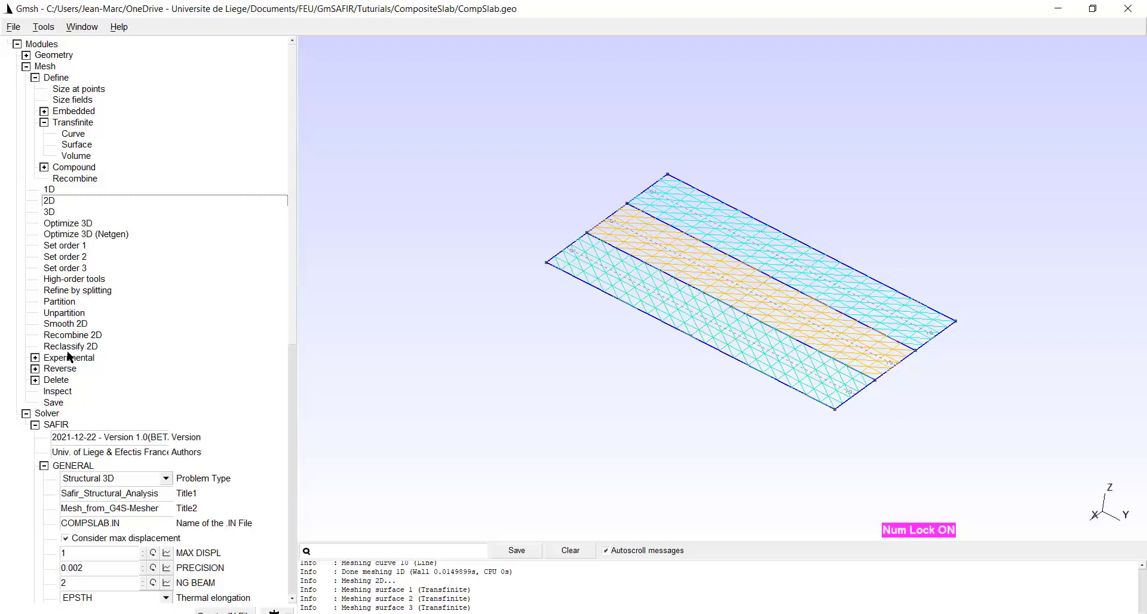
mouse_move(68, 339)
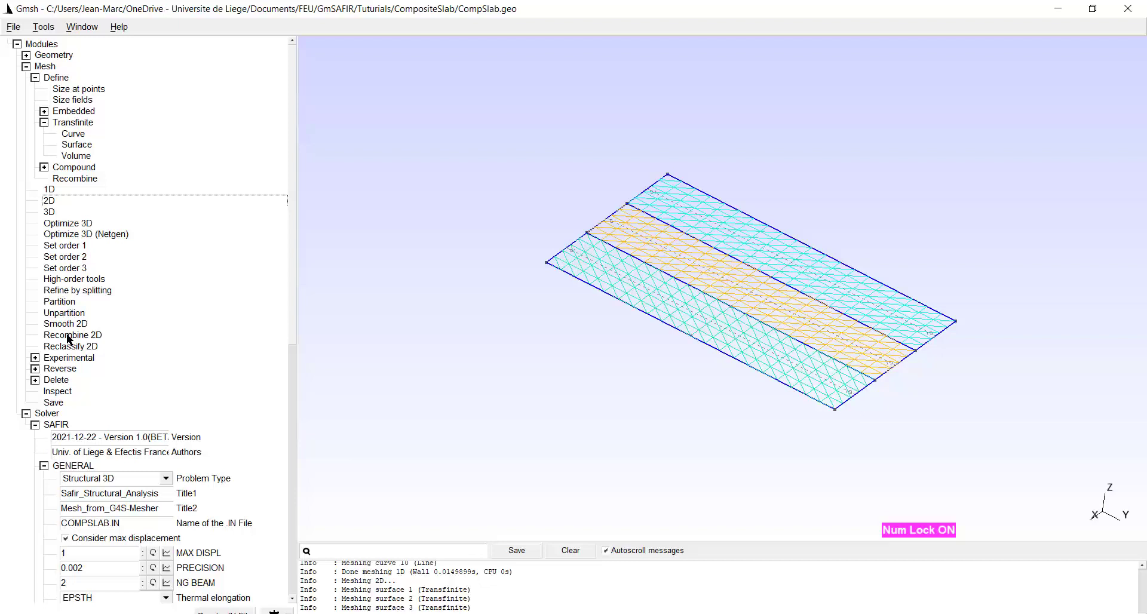
Step: Recombine the 2D mesh into quadrilaterals and show material labels on the strips
click(71, 335)
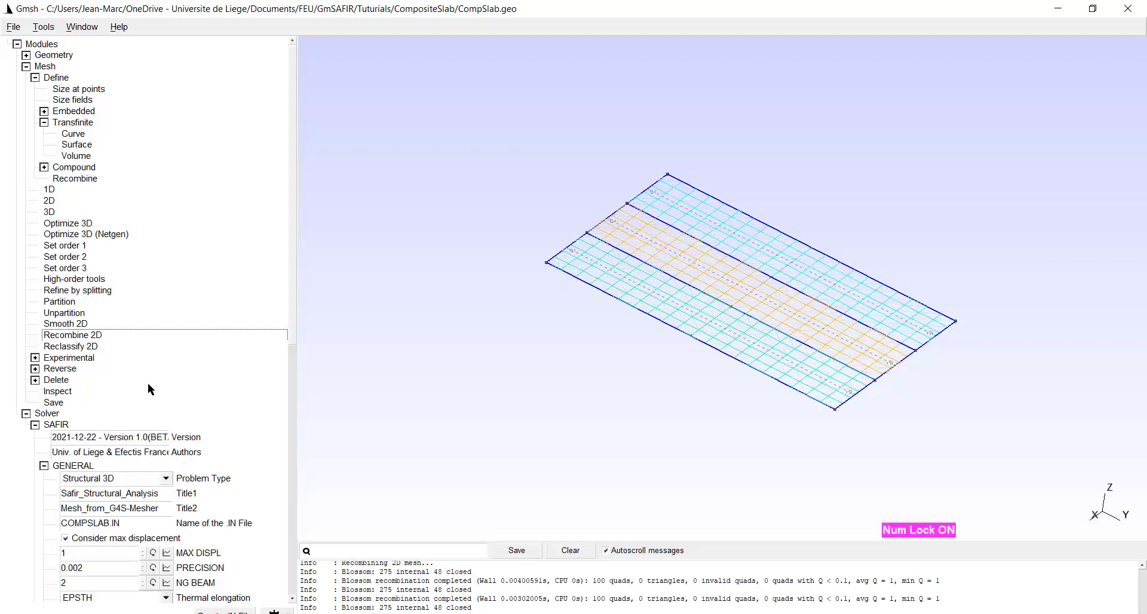
scroll(down, 3)
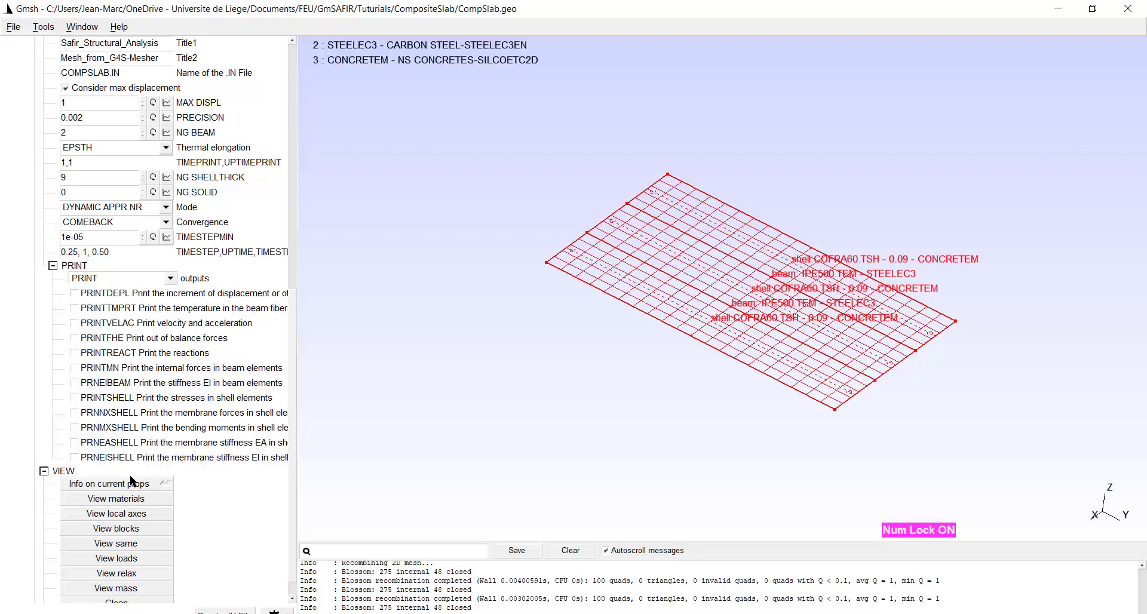
mouse_move(49, 256)
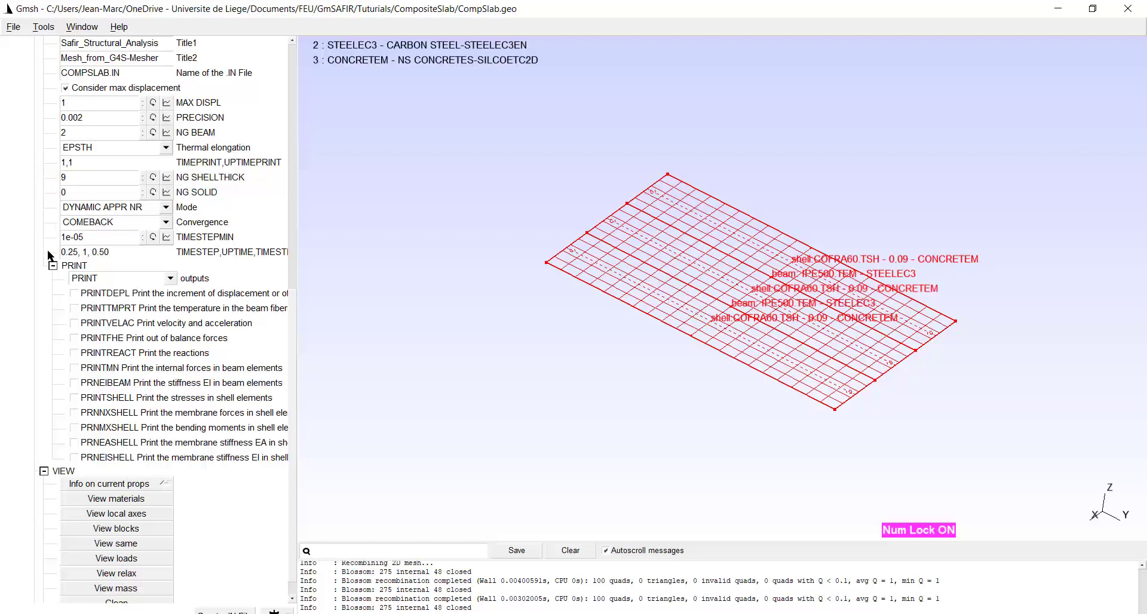
Step: Clear the labels via the Solver tree and set TIMESTEP, UPTIME, TIMESTEPMAX to 1, 1, 1
click(51, 265)
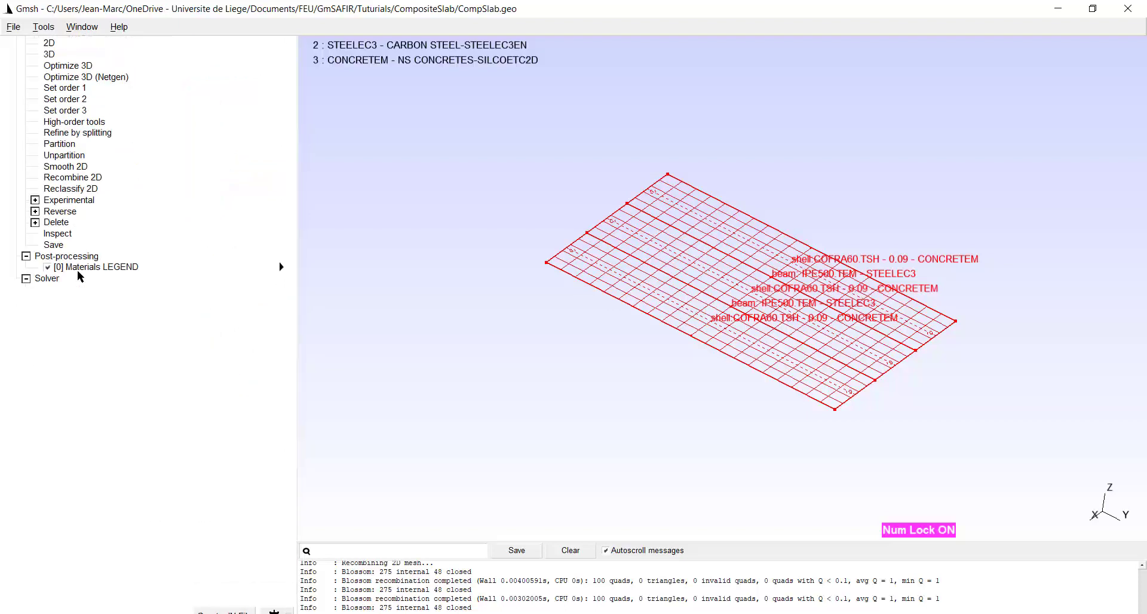
click(25, 278)
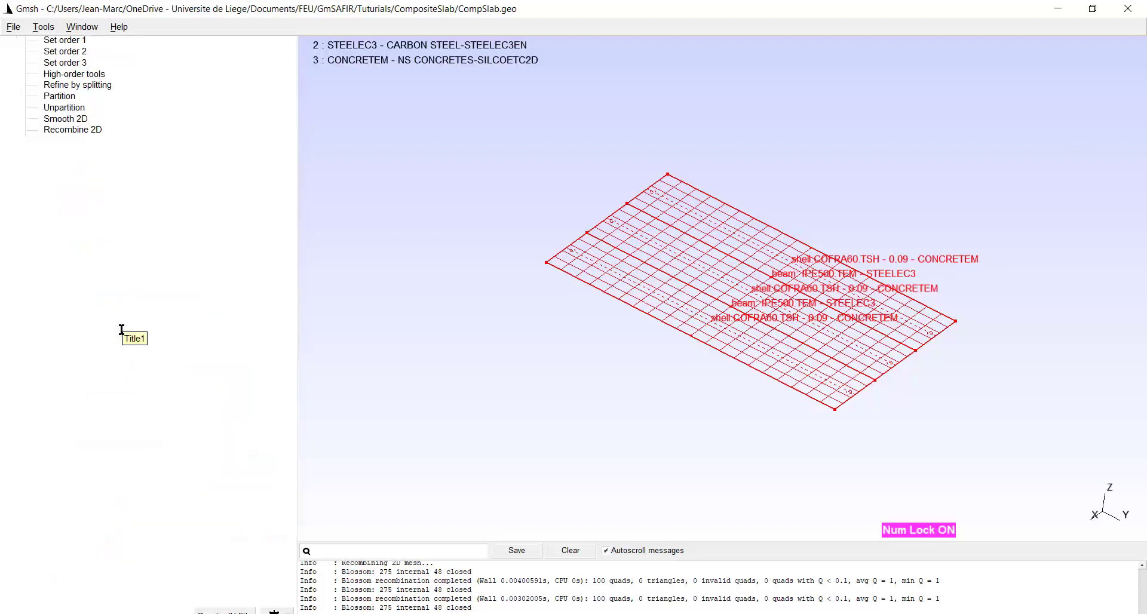
click(25, 218)
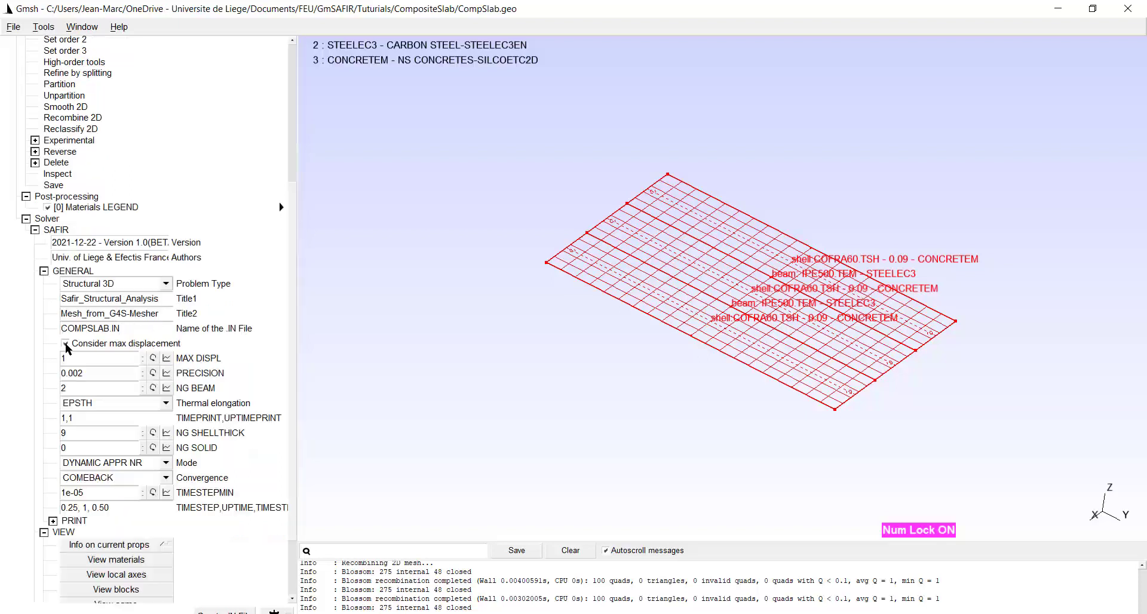
click(64, 345)
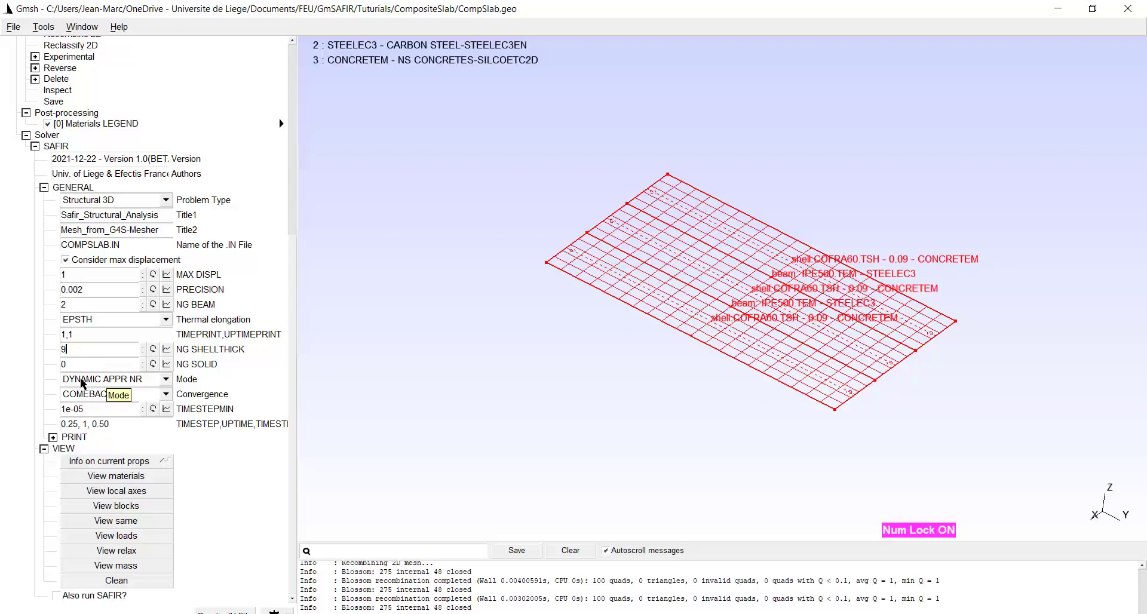
mouse_move(137, 380)
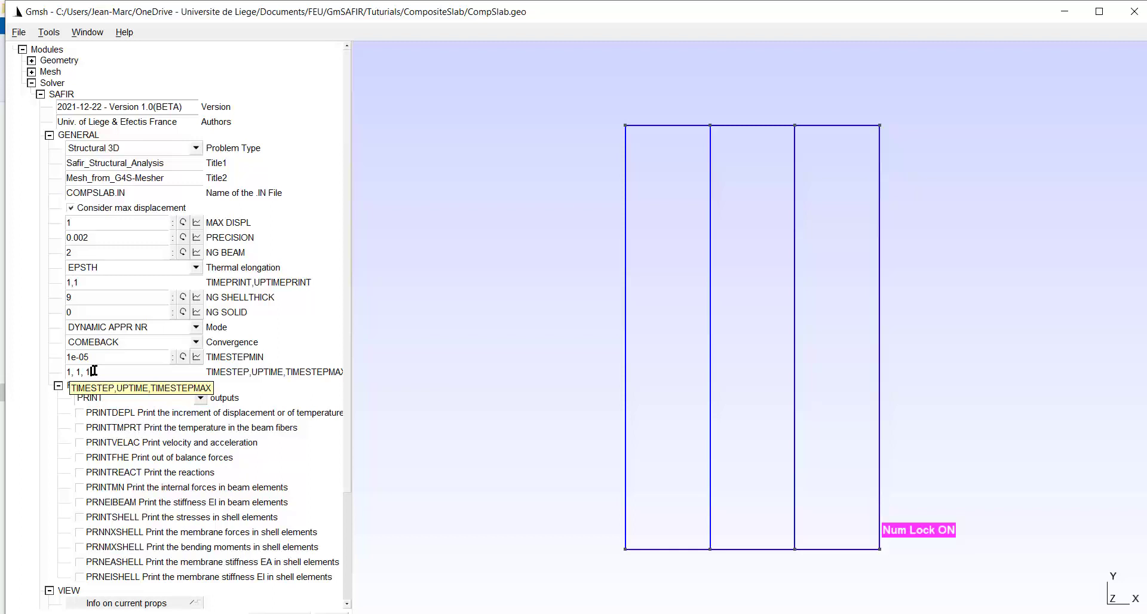
key(BackSpace)
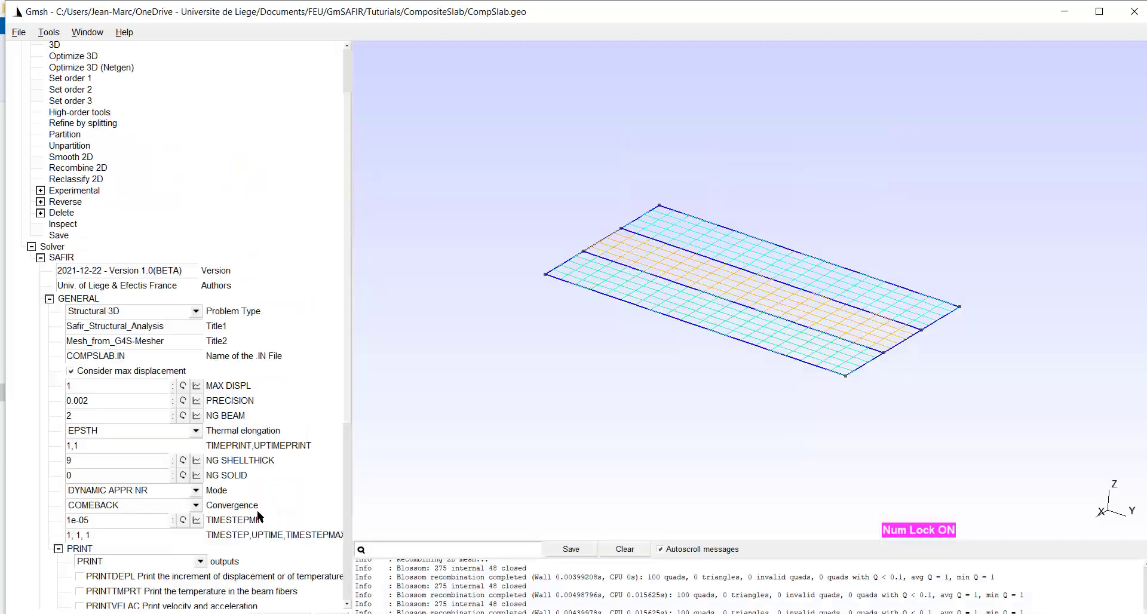
Step: Run the COMPSLAB input in SAFIR Shell until the status shows Completed
scroll(down, 3)
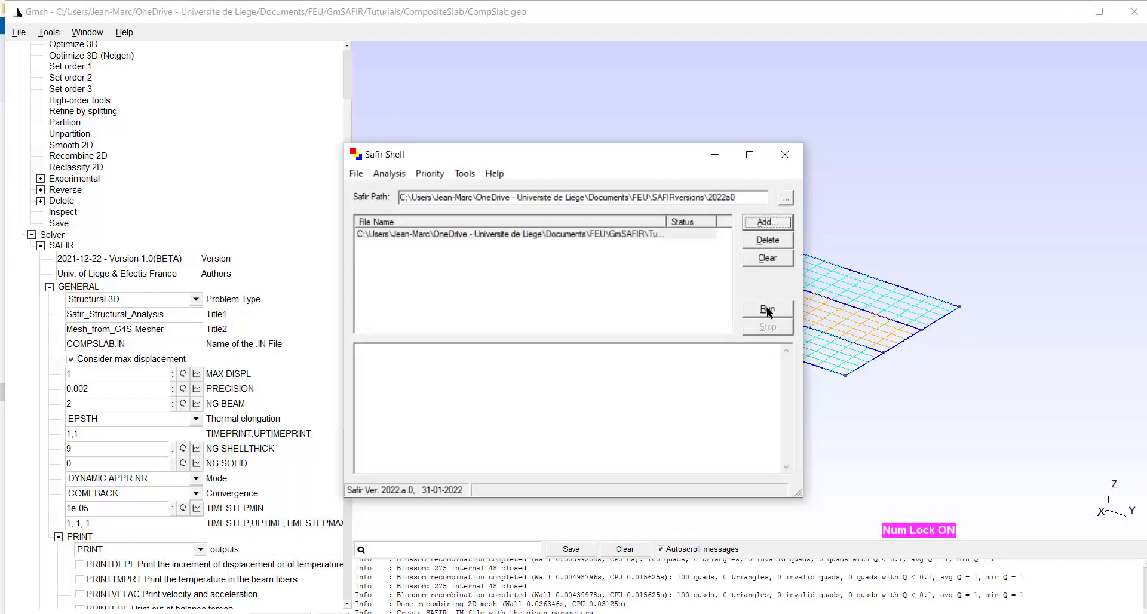
click(768, 309)
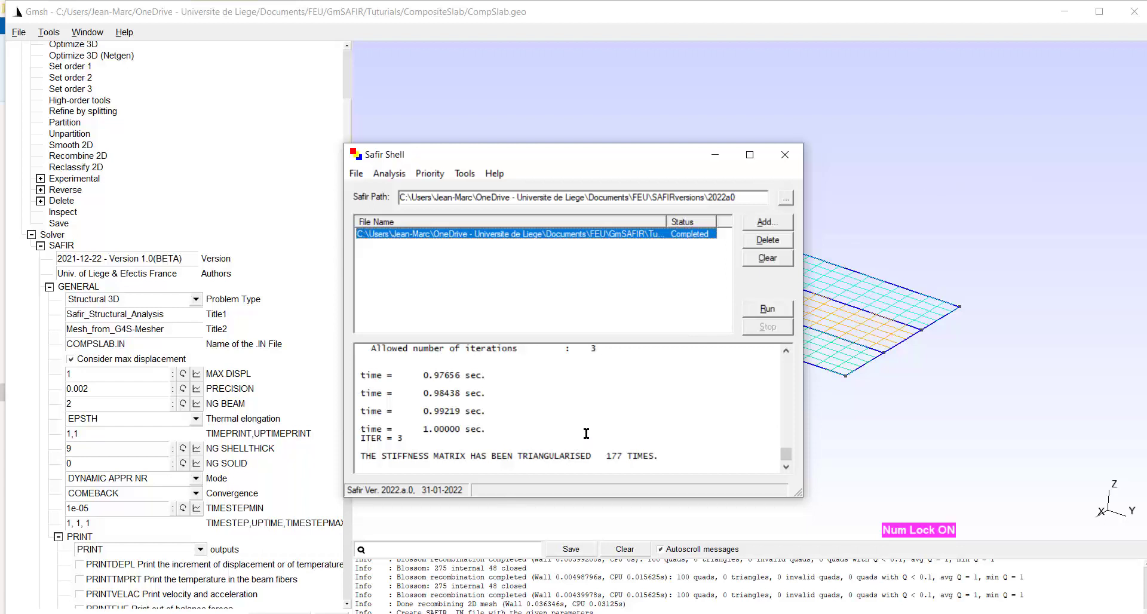
mouse_move(431, 422)
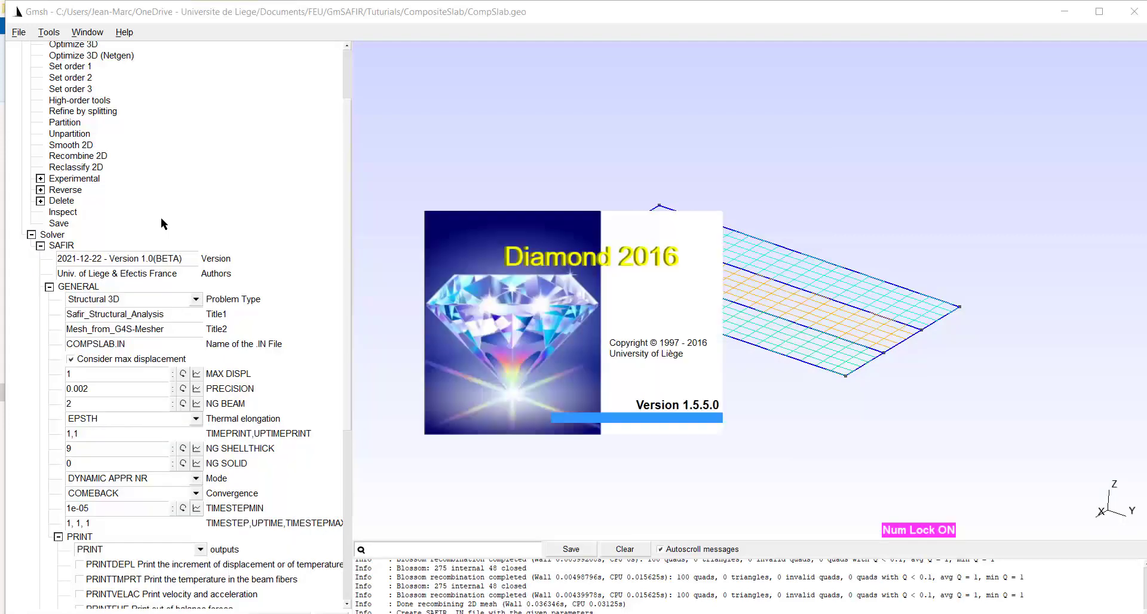
Step: Load the COMPSLAB.XML results file into Diamond 2016
click(11, 24)
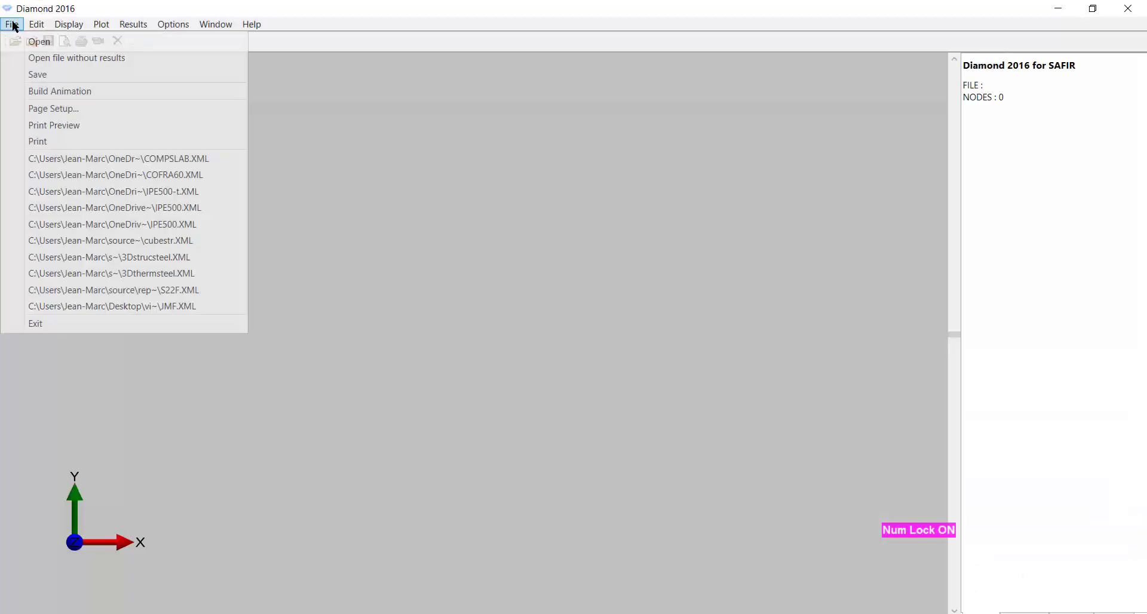
click(118, 159)
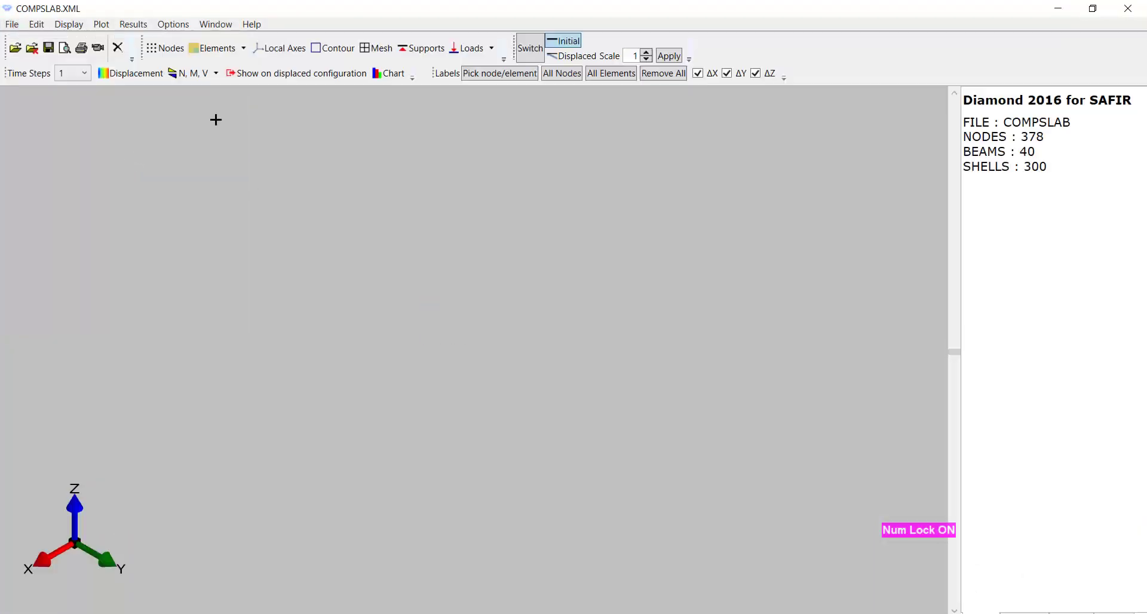
Step: Show nodes, mesh, elements and the displacement contour peaking near -0.01341
click(171, 48)
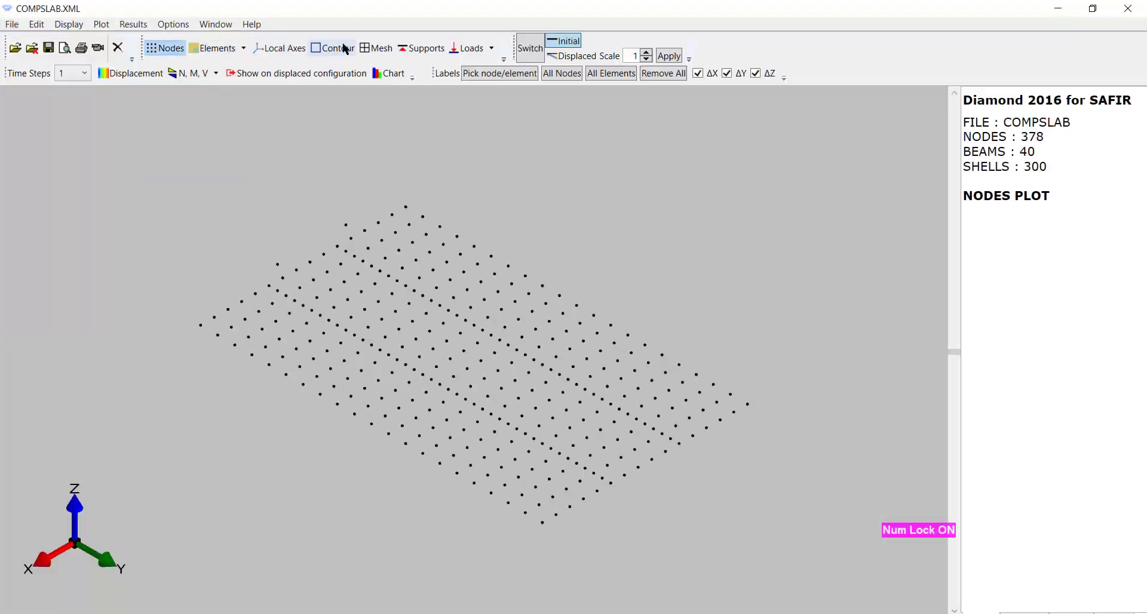
click(380, 47)
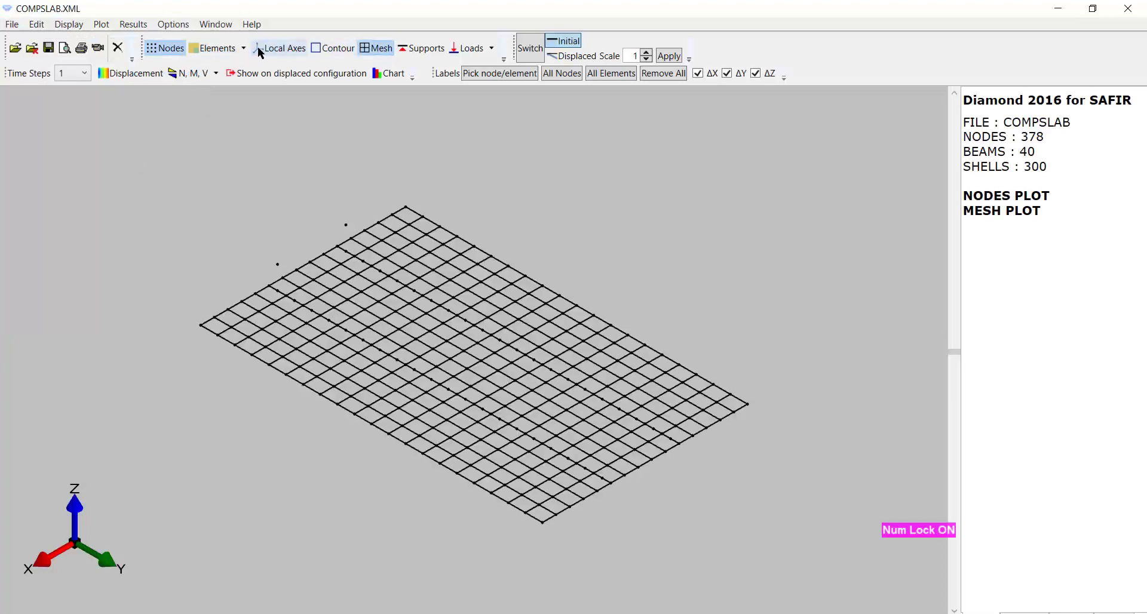
click(211, 48)
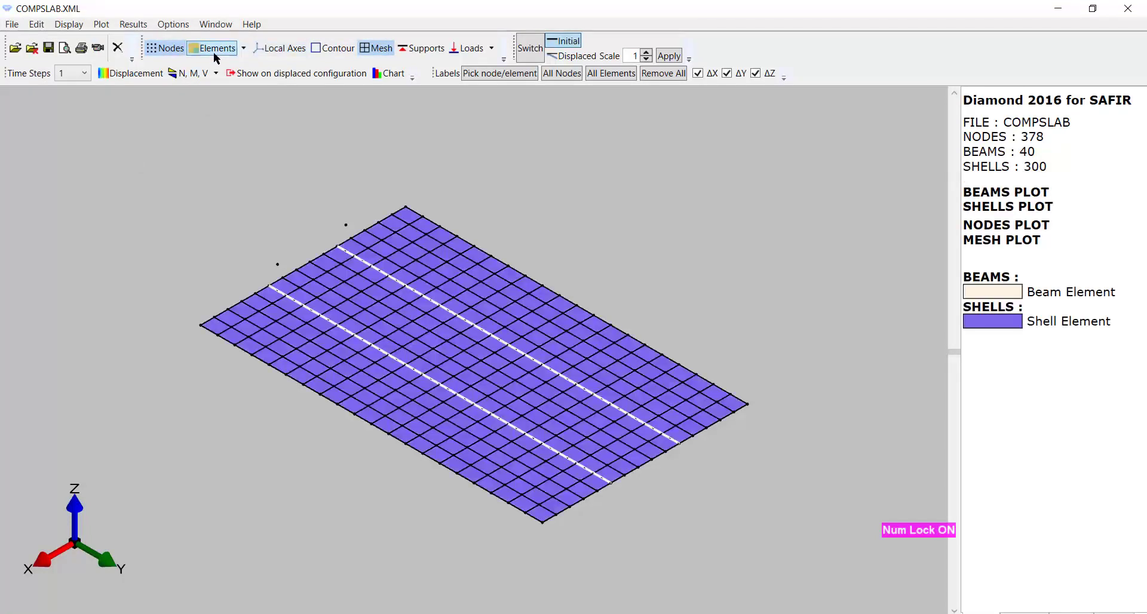
click(135, 73)
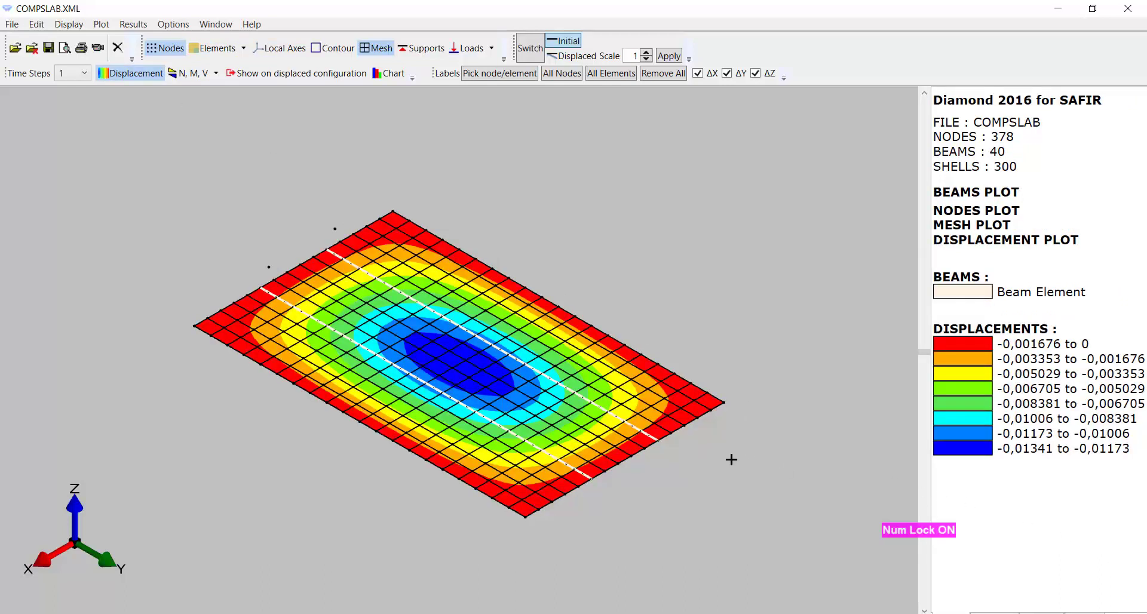
mouse_move(721, 458)
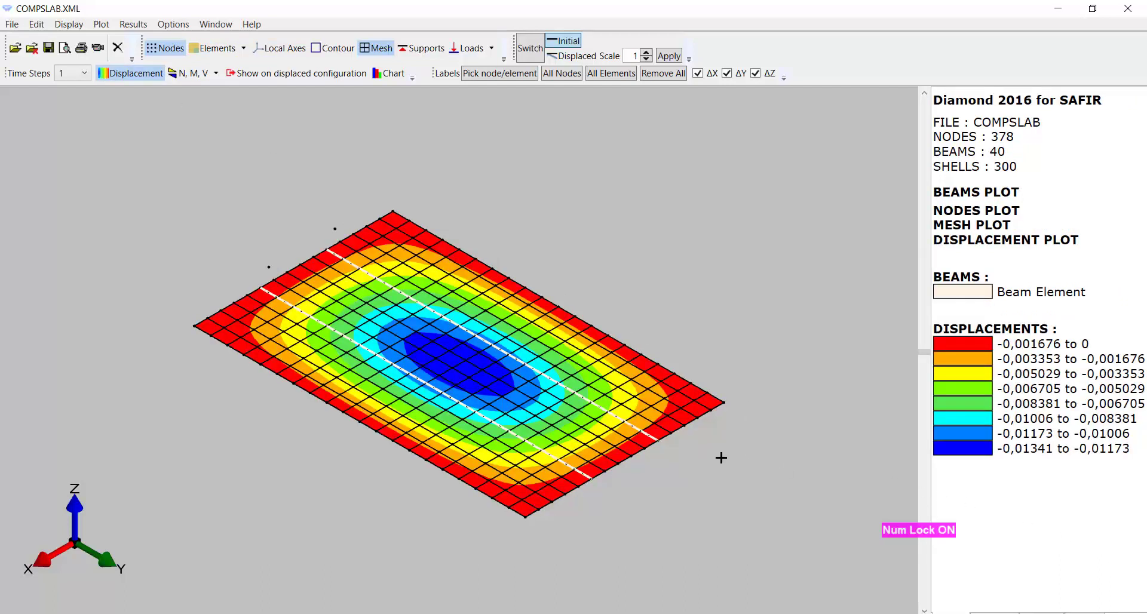